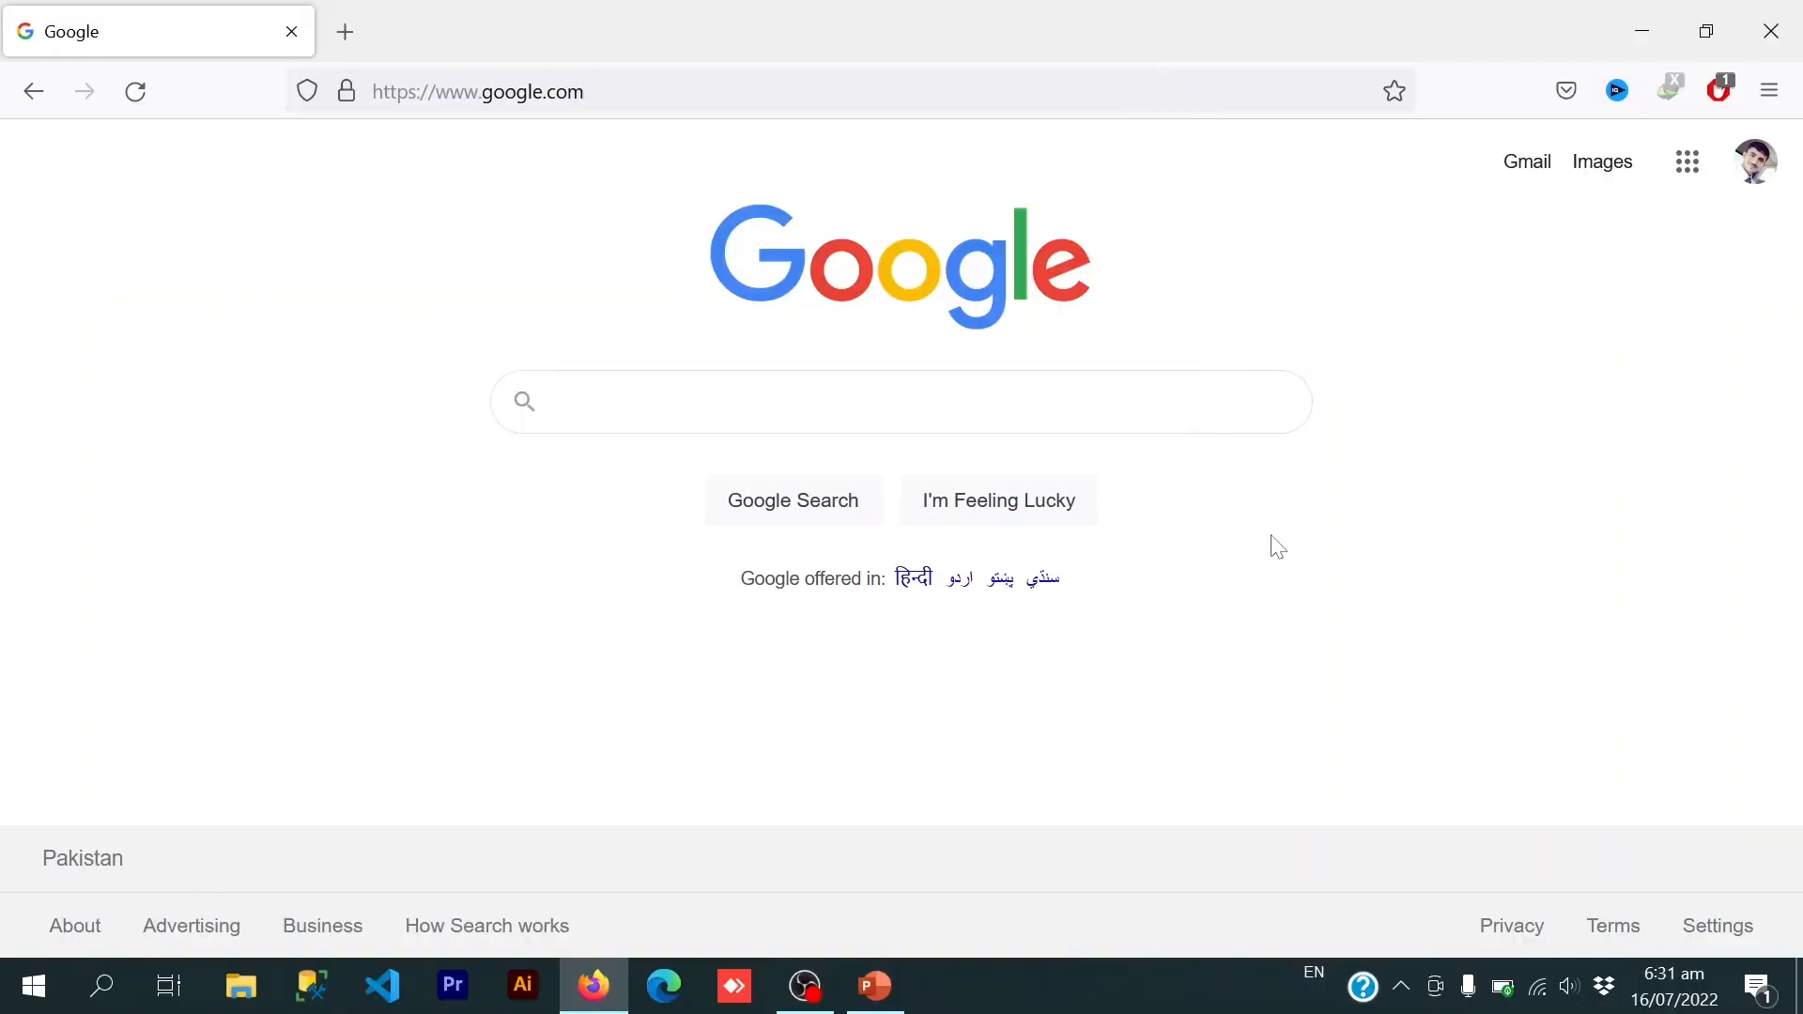
{"action": "mouse_move", "coordinate": [620, 697]}
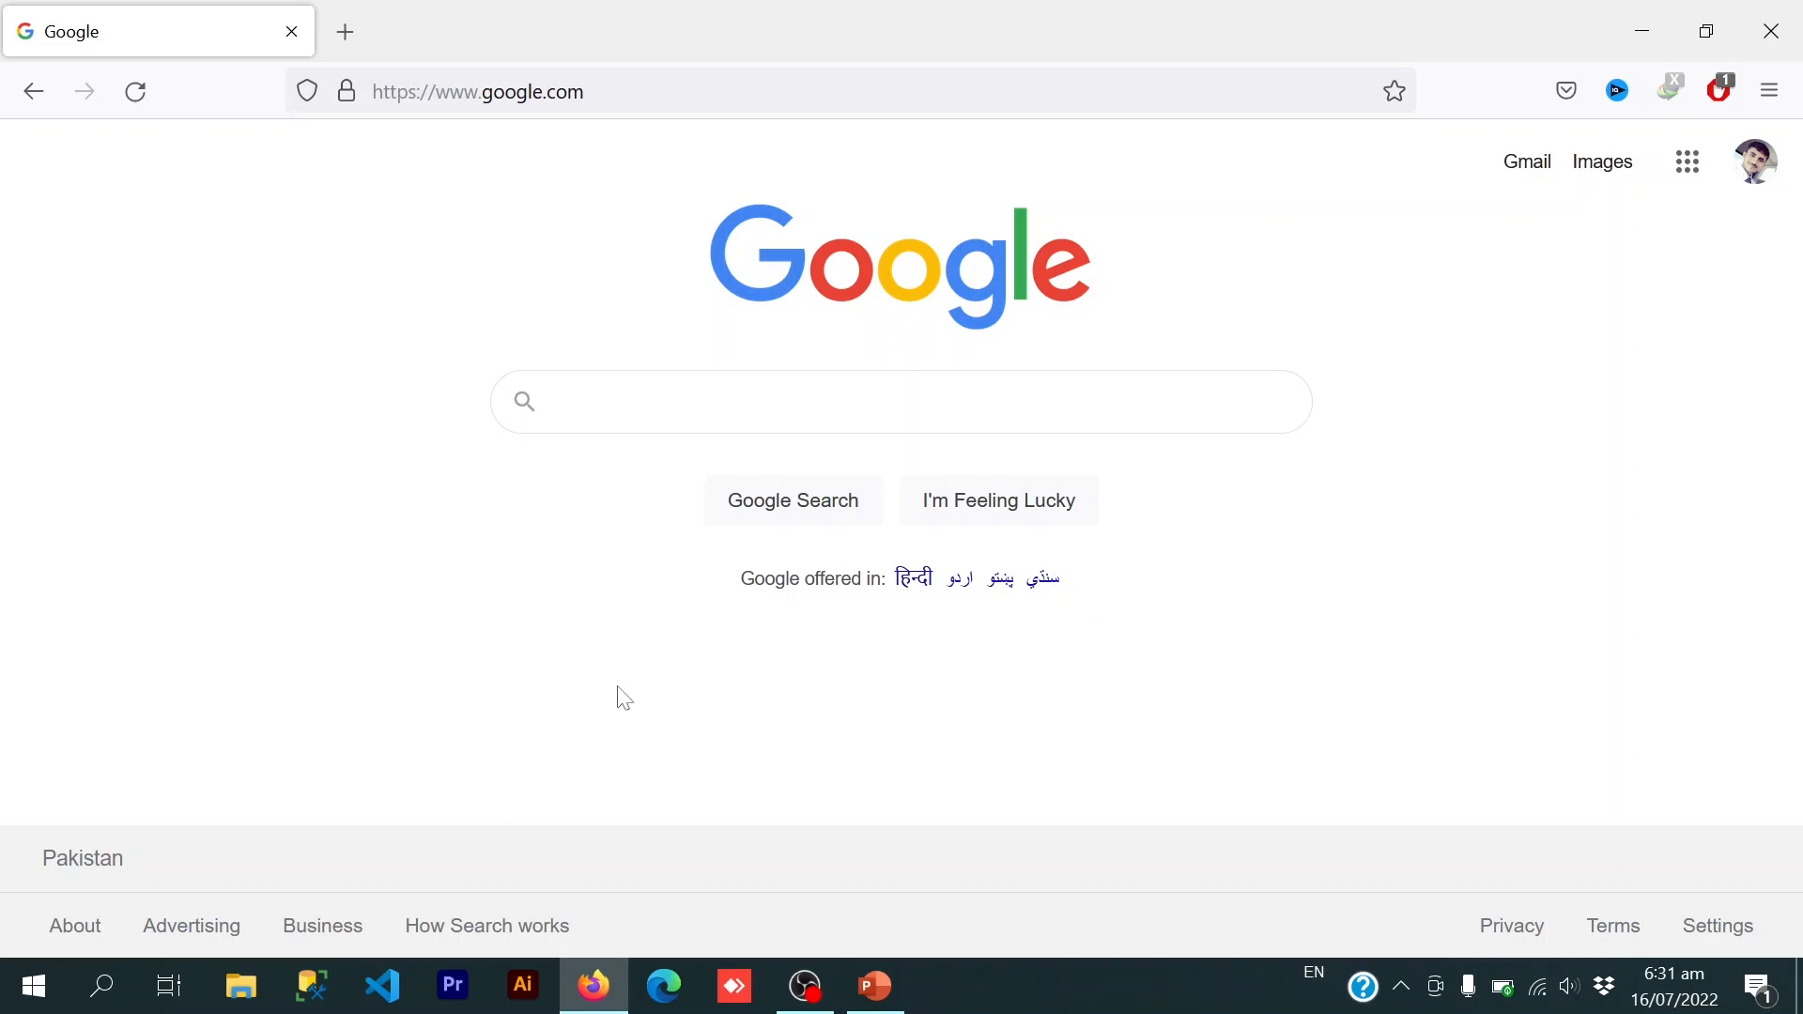
{"action": "mouse_move", "coordinate": [32, 987]}
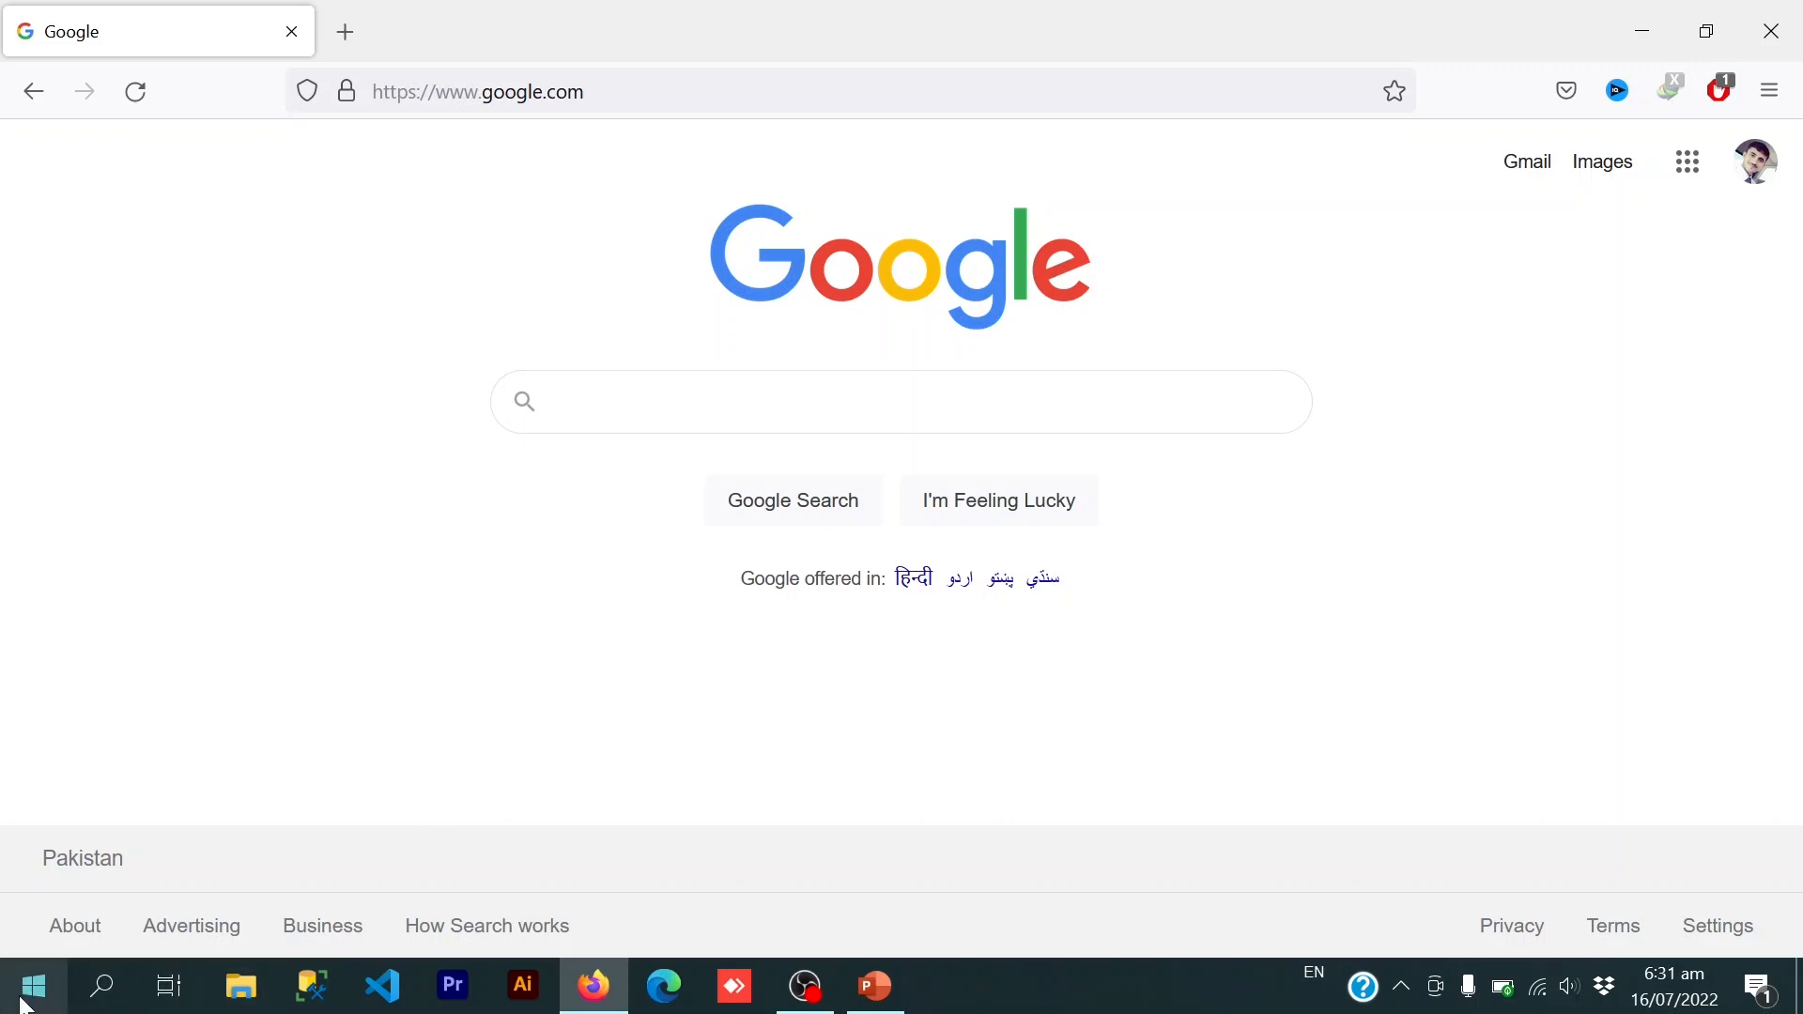
- Search Google for '.net sdk' and follow Microsoft's 'Download .NET SDKs for Visual Studio' result
{"action": "type", "text": "visual"}
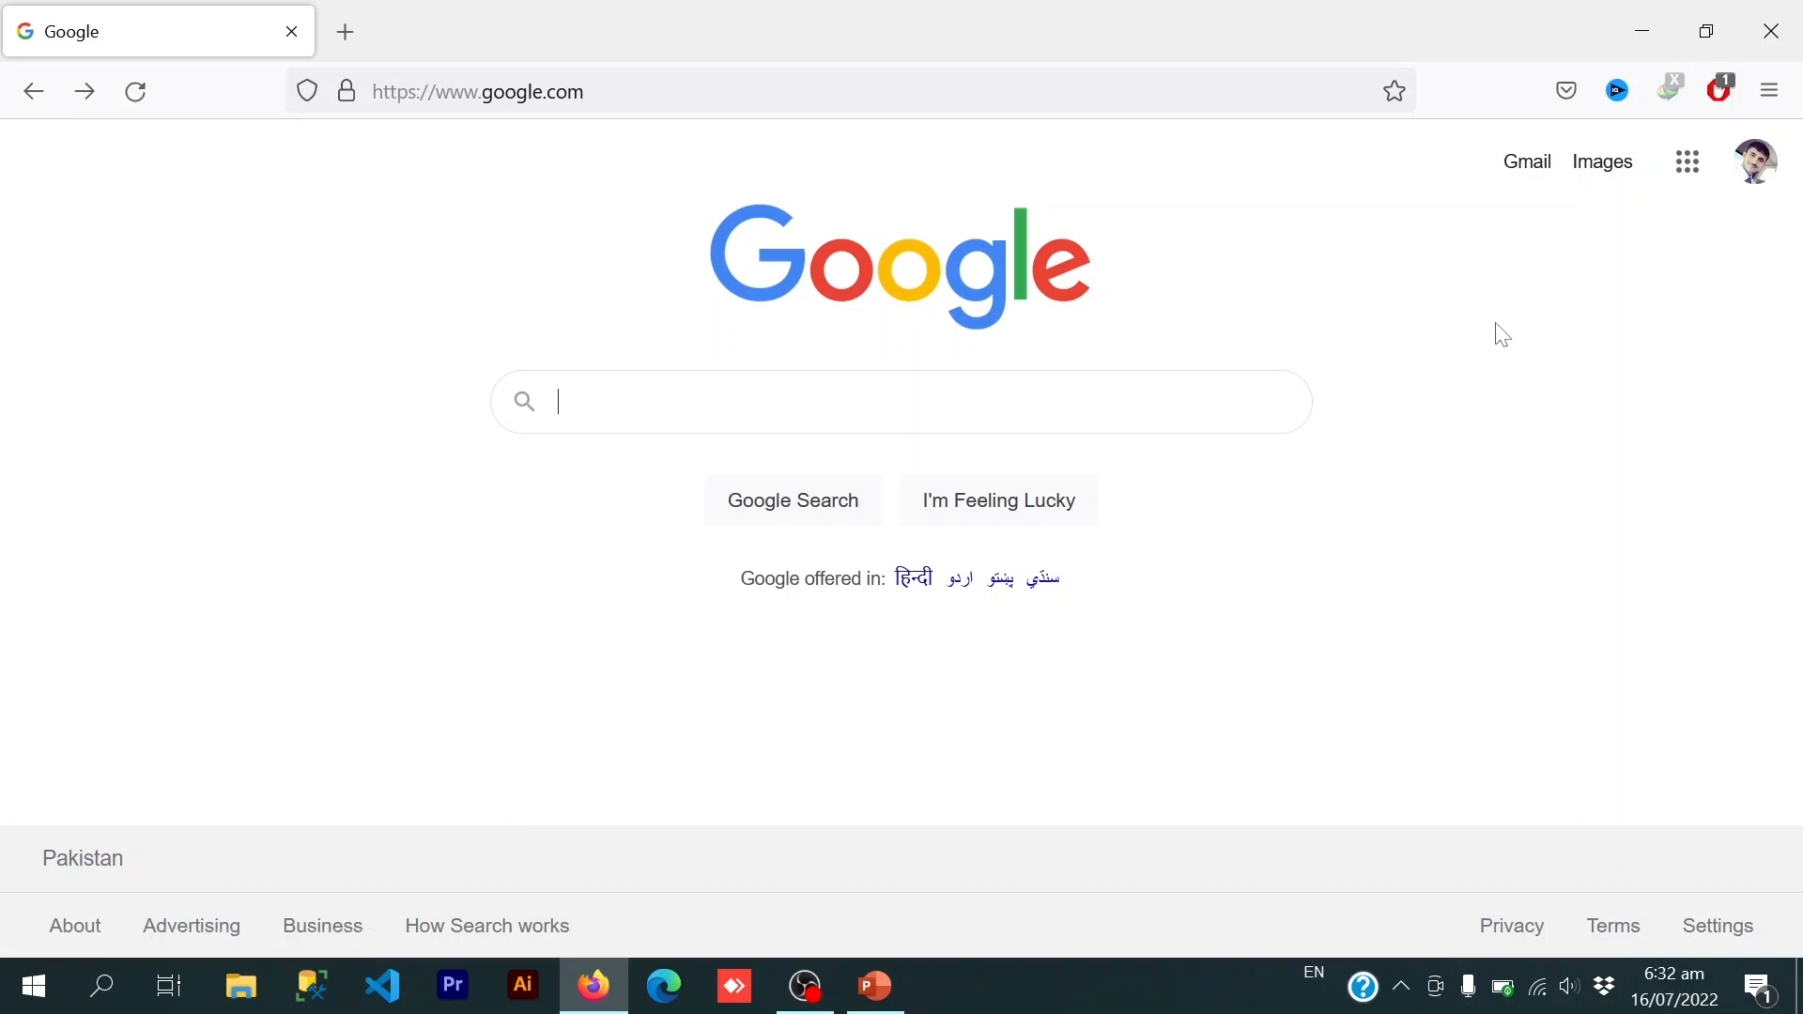
{"action": "type", "text": ".en"}
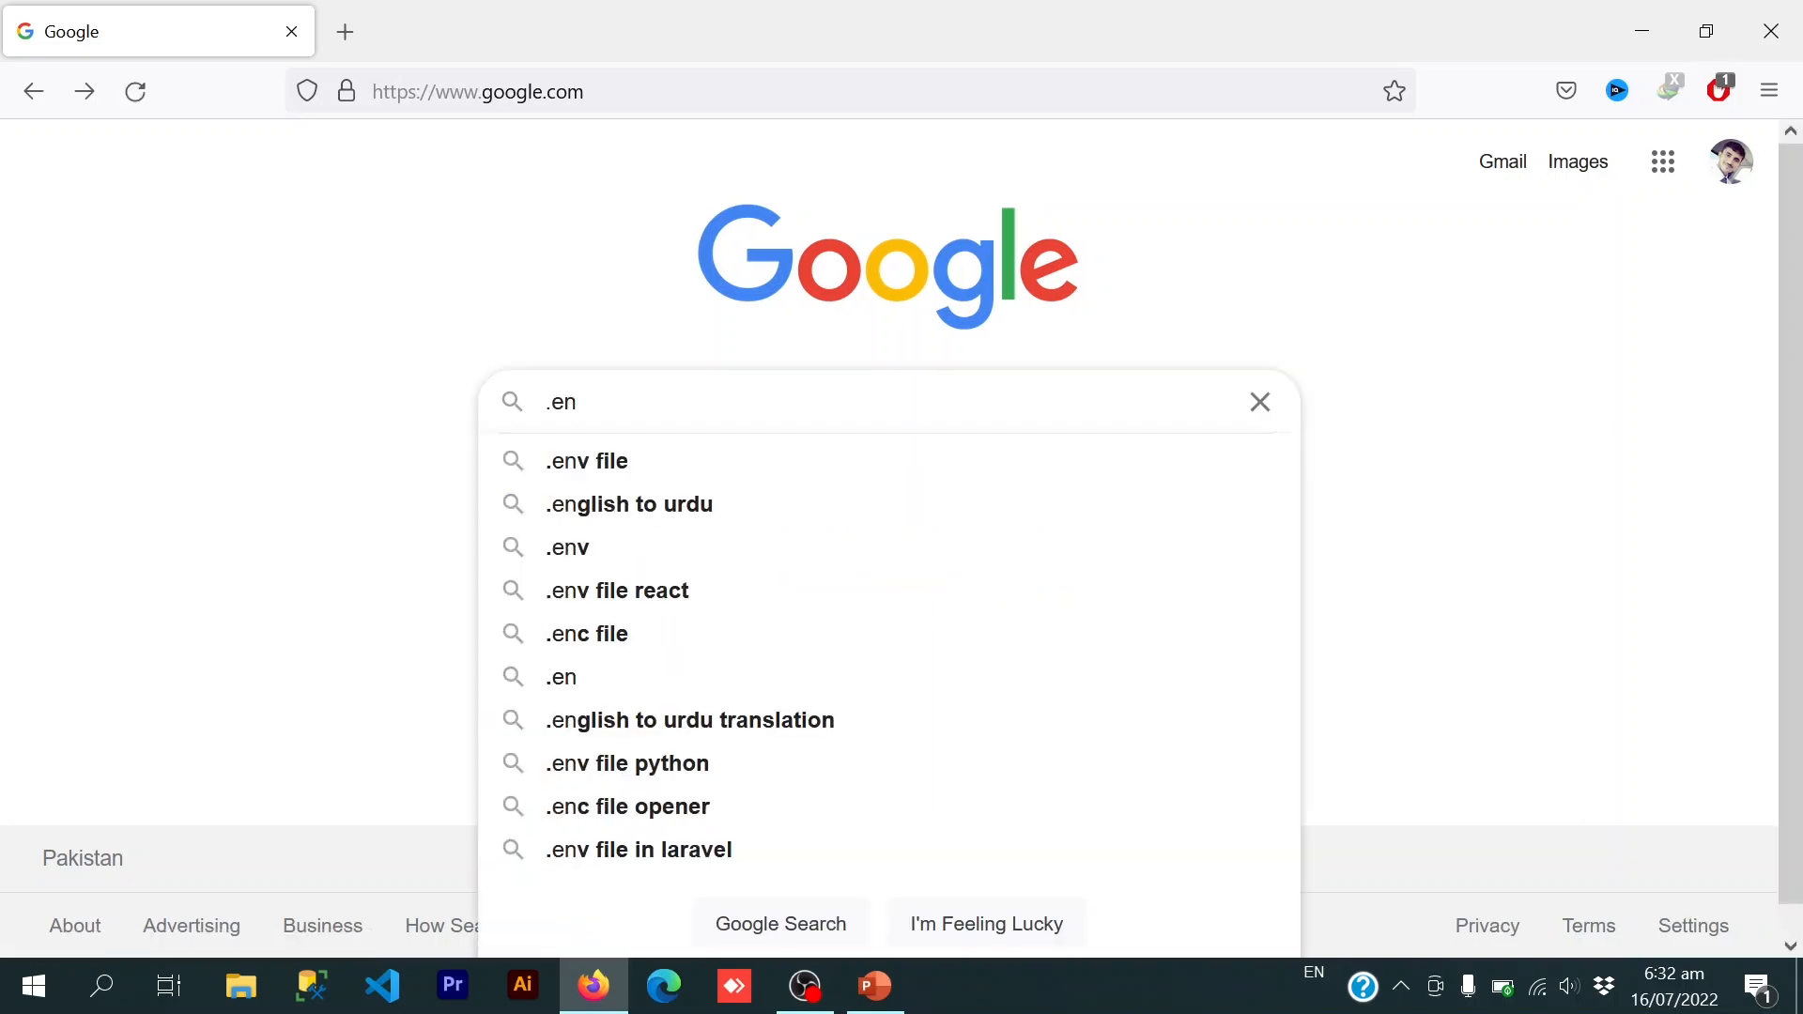
{"action": "type", "text": "net sdk"}
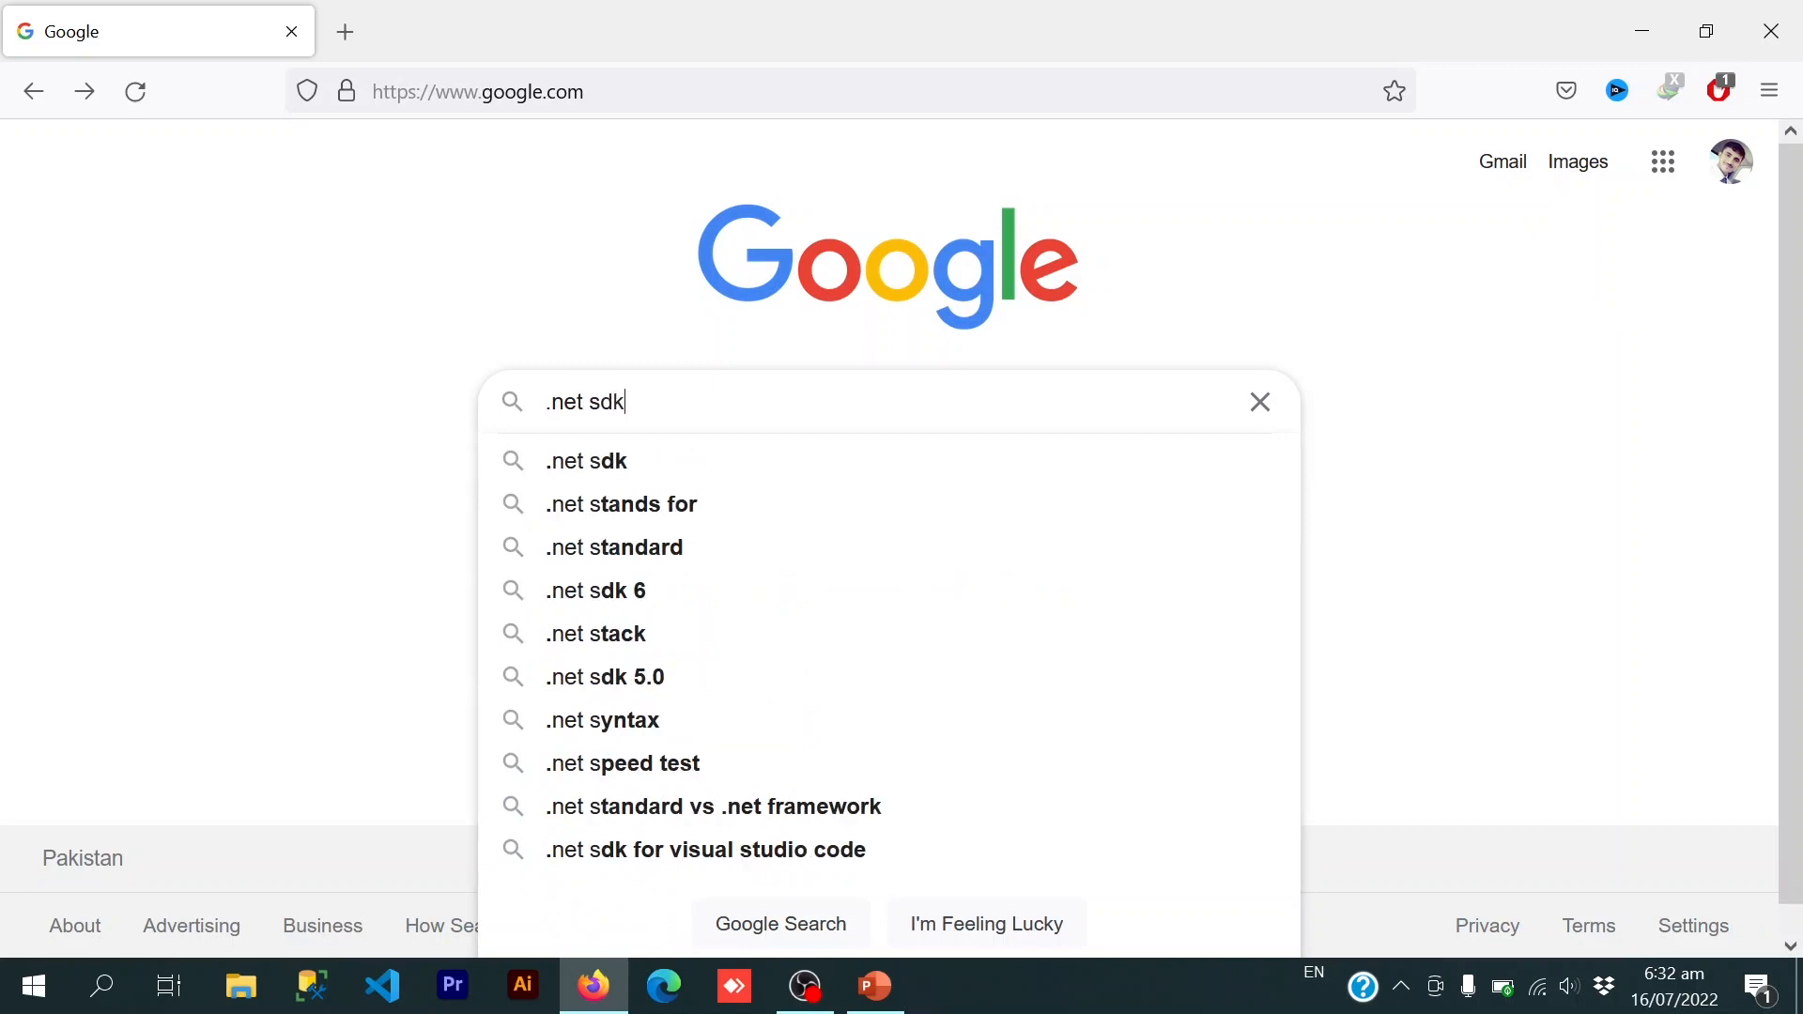
{"action": "key", "text": "Return"}
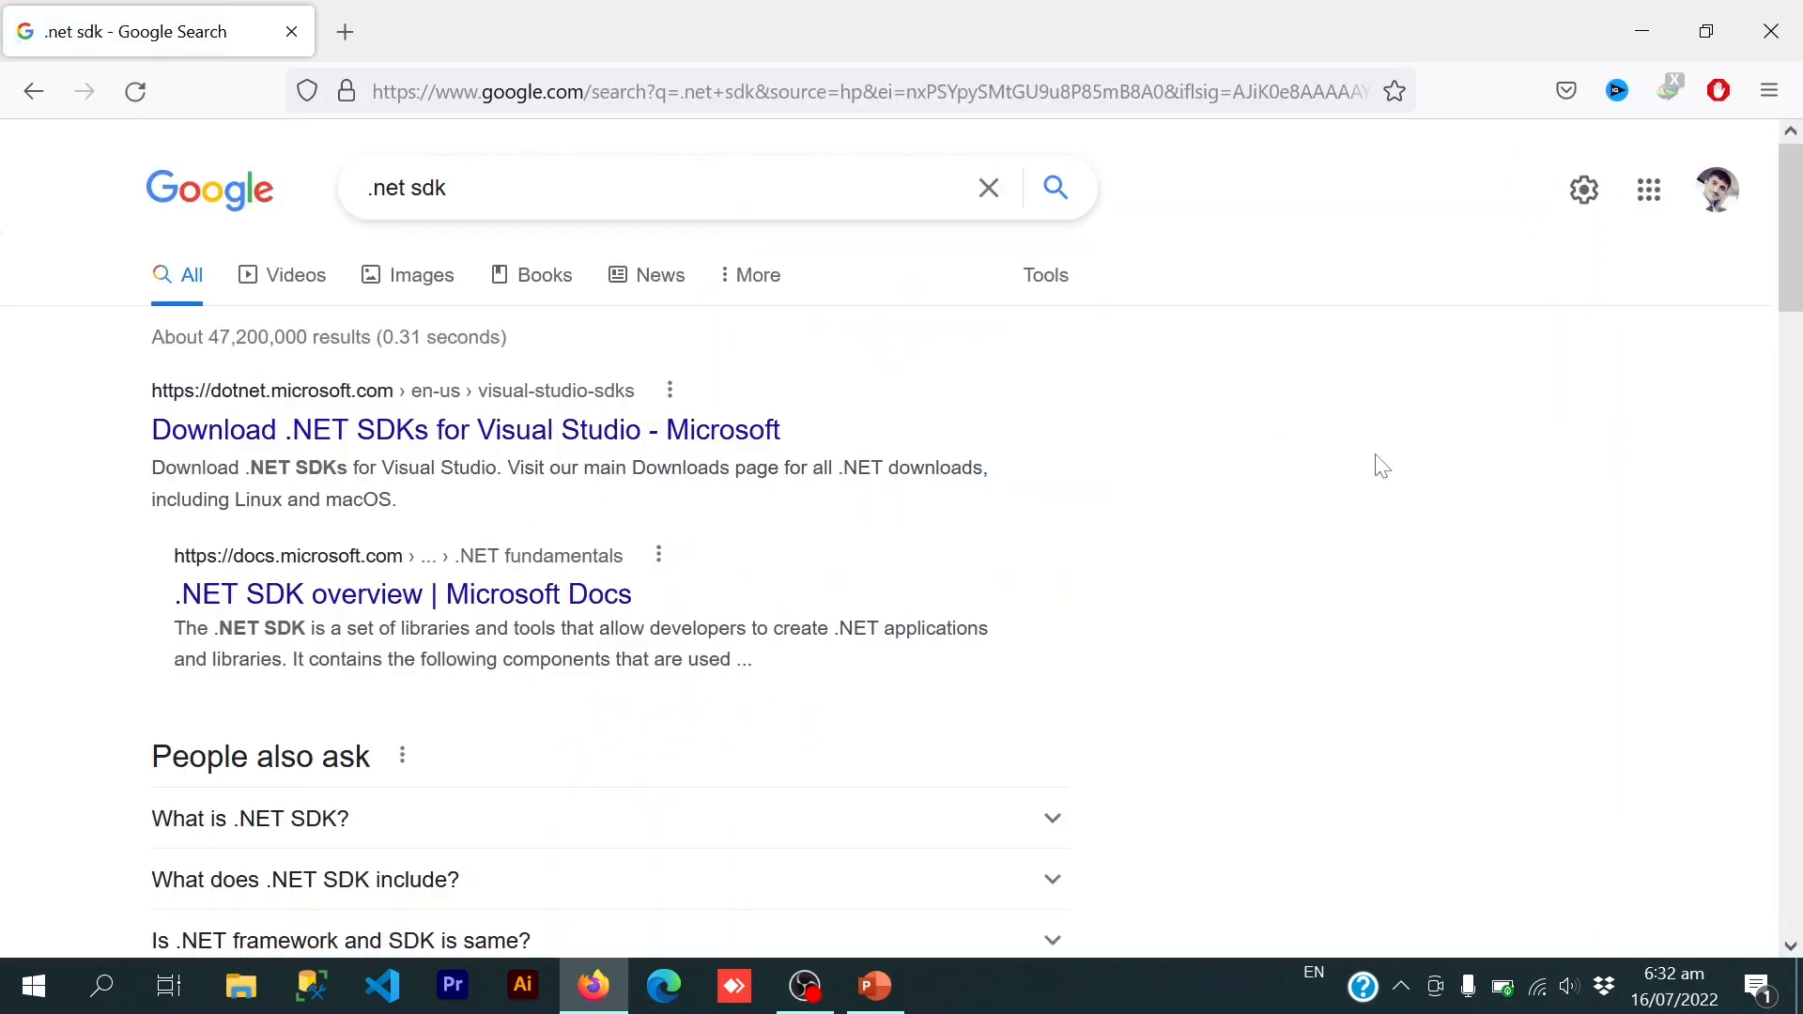
{"action": "mouse_move", "coordinate": [435, 451]}
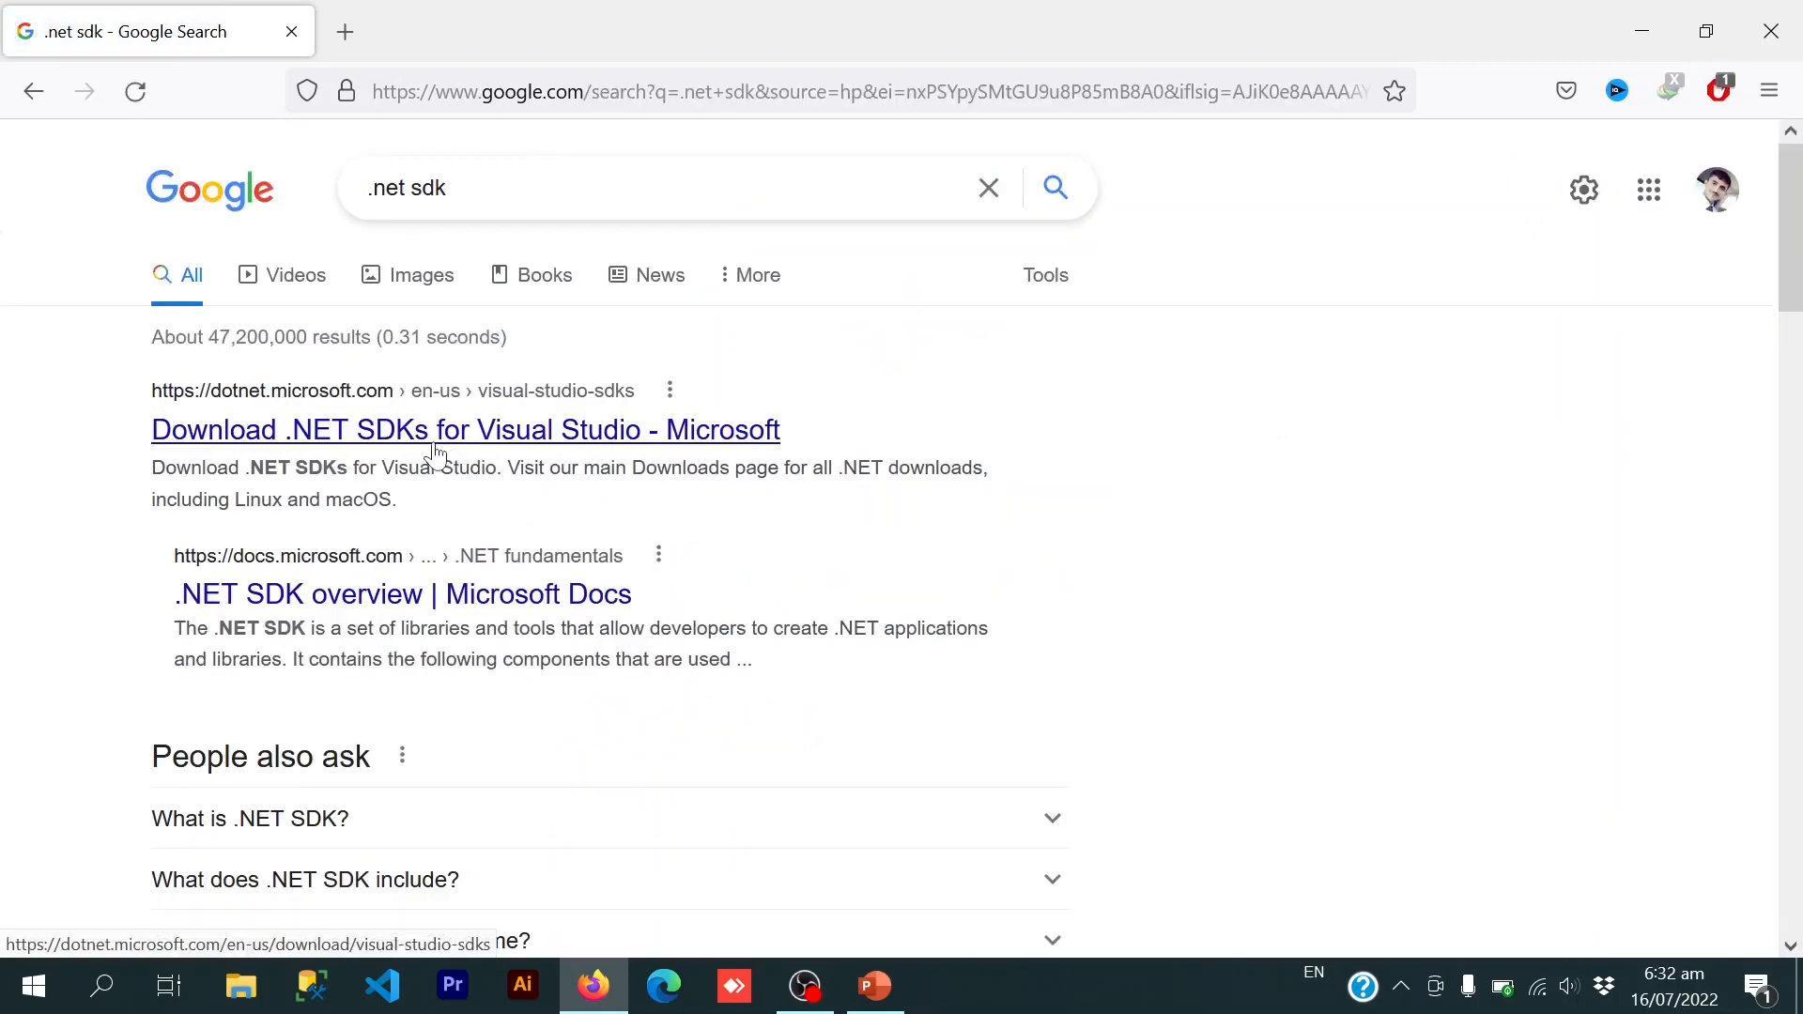
{"action": "left_click", "coordinate": [465, 429]}
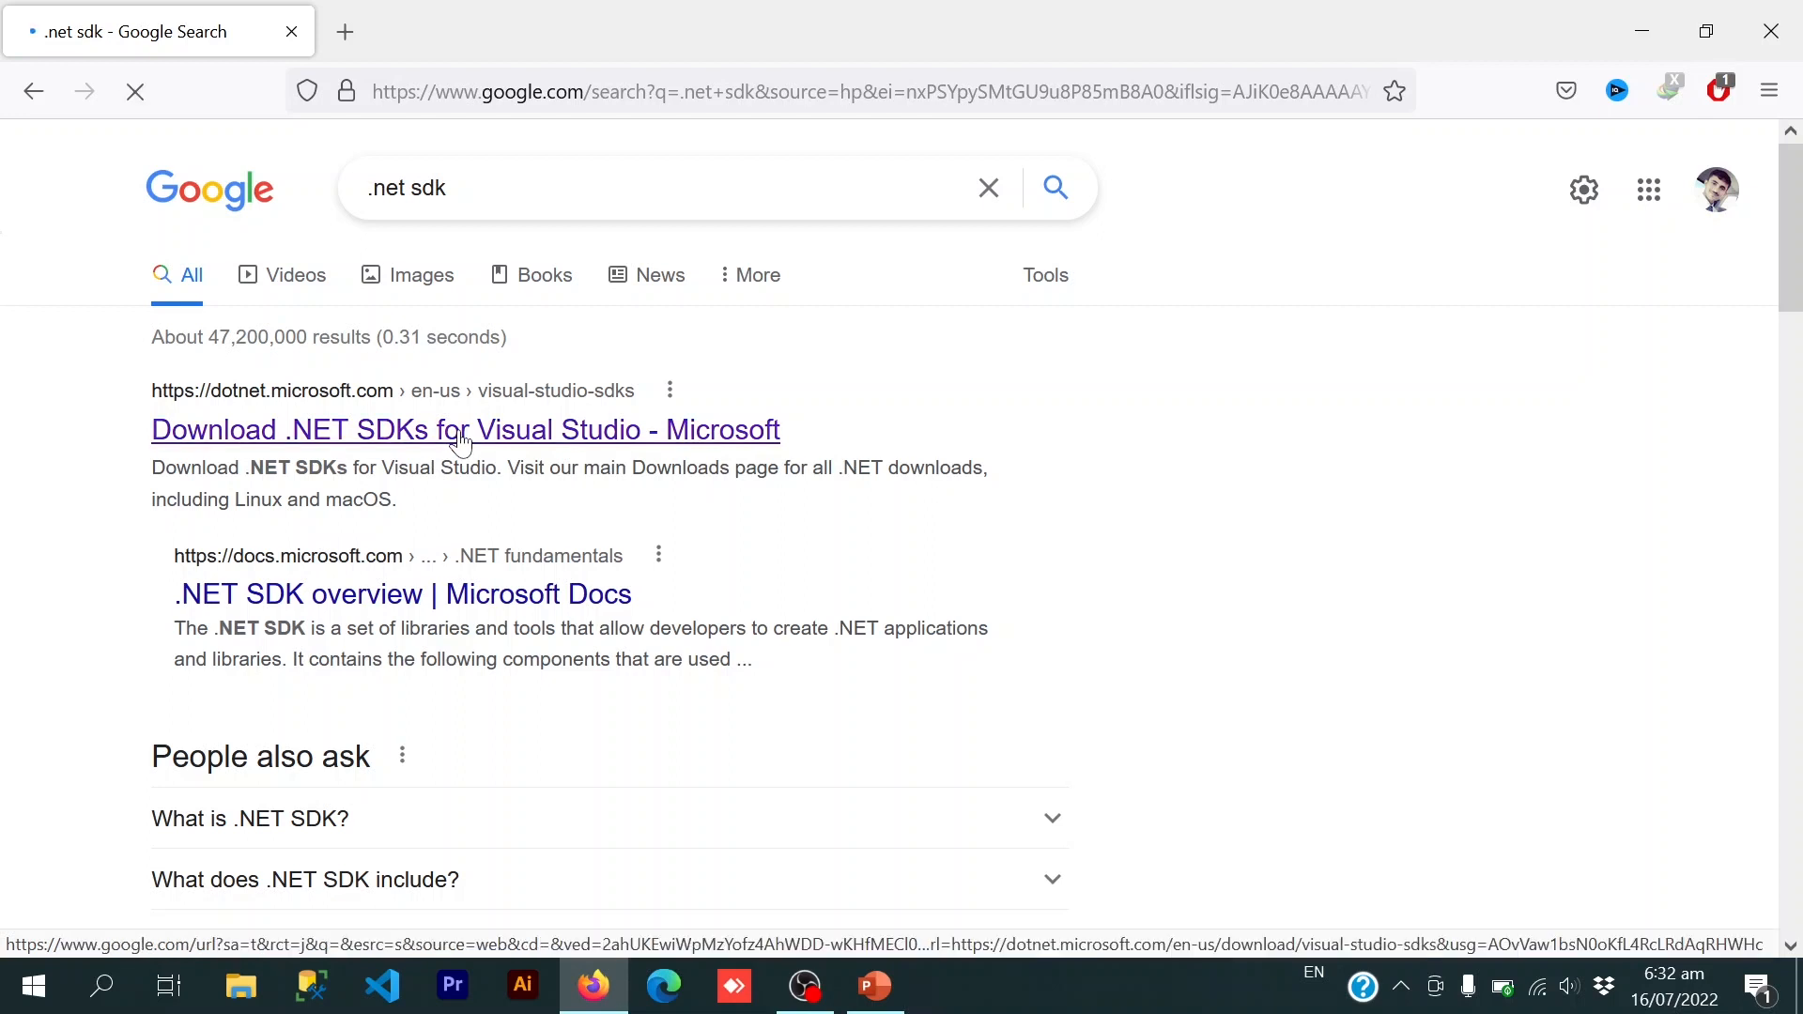
{"action": "left_click", "coordinate": [463, 429]}
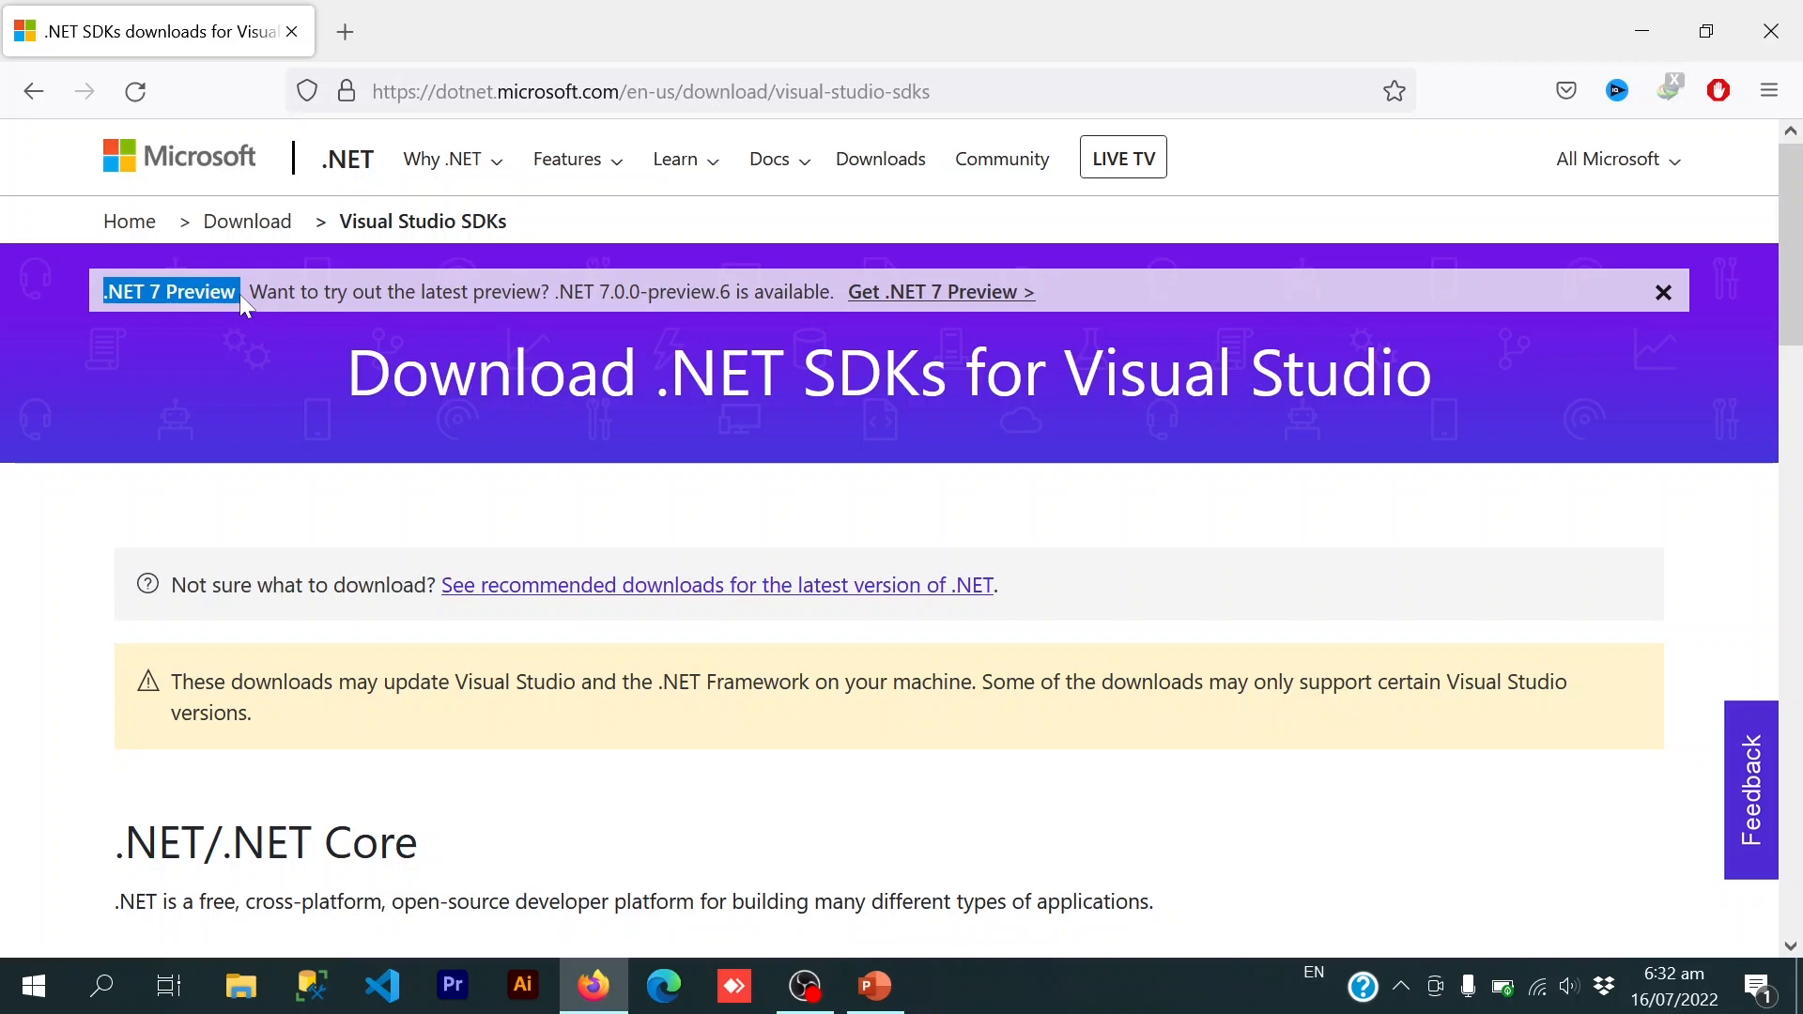
- From the Supported versions list, start downloading the .NET 6.0 SDK x64 installer for Visual Studio 2022
{"action": "scroll", "scroll_direction": "down", "scroll_amount": 3}
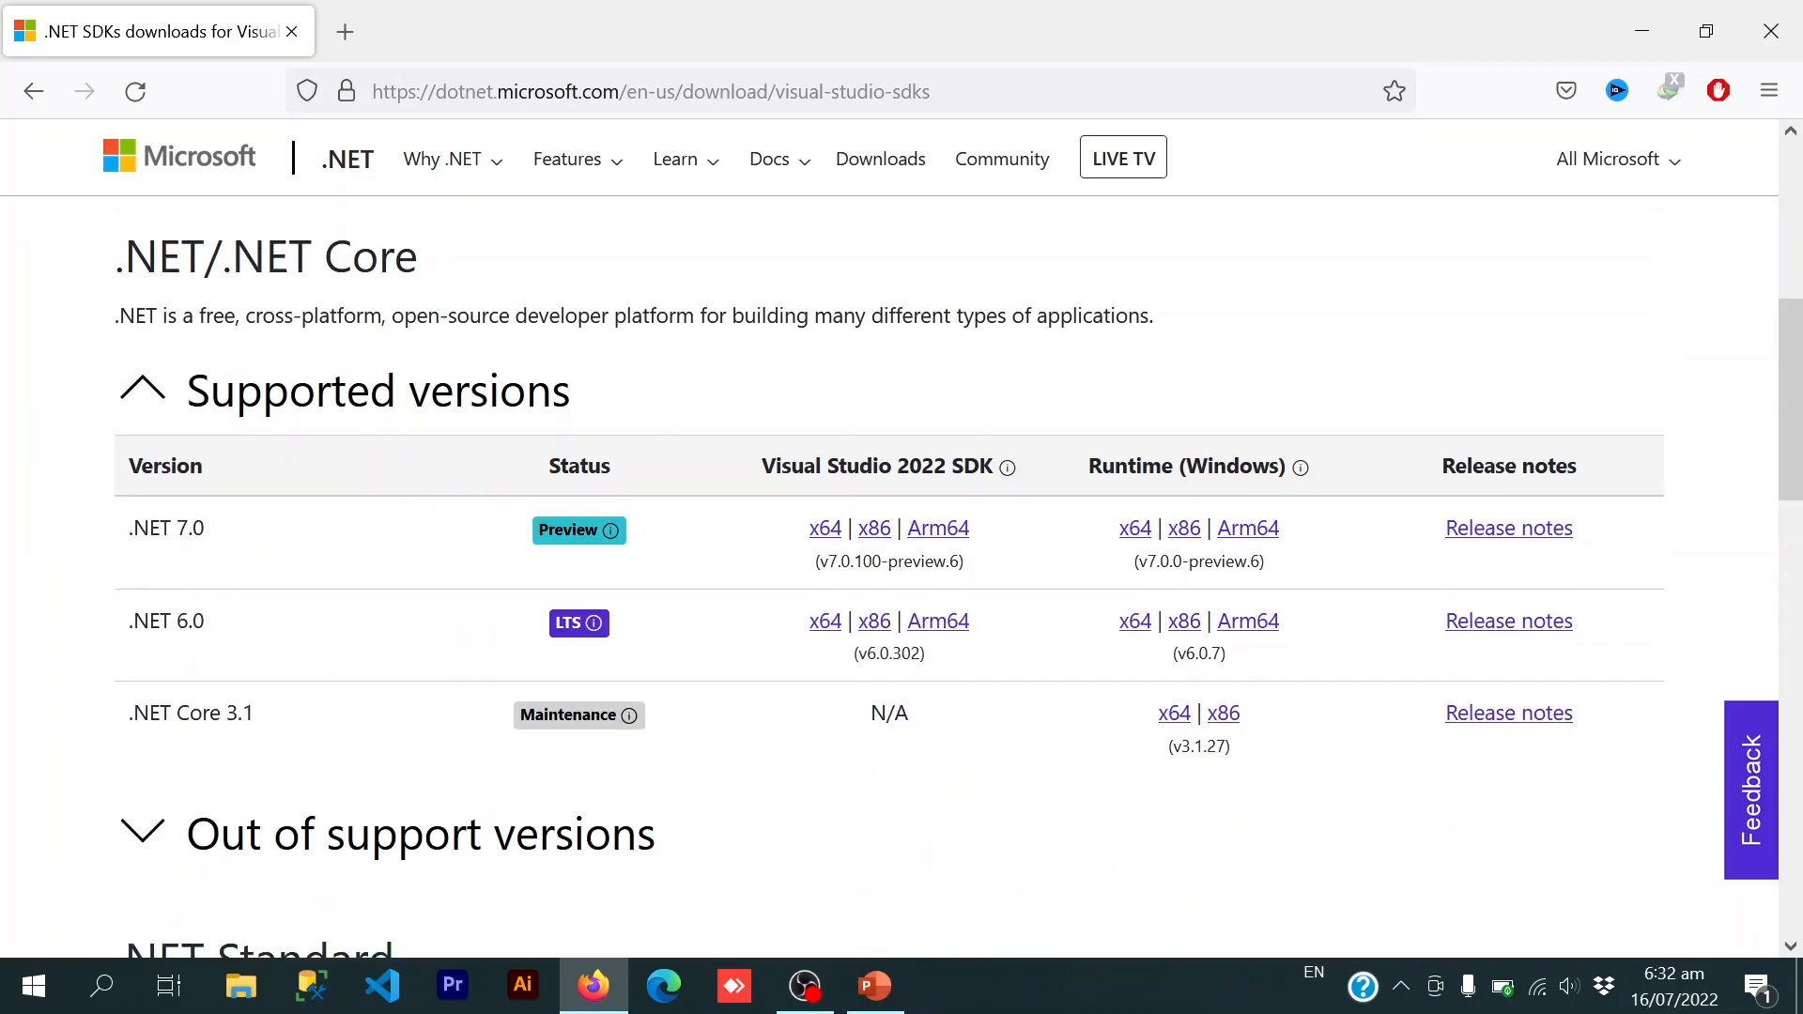
{"action": "double_click", "coordinate": [165, 621]}
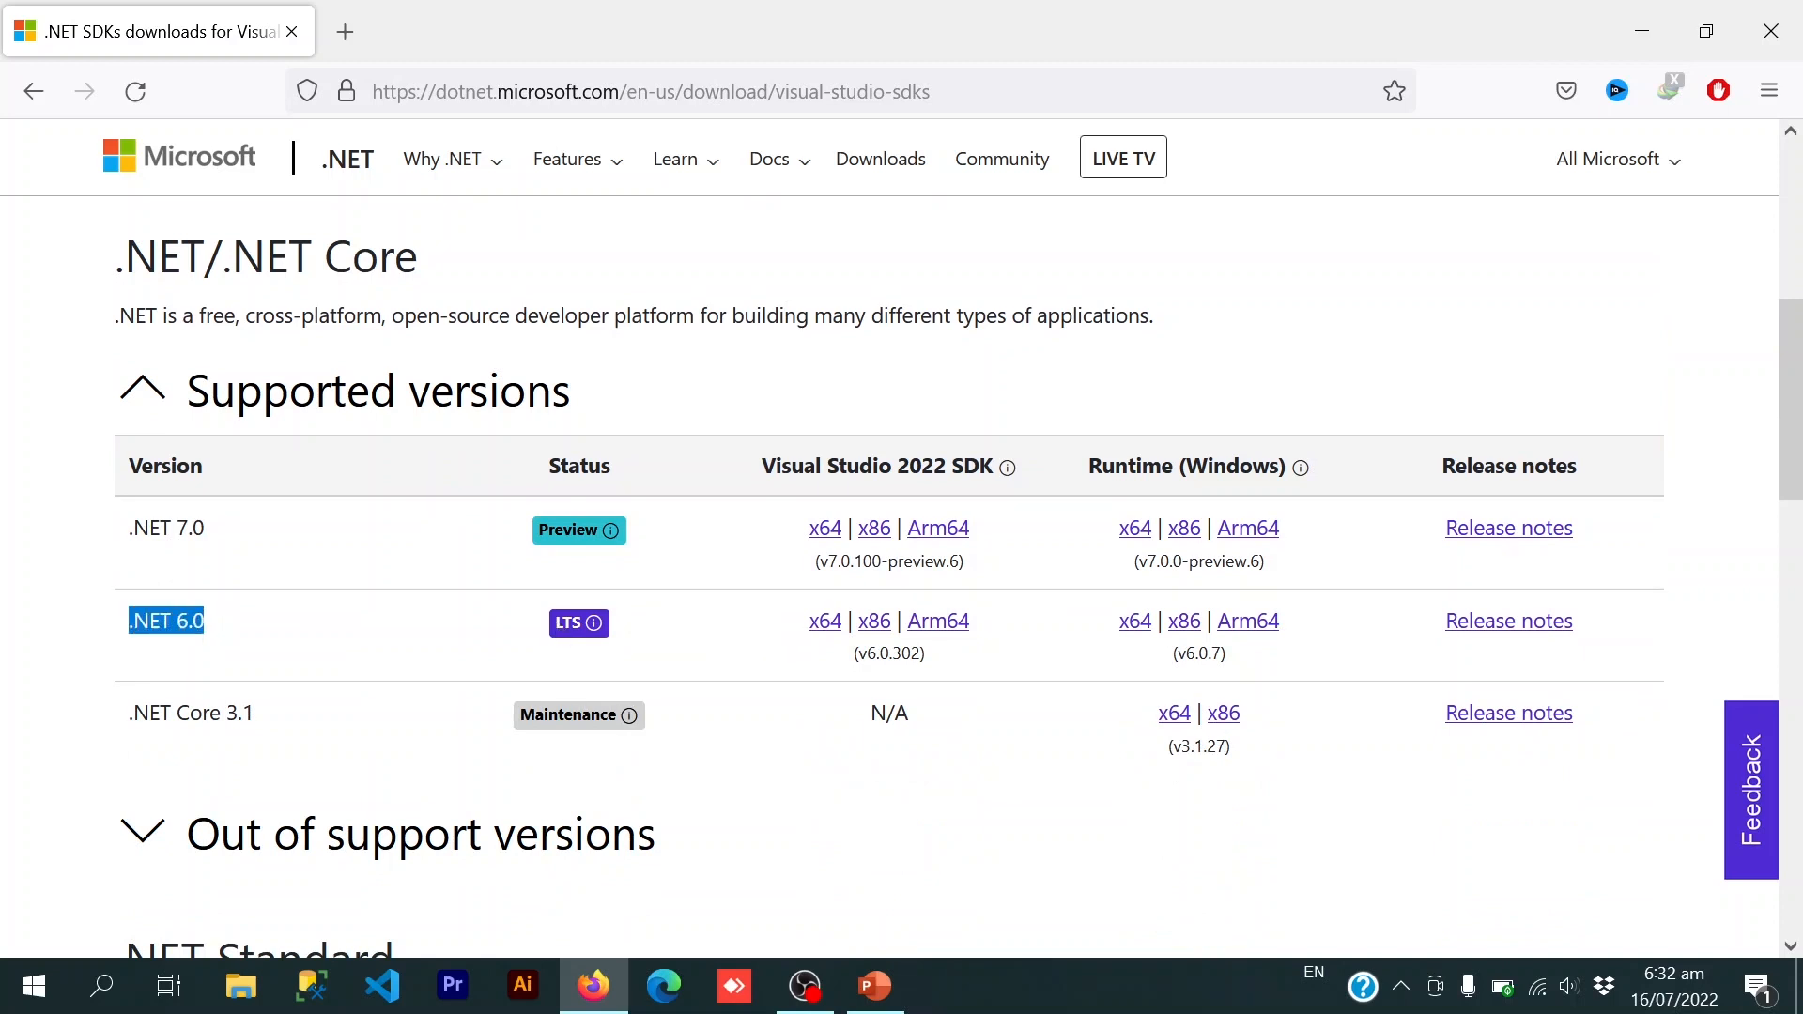
{"action": "left_click", "coordinate": [749, 665]}
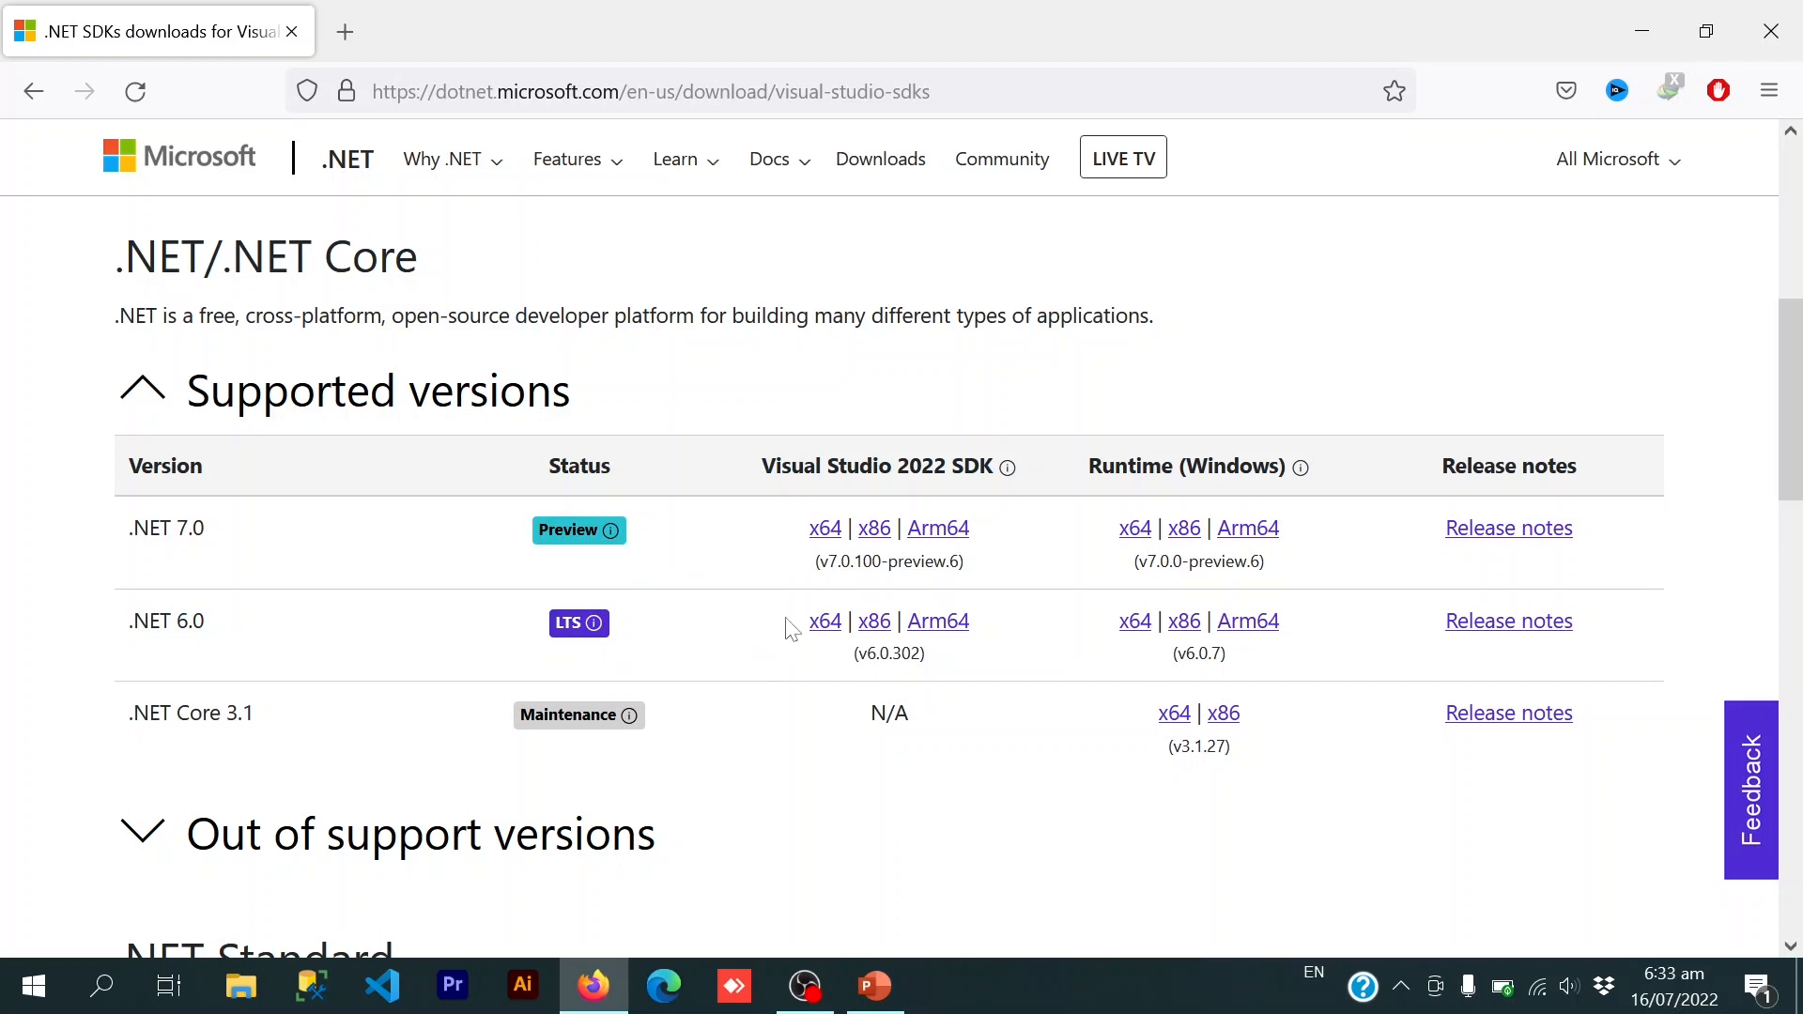
{"action": "mouse_move", "coordinate": [824, 620]}
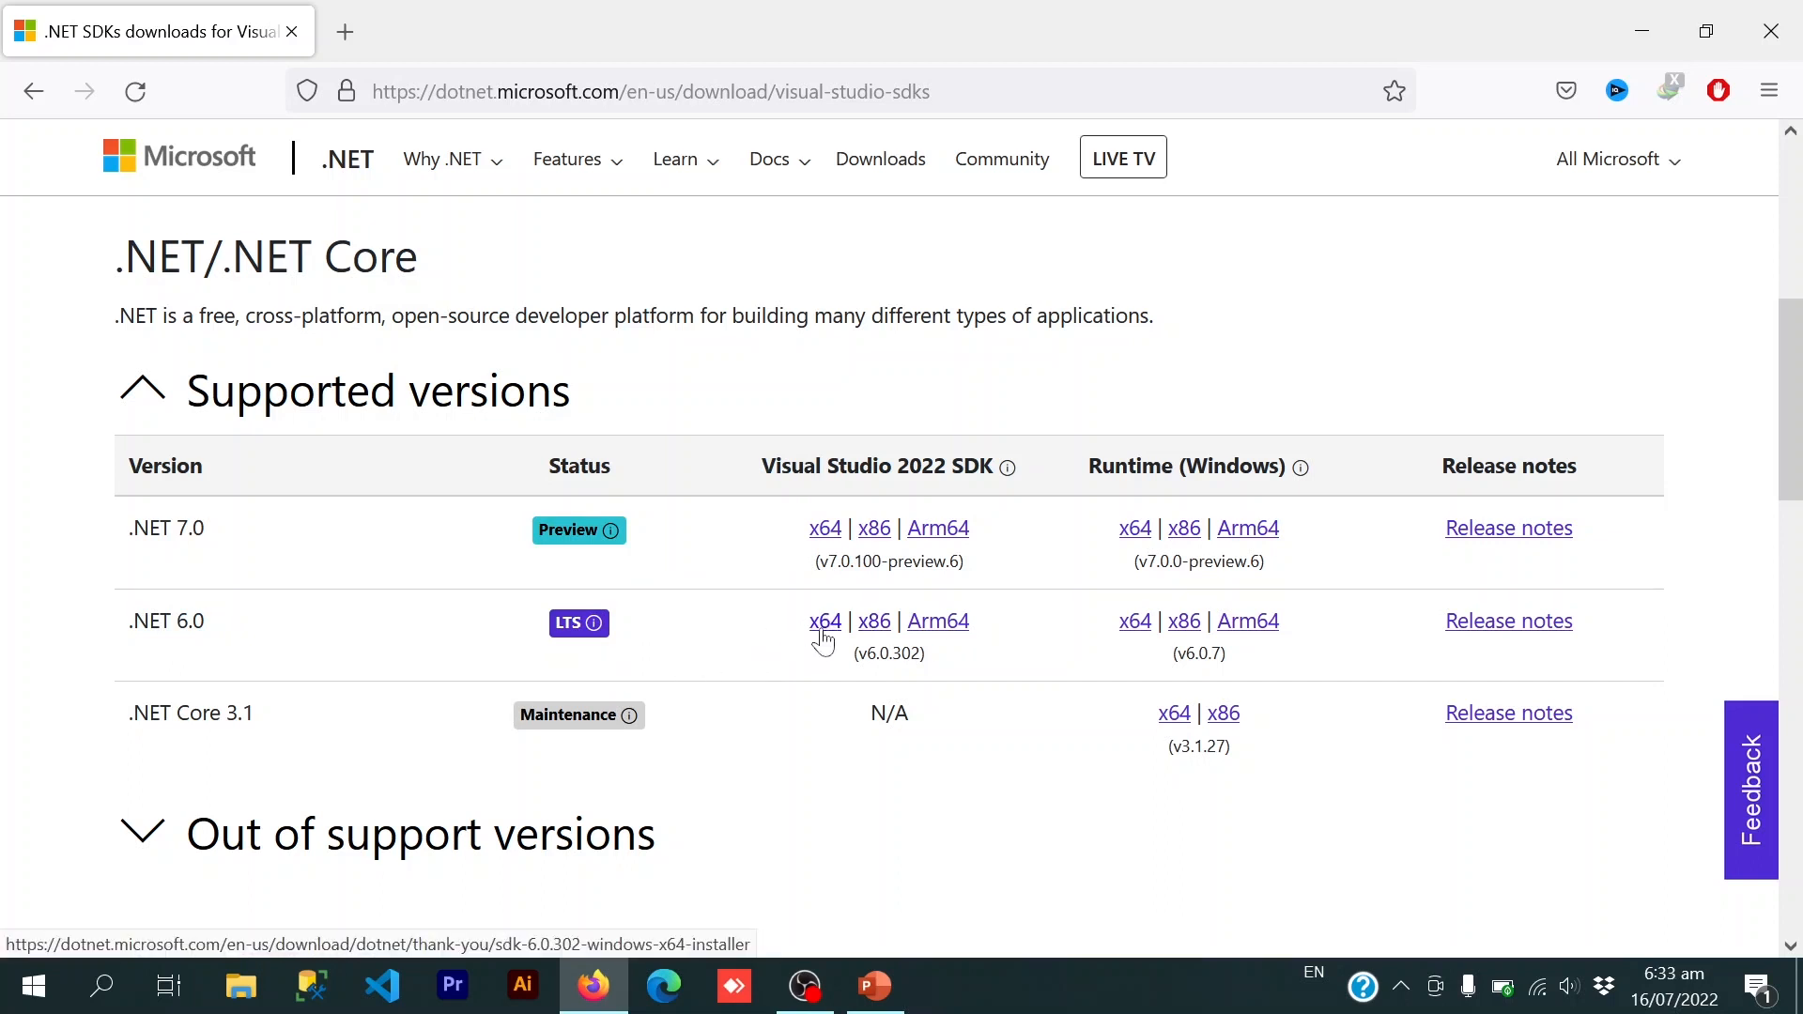
{"action": "left_click", "coordinate": [823, 620]}
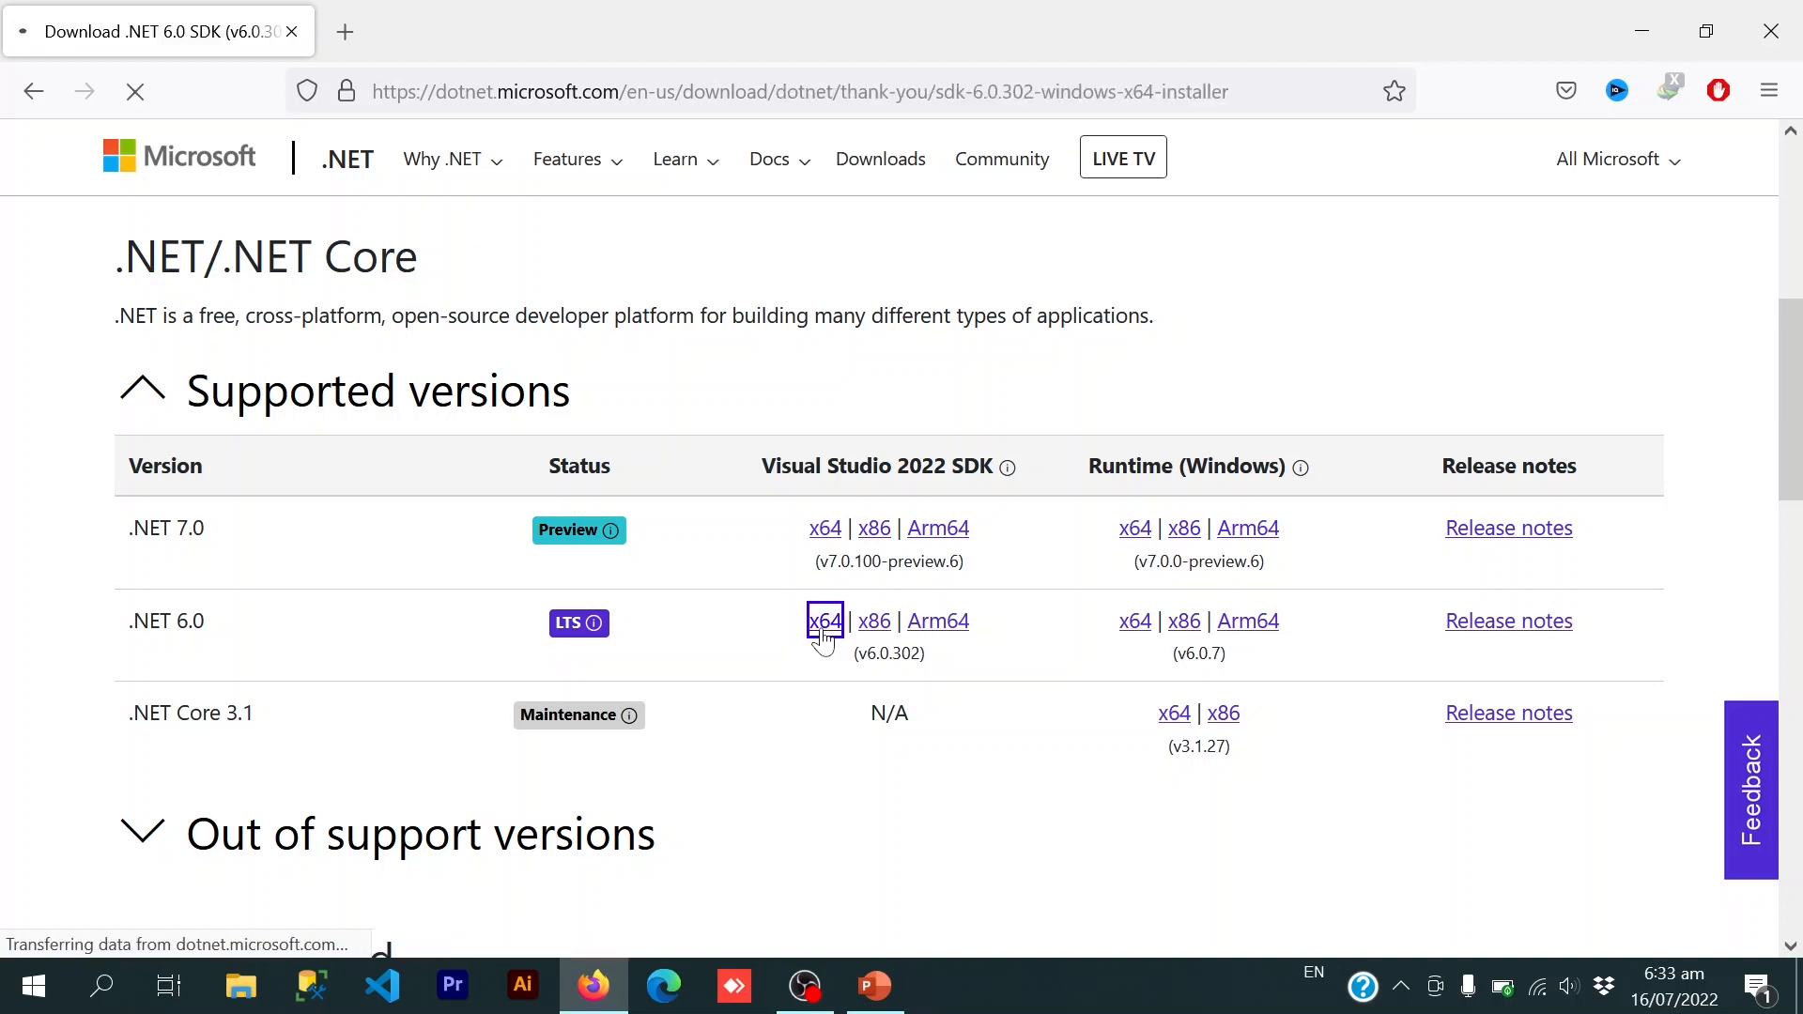
{"action": "left_click", "coordinate": [824, 621]}
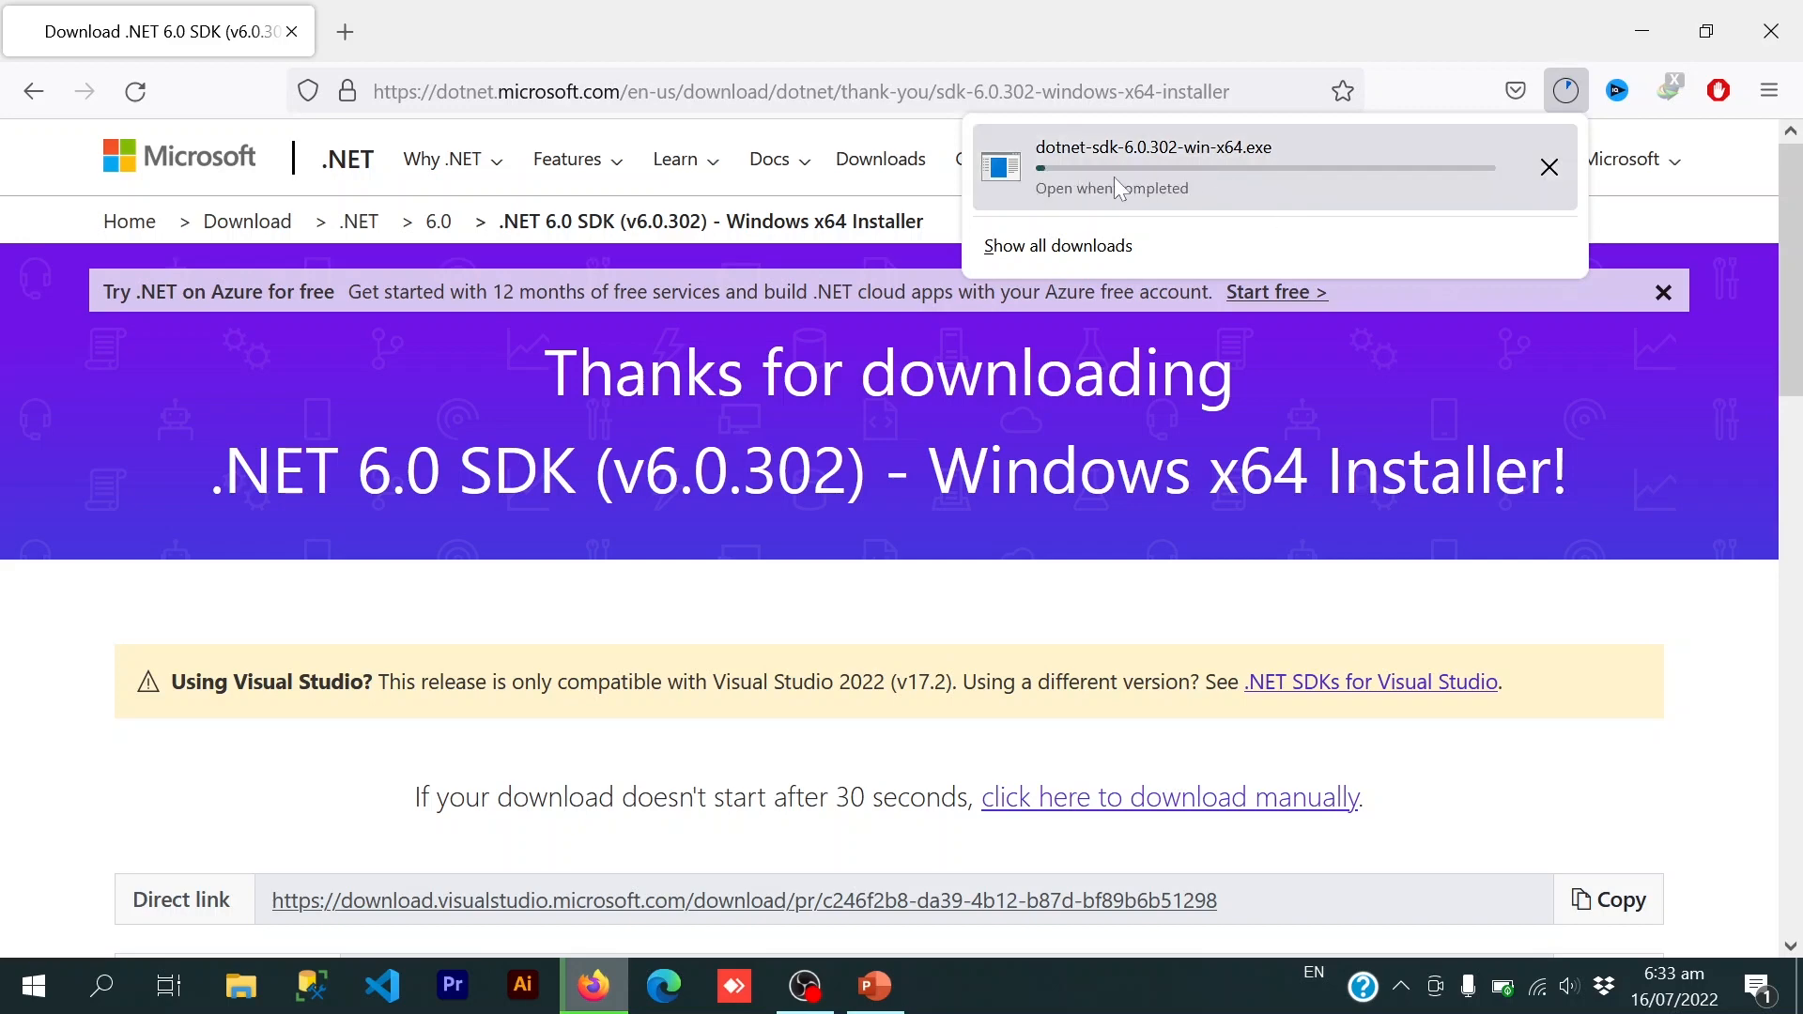
- Show all Firefox downloads to watch dotnet-sdk-6.0.302-win-x64.exe finish downloading
{"action": "left_click", "coordinate": [1056, 245]}
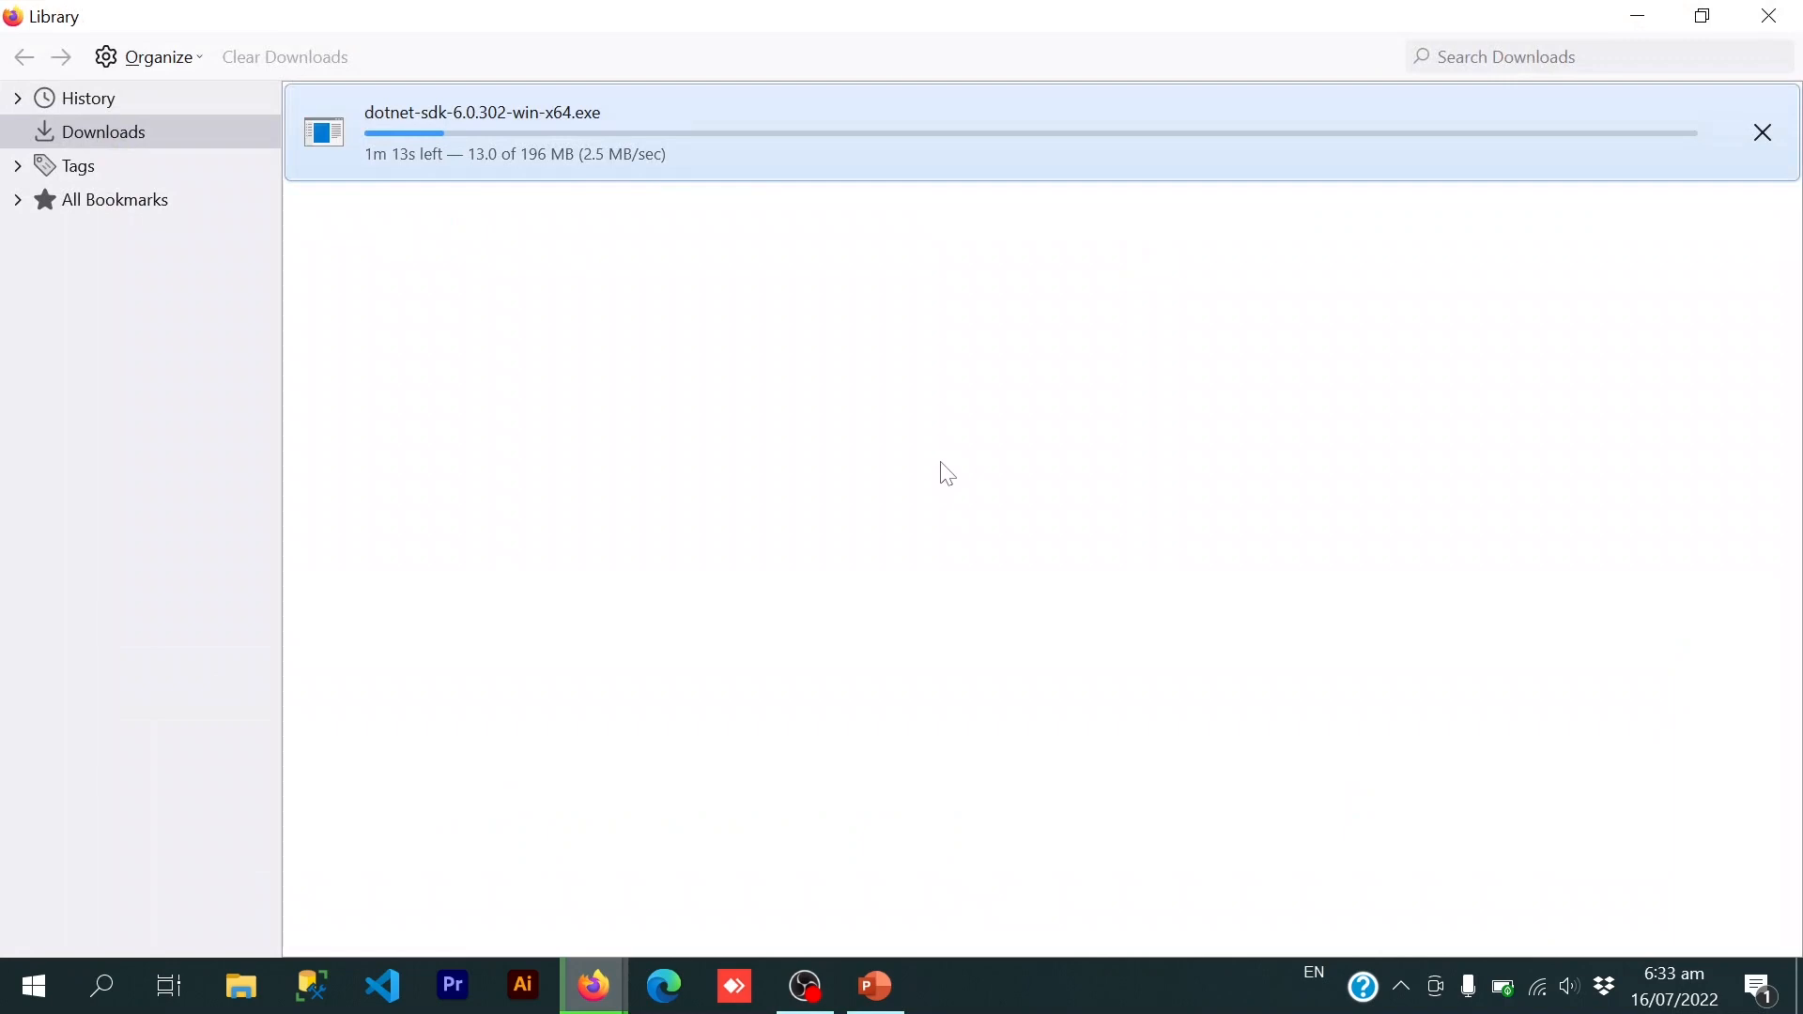
{"action": "mouse_move", "coordinate": [962, 515]}
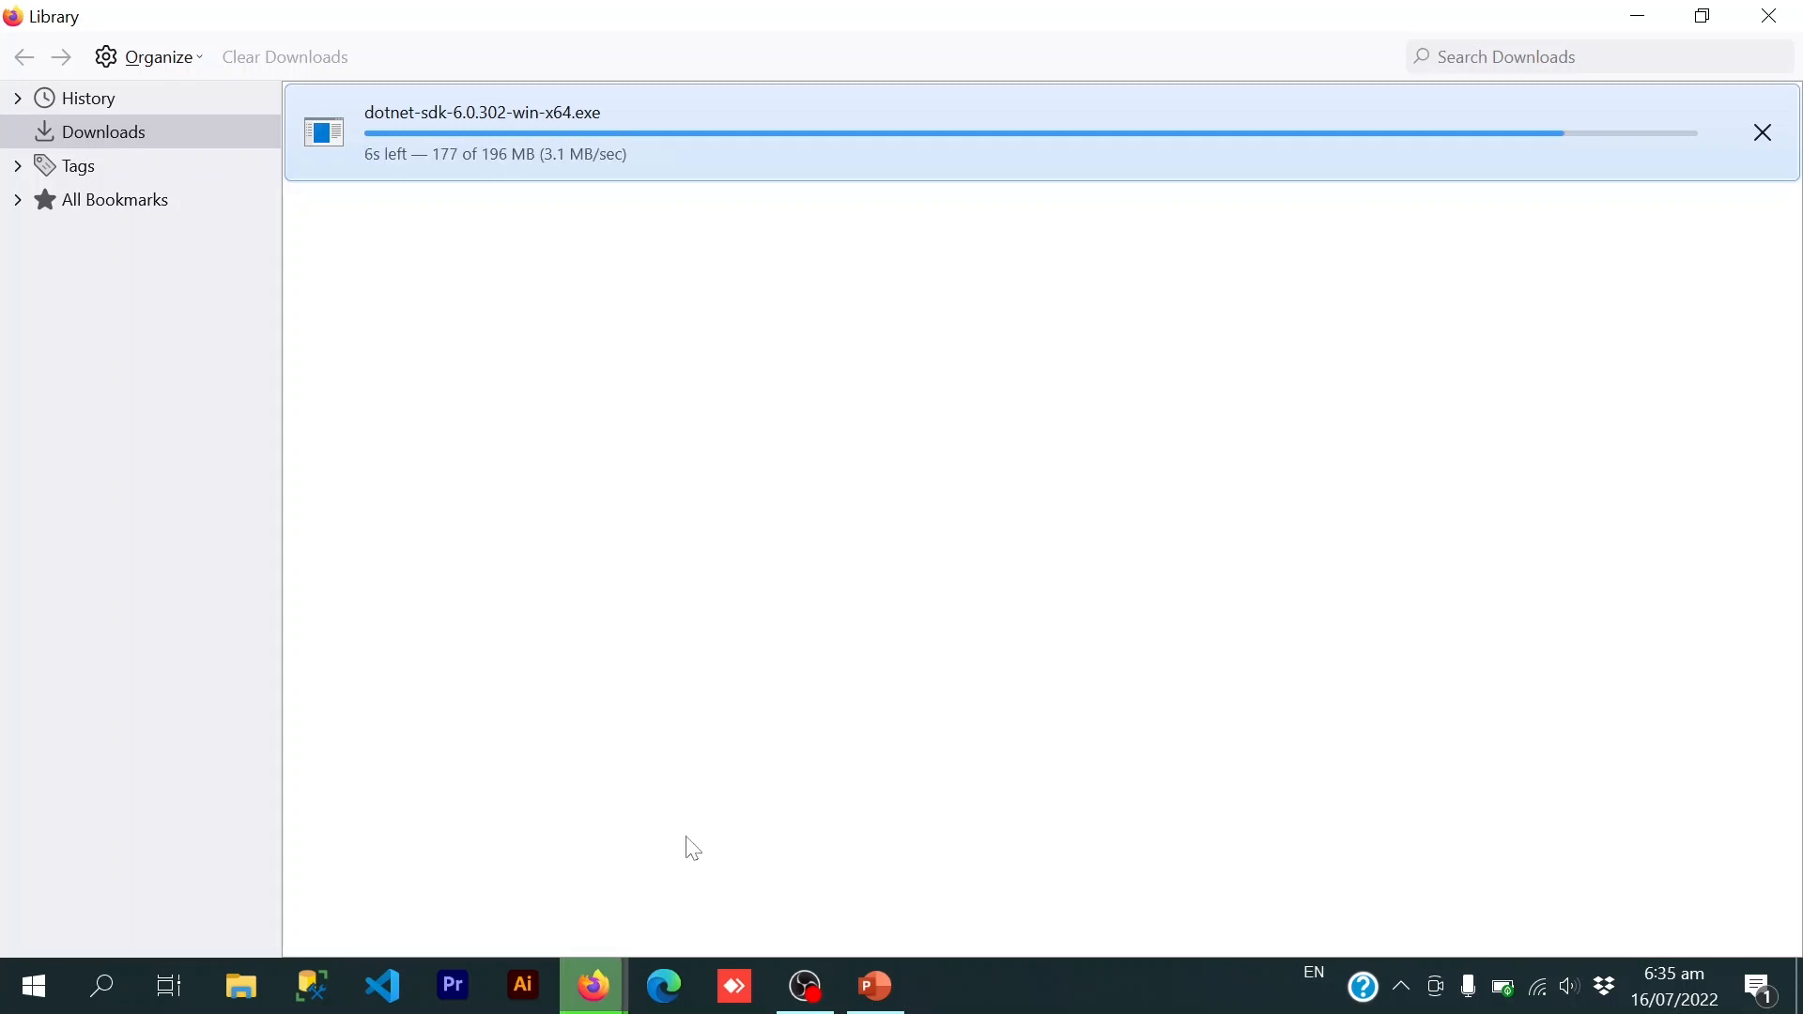
{"action": "mouse_move", "coordinate": [555, 190]}
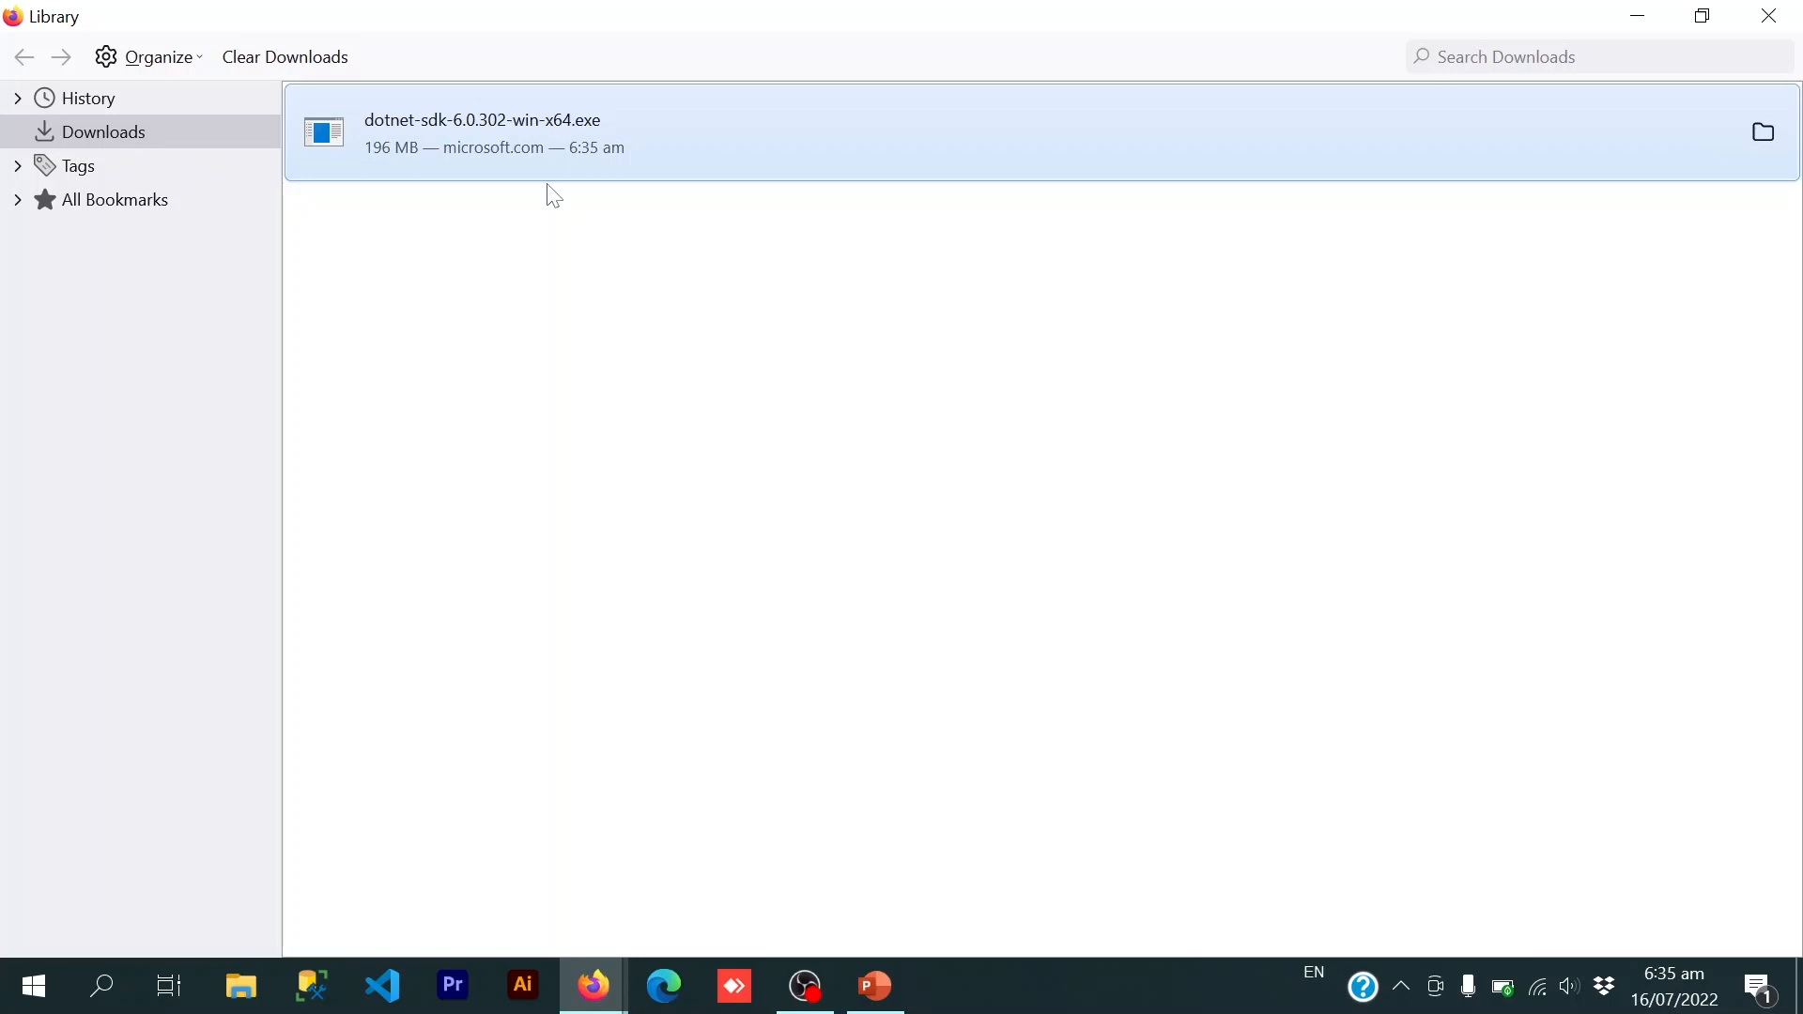
{"action": "mouse_move", "coordinate": [493, 153]}
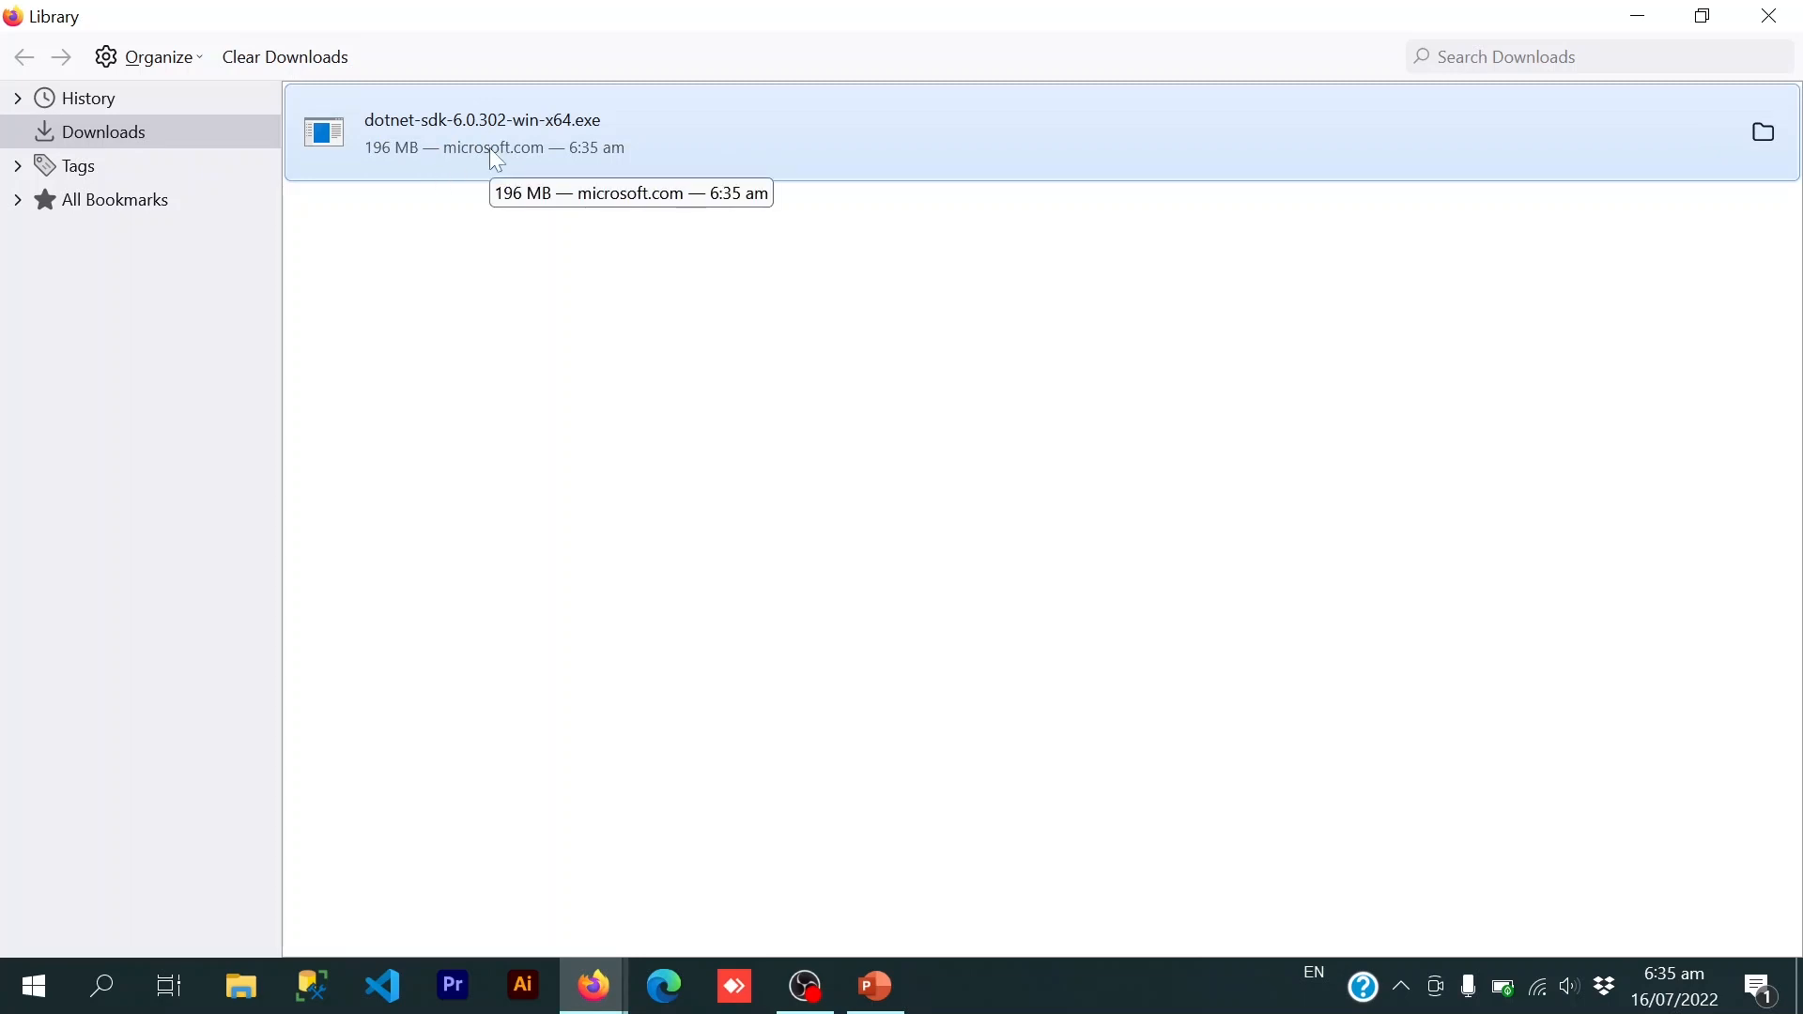
{"action": "mouse_move", "coordinate": [557, 386]}
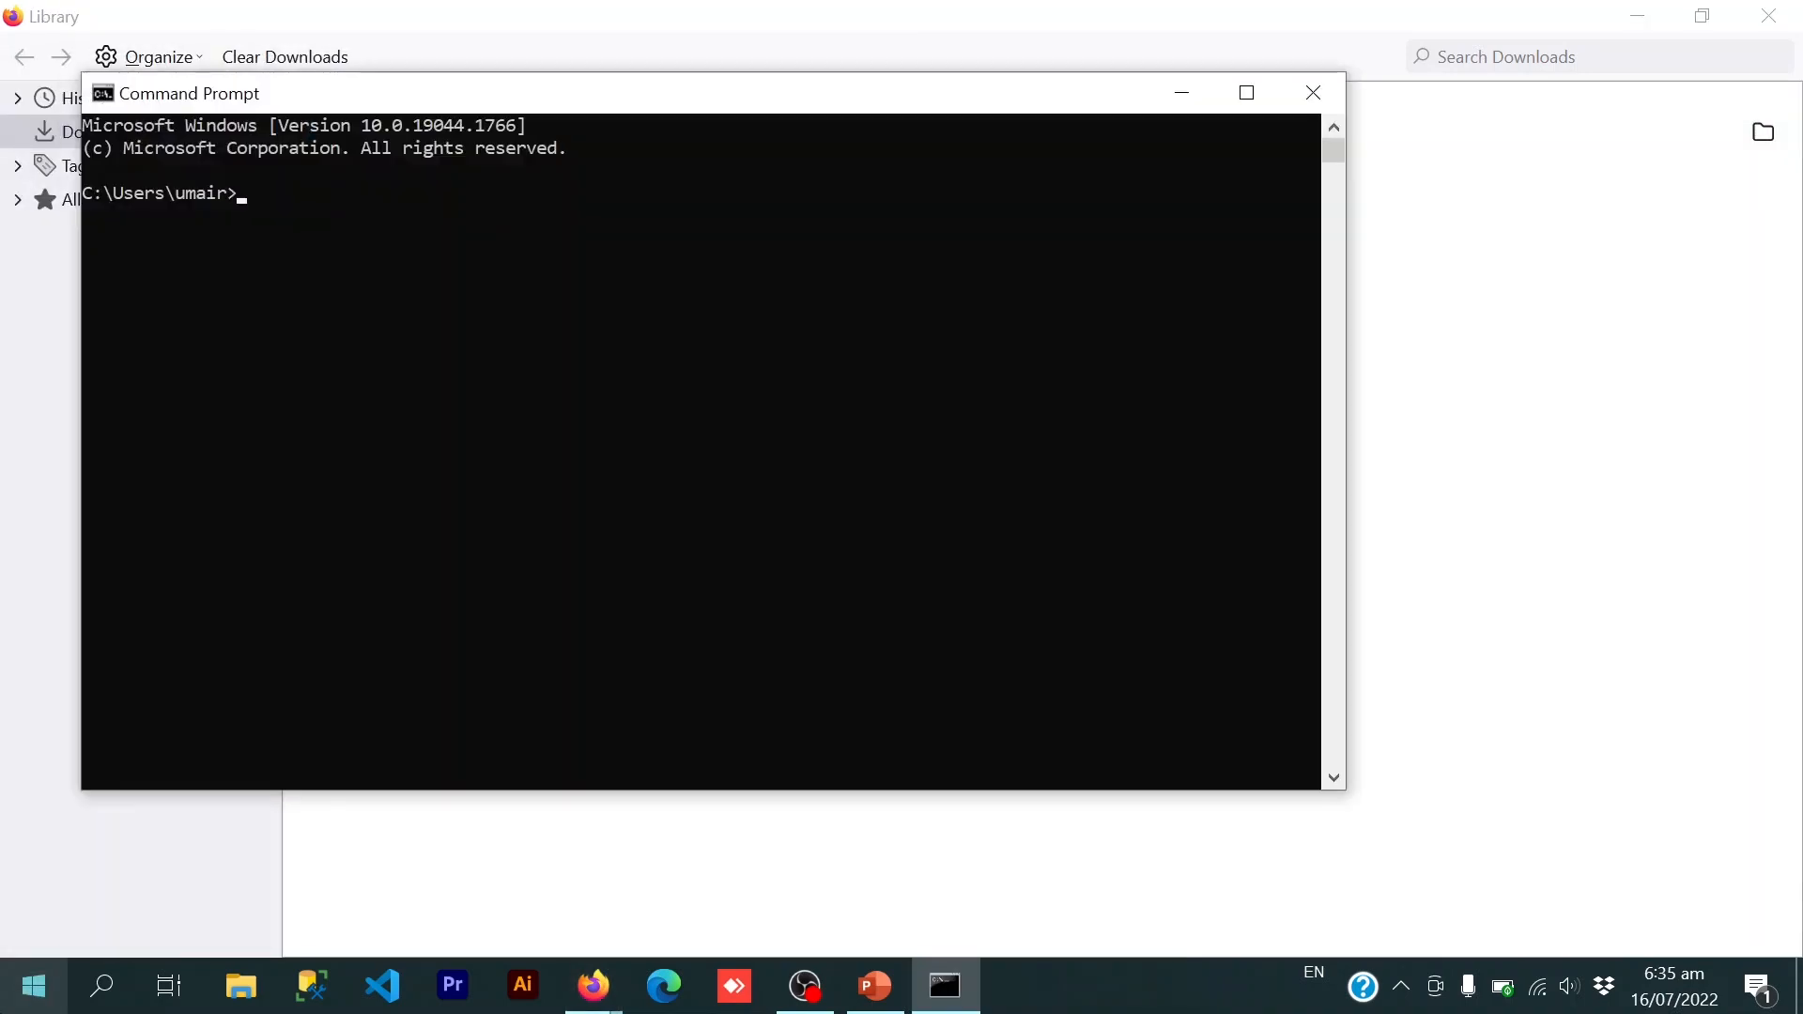
- Run dotnet in Command Prompt and see it reported as not recognized
{"action": "type", "text": "dotn"}
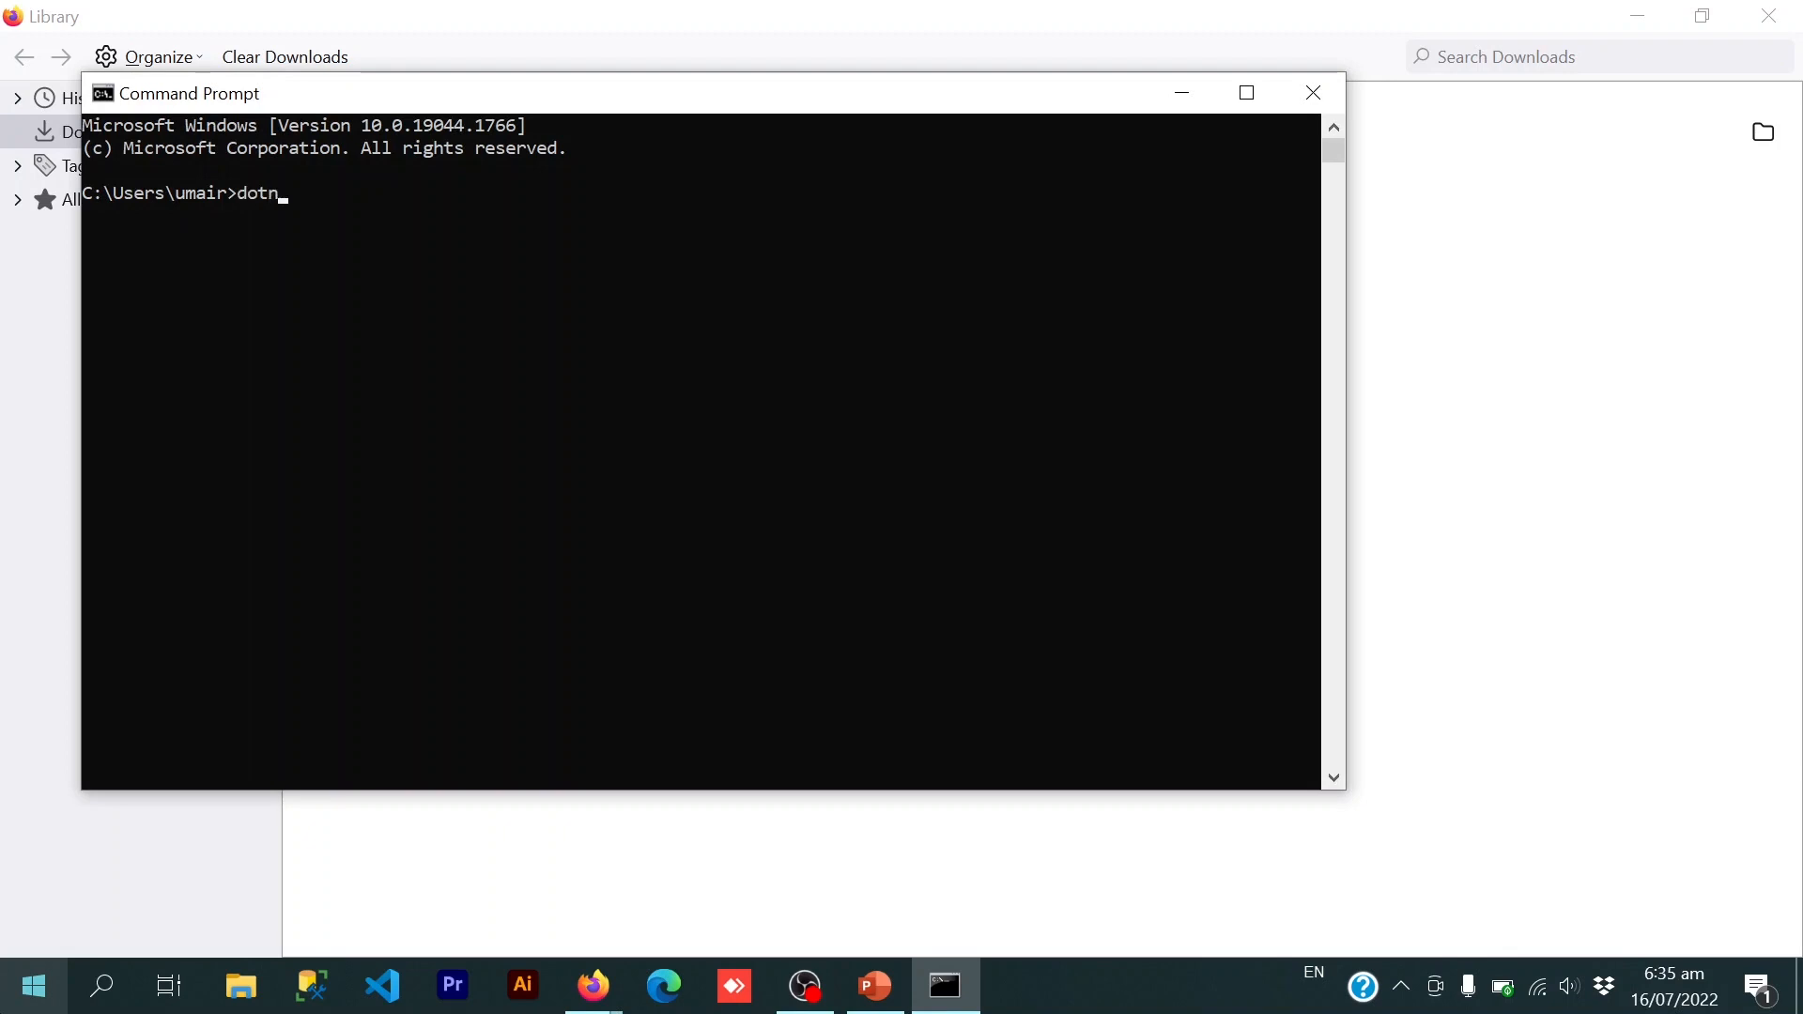
{"action": "key", "text": "Return"}
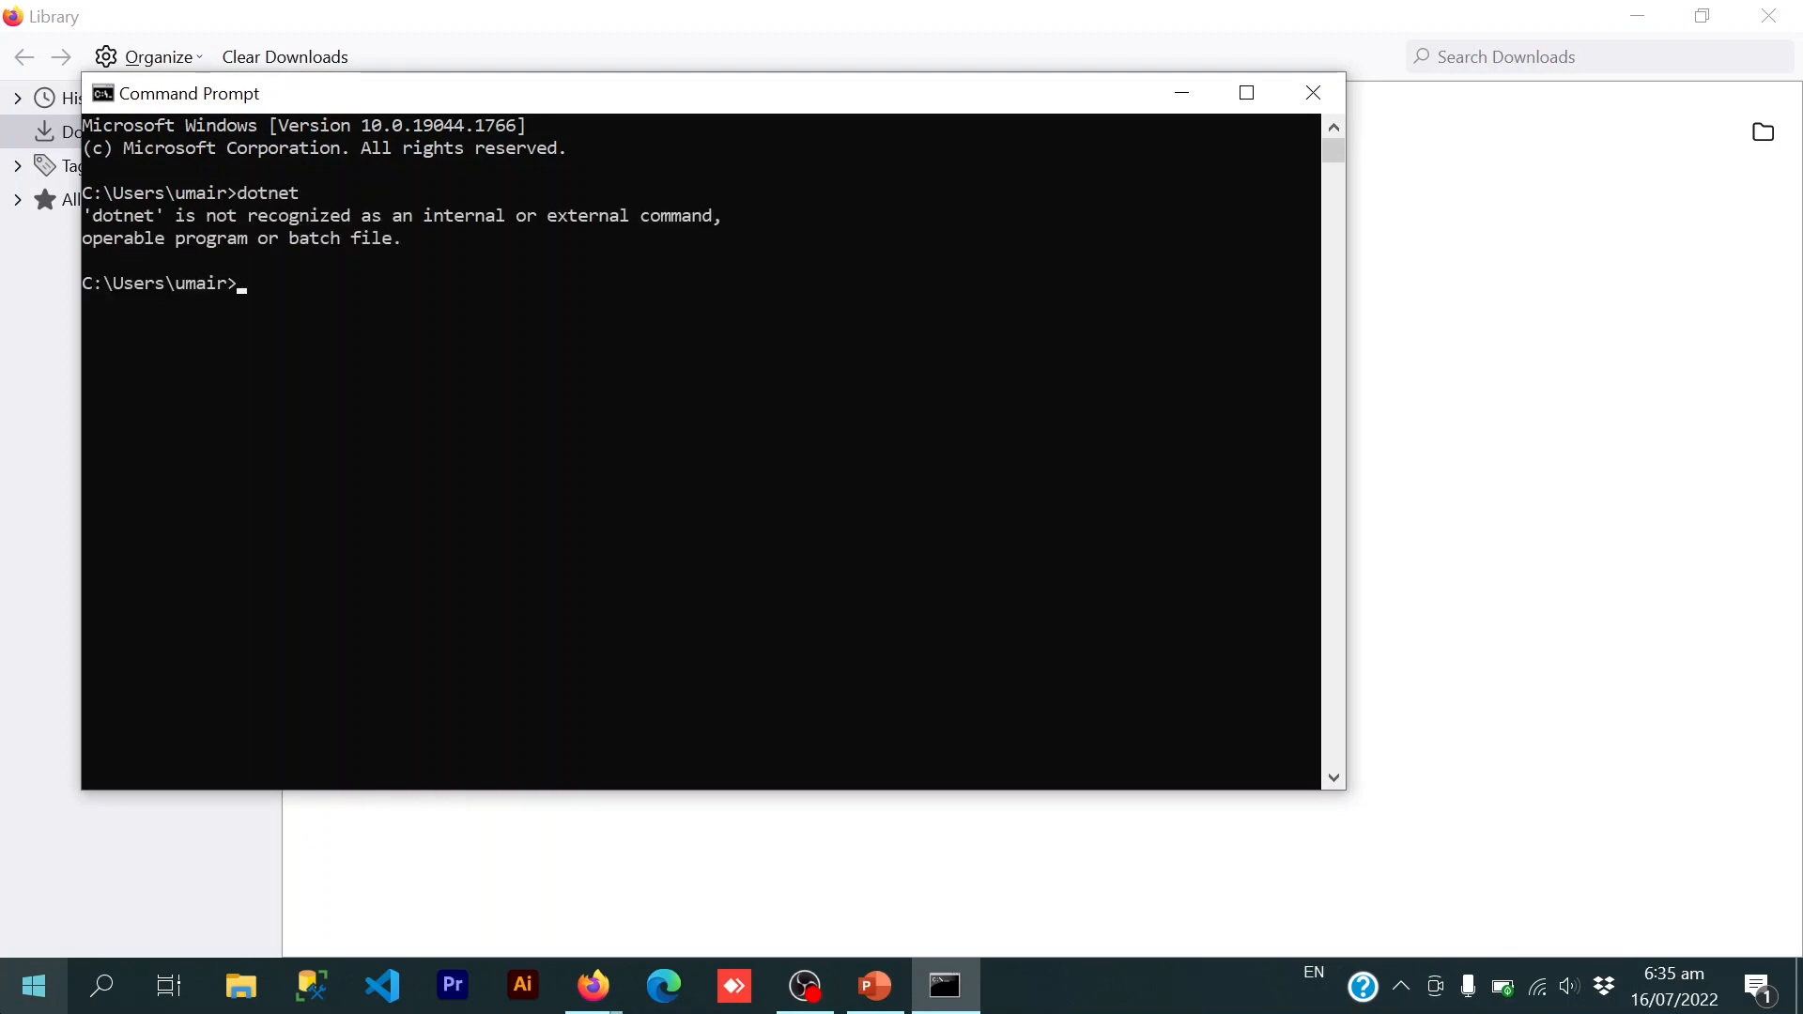
{"action": "mouse_move", "coordinate": [125, 477]}
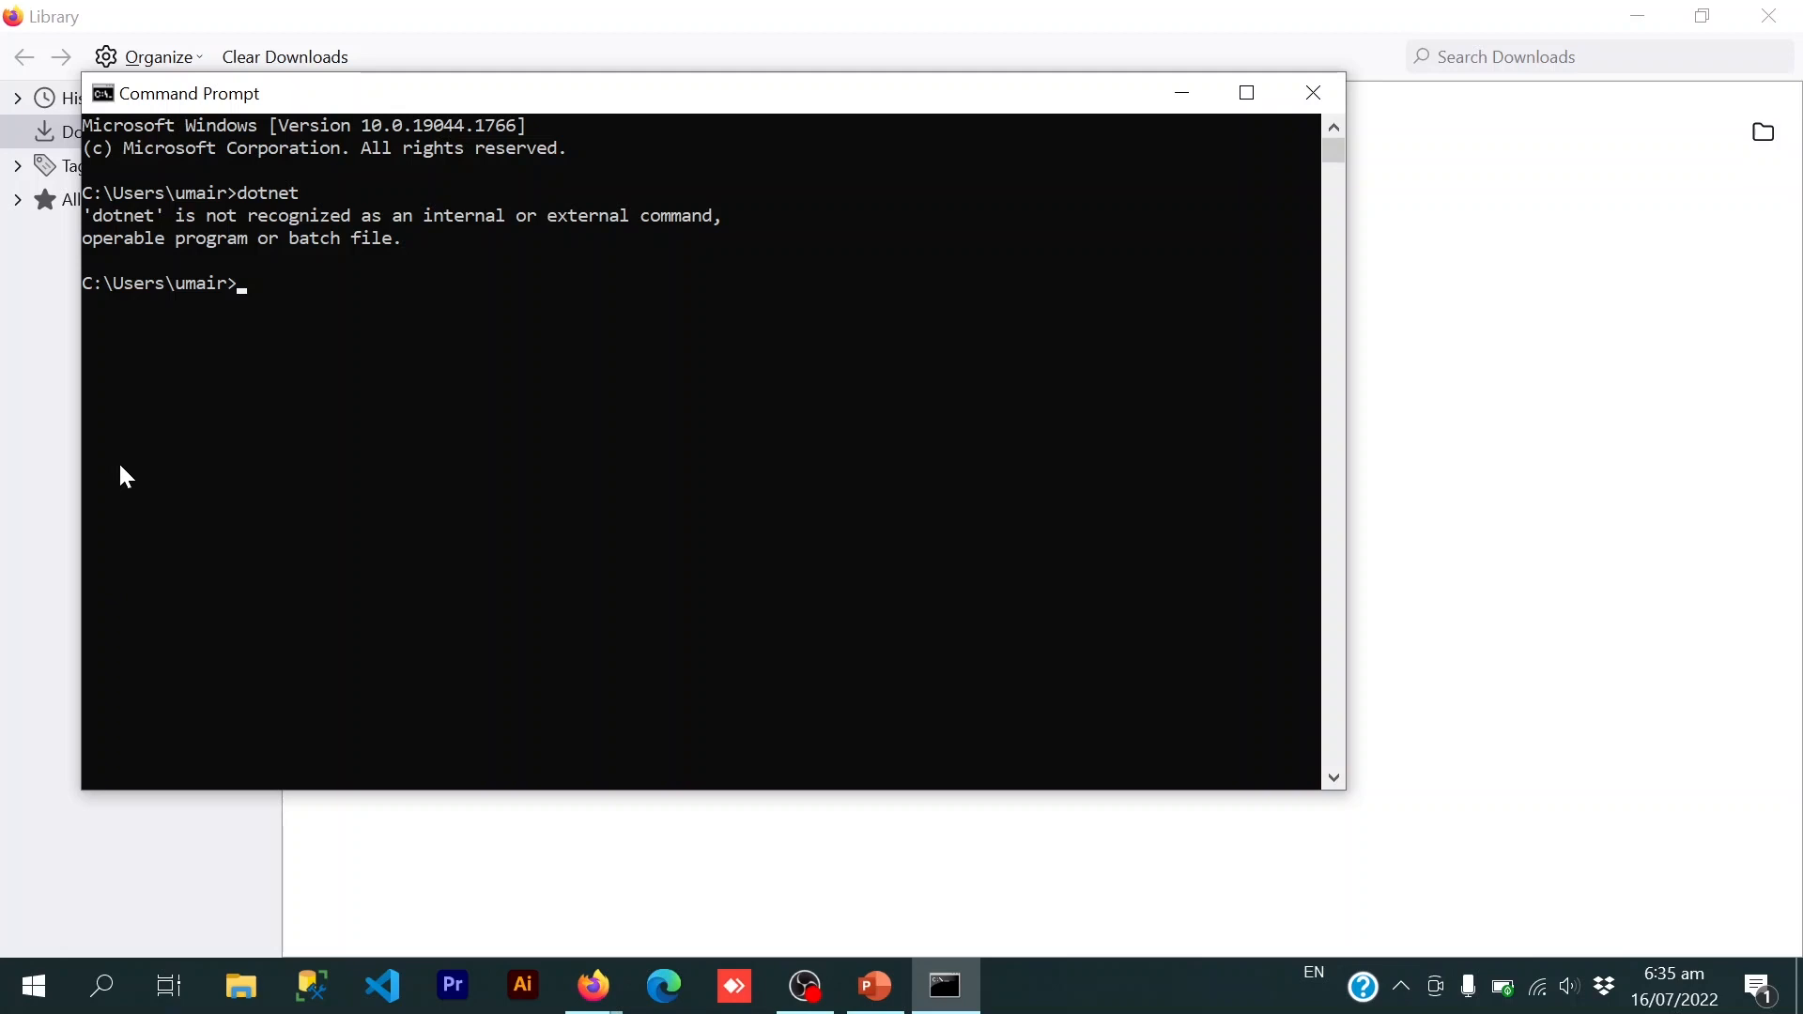
{"action": "mouse_move", "coordinate": [242, 217]}
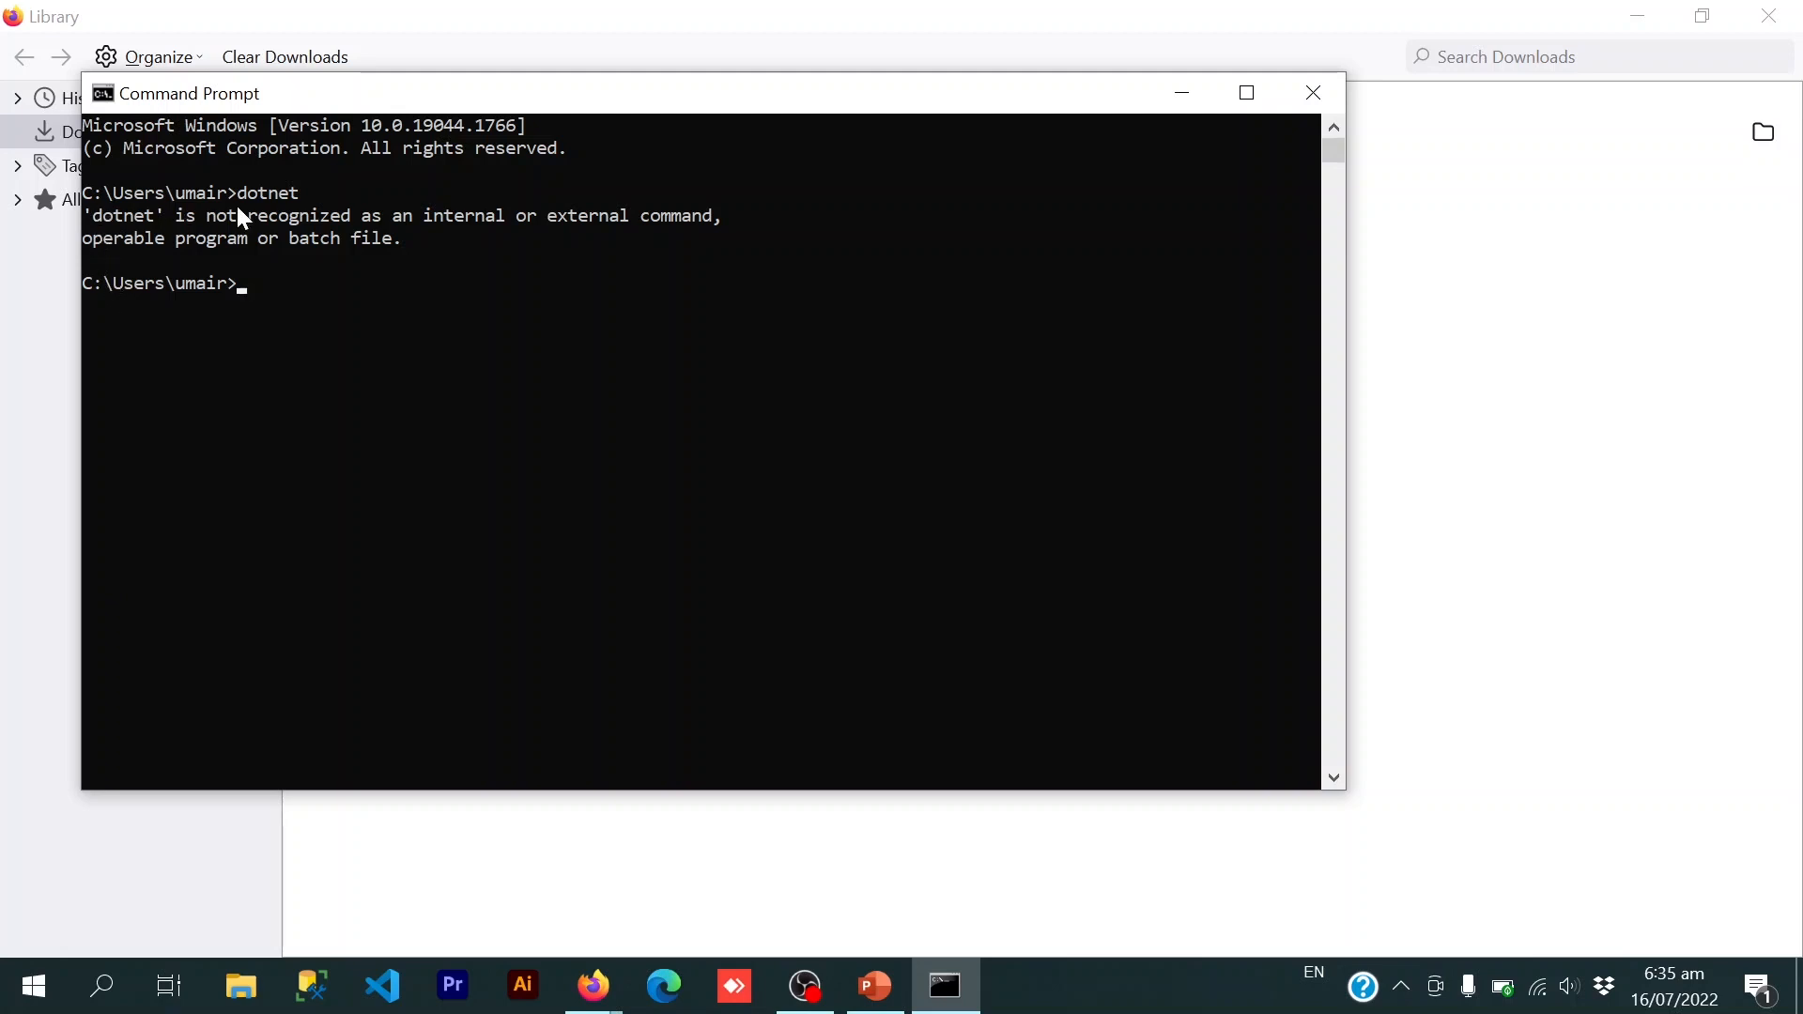
{"action": "double_click", "coordinate": [298, 216]}
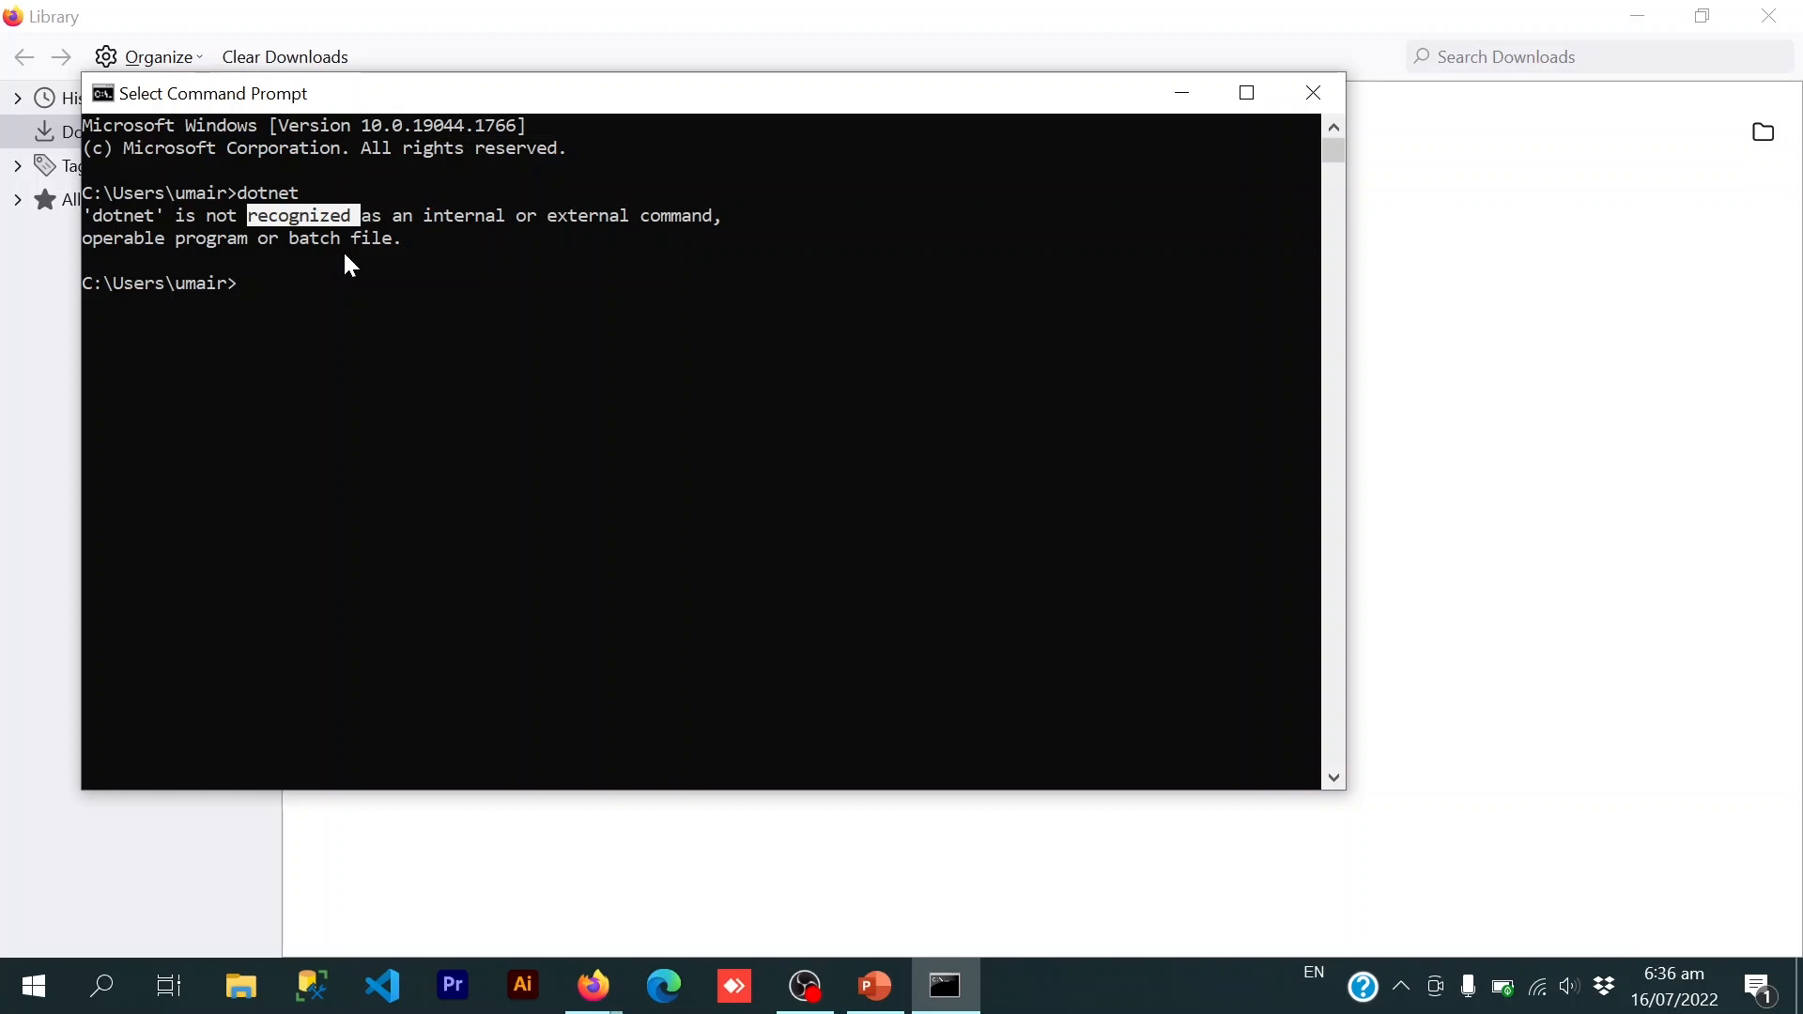
- Reveal dotnet-sdk-6.0.302-win-x64.exe in the Downloads folder and launch the installer
{"action": "left_click", "coordinate": [1312, 92]}
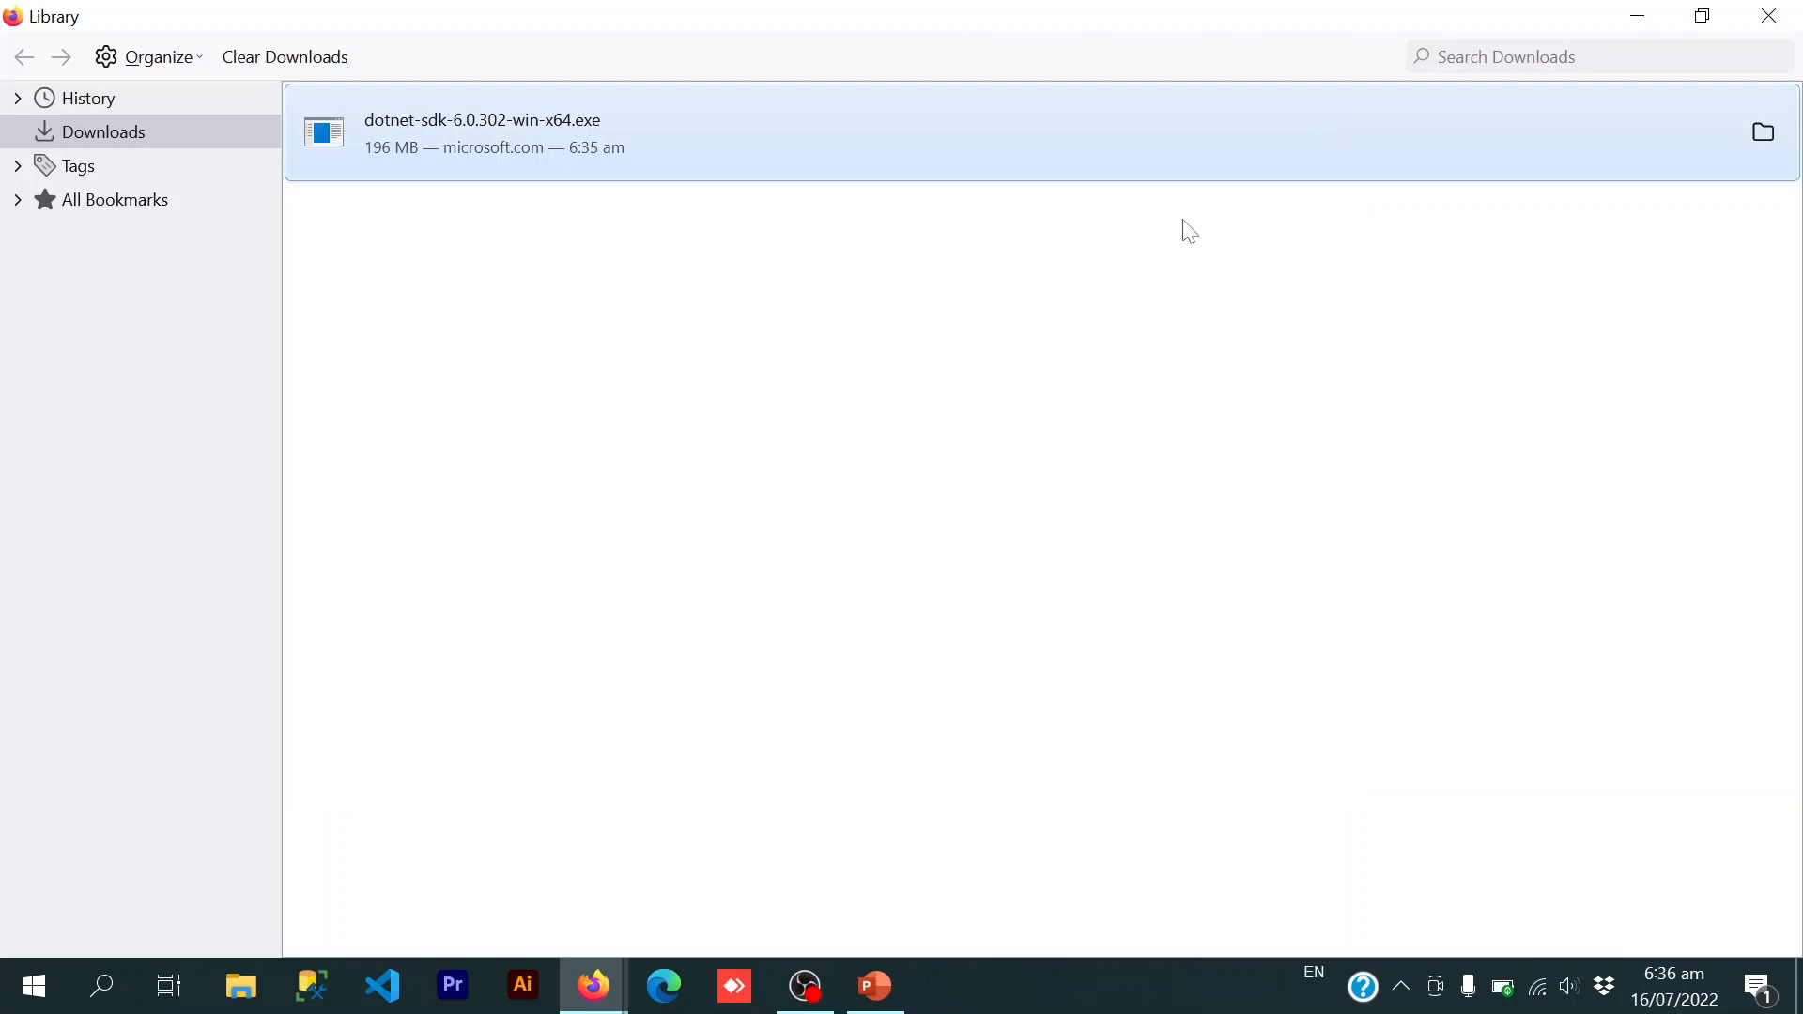
{"action": "mouse_move", "coordinate": [1761, 132]}
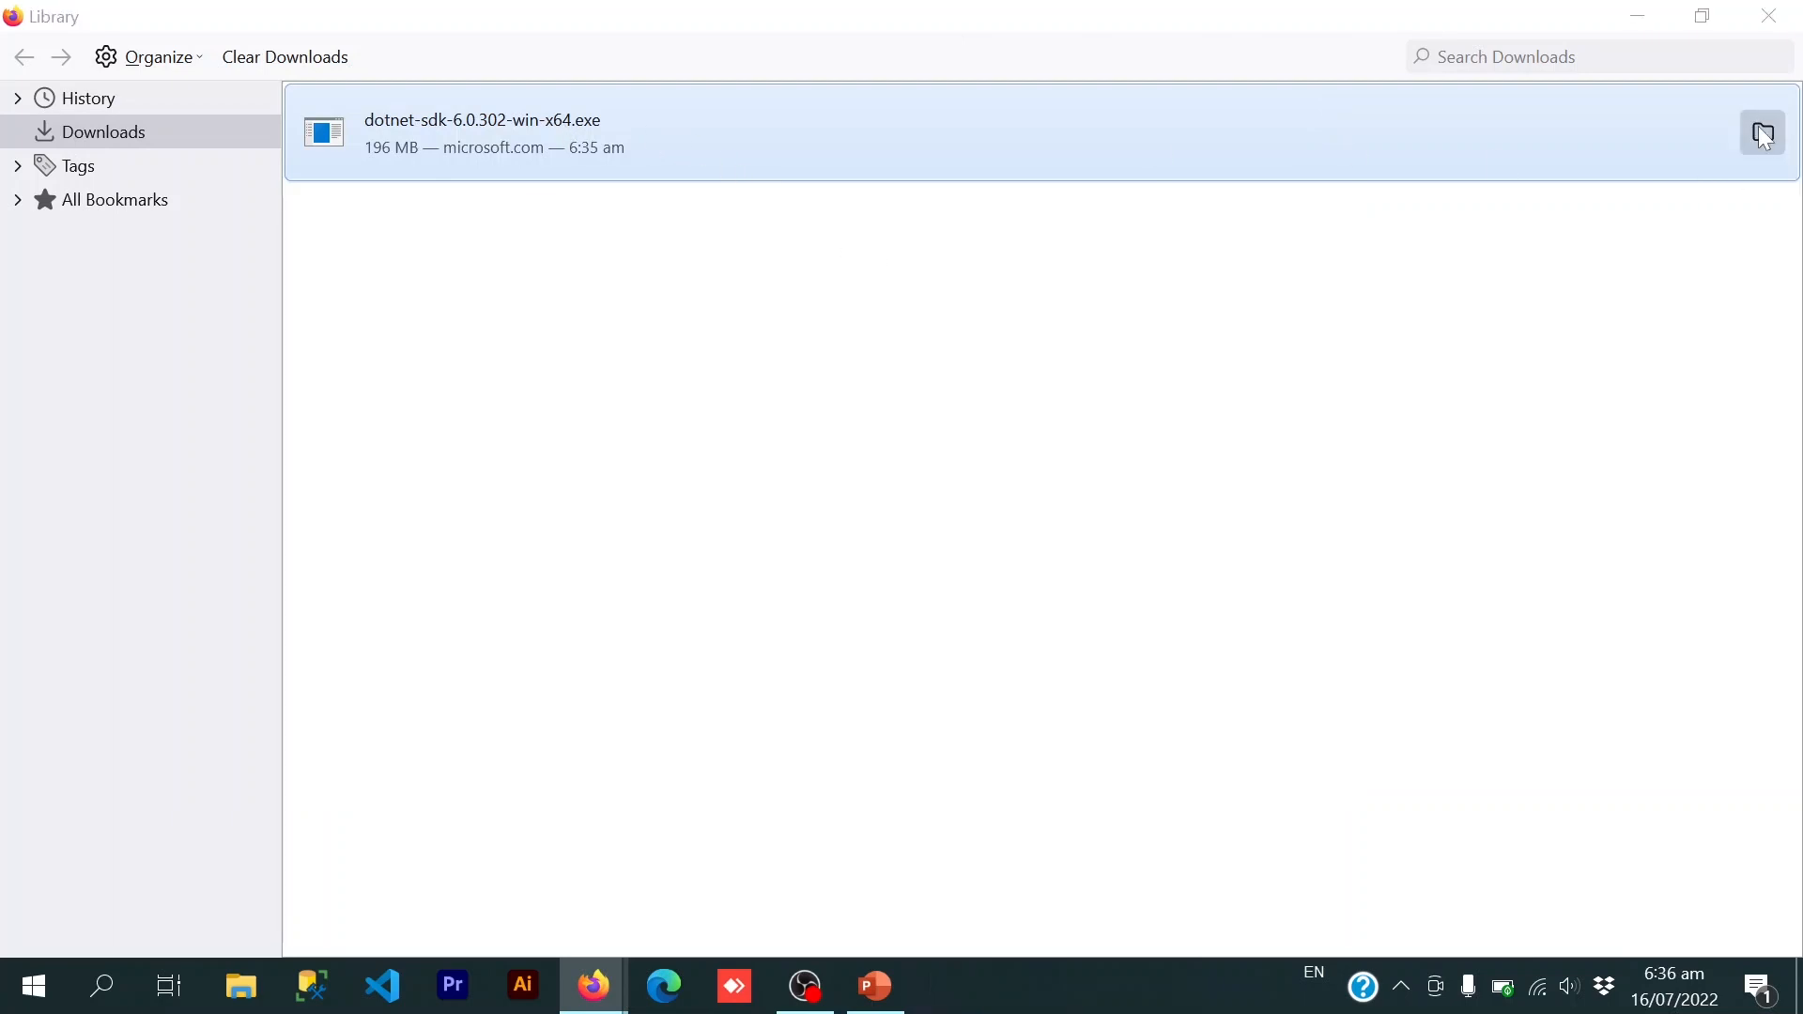
{"action": "left_click", "coordinate": [1762, 133]}
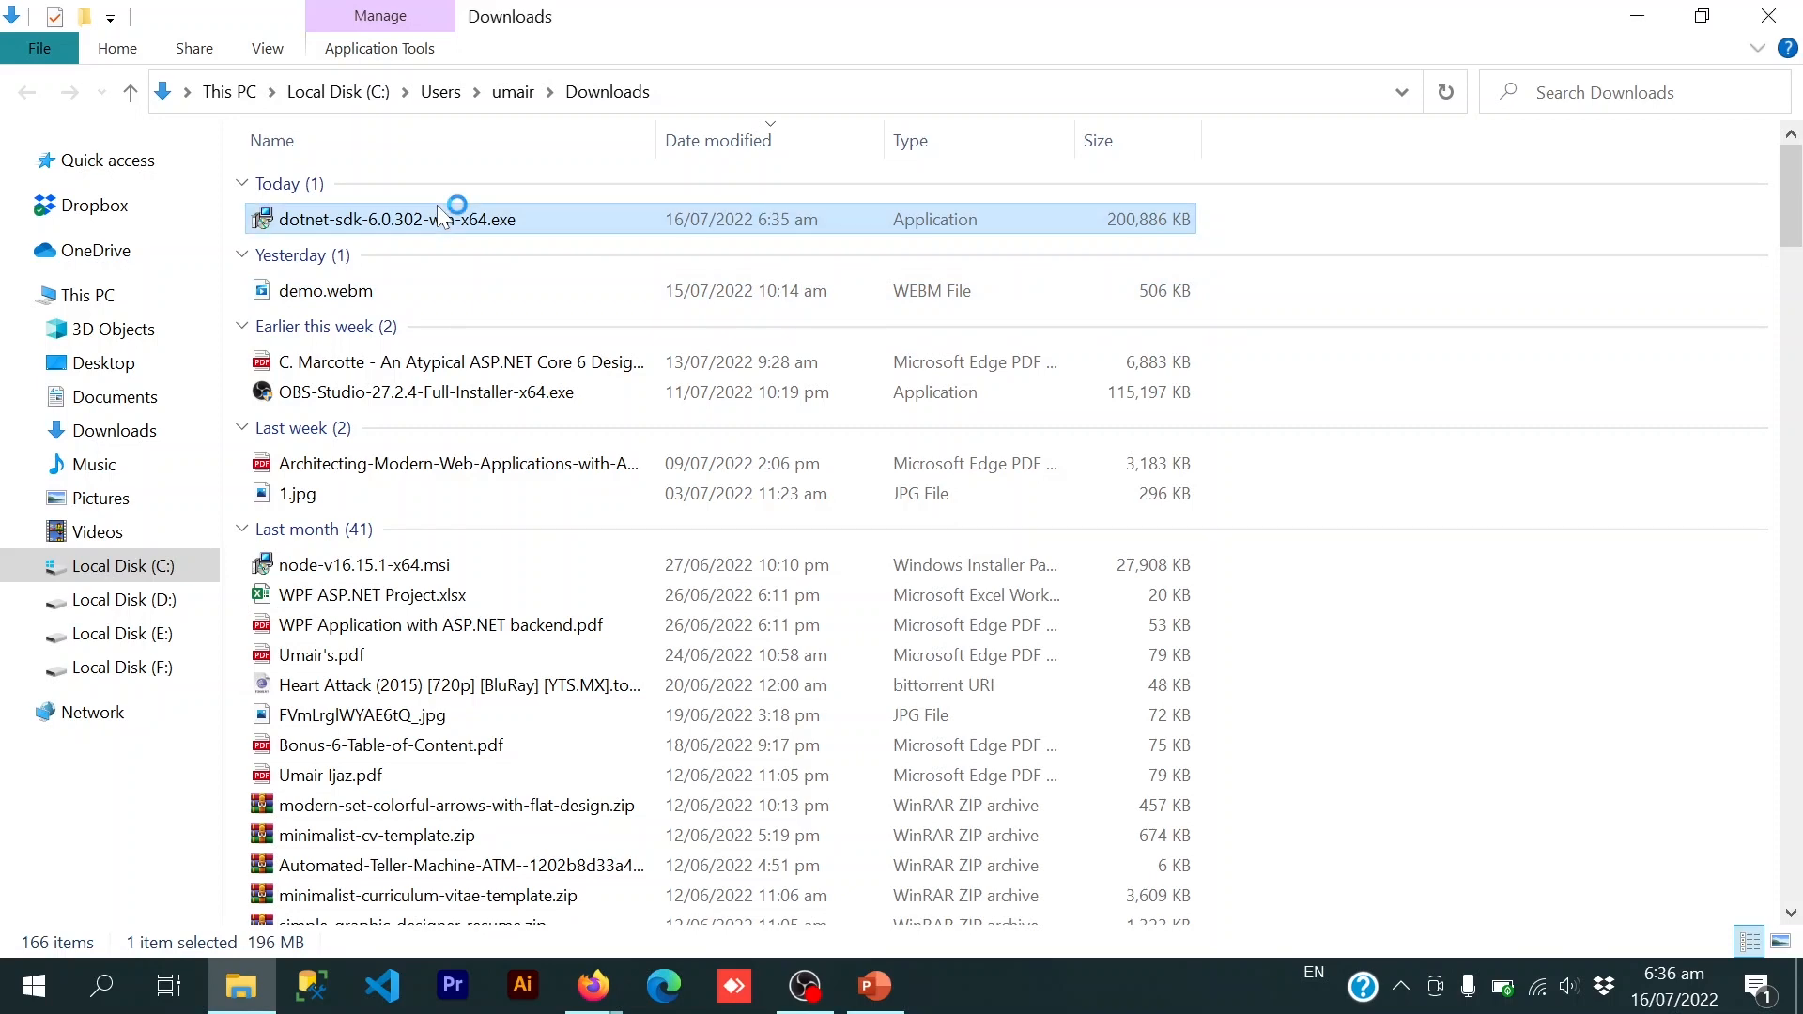
{"action": "double_click", "coordinate": [396, 220]}
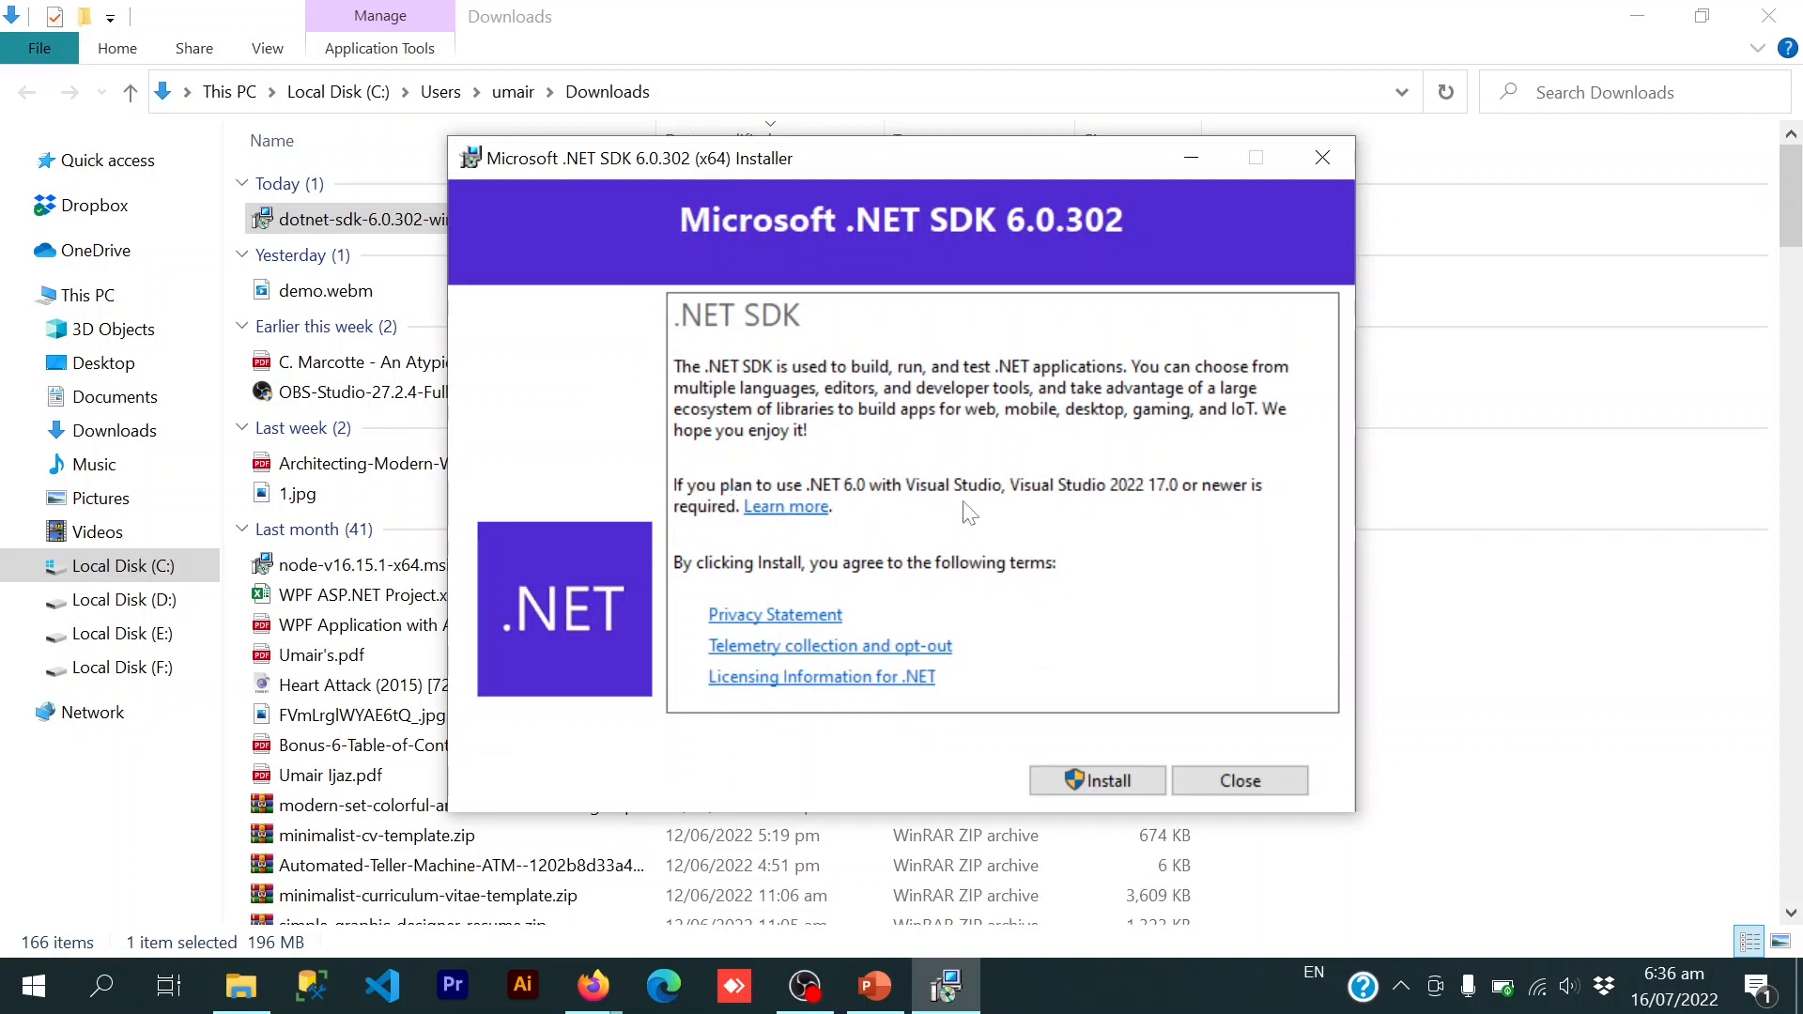
{"action": "mouse_move", "coordinate": [1086, 743]}
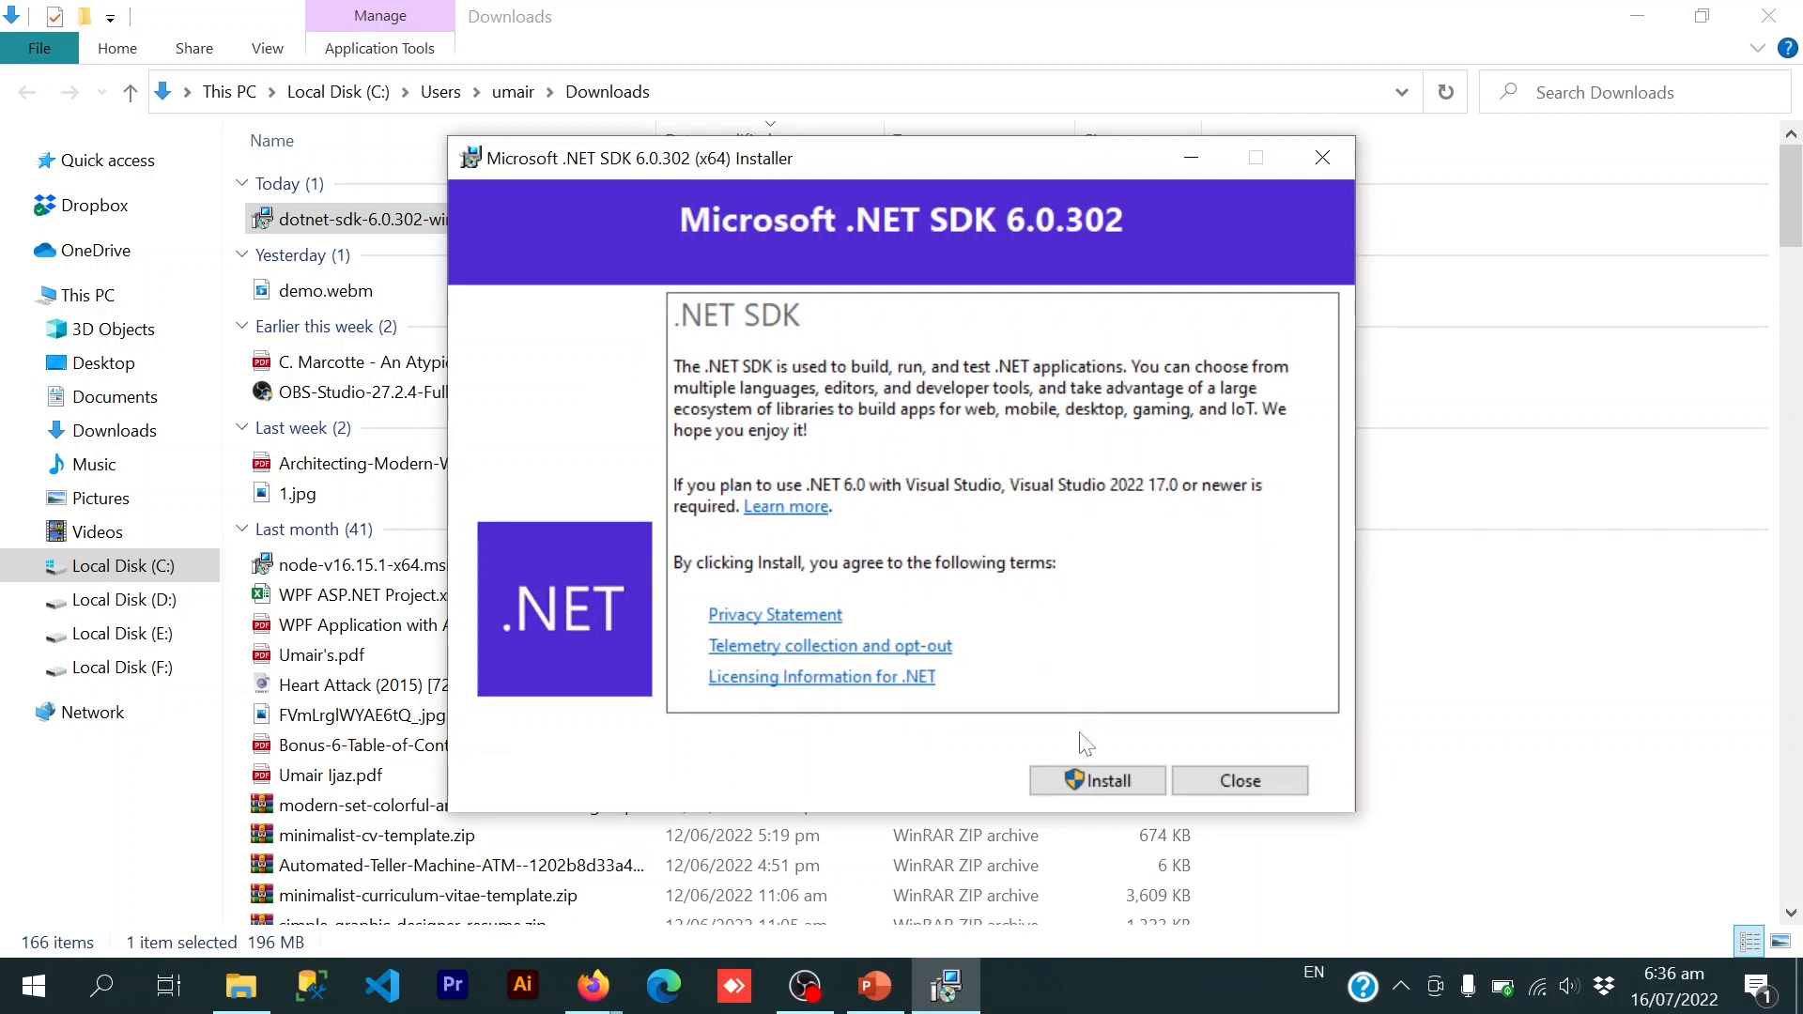
- Start installing .NET SDK 6.0.302 and let Setup Progress run
{"action": "left_click", "coordinate": [1097, 780]}
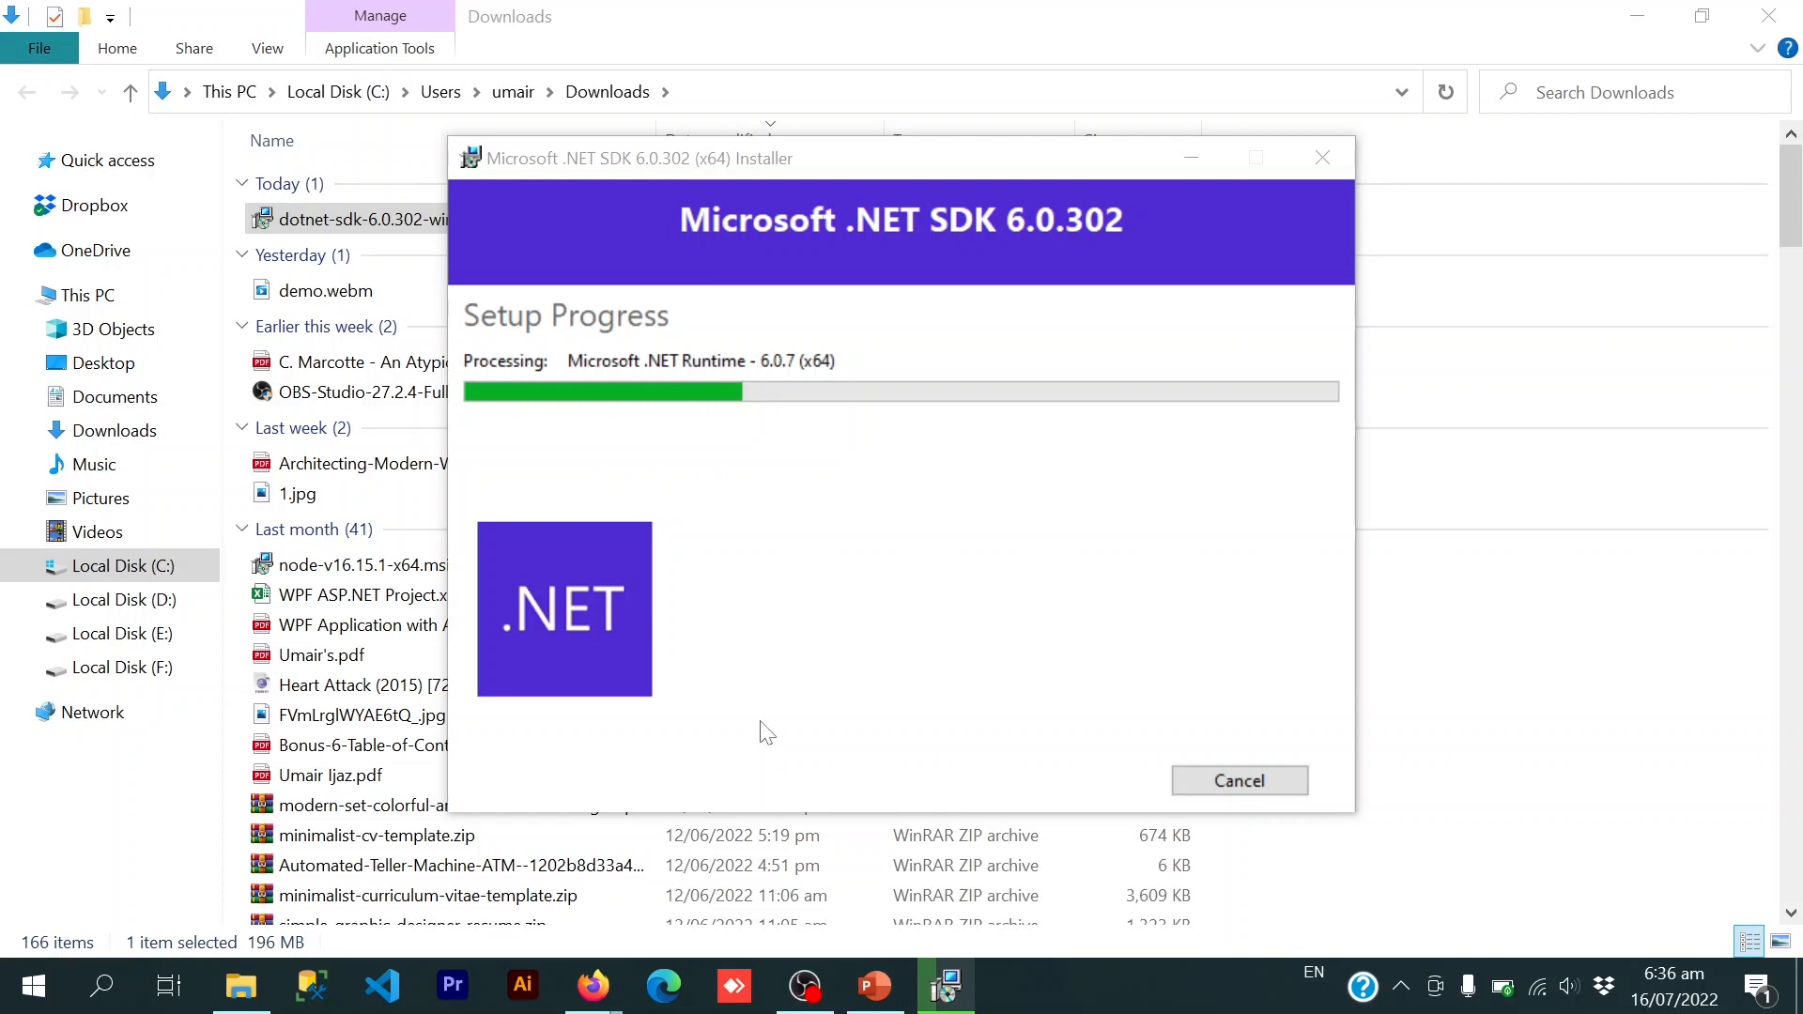
{"action": "mouse_move", "coordinate": [537, 316]}
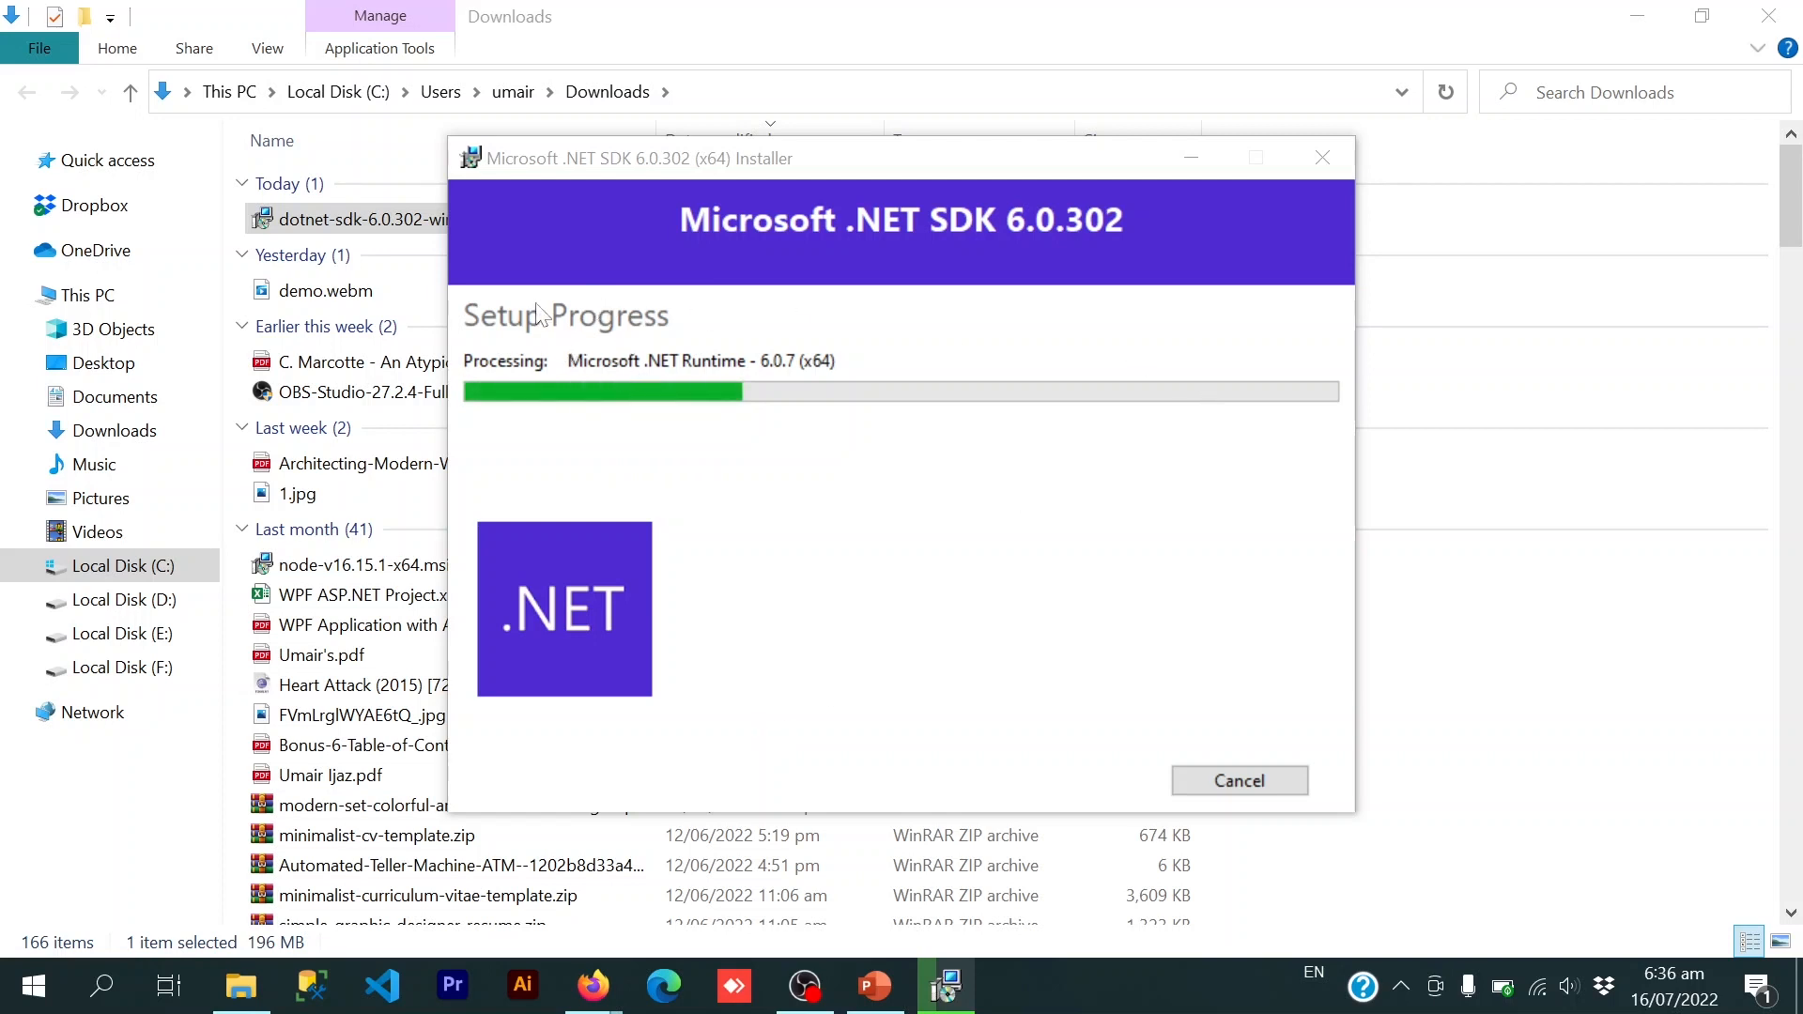
{"action": "mouse_move", "coordinate": [782, 516]}
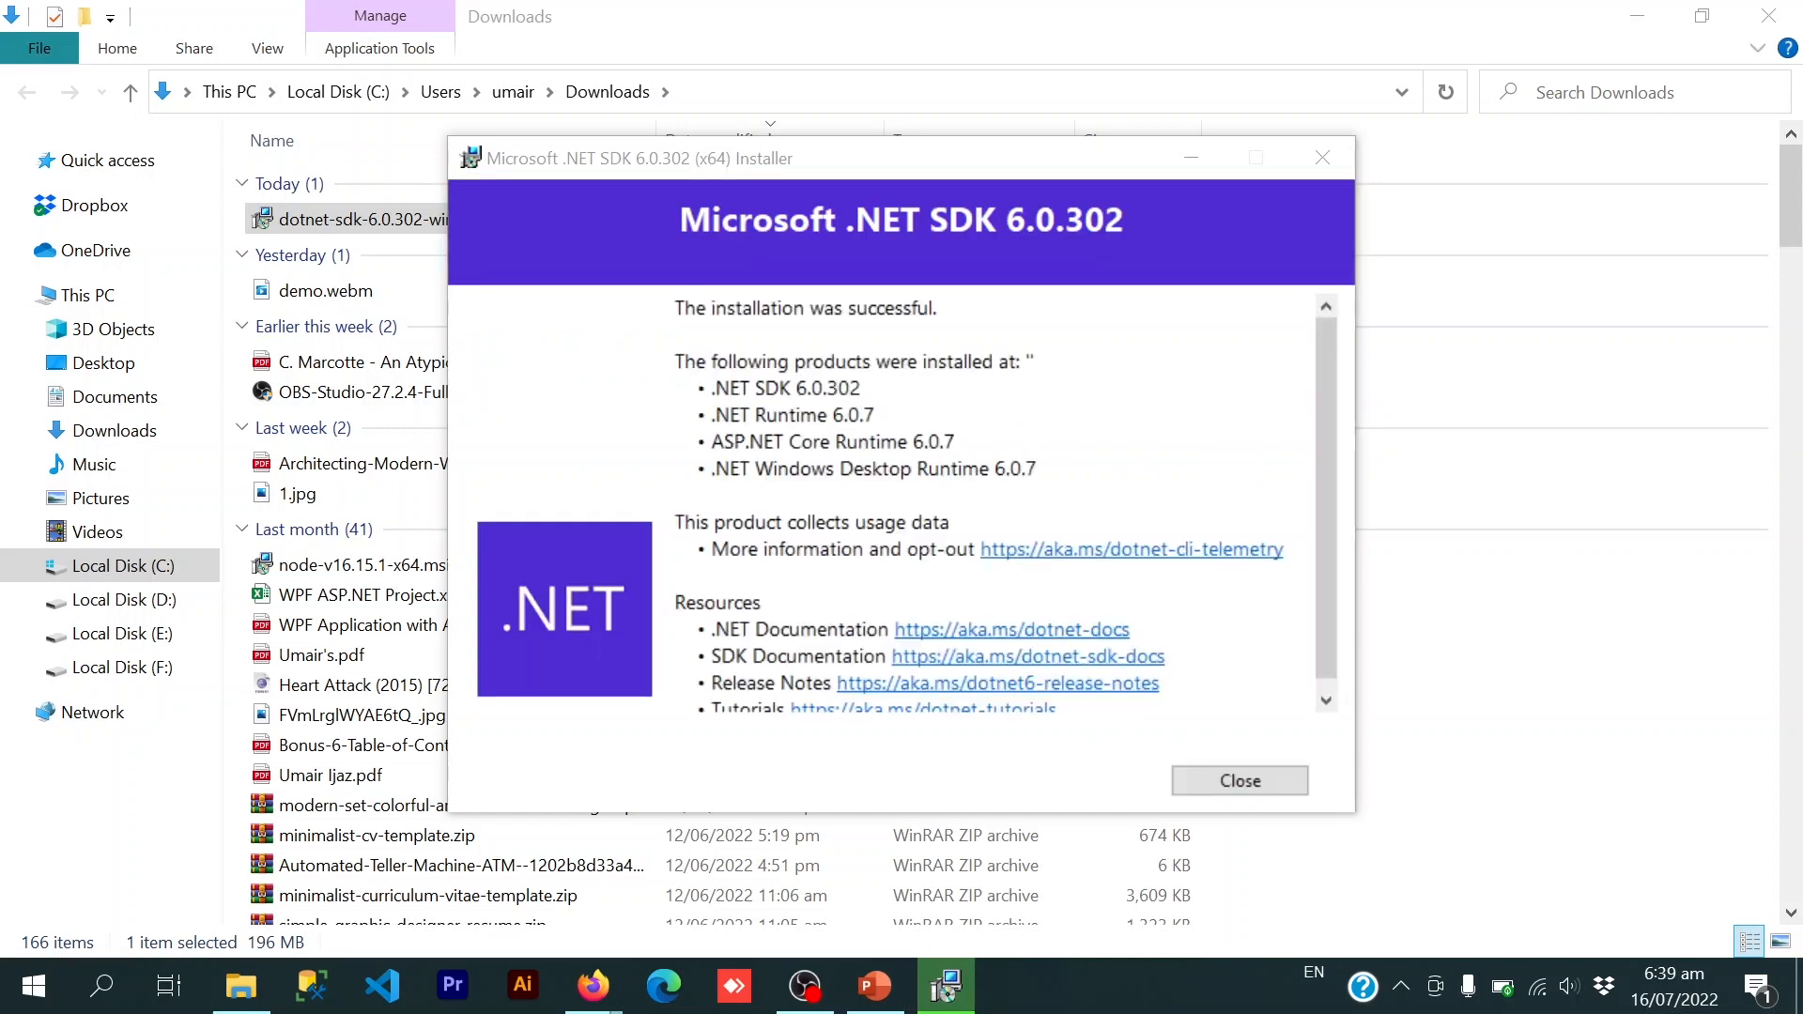
- Review the installed products list and close the finished .NET SDK installer
{"action": "double_click", "coordinate": [738, 308]}
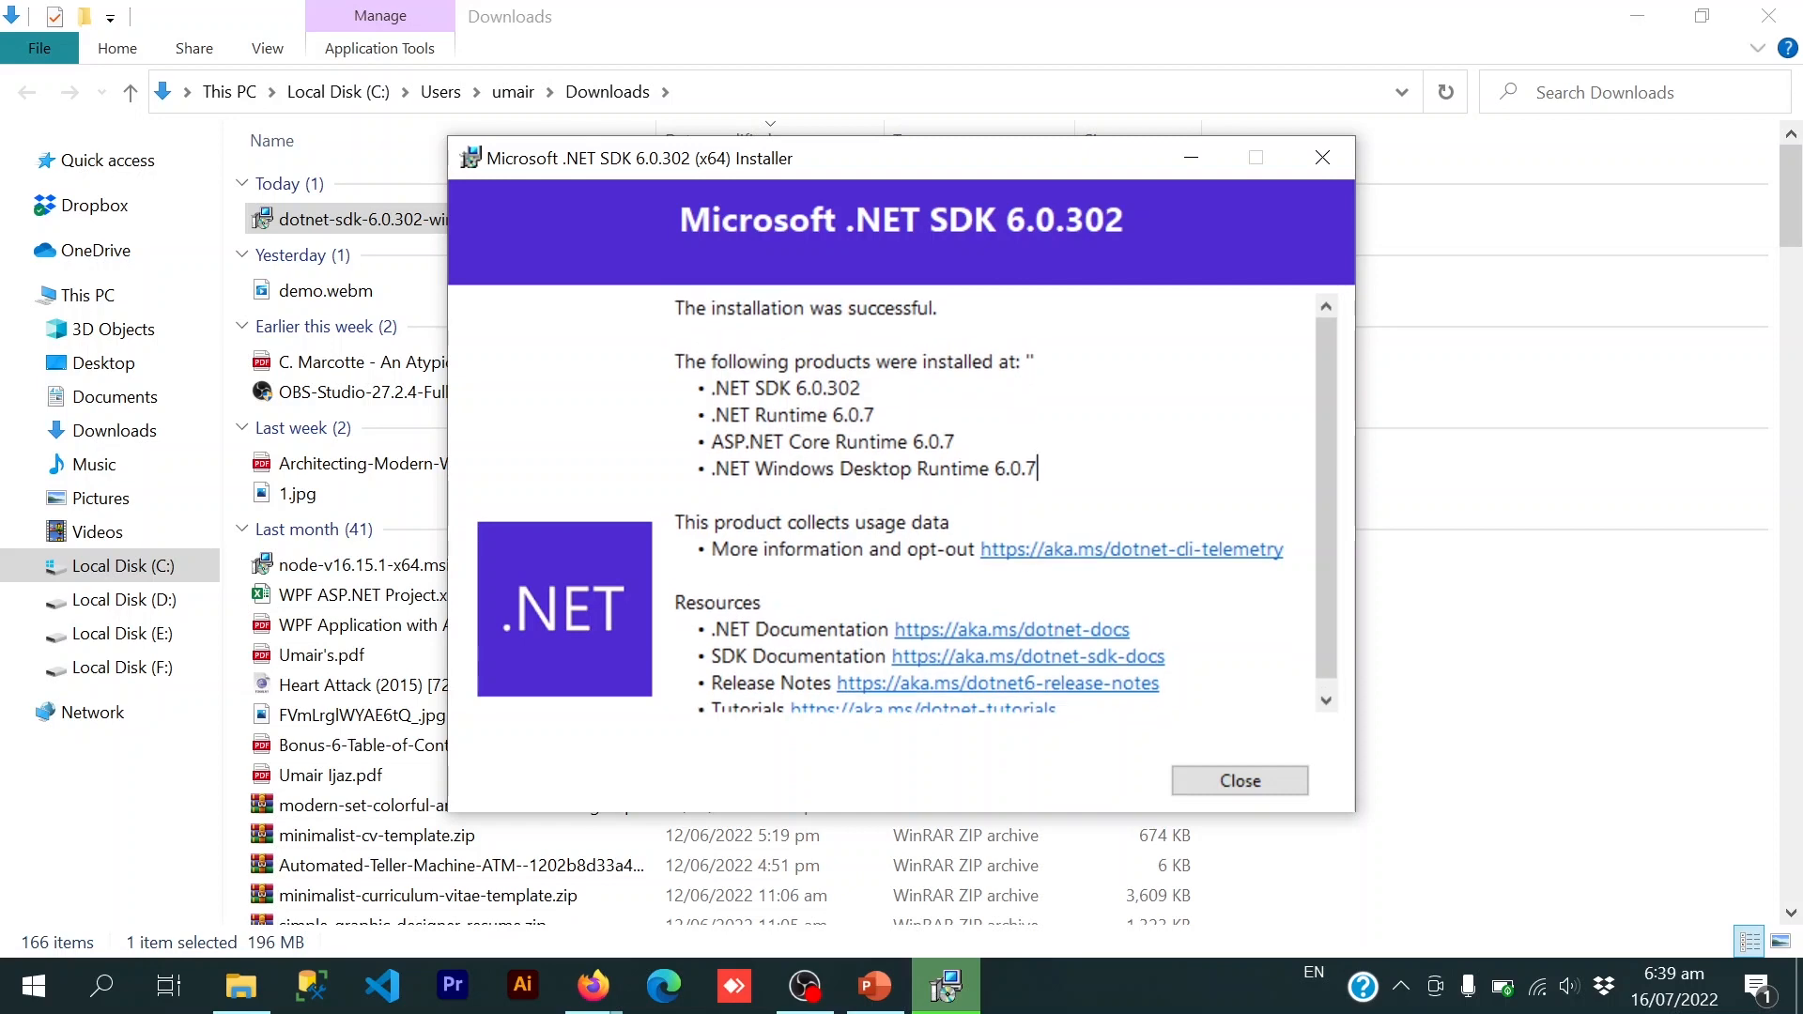
{"action": "left_click", "coordinate": [1238, 779]}
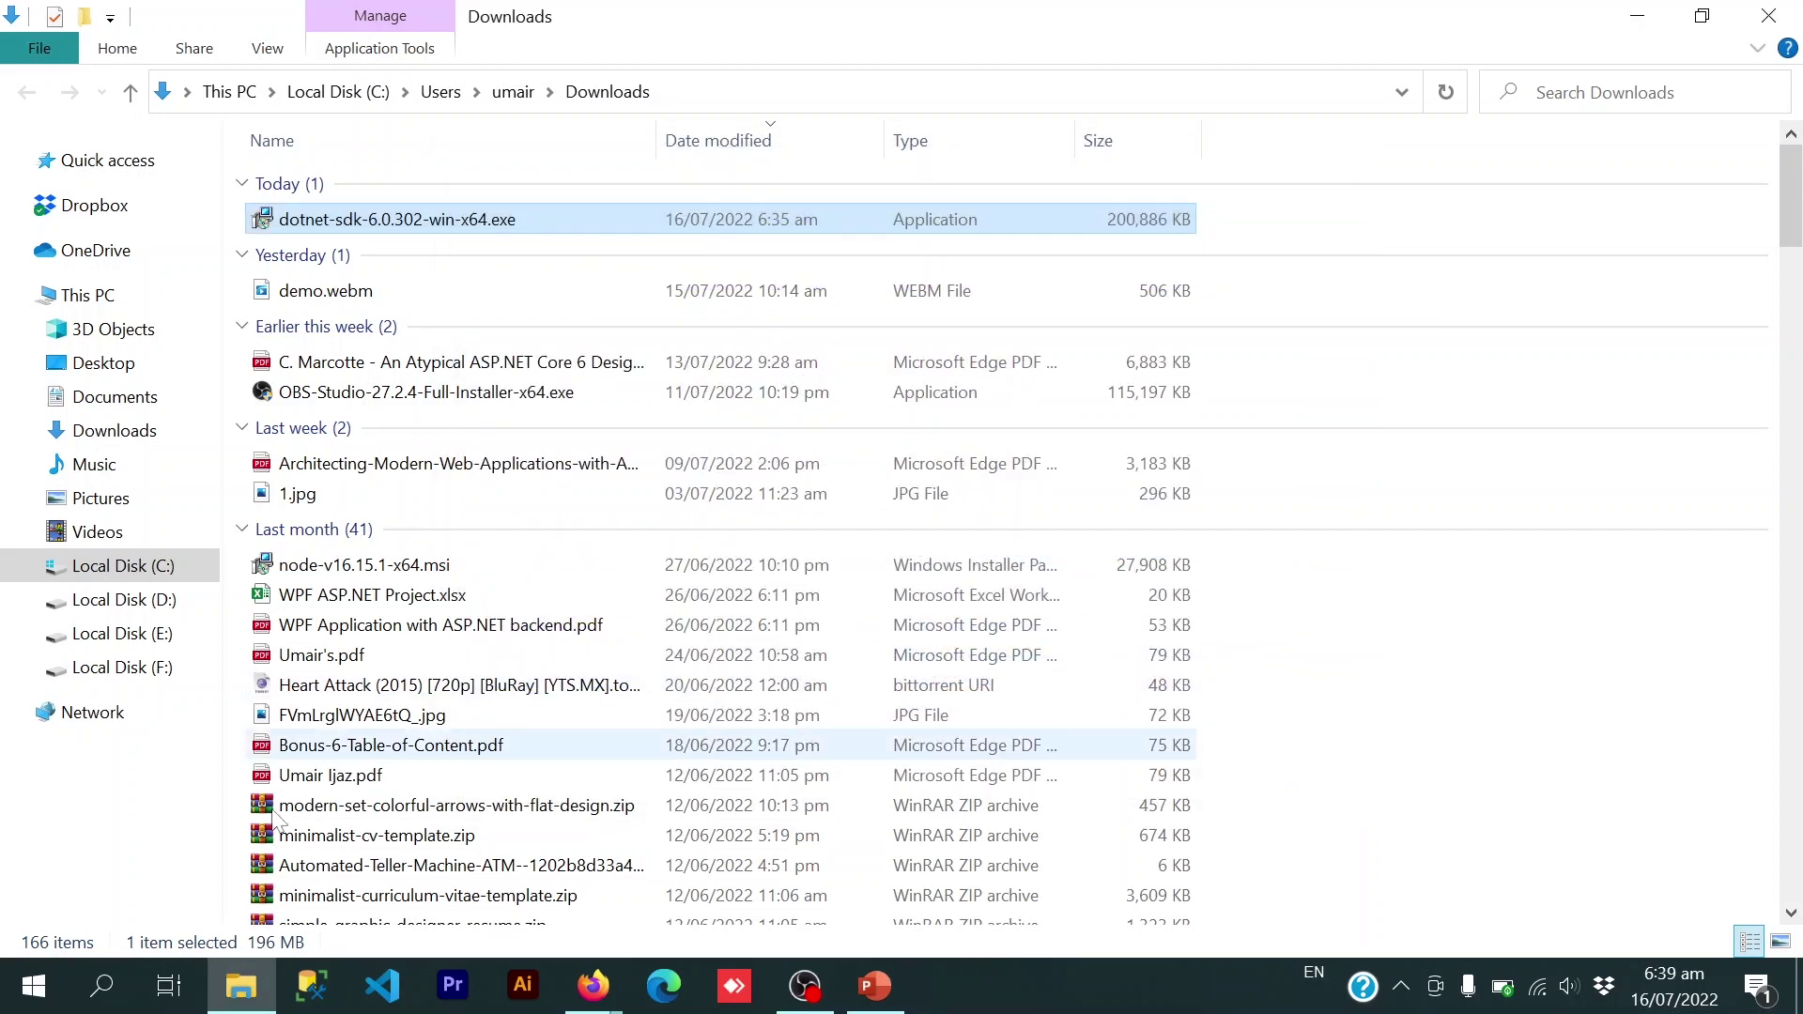
- Launch Command Prompt from Start and run dotnet, which now prints its usage options
{"action": "type", "text": "comm"}
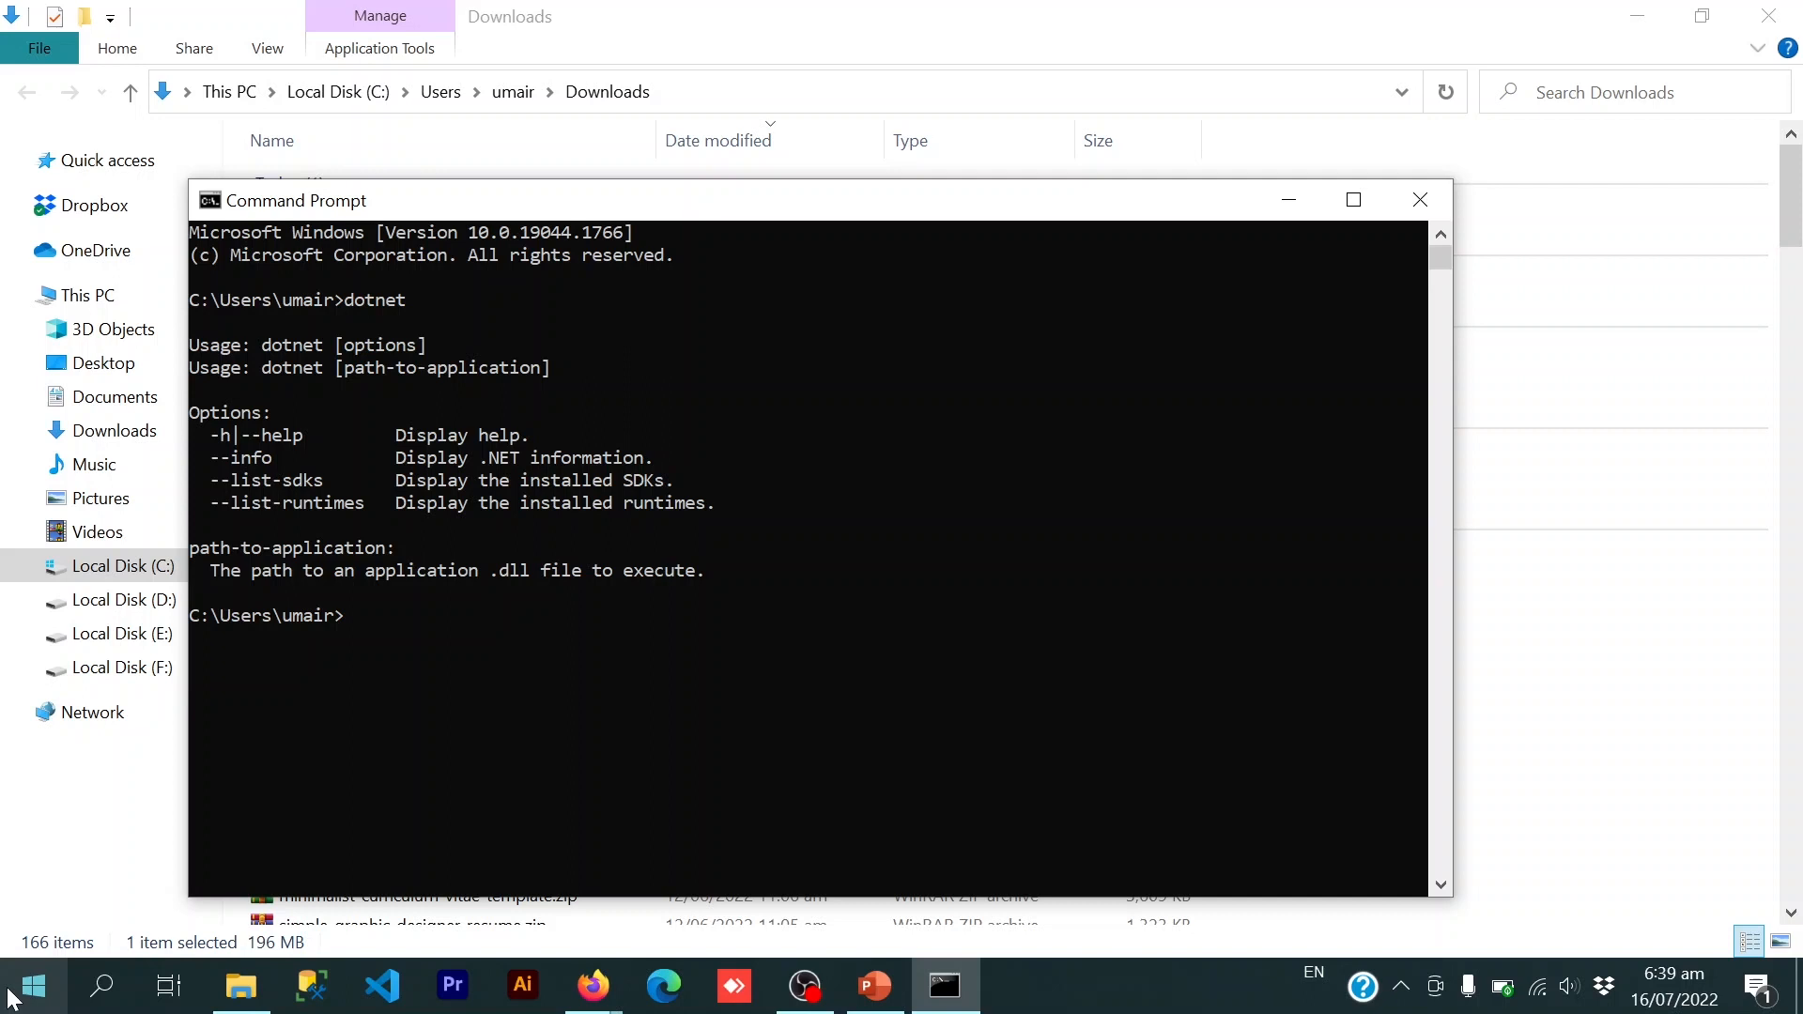
{"action": "mouse_move", "coordinate": [10, 914]}
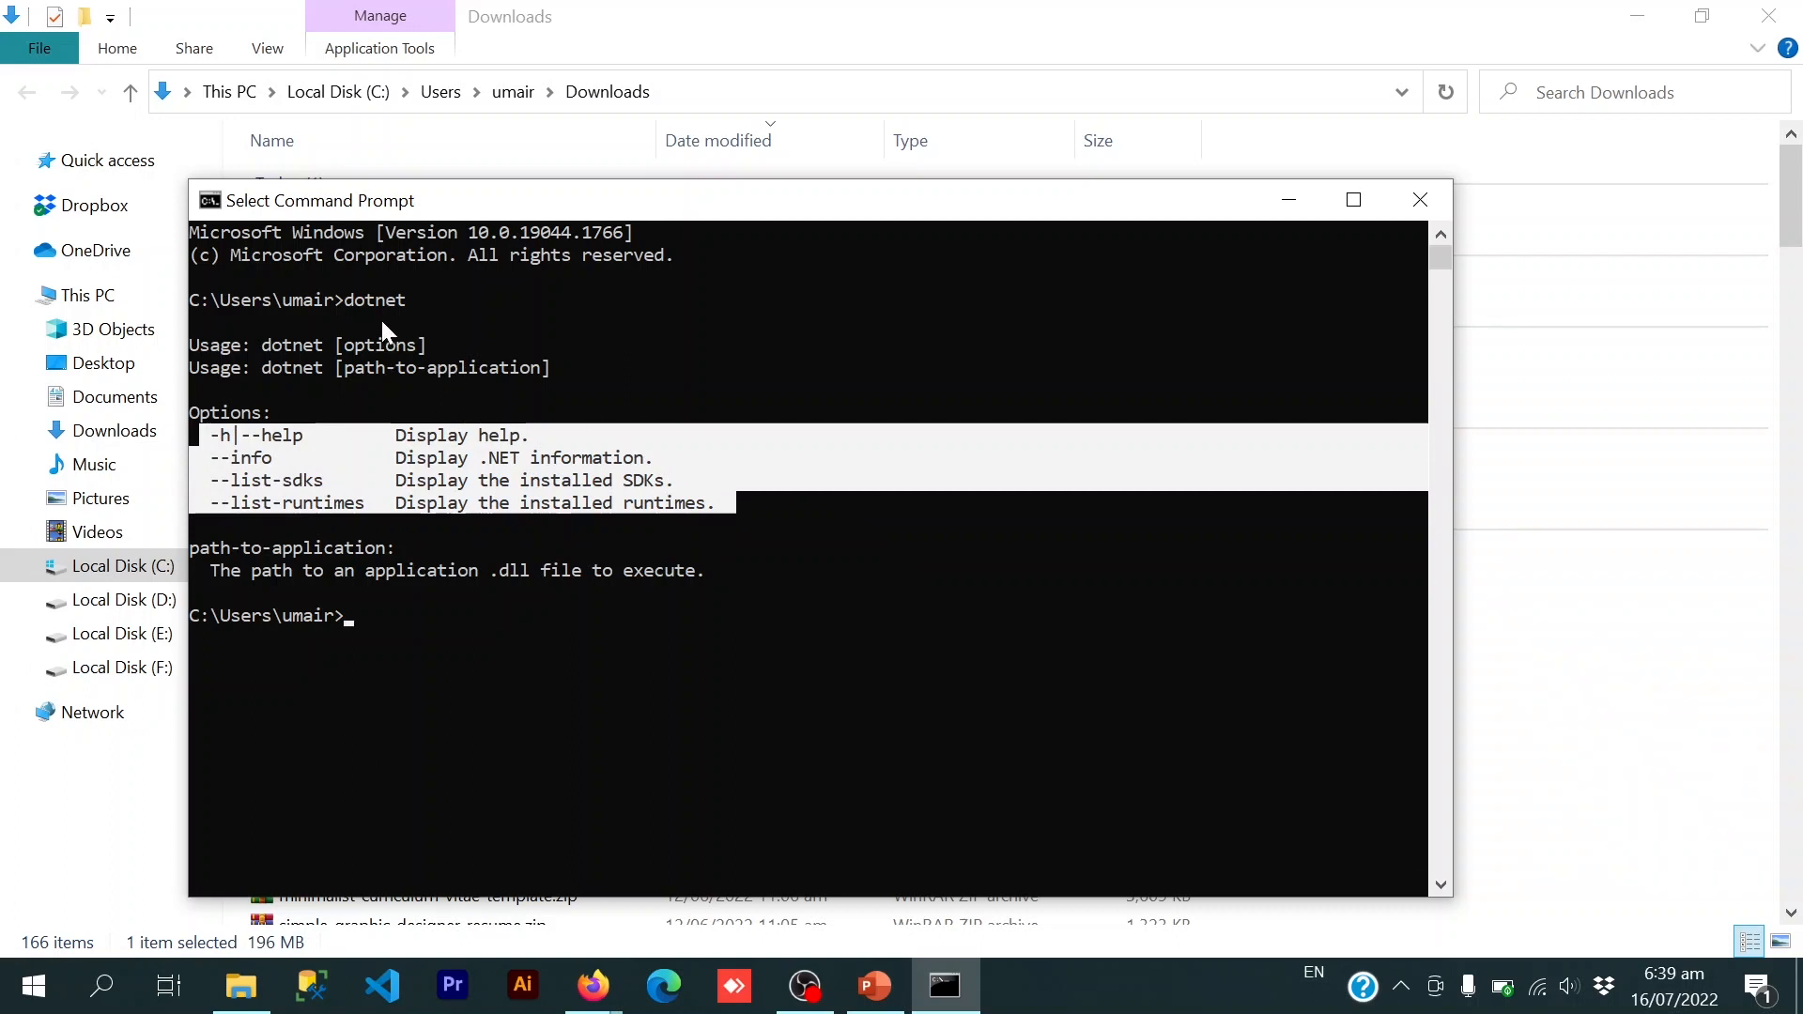
{"action": "mouse_move", "coordinate": [534, 541]}
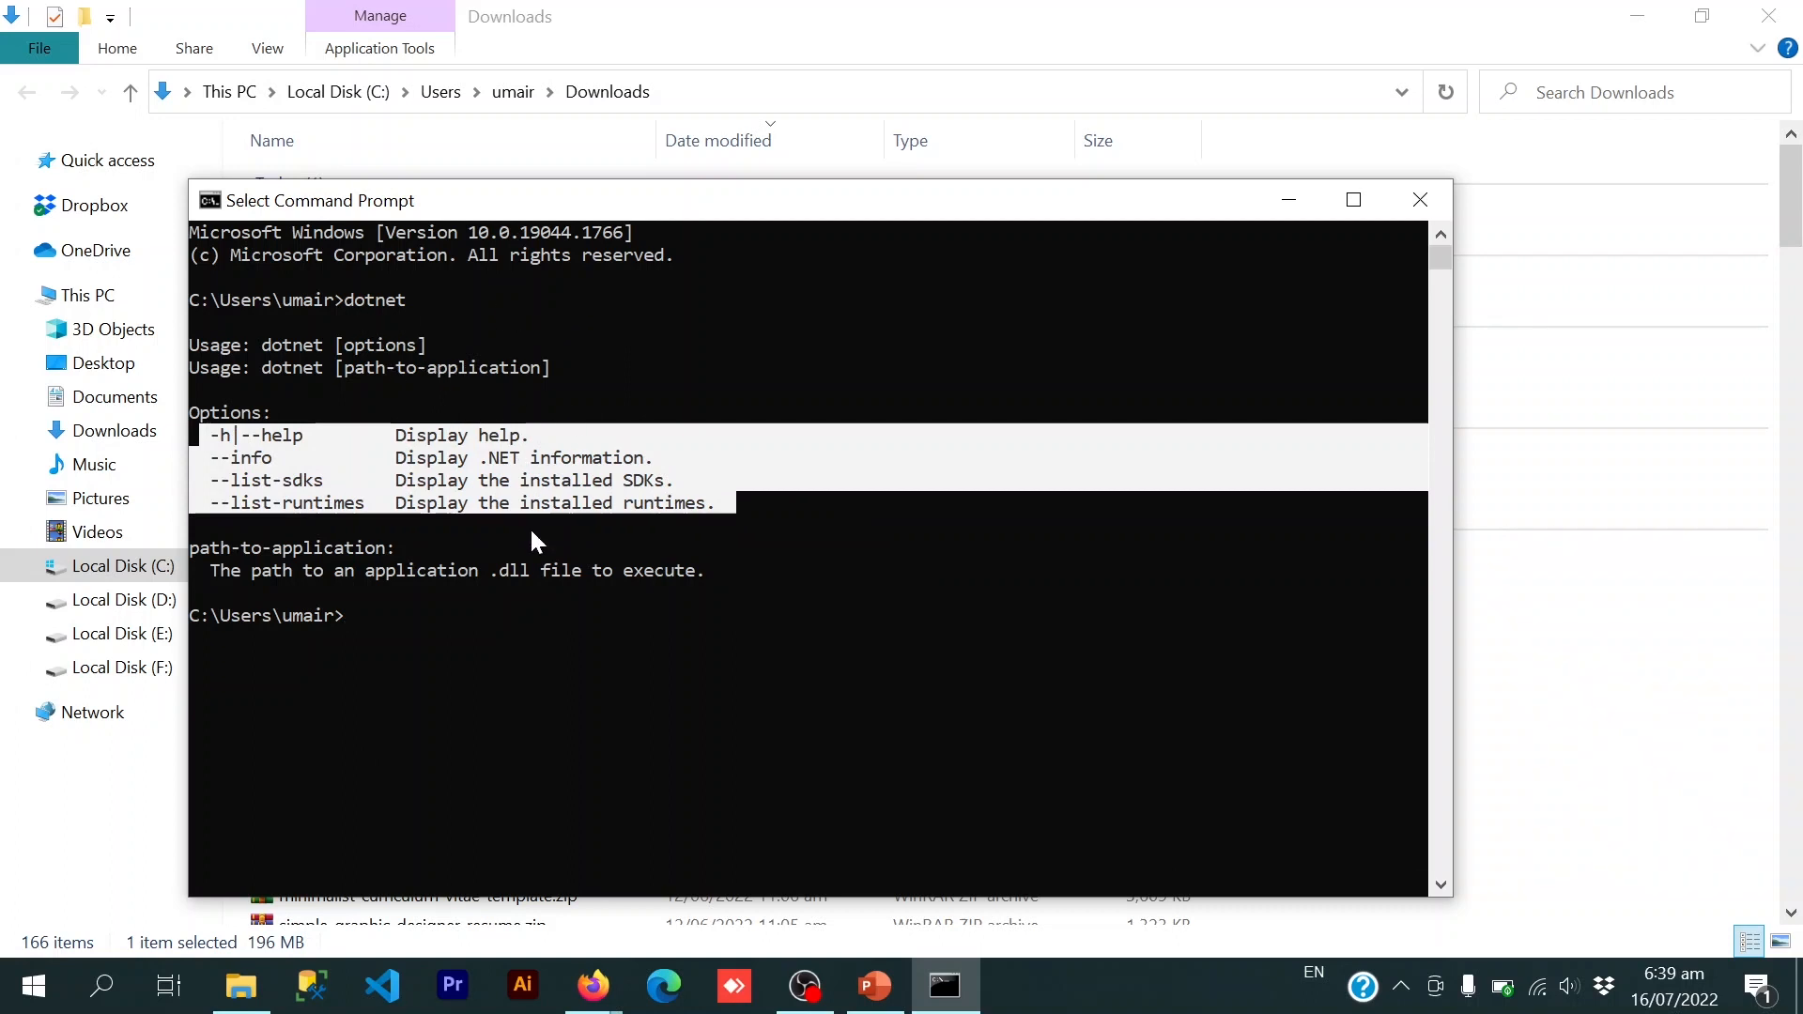
{"action": "type", "text": "dotnet -inf"}
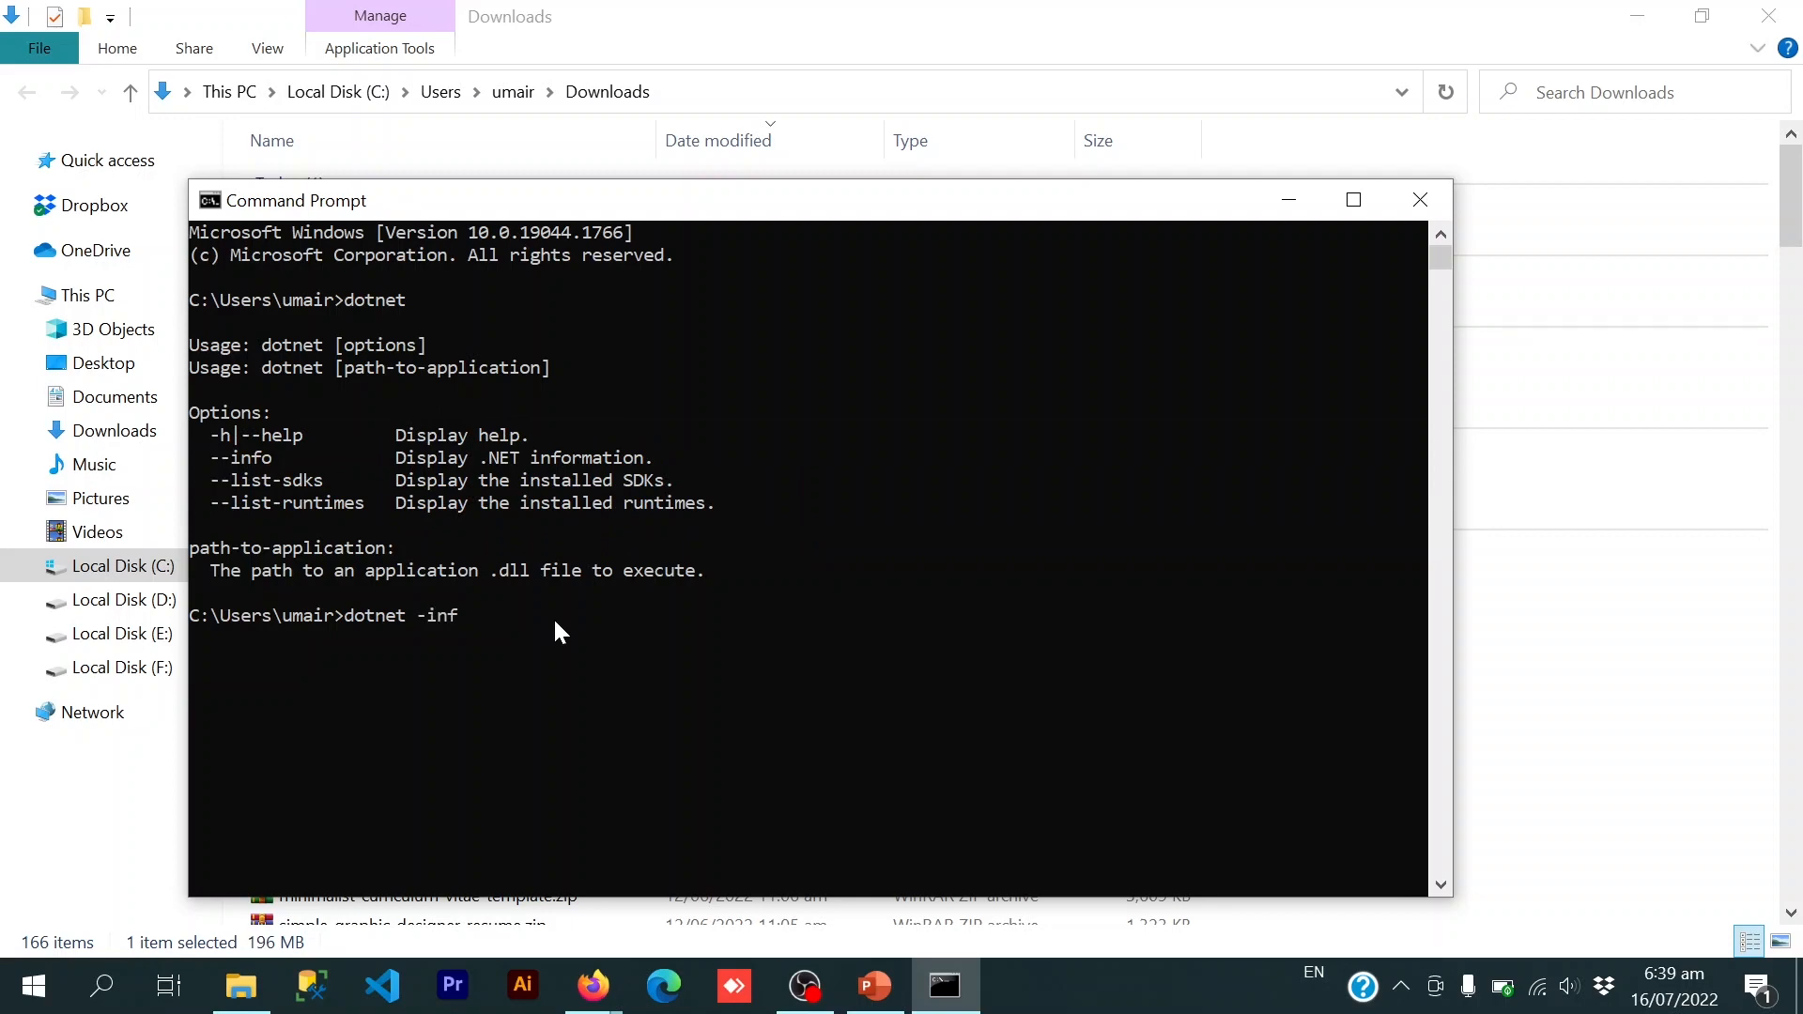
{"action": "key", "text": "Return"}
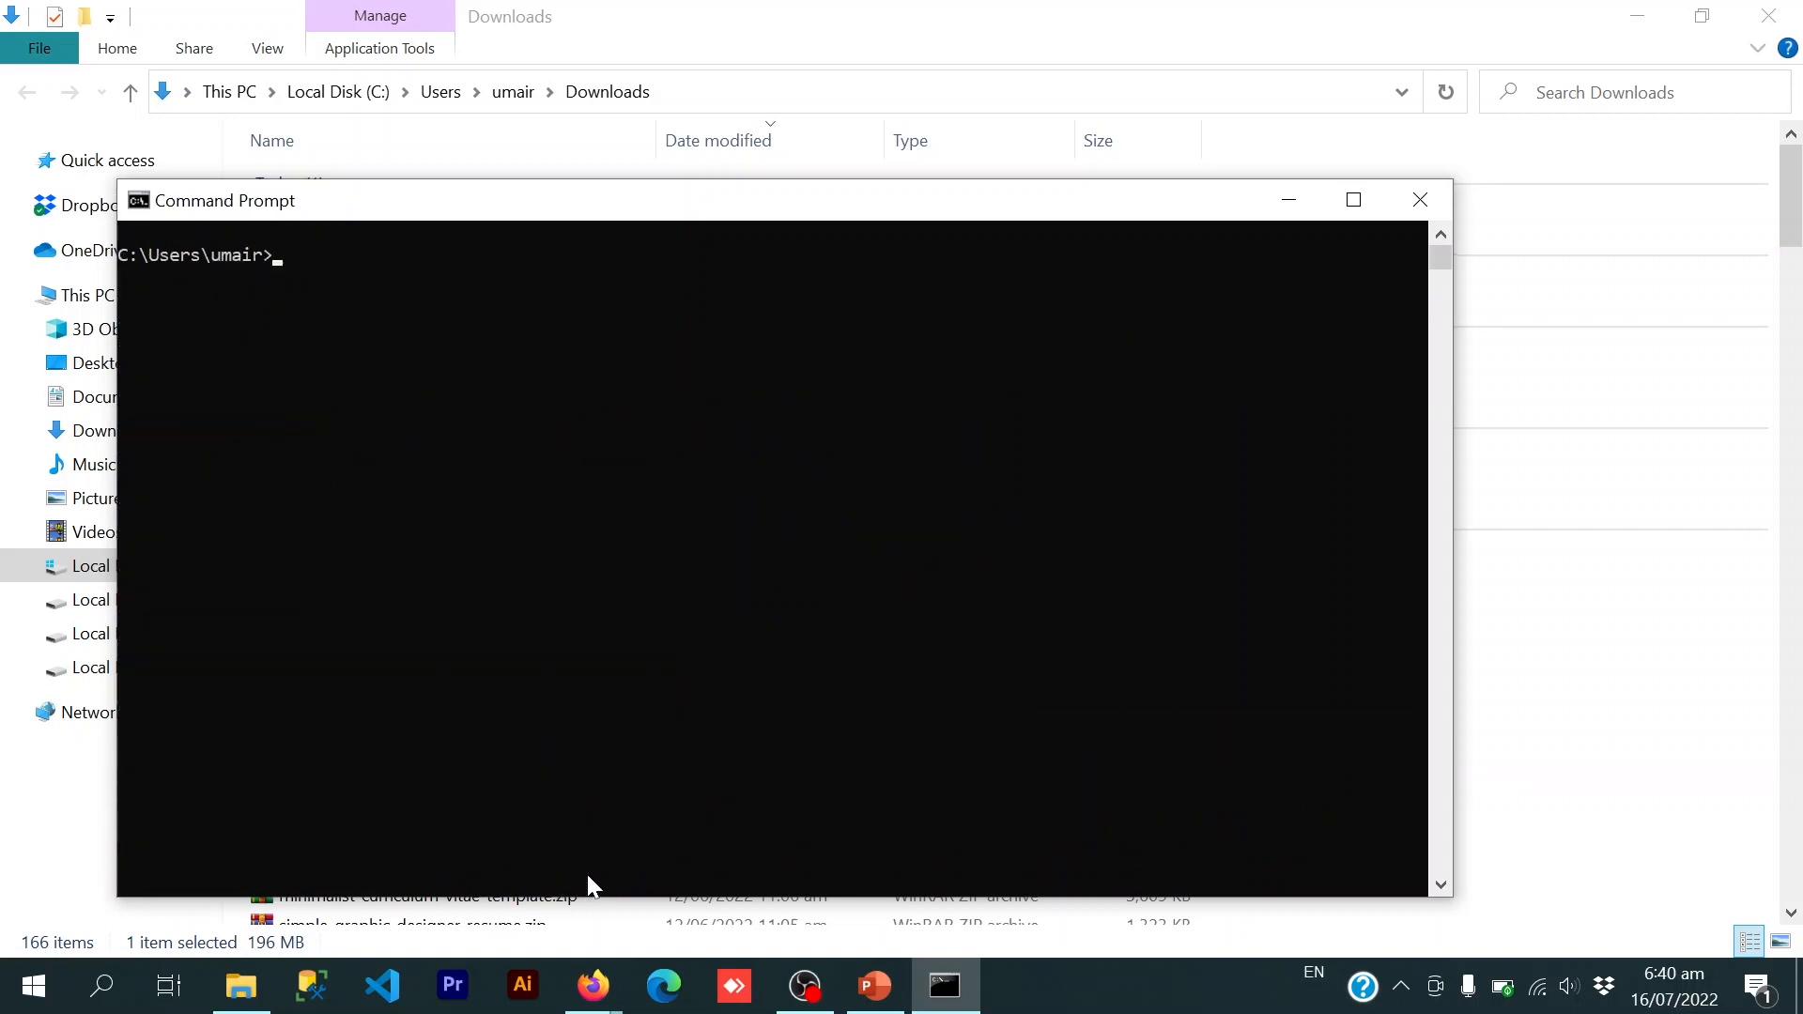
- Run dotnet --info confirming SDK 6.0.302 and 6.0.7 runtimes, then launch Visual Studio Code
{"action": "type", "text": "dotnet"}
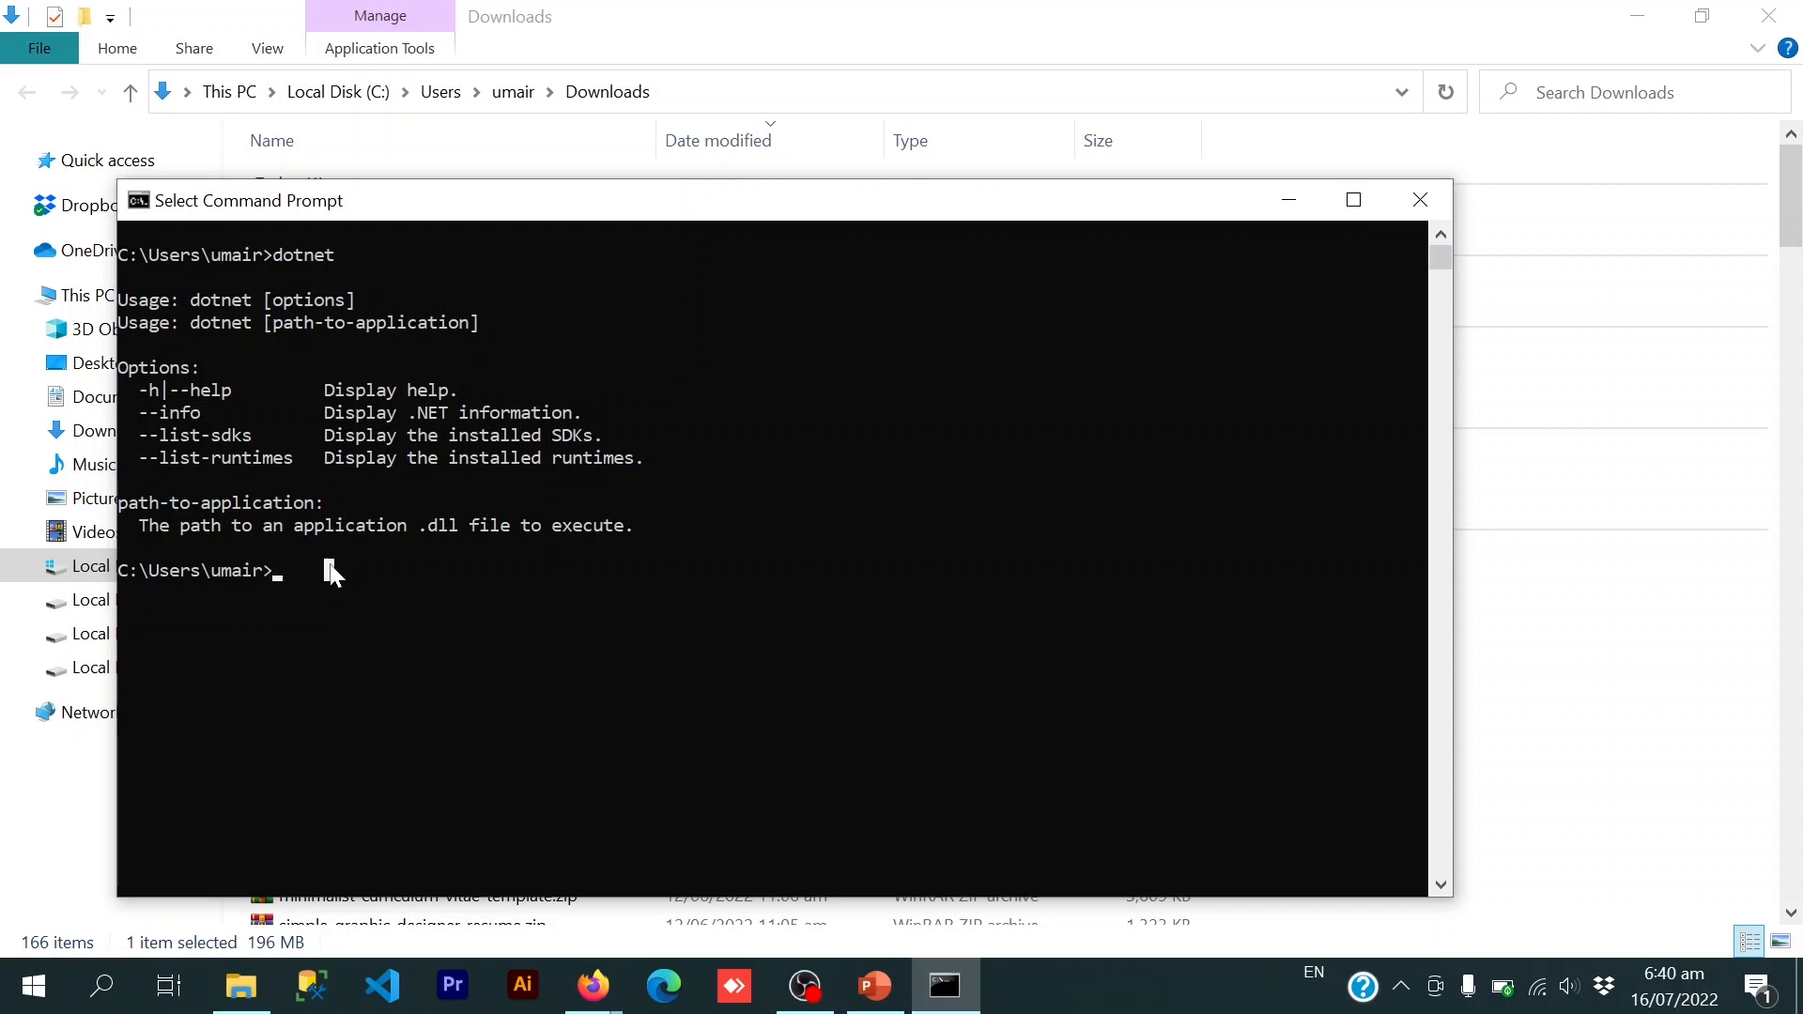
{"action": "type", "text": "d"}
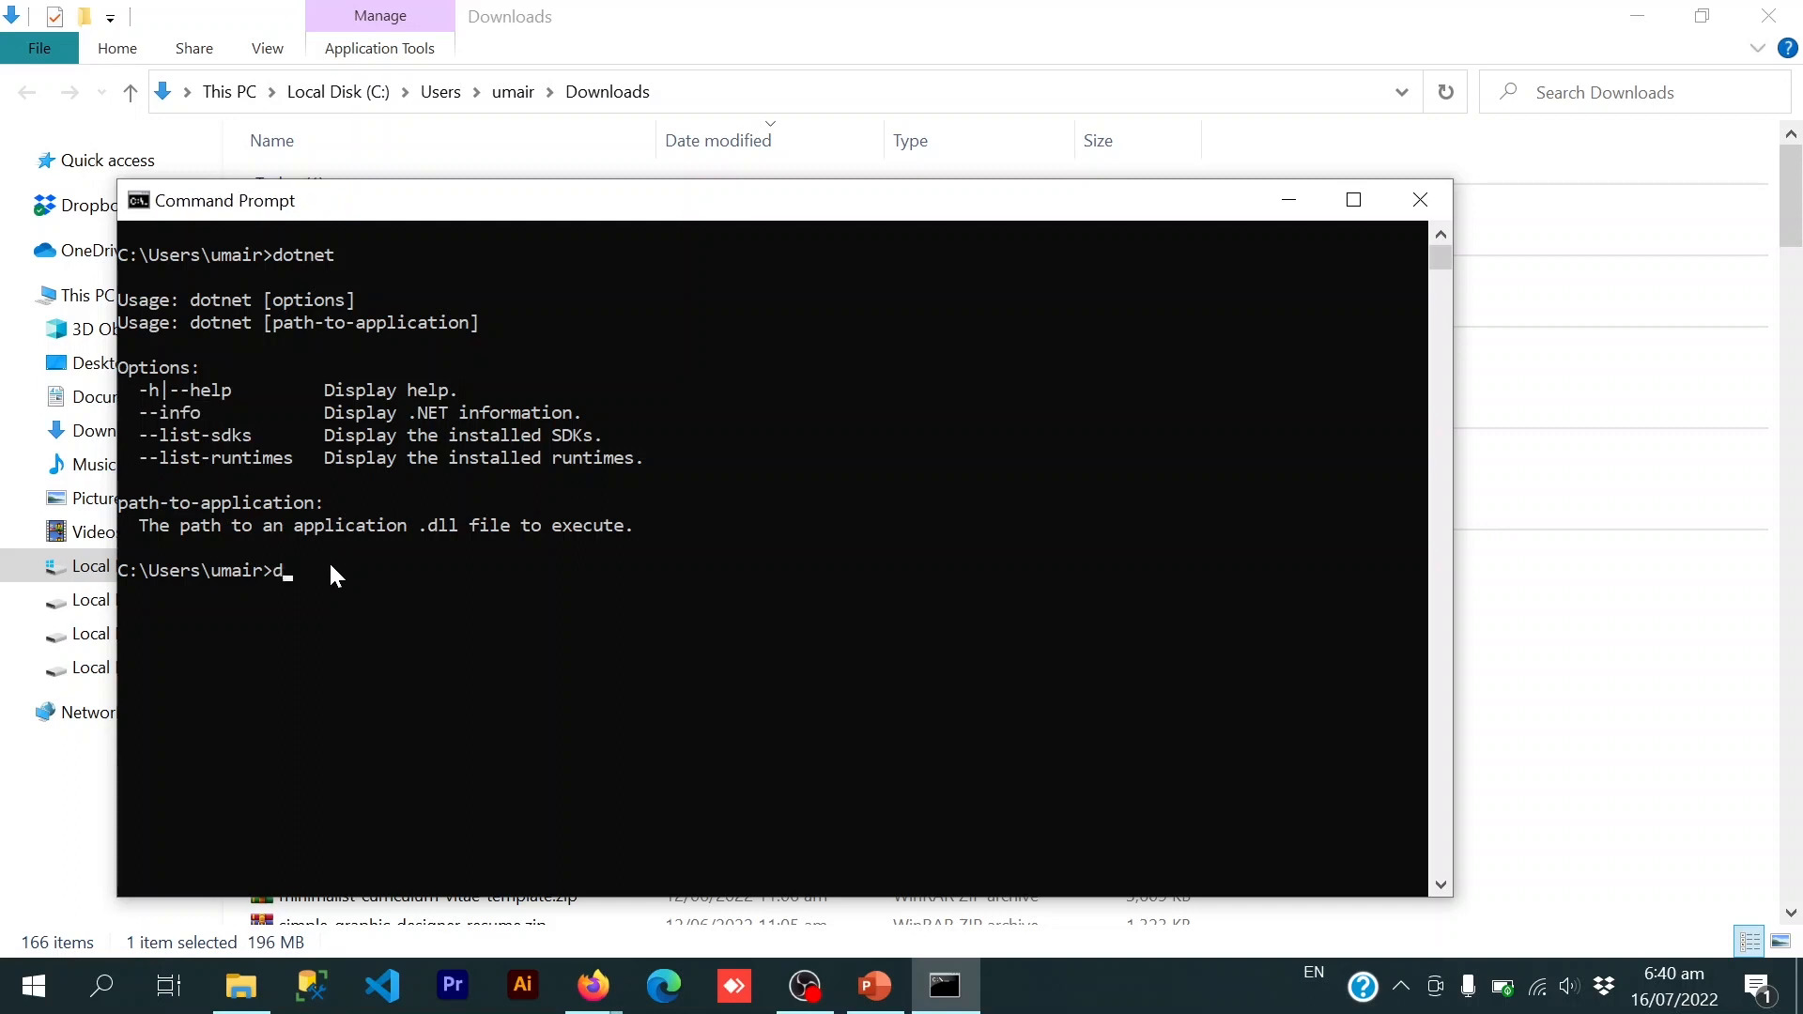
{"action": "type", "text": "otnet --"}
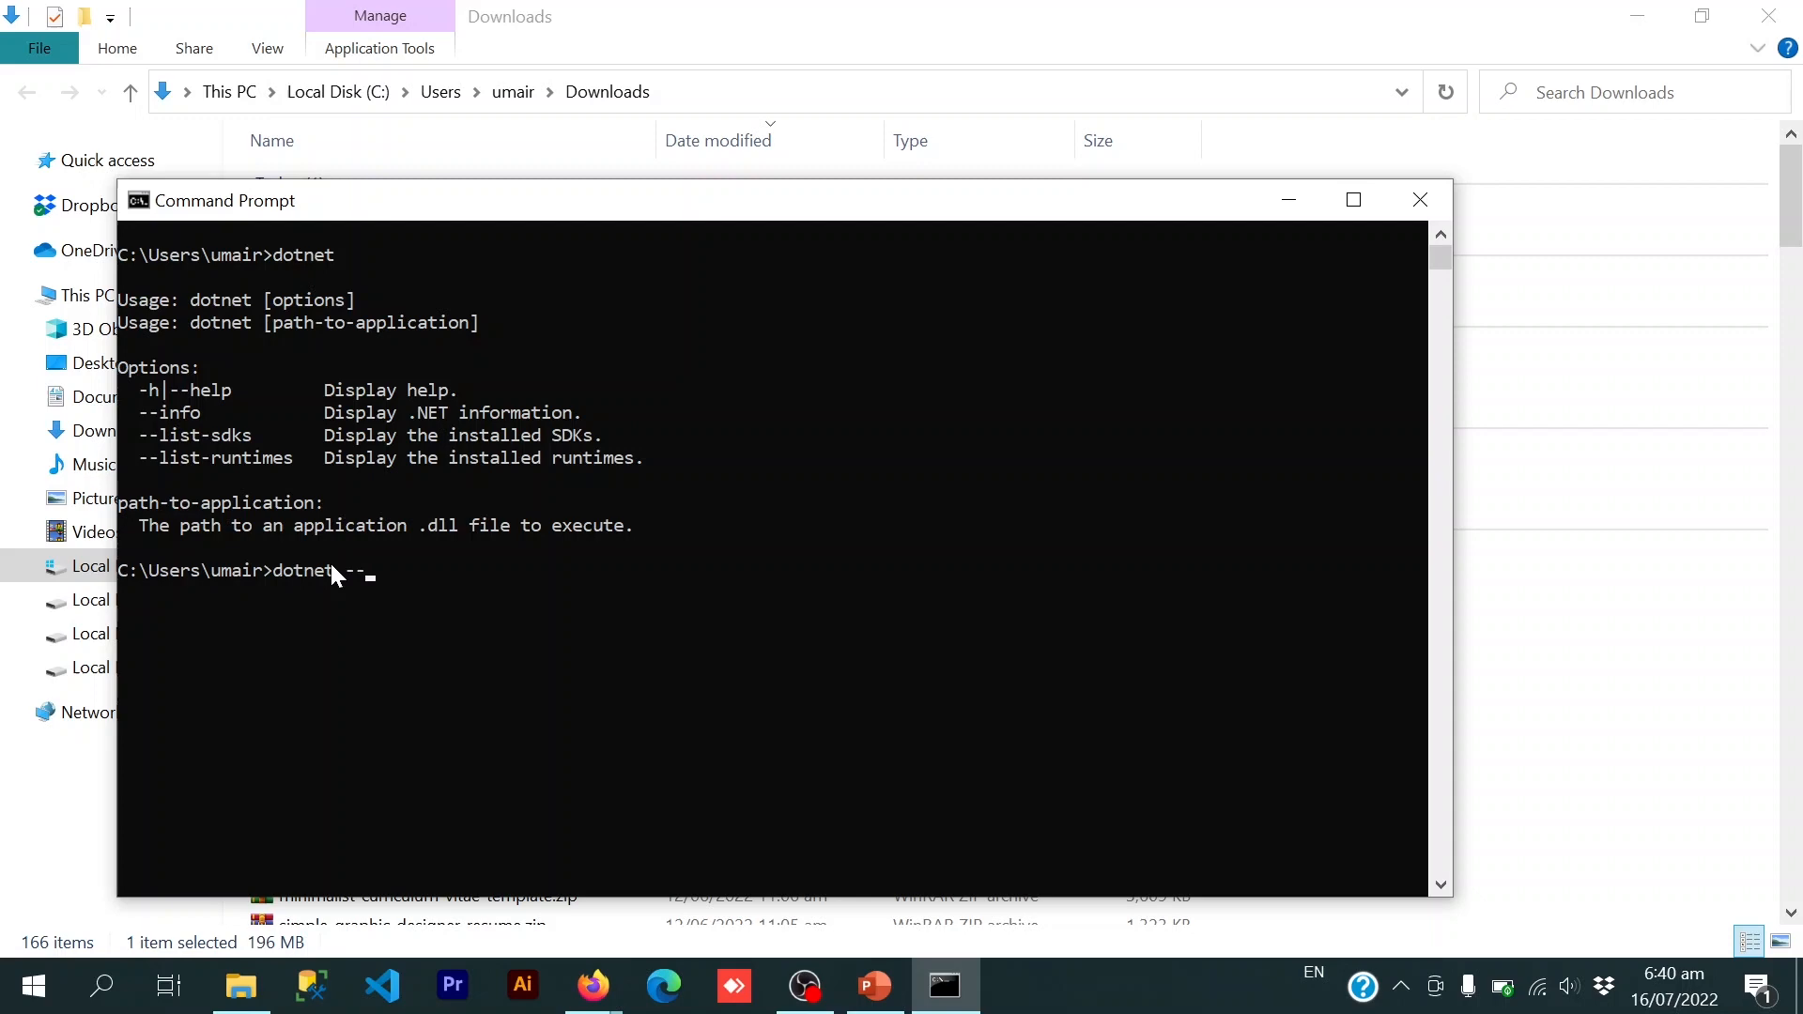
{"action": "key", "text": "Return"}
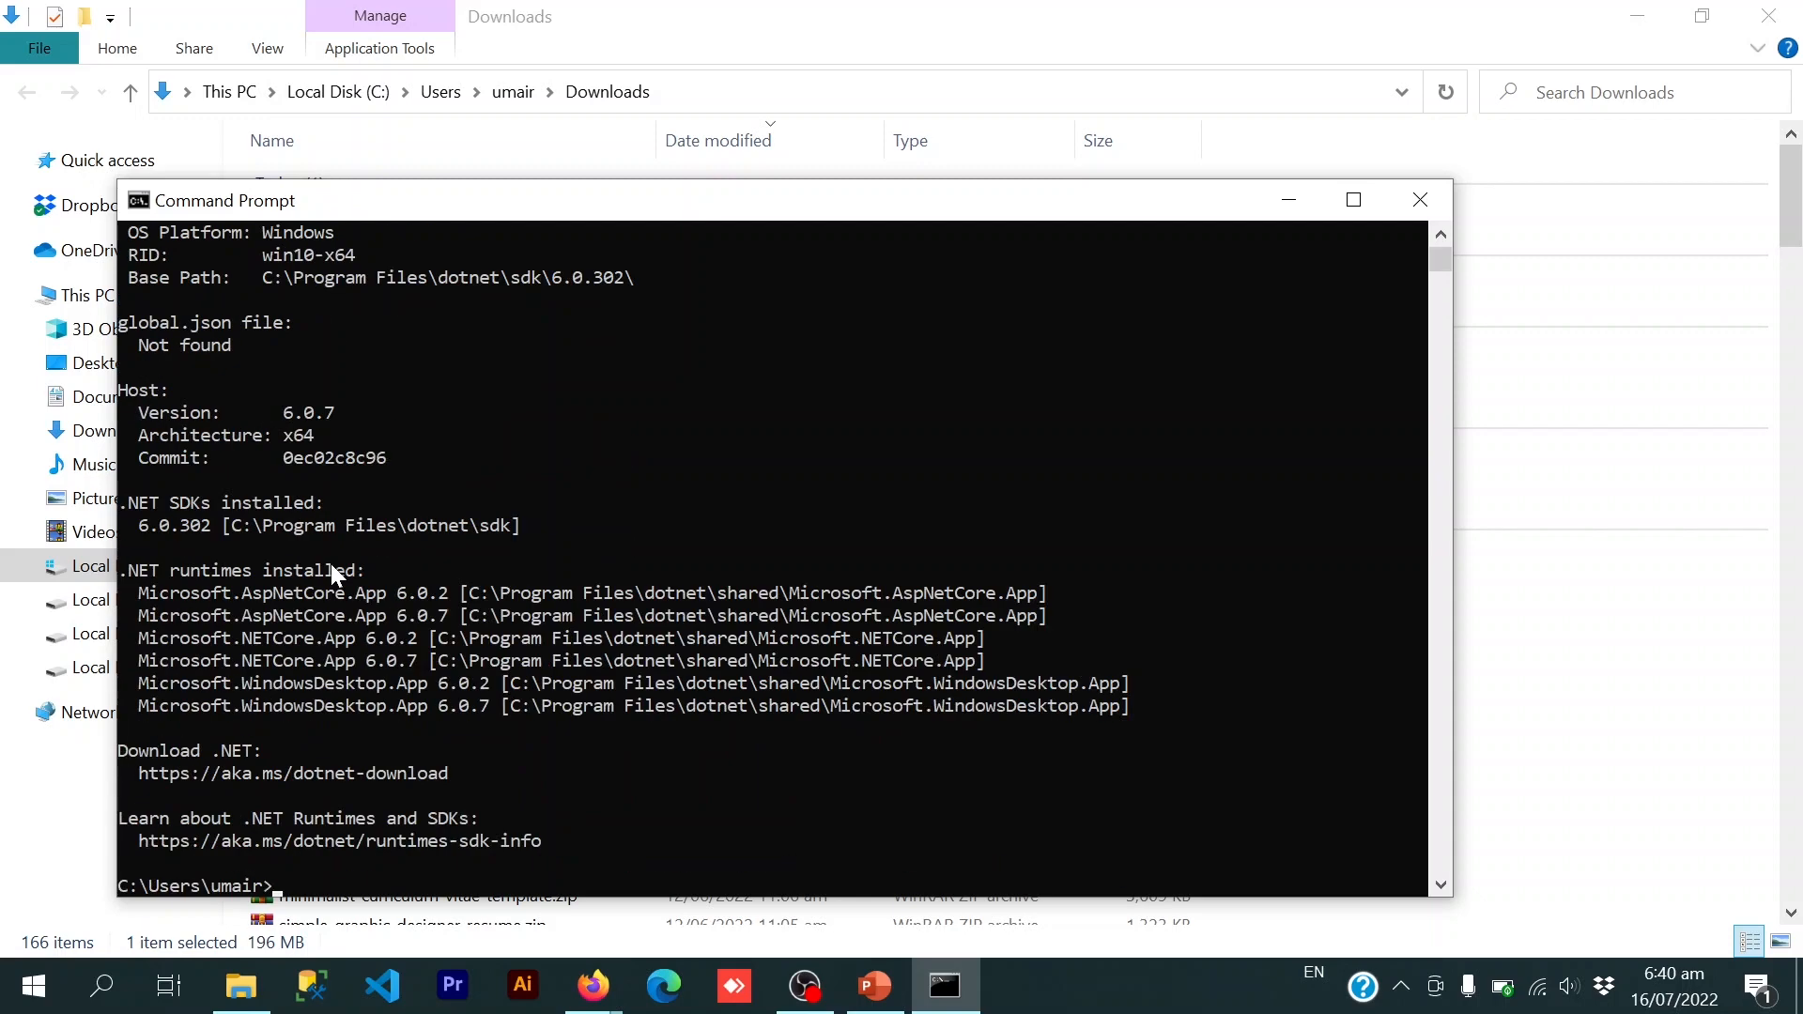
{"action": "mouse_move", "coordinate": [394, 695]}
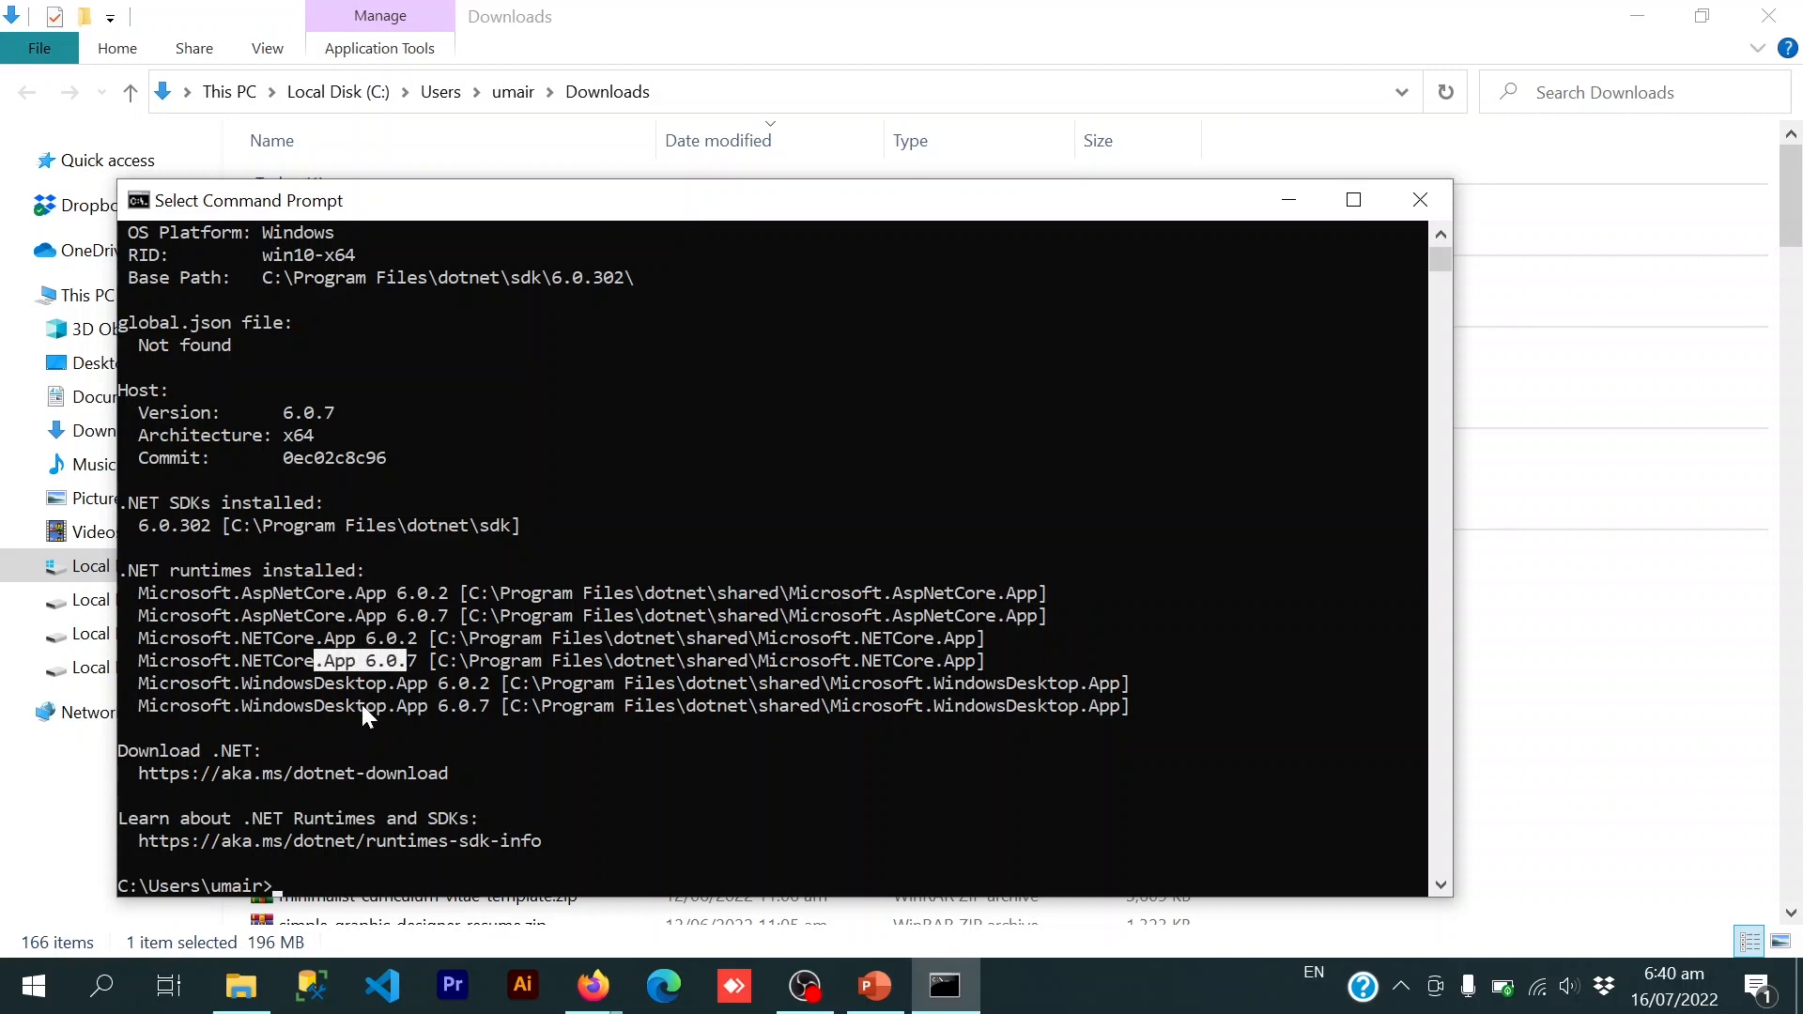
{"action": "mouse_move", "coordinate": [283, 431]}
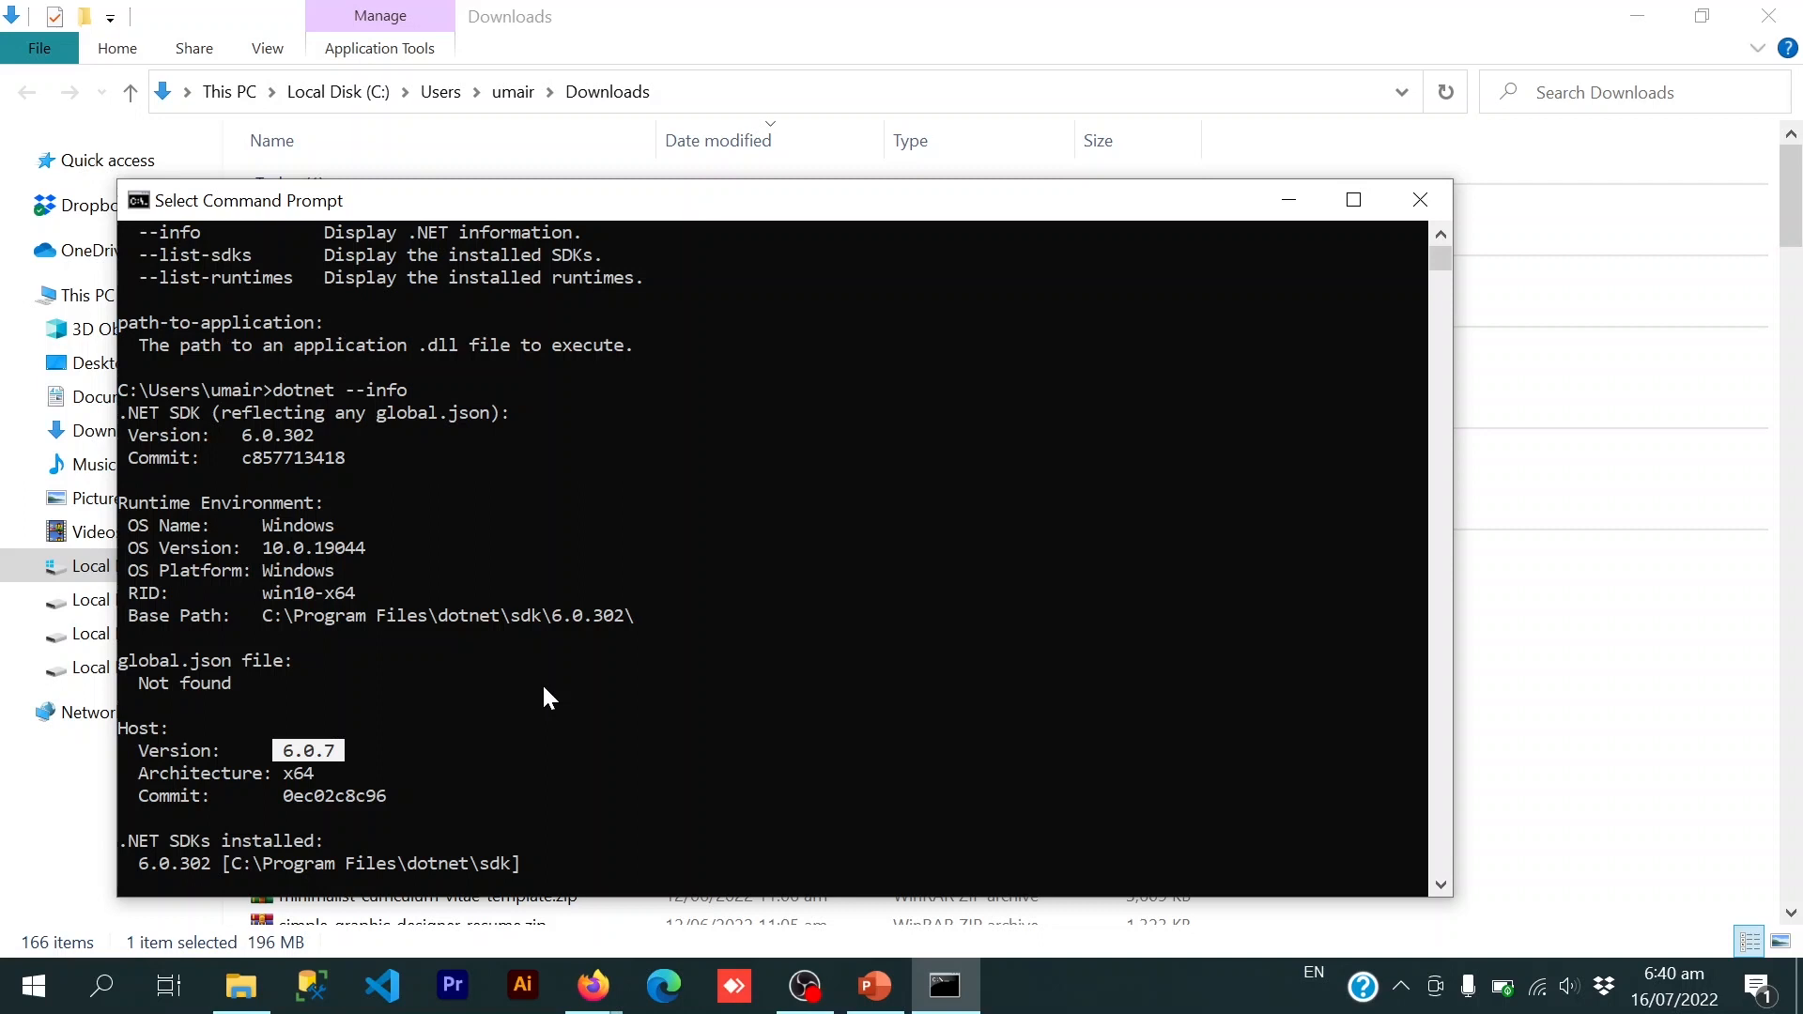
{"action": "scroll", "scroll_direction": "up", "scroll_amount": 3}
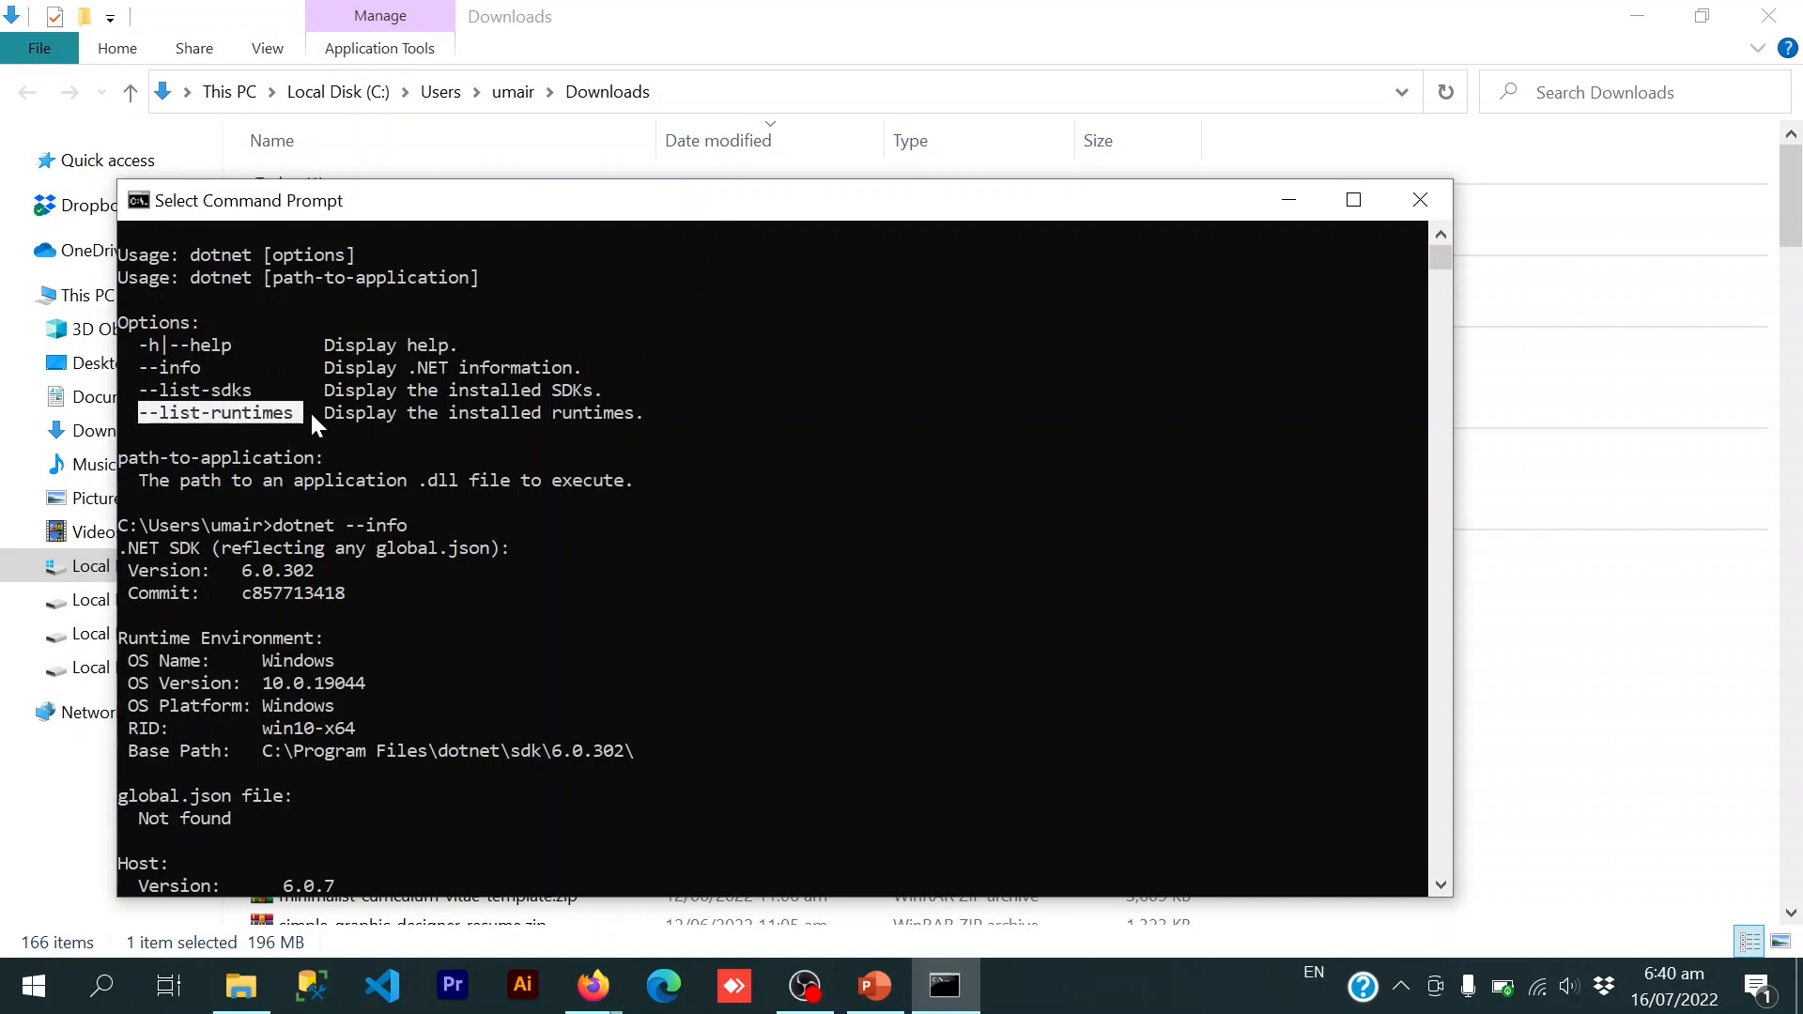
{"action": "mouse_move", "coordinate": [1069, 383]}
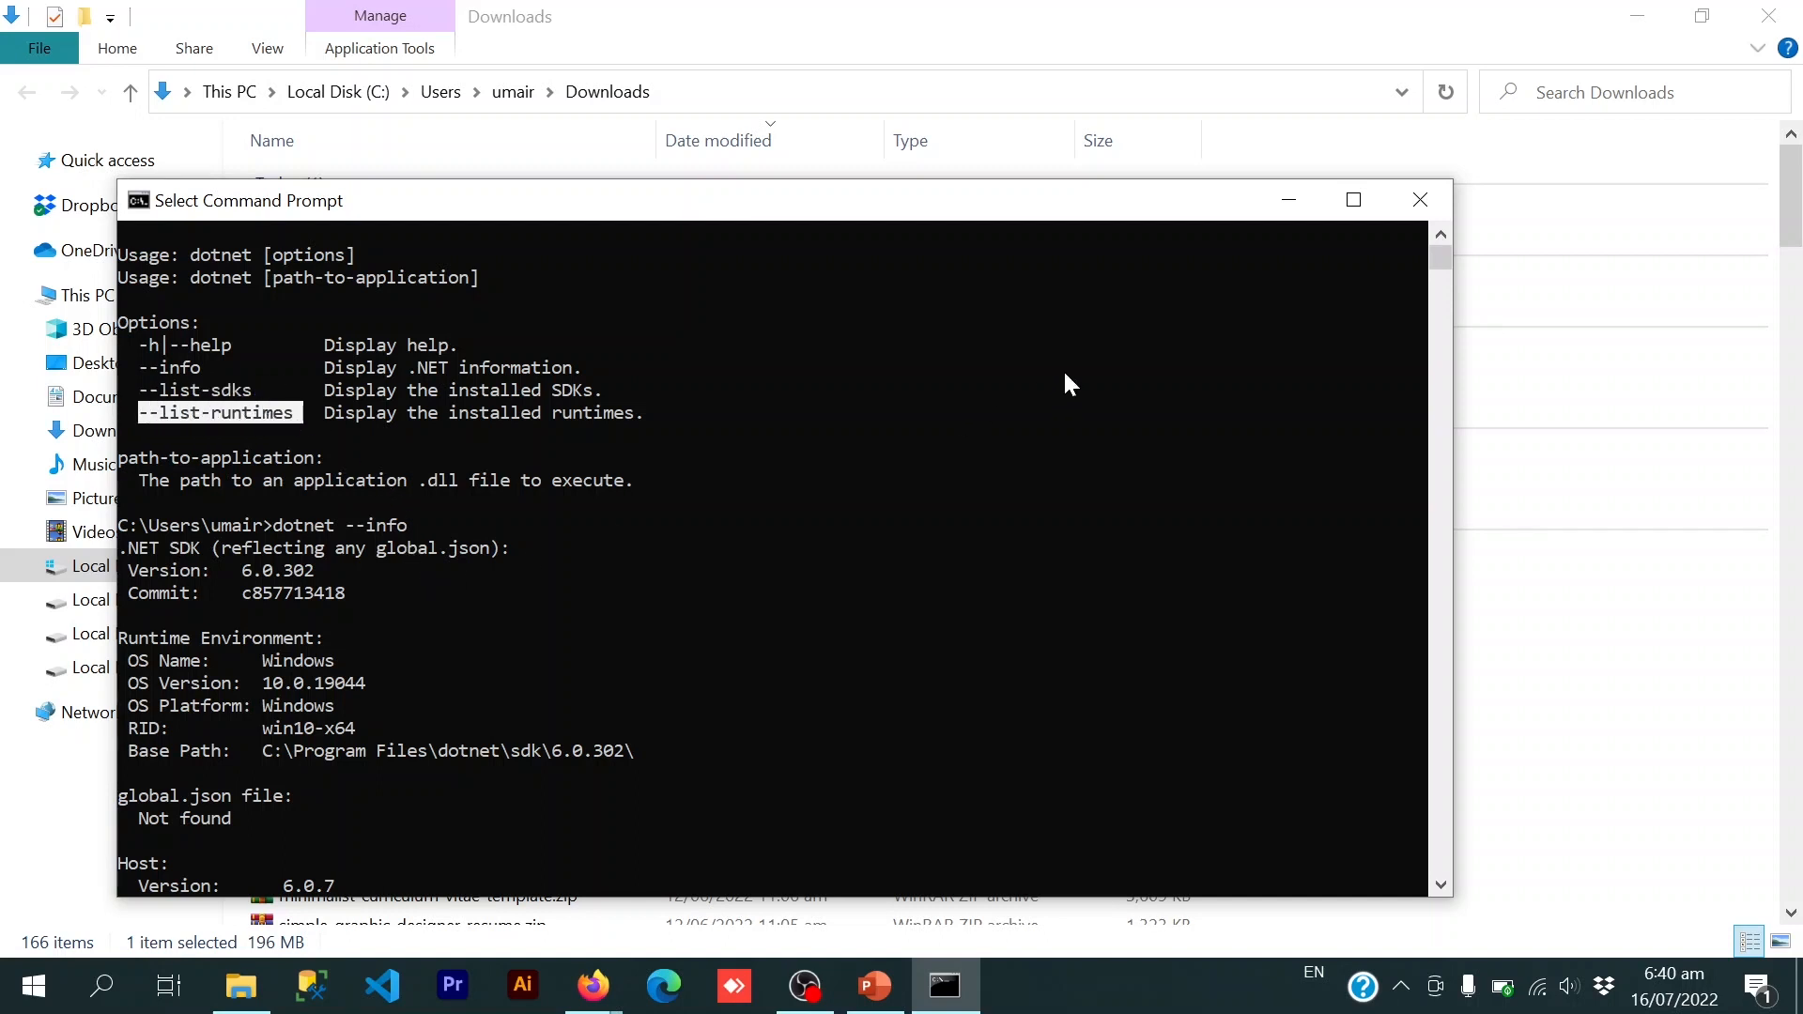
{"action": "left_click", "coordinate": [1419, 199]}
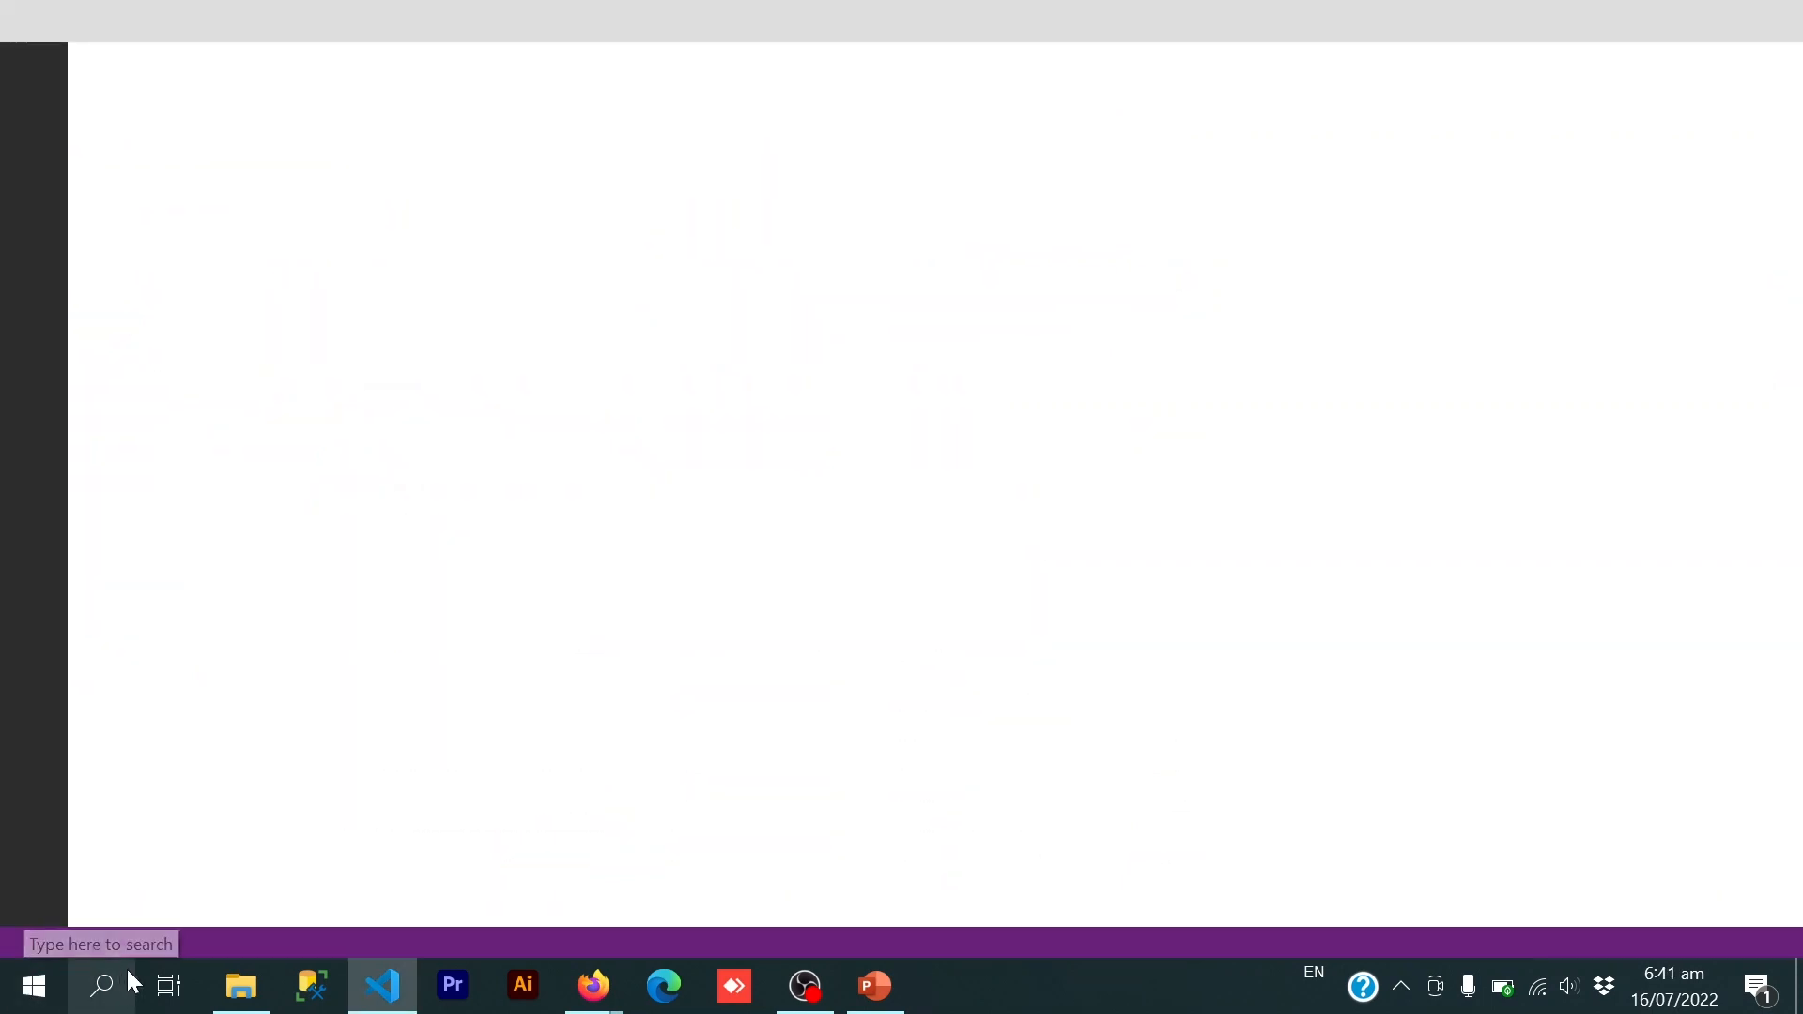
- Bring VS Code up on its Get Started page from the taskbar
{"action": "left_click", "coordinate": [380, 985]}
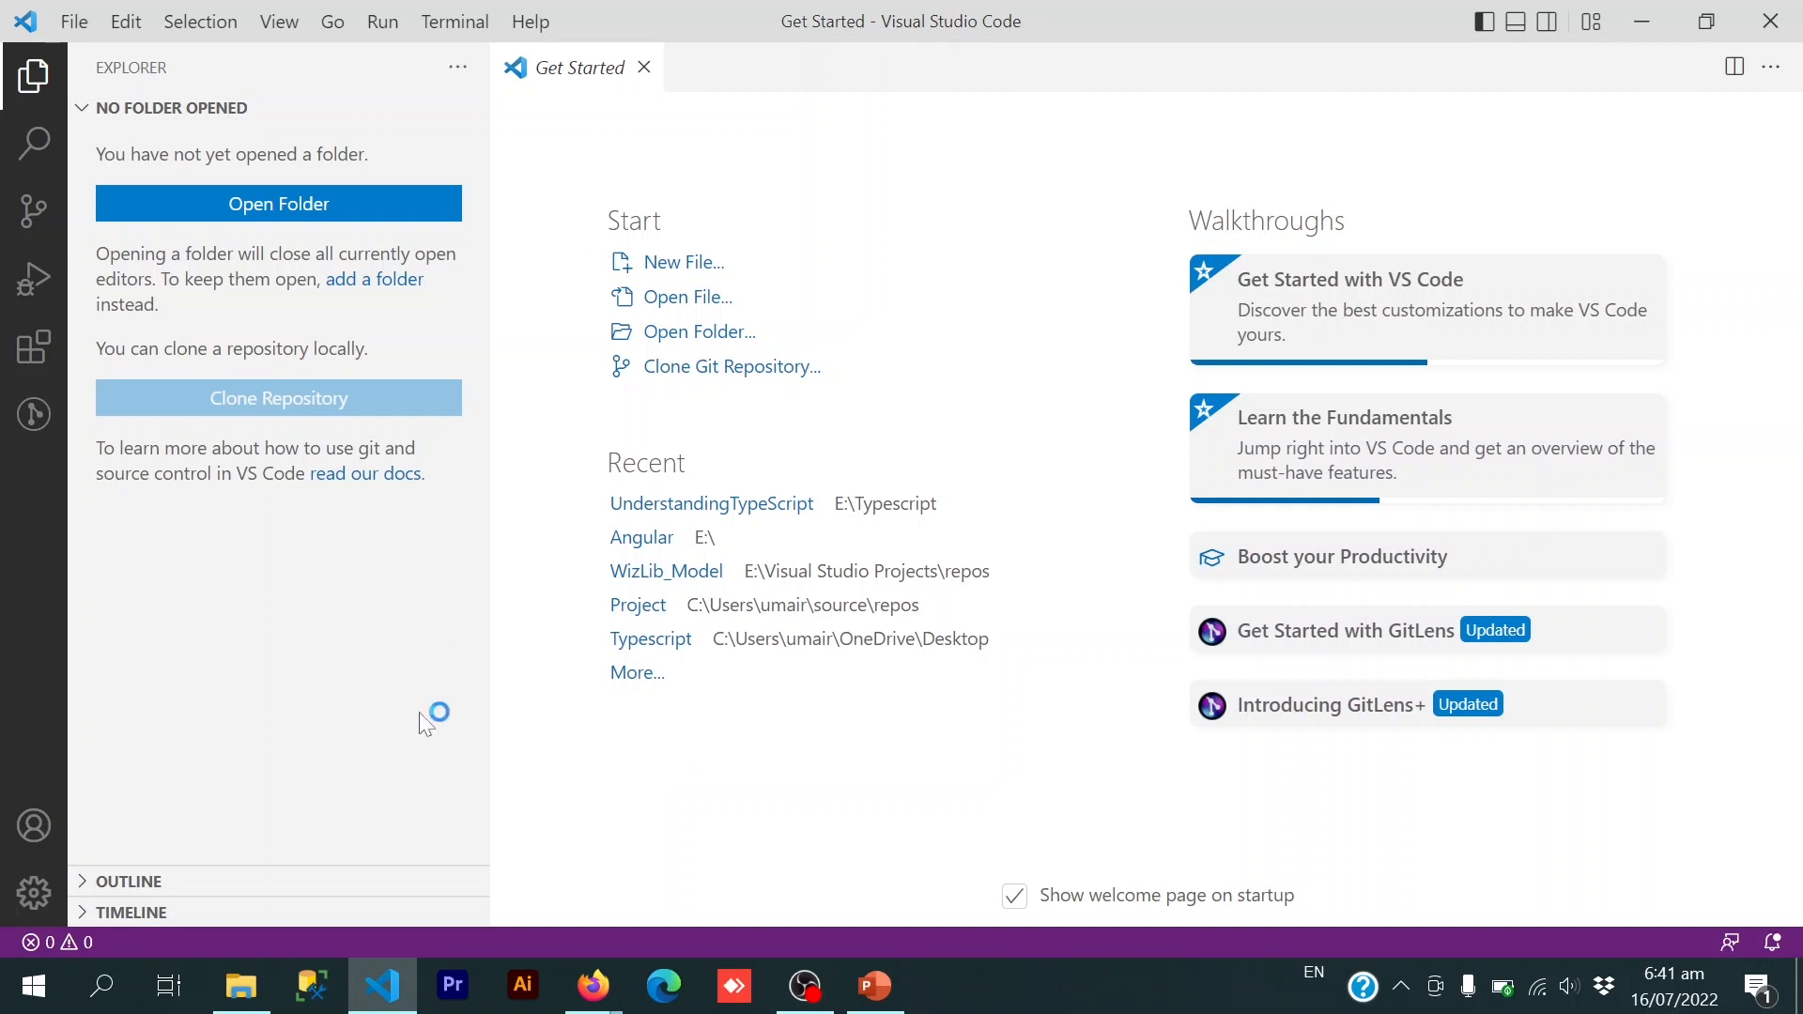
{"action": "mouse_move", "coordinate": [723, 564]}
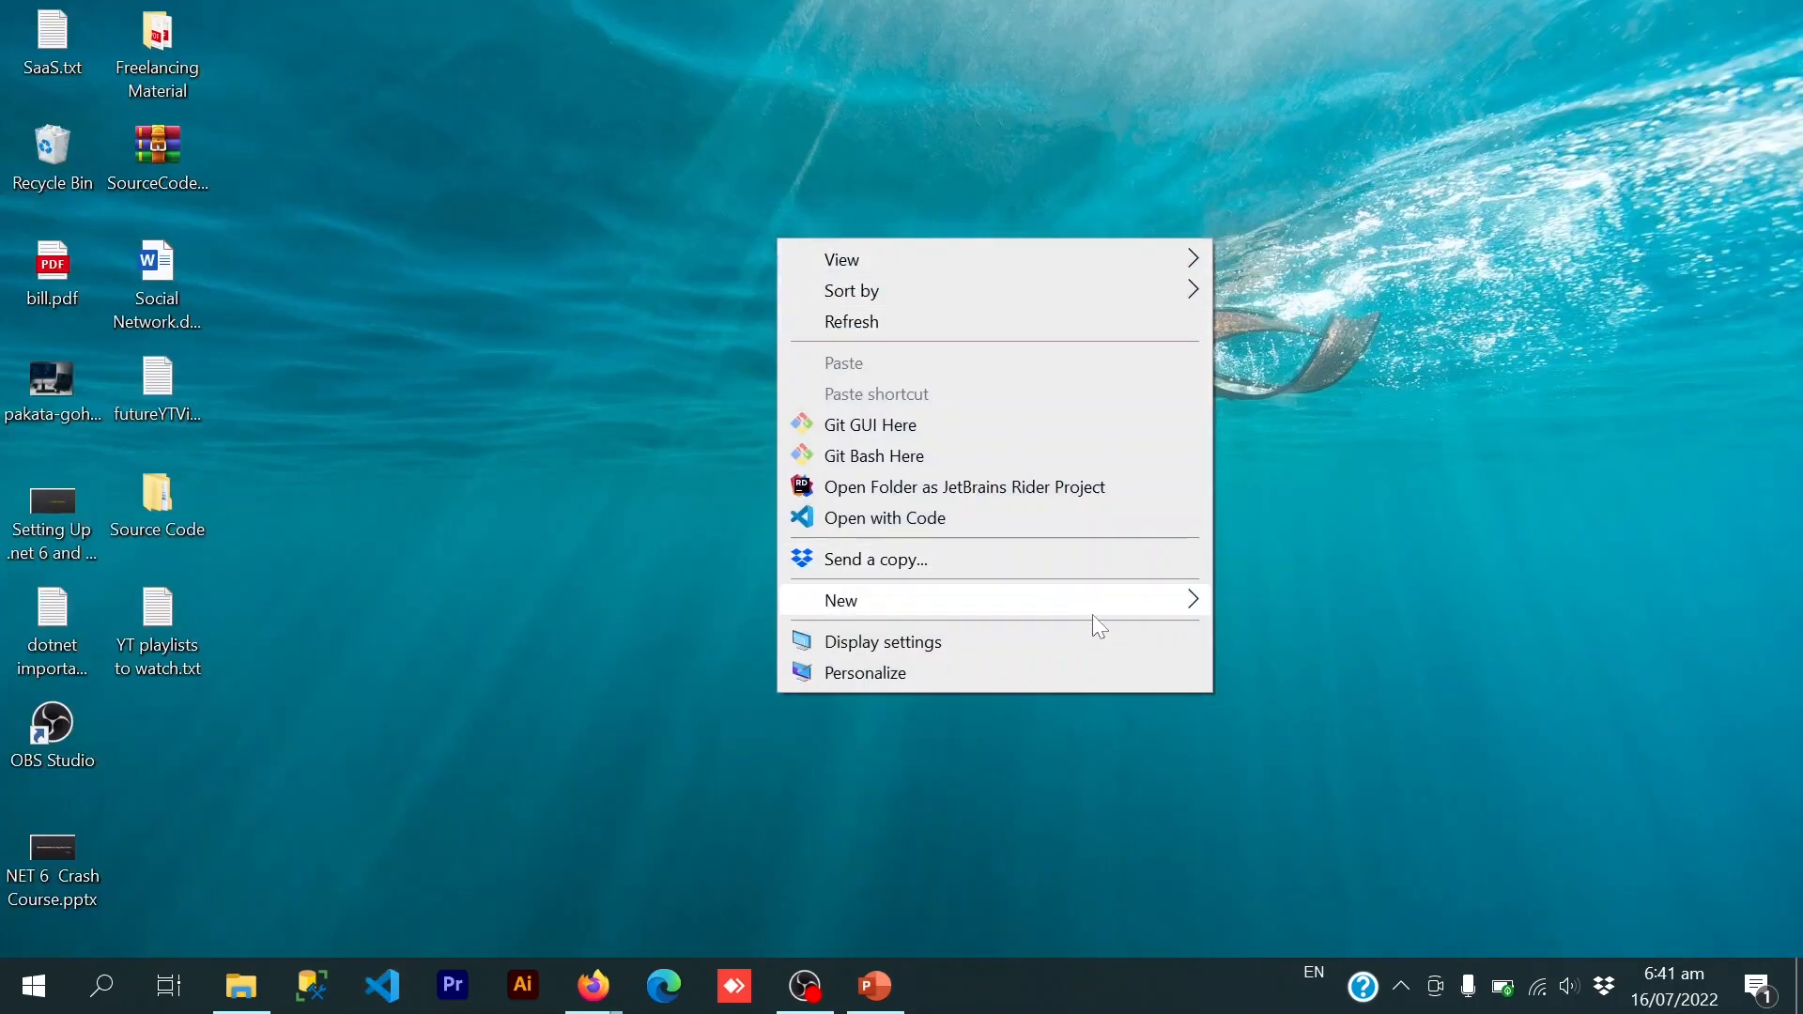
- Name the new desktop folder .Net and open it with Code from its context menu
{"action": "left_click", "coordinate": [840, 600]}
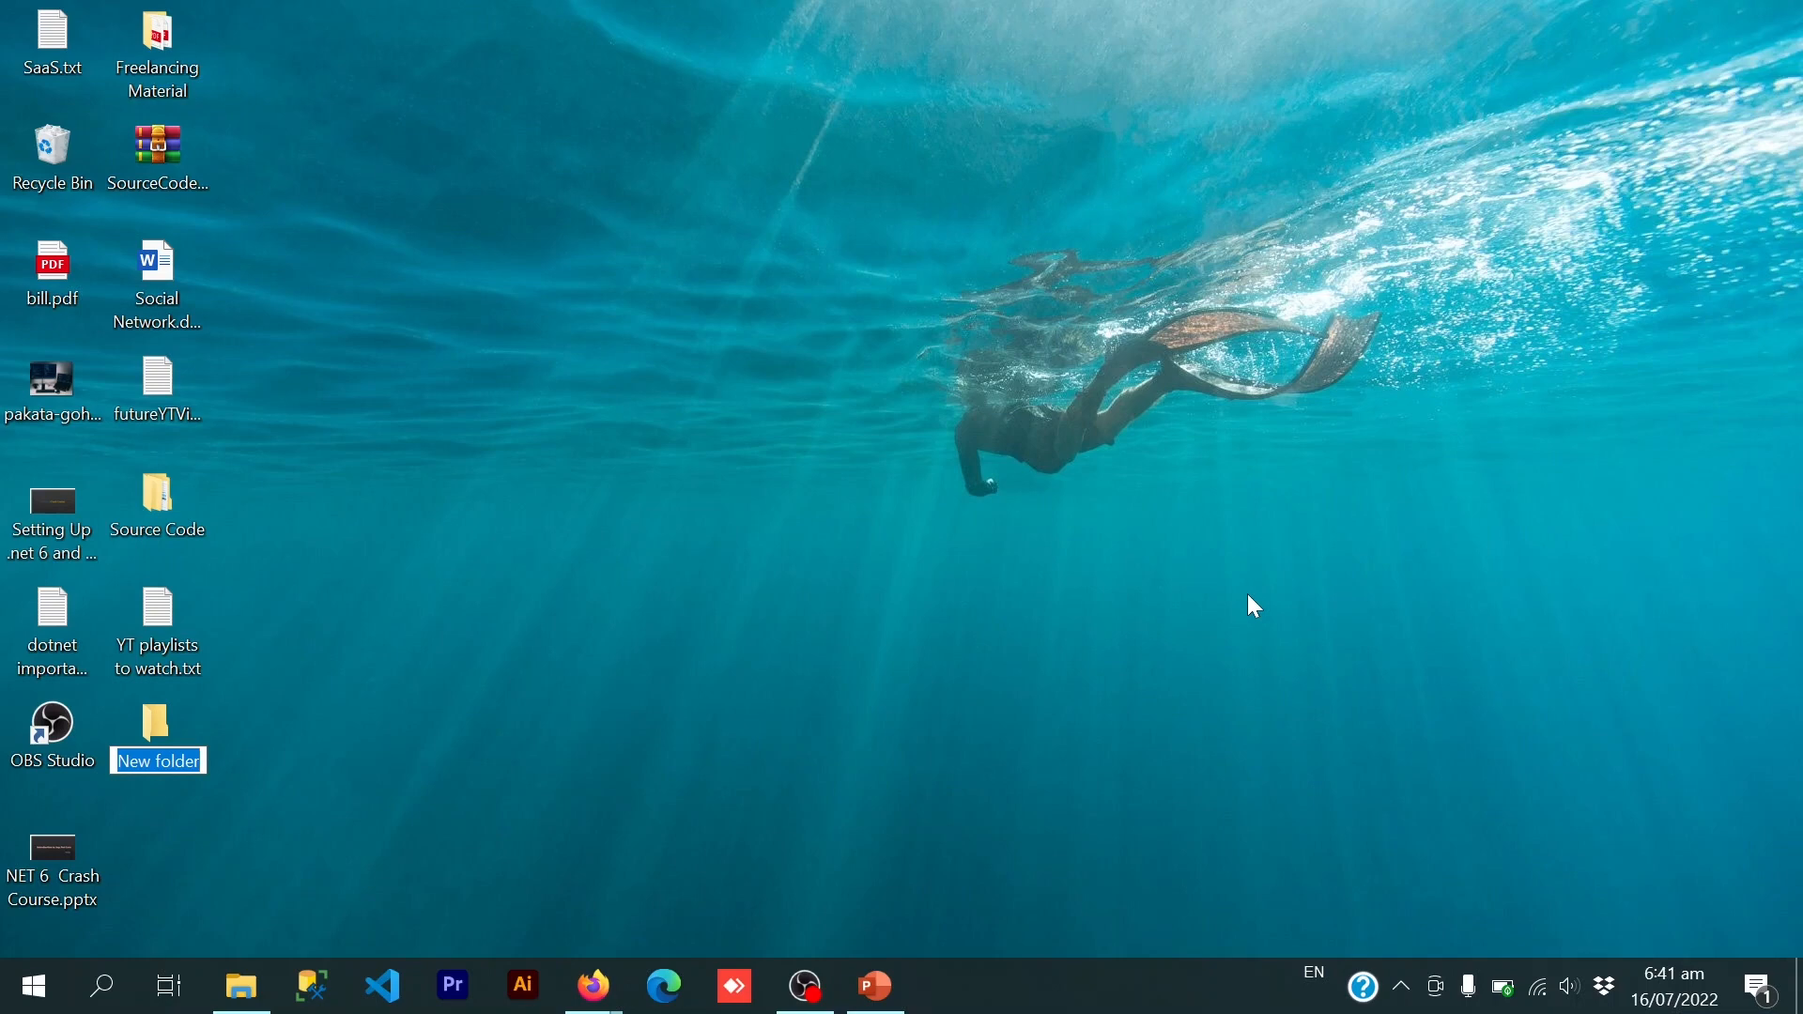
{"action": "type", "text": ".Net"}
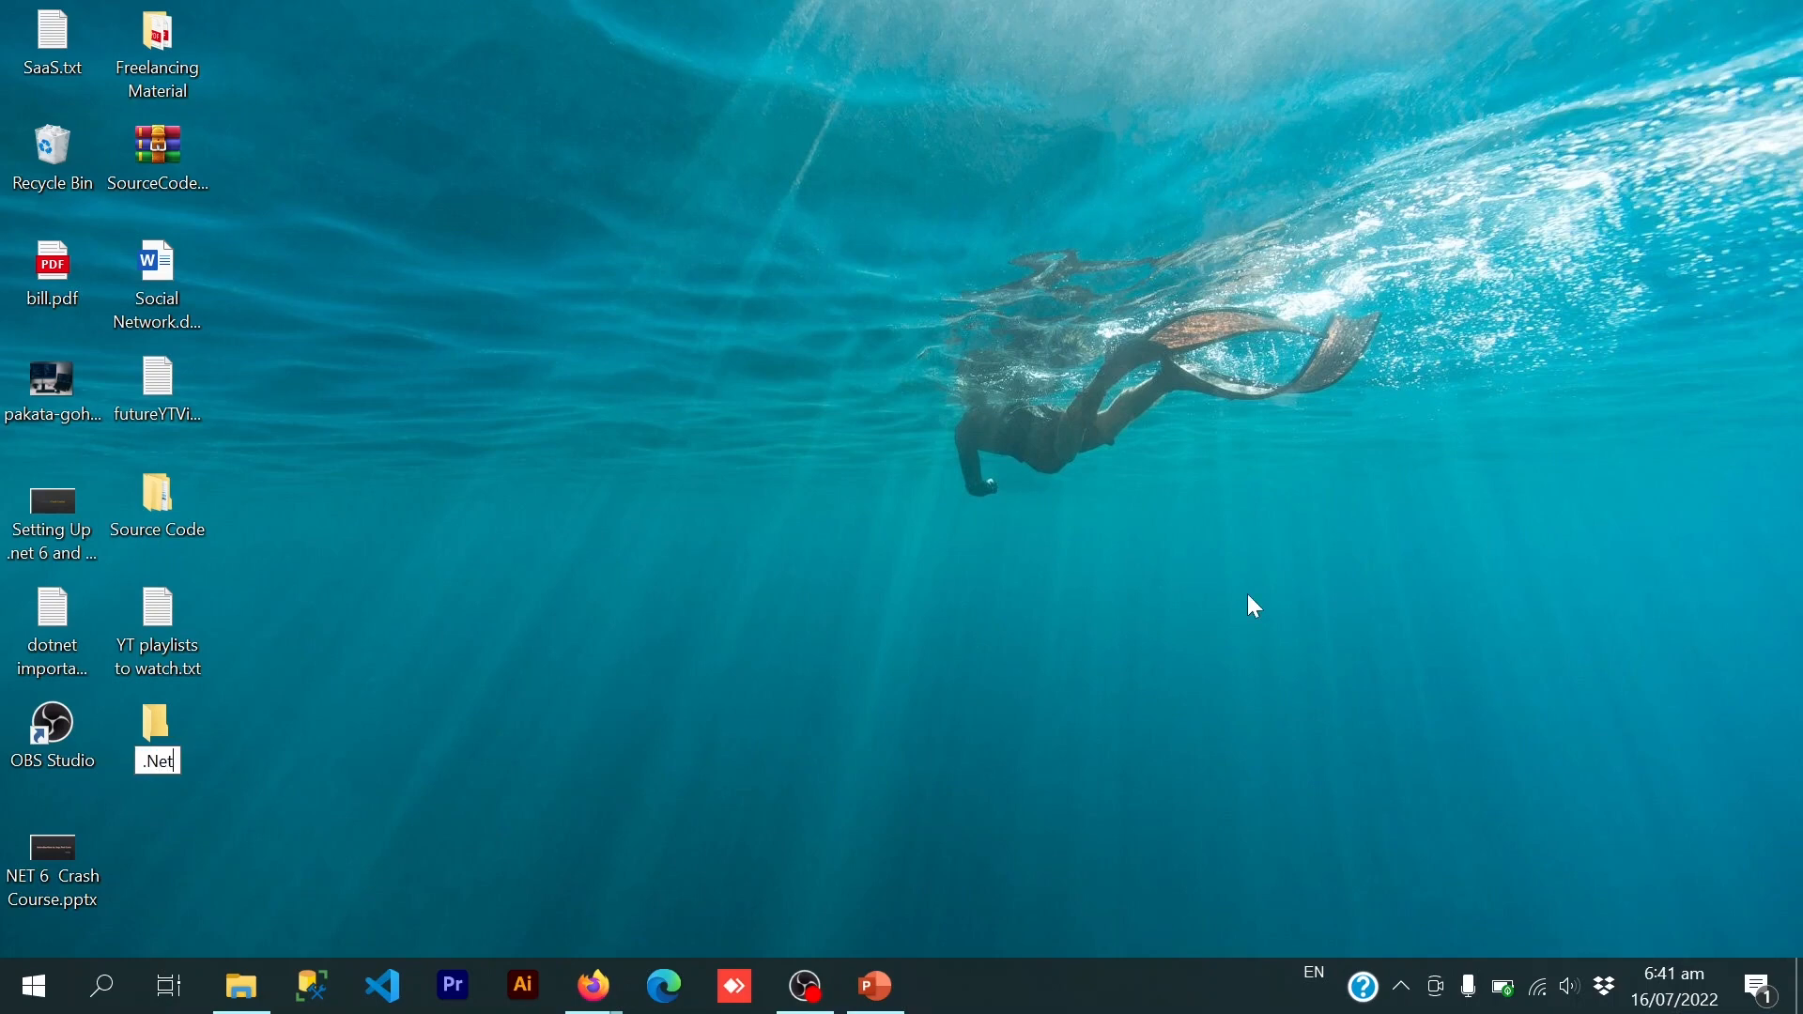
{"action": "left_click", "coordinate": [157, 724]}
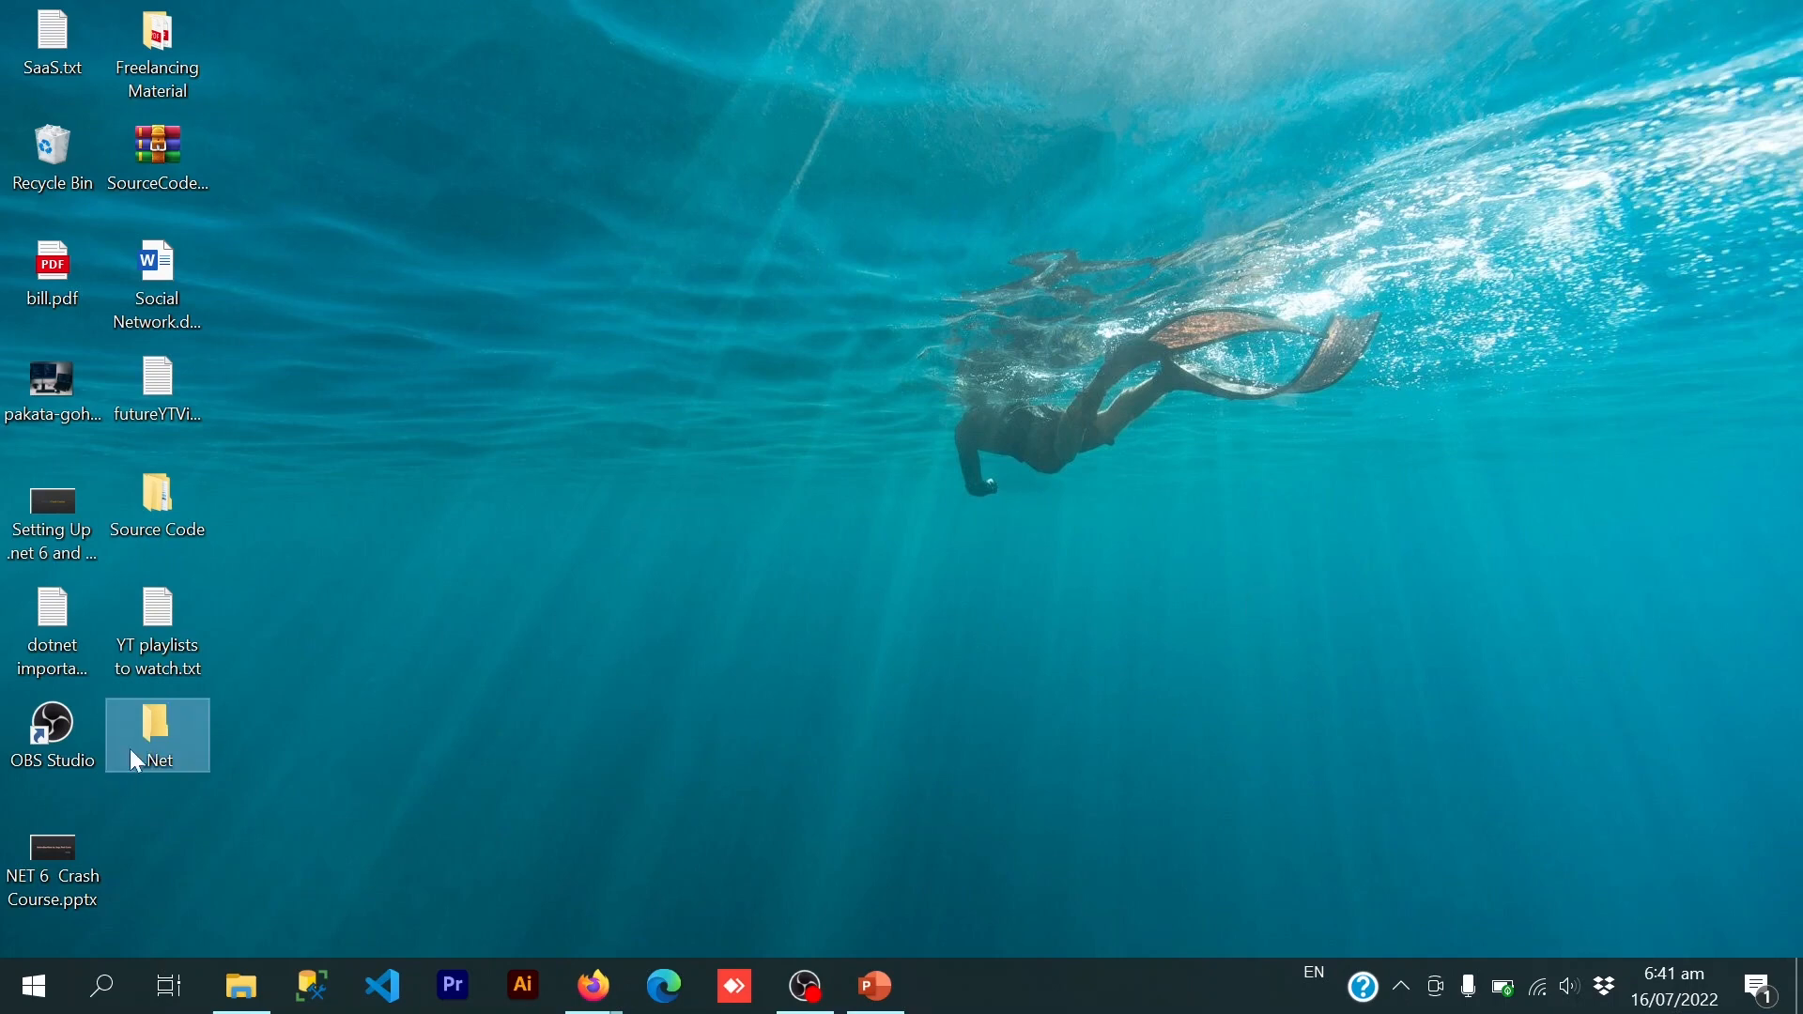
{"action": "right_click", "coordinate": [157, 736]}
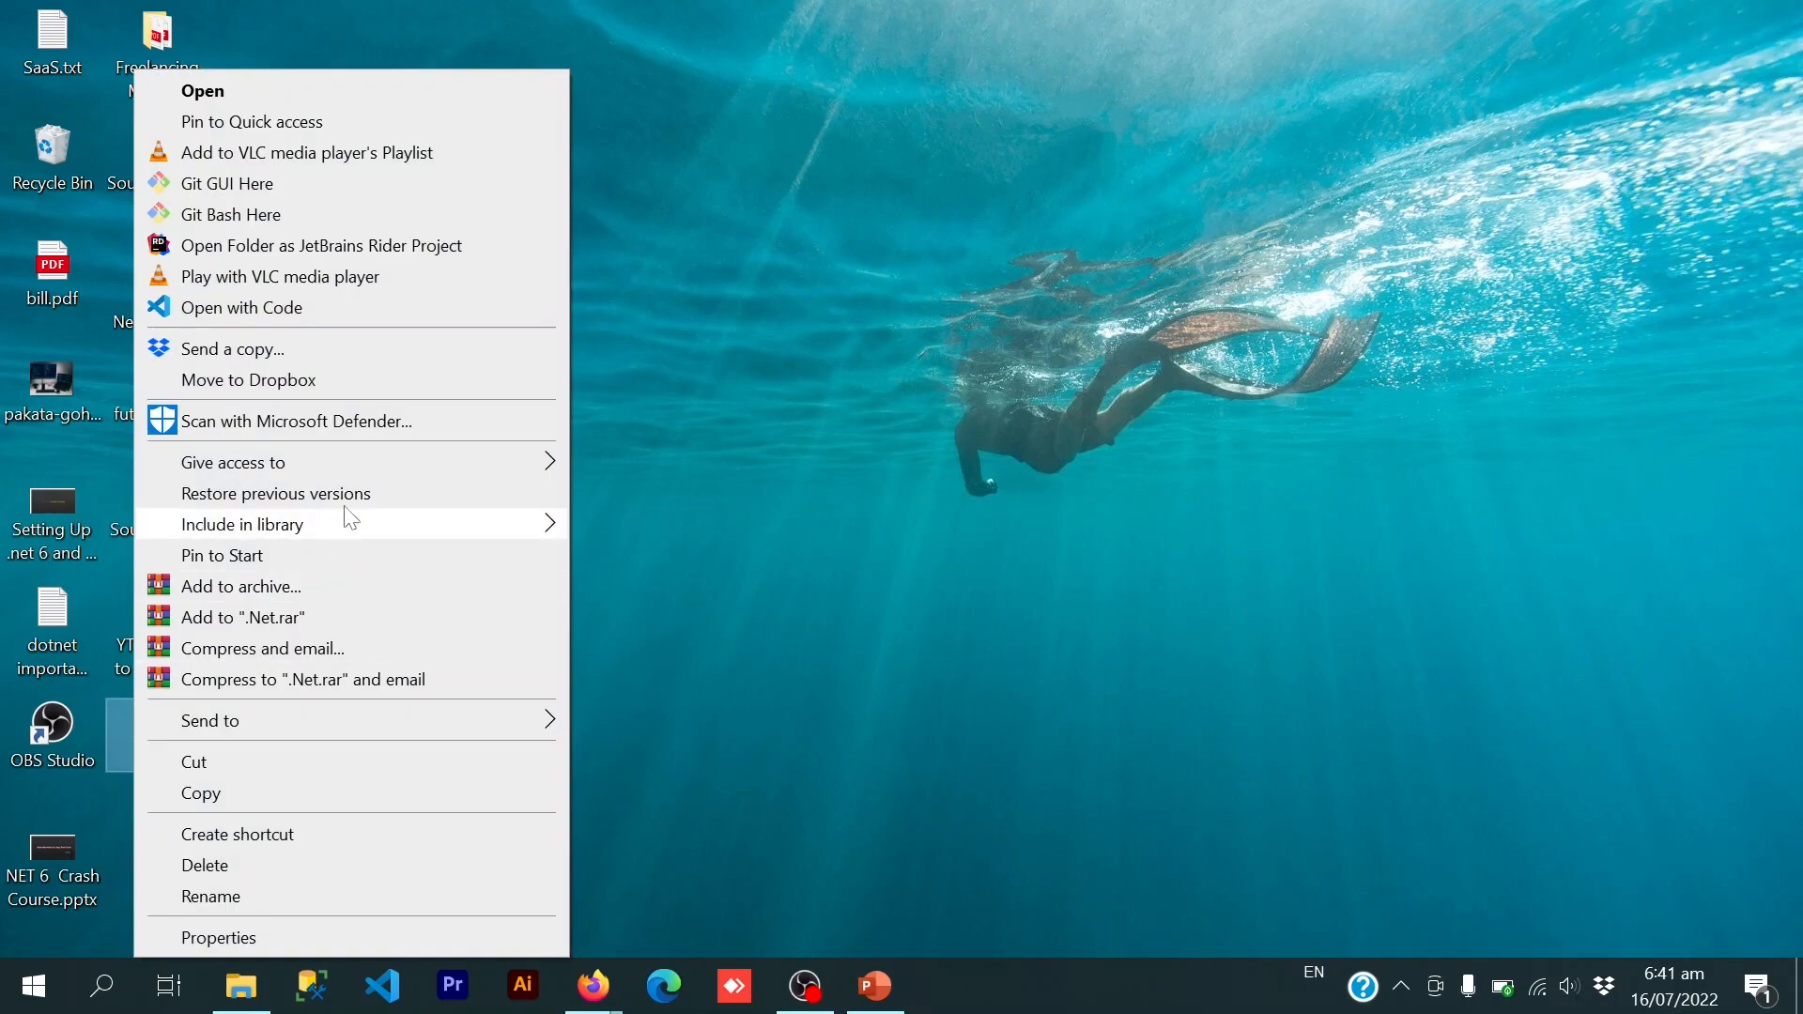
{"action": "left_click", "coordinate": [240, 307]}
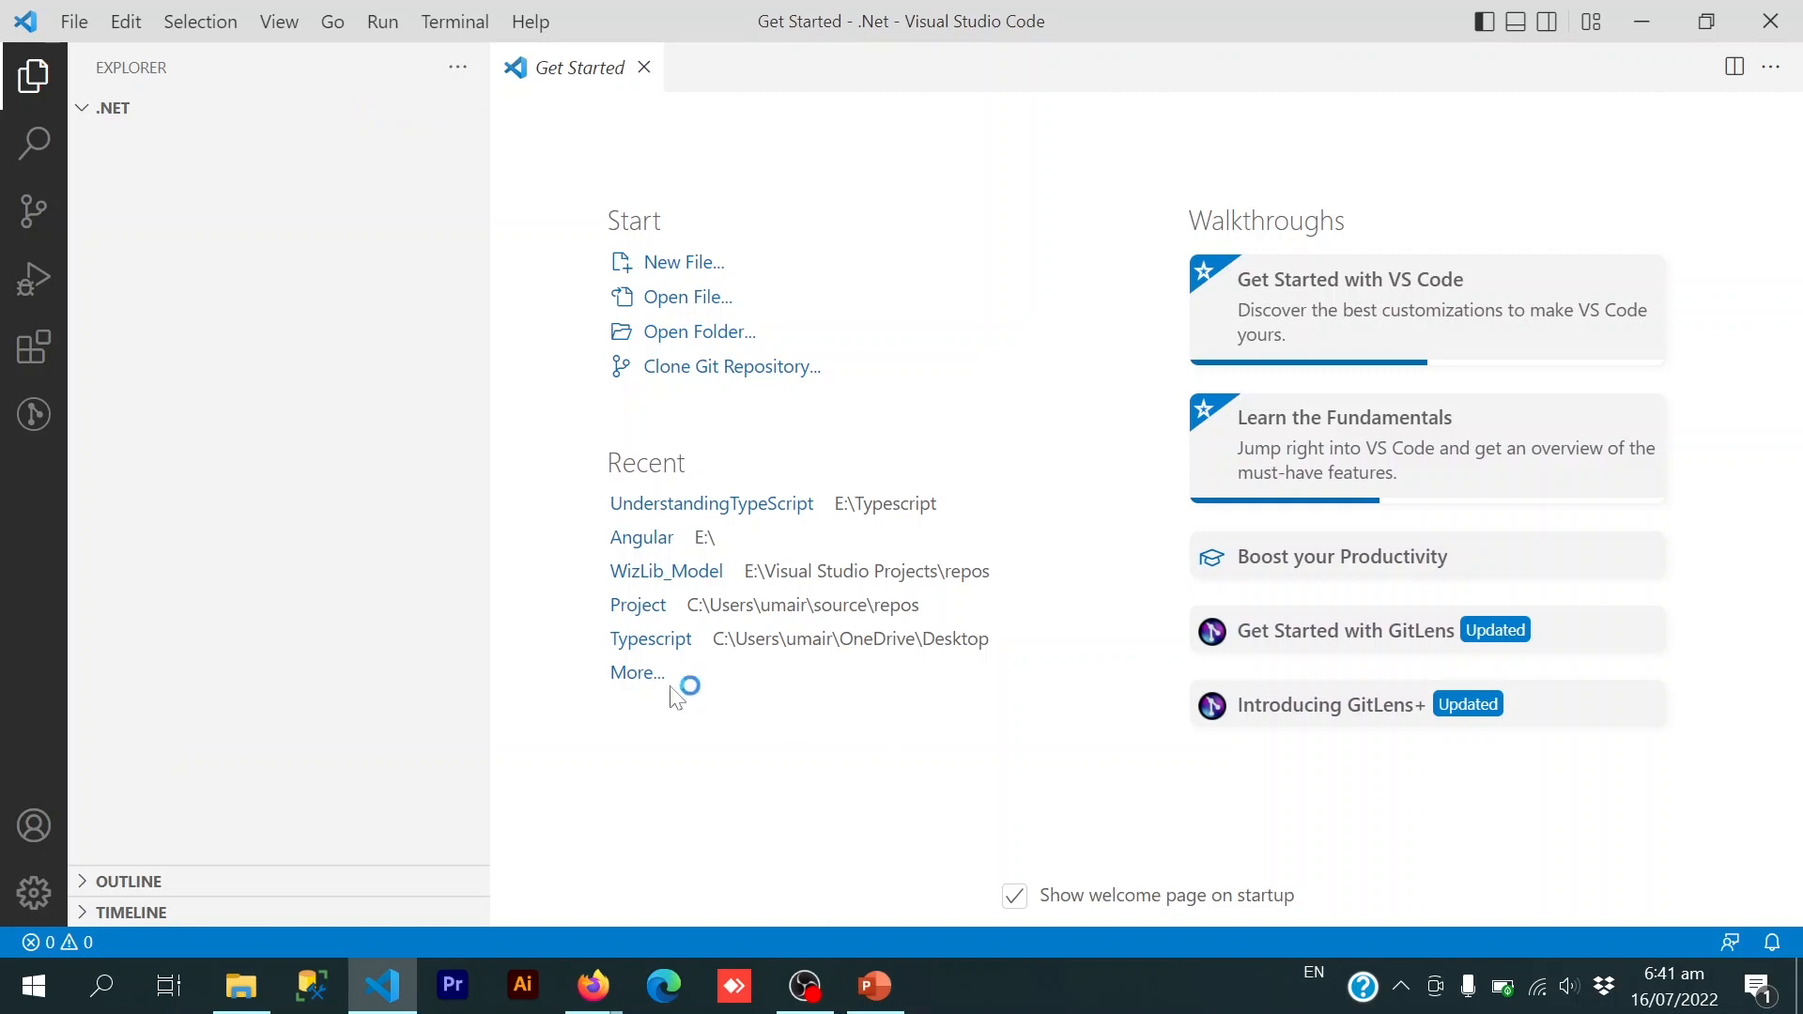
{"action": "mouse_move", "coordinate": [106, 124]}
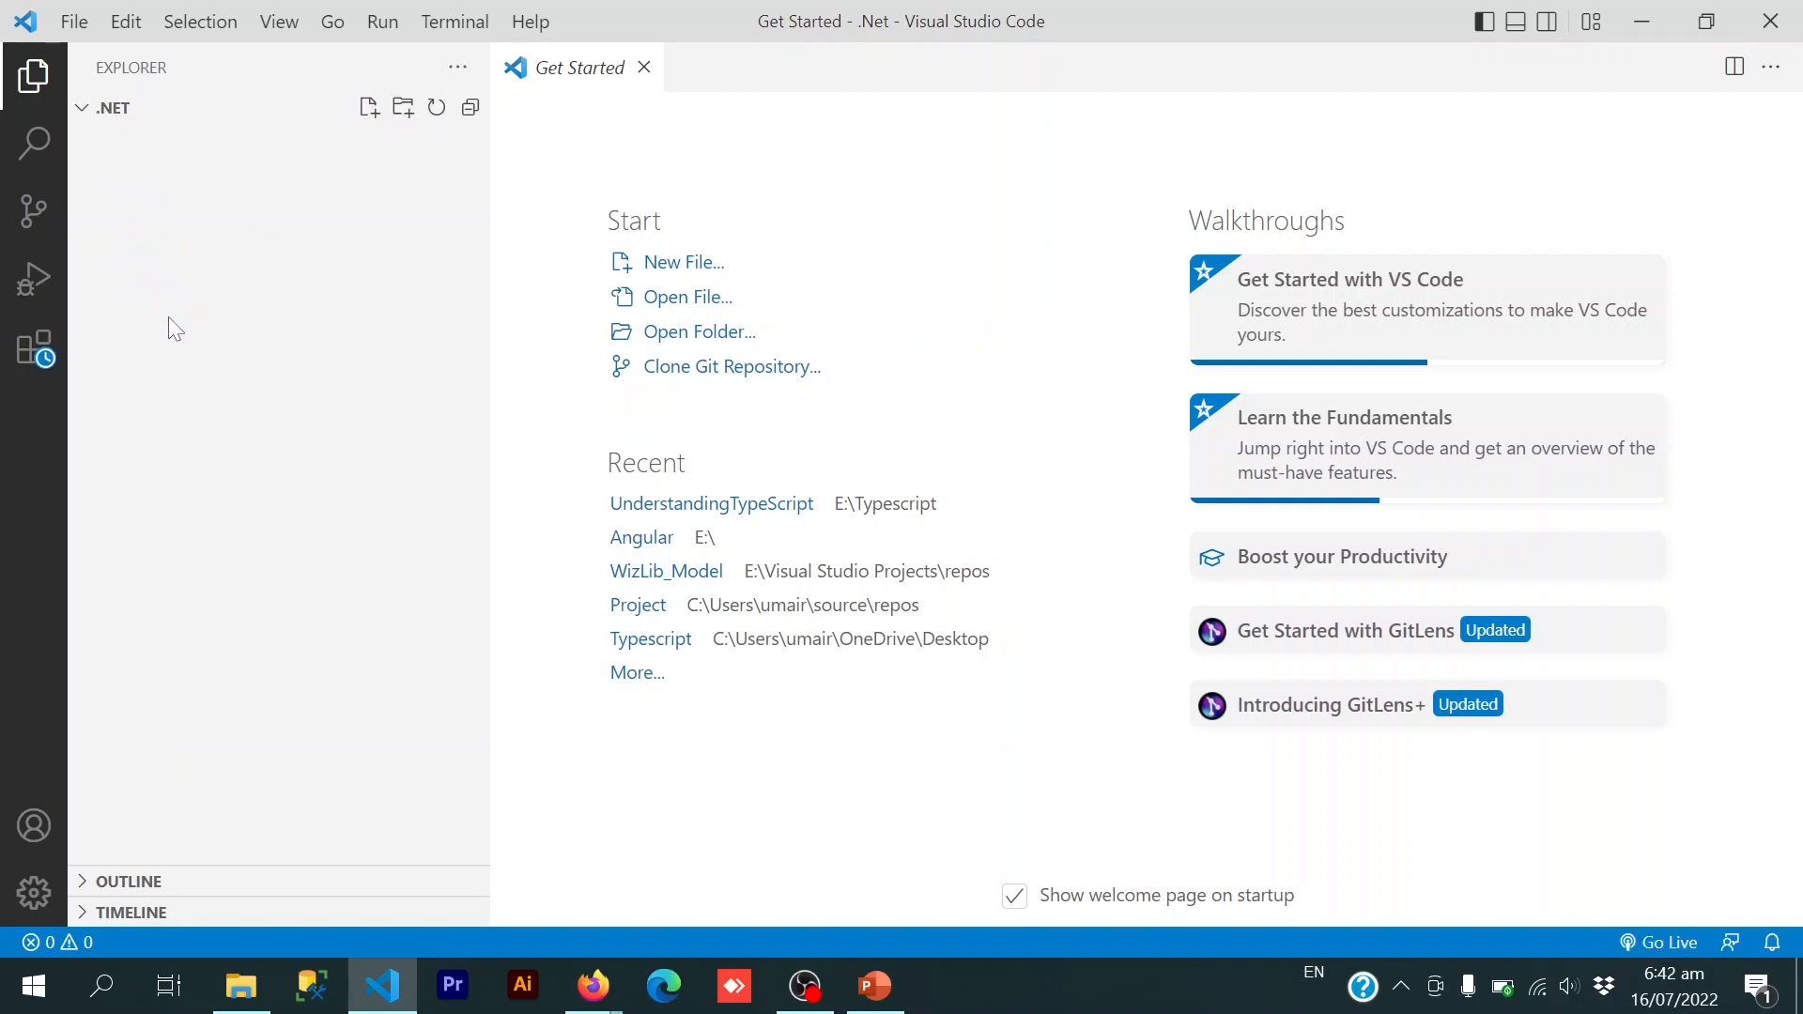
{"action": "mouse_move", "coordinate": [34, 211]}
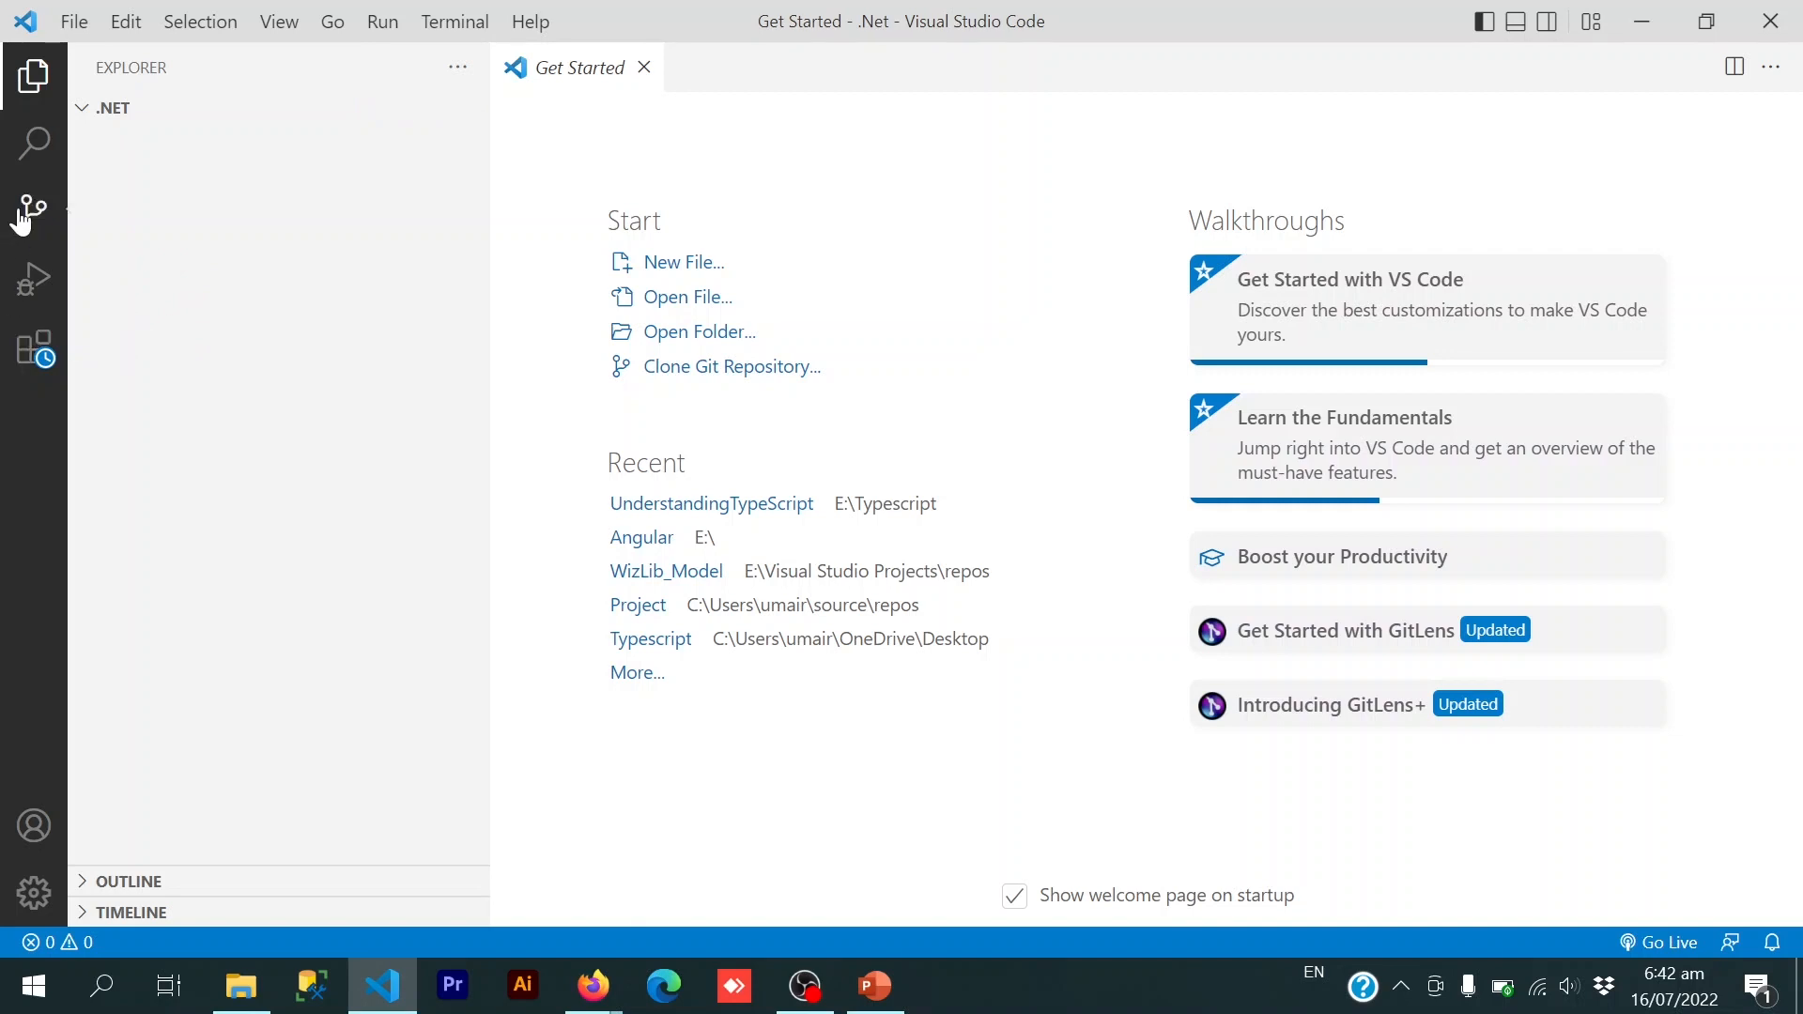
{"action": "mouse_move", "coordinate": [32, 351]}
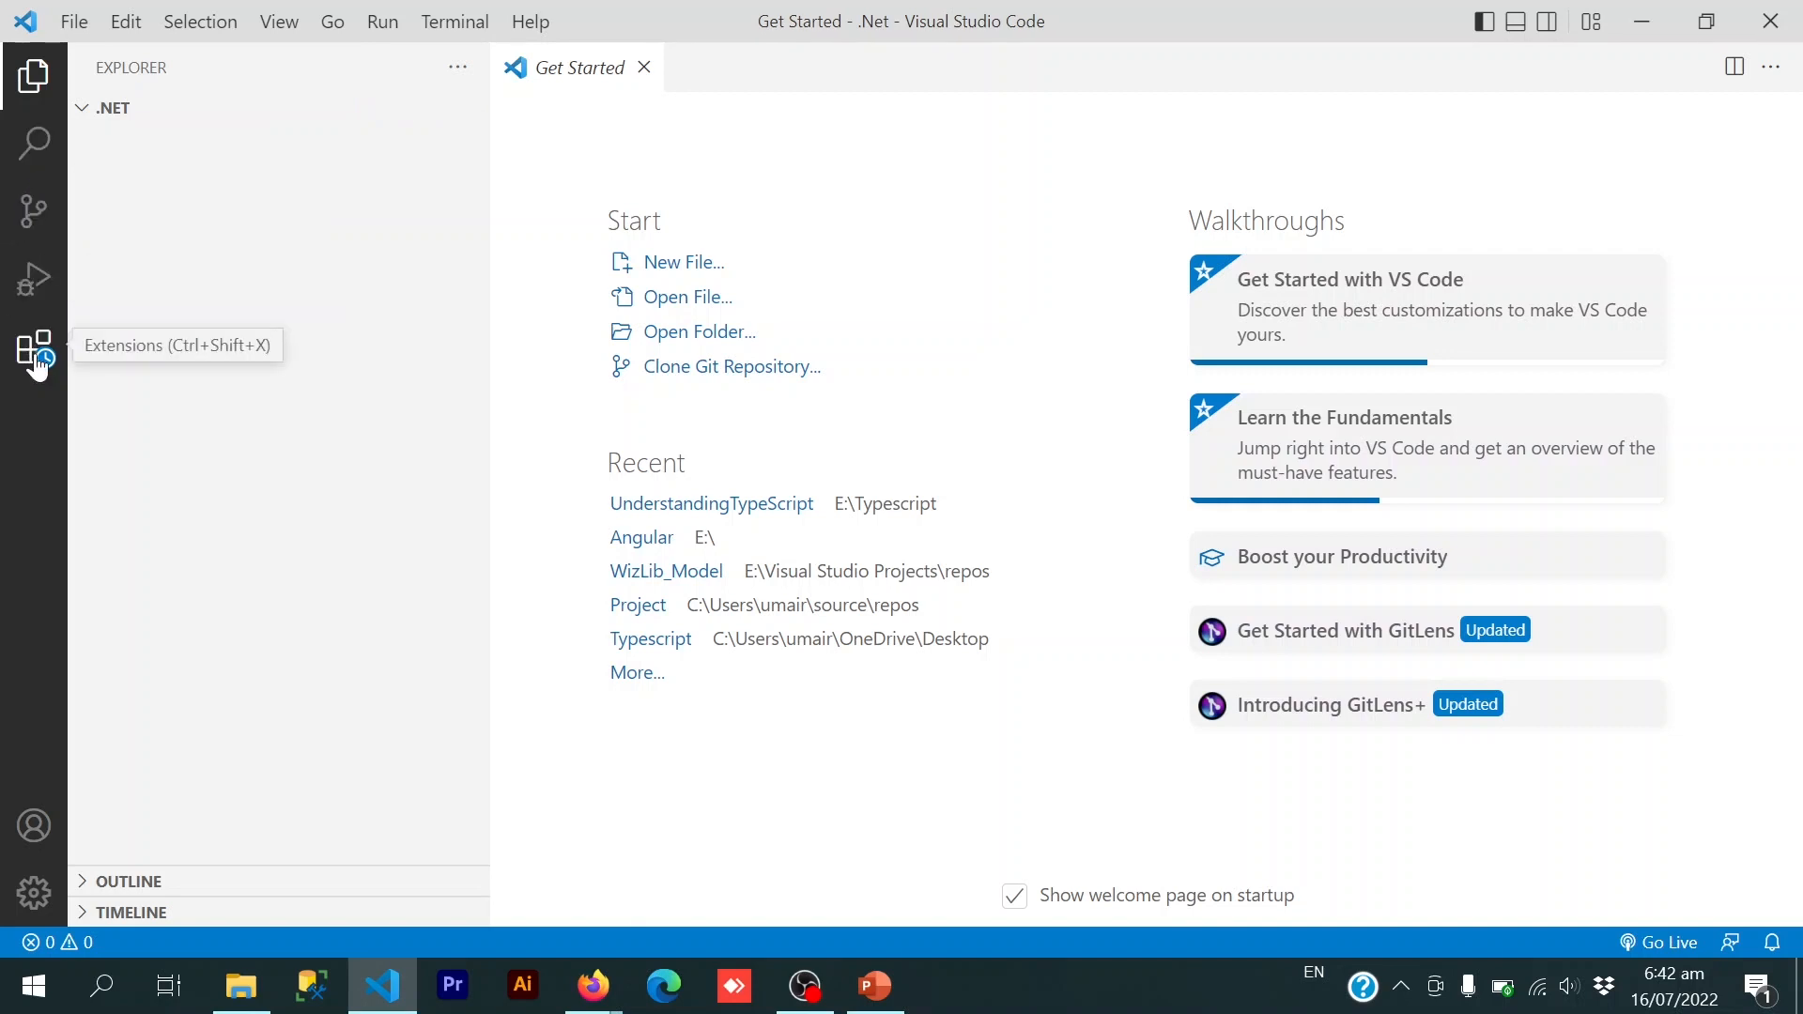
{"action": "left_click", "coordinate": [34, 347]}
{"action": "type", "text": "c"}
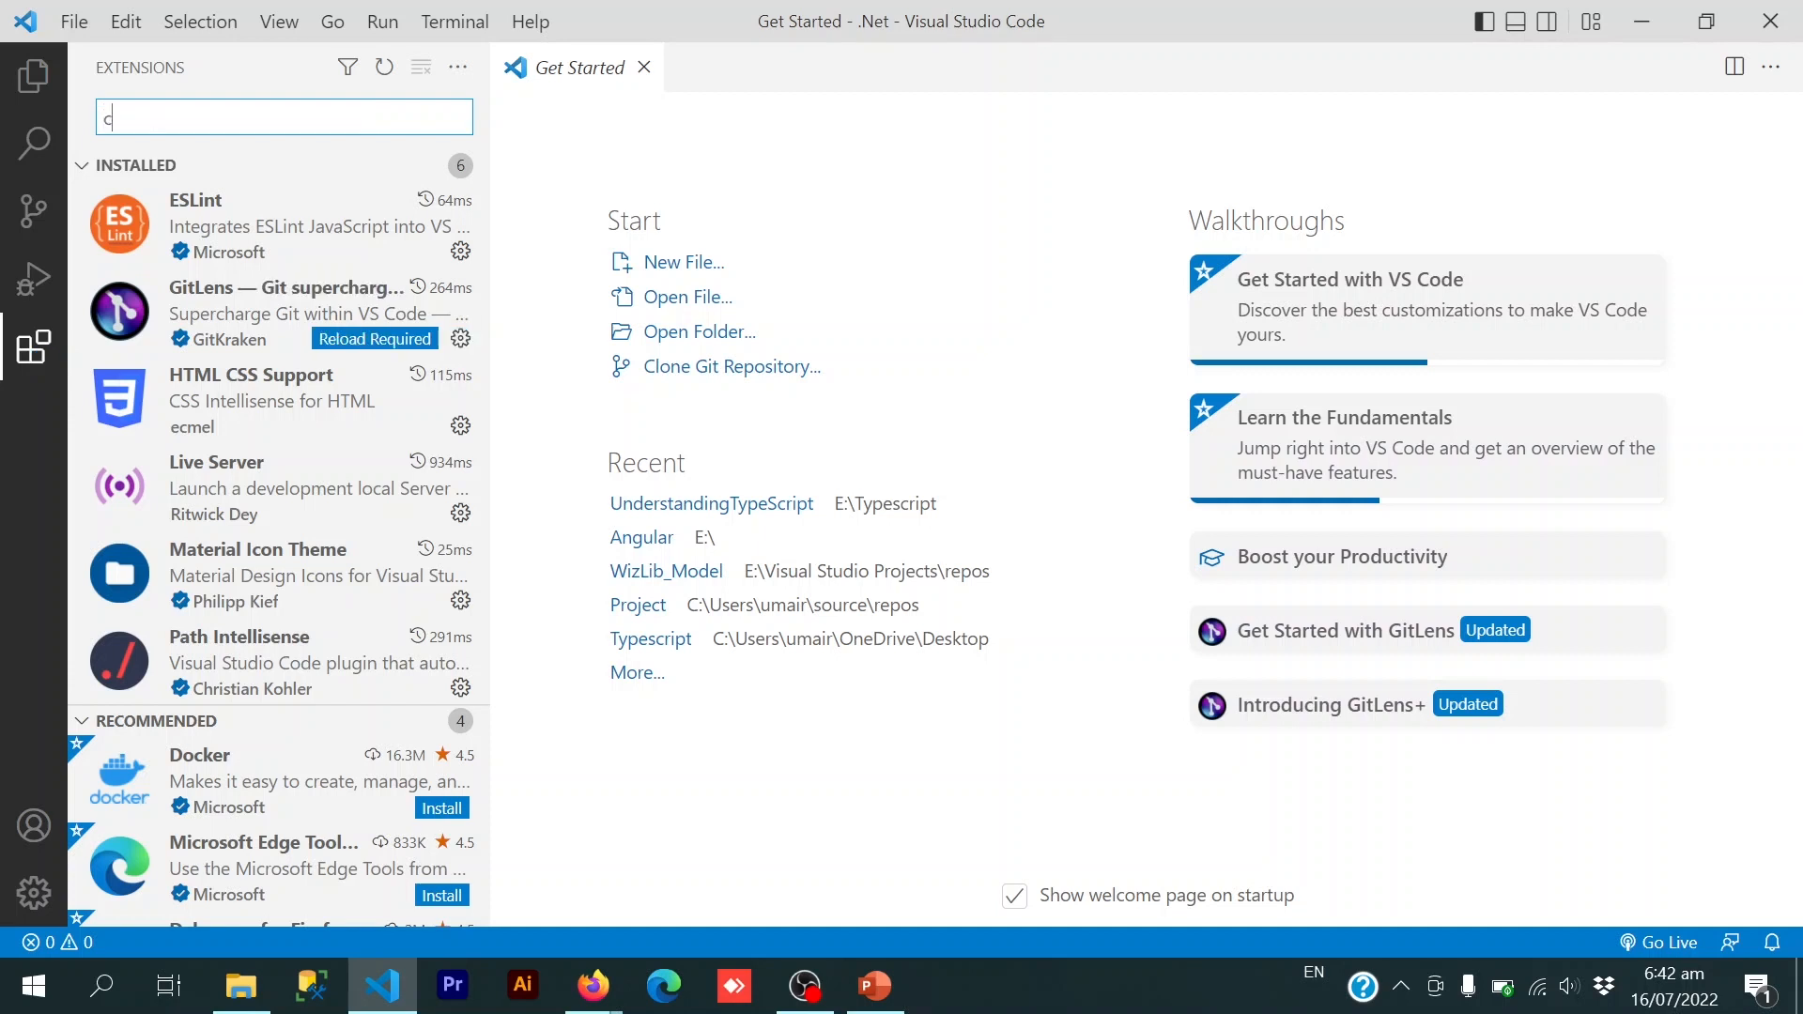
- Search C#, install Microsoft's C# extension, then return to the Explorer file list
{"action": "type", "text": "#"}
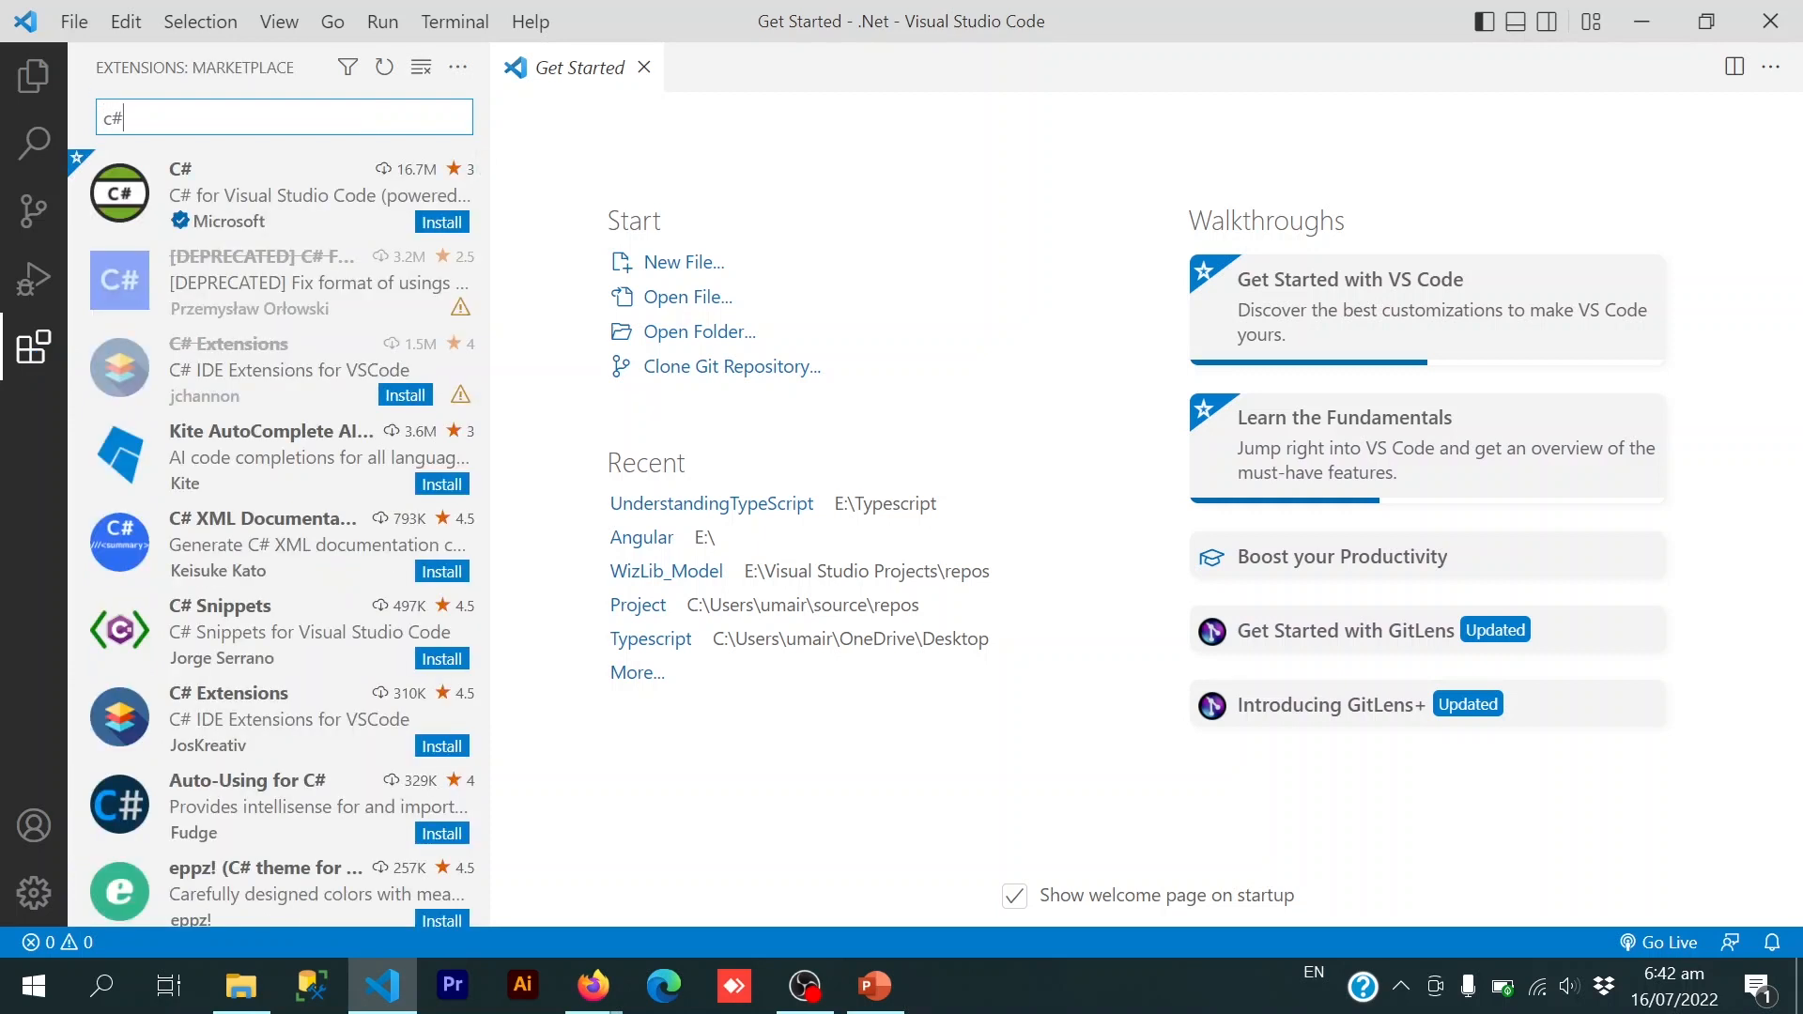
{"action": "left_click", "coordinate": [282, 195]}
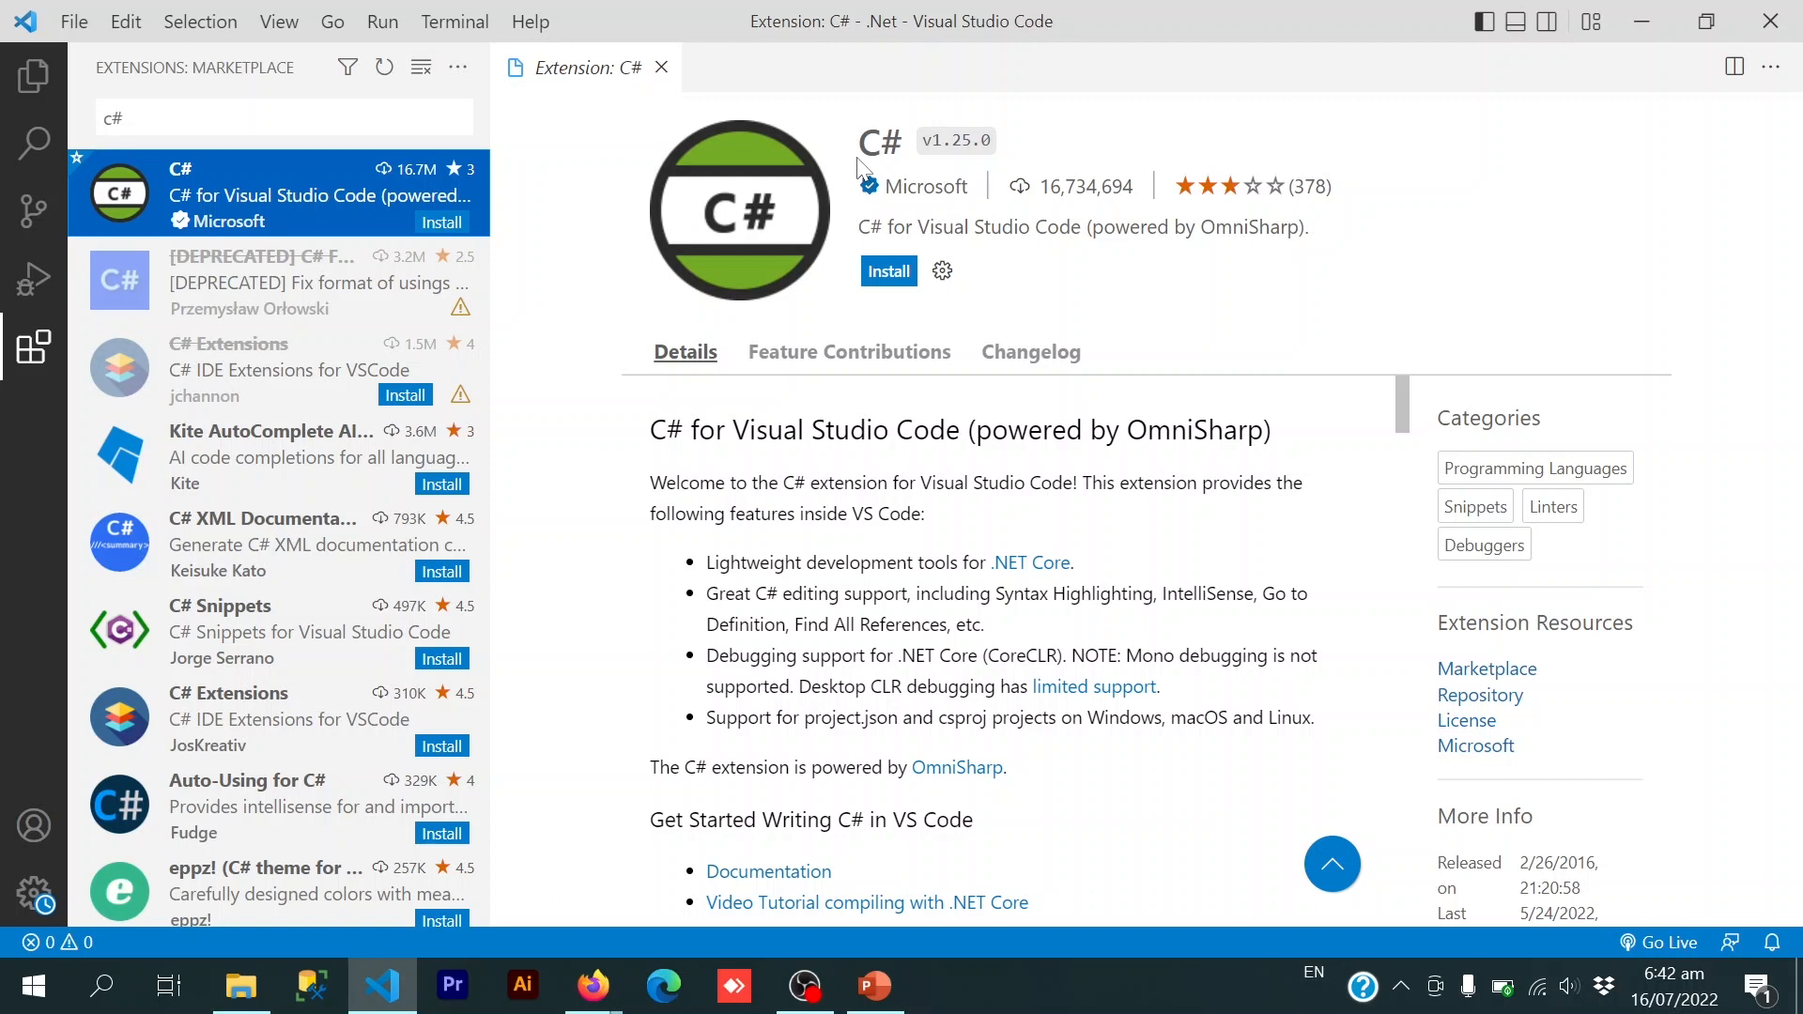
{"action": "left_click", "coordinate": [887, 270]}
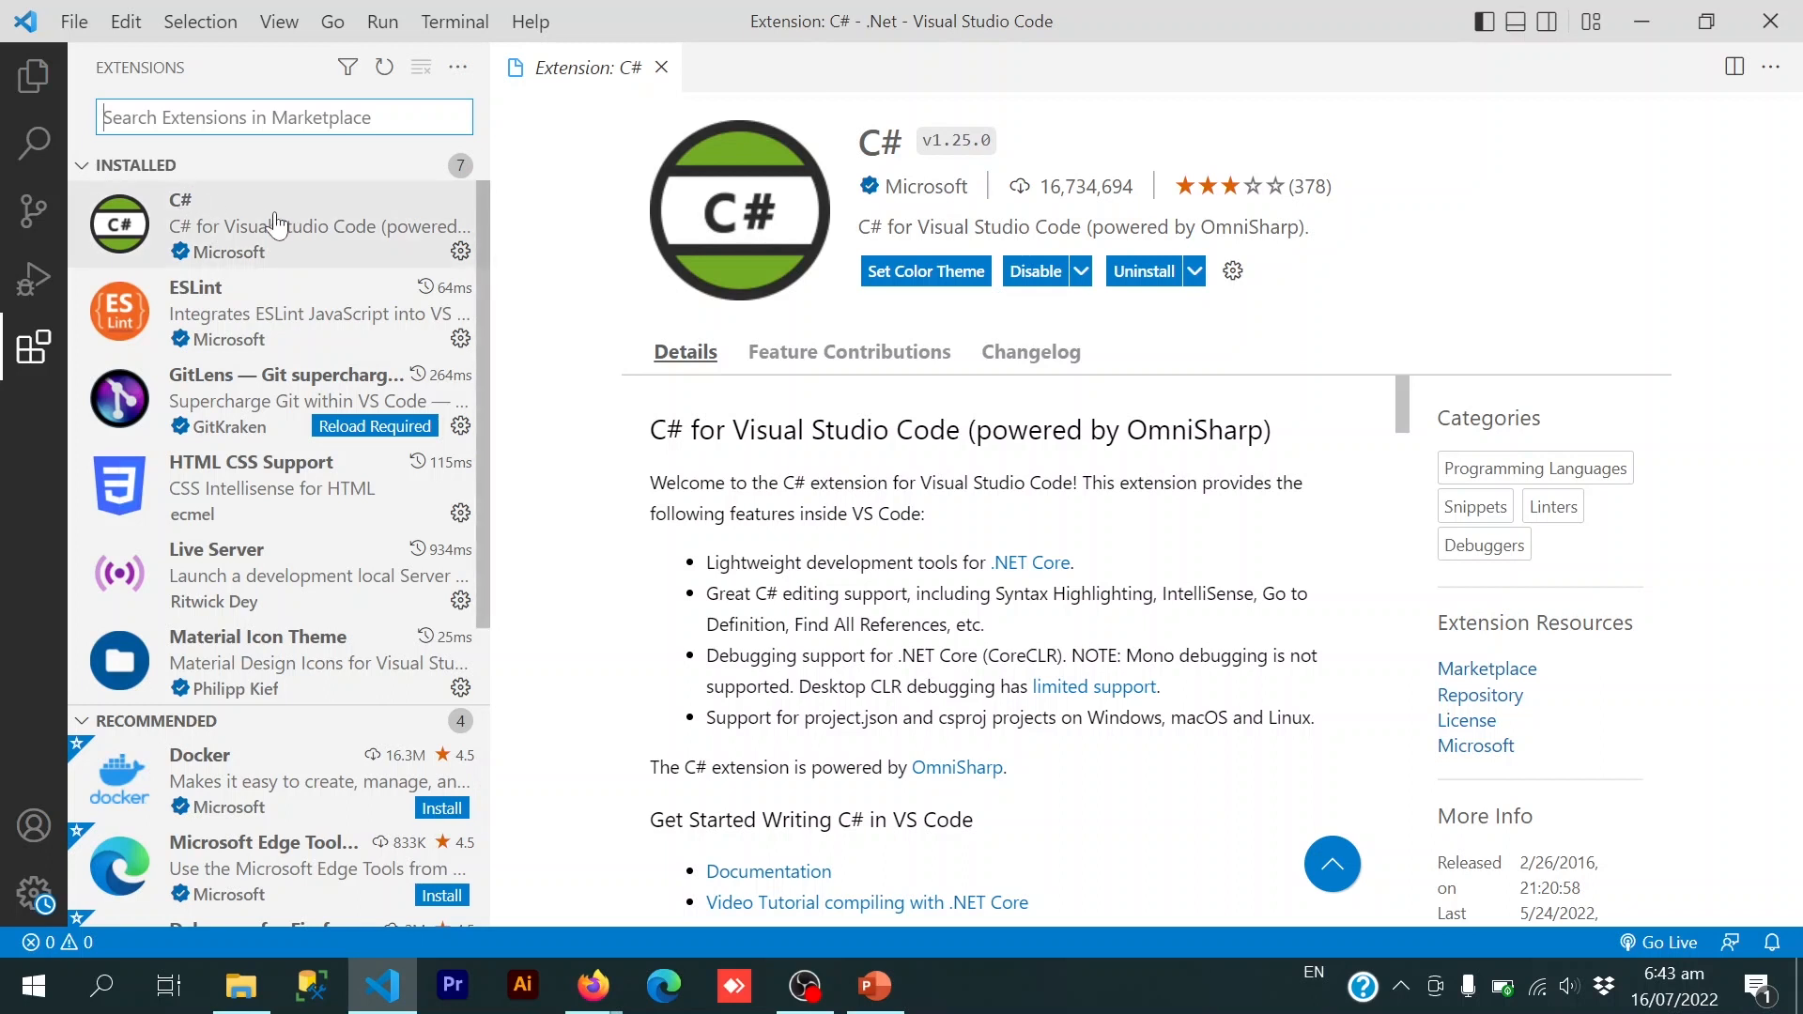
{"action": "mouse_move", "coordinate": [245, 236]}
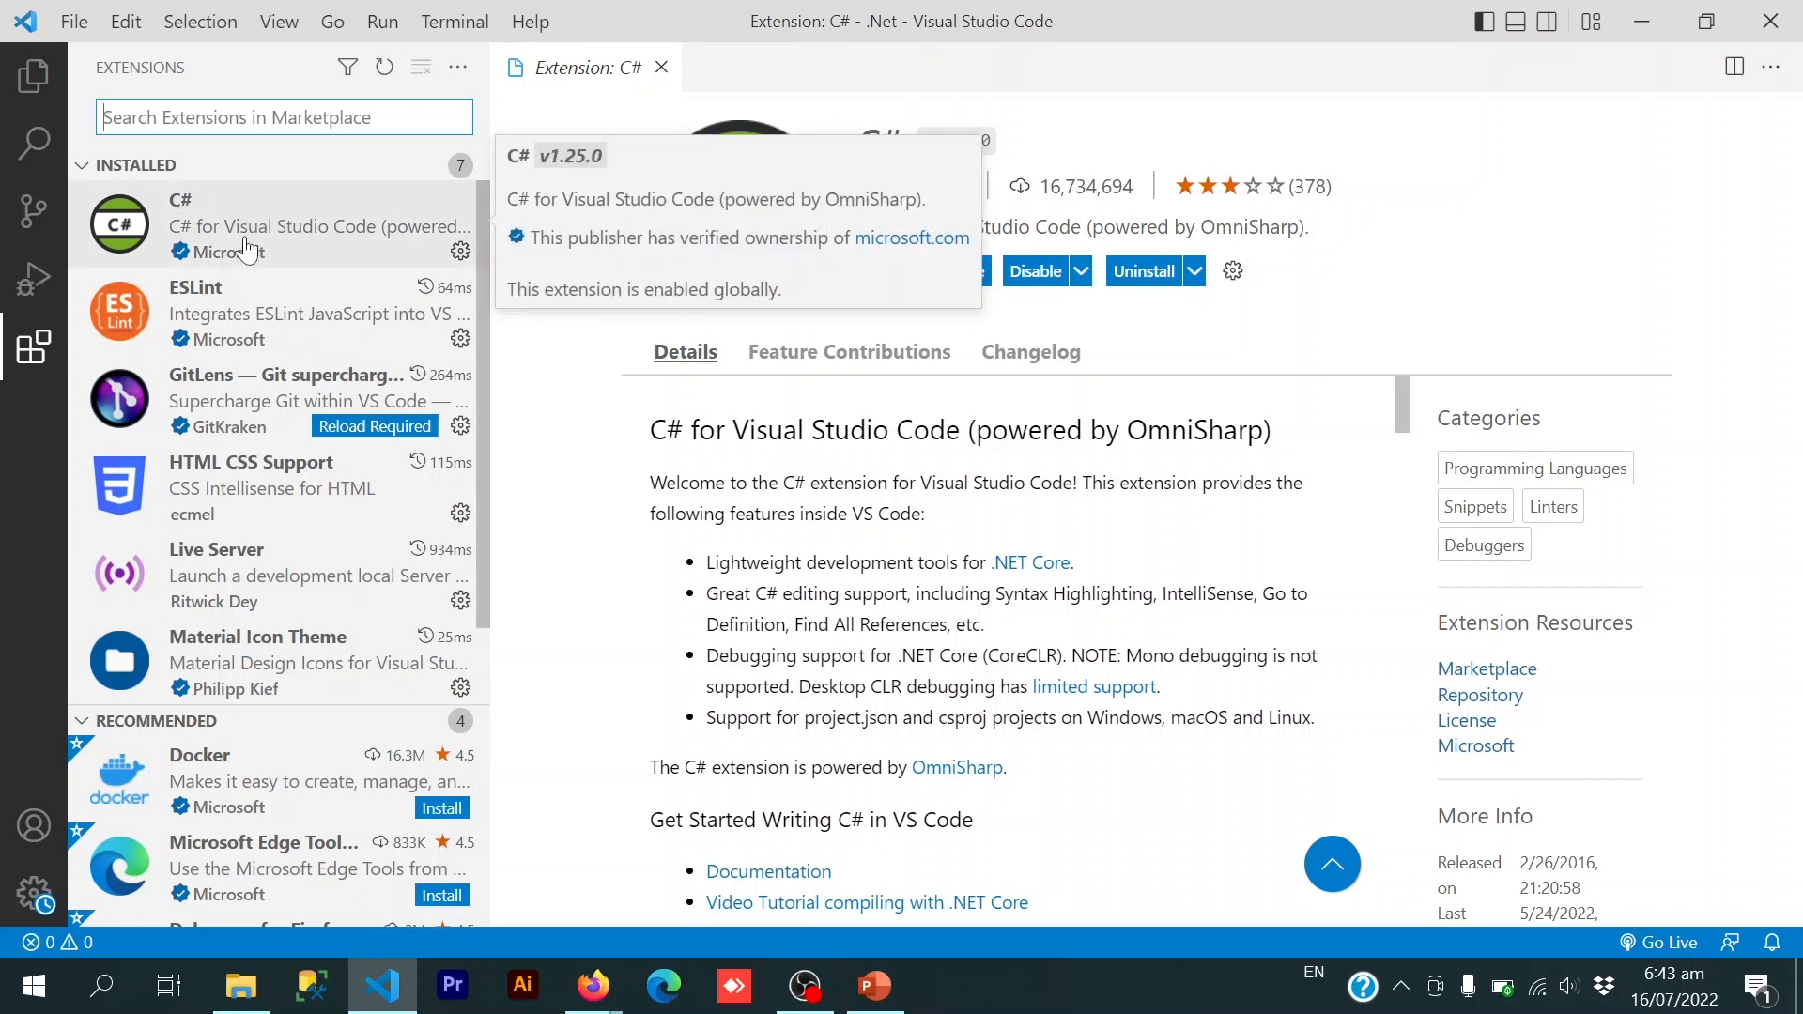
{"action": "left_click", "coordinate": [35, 73]}
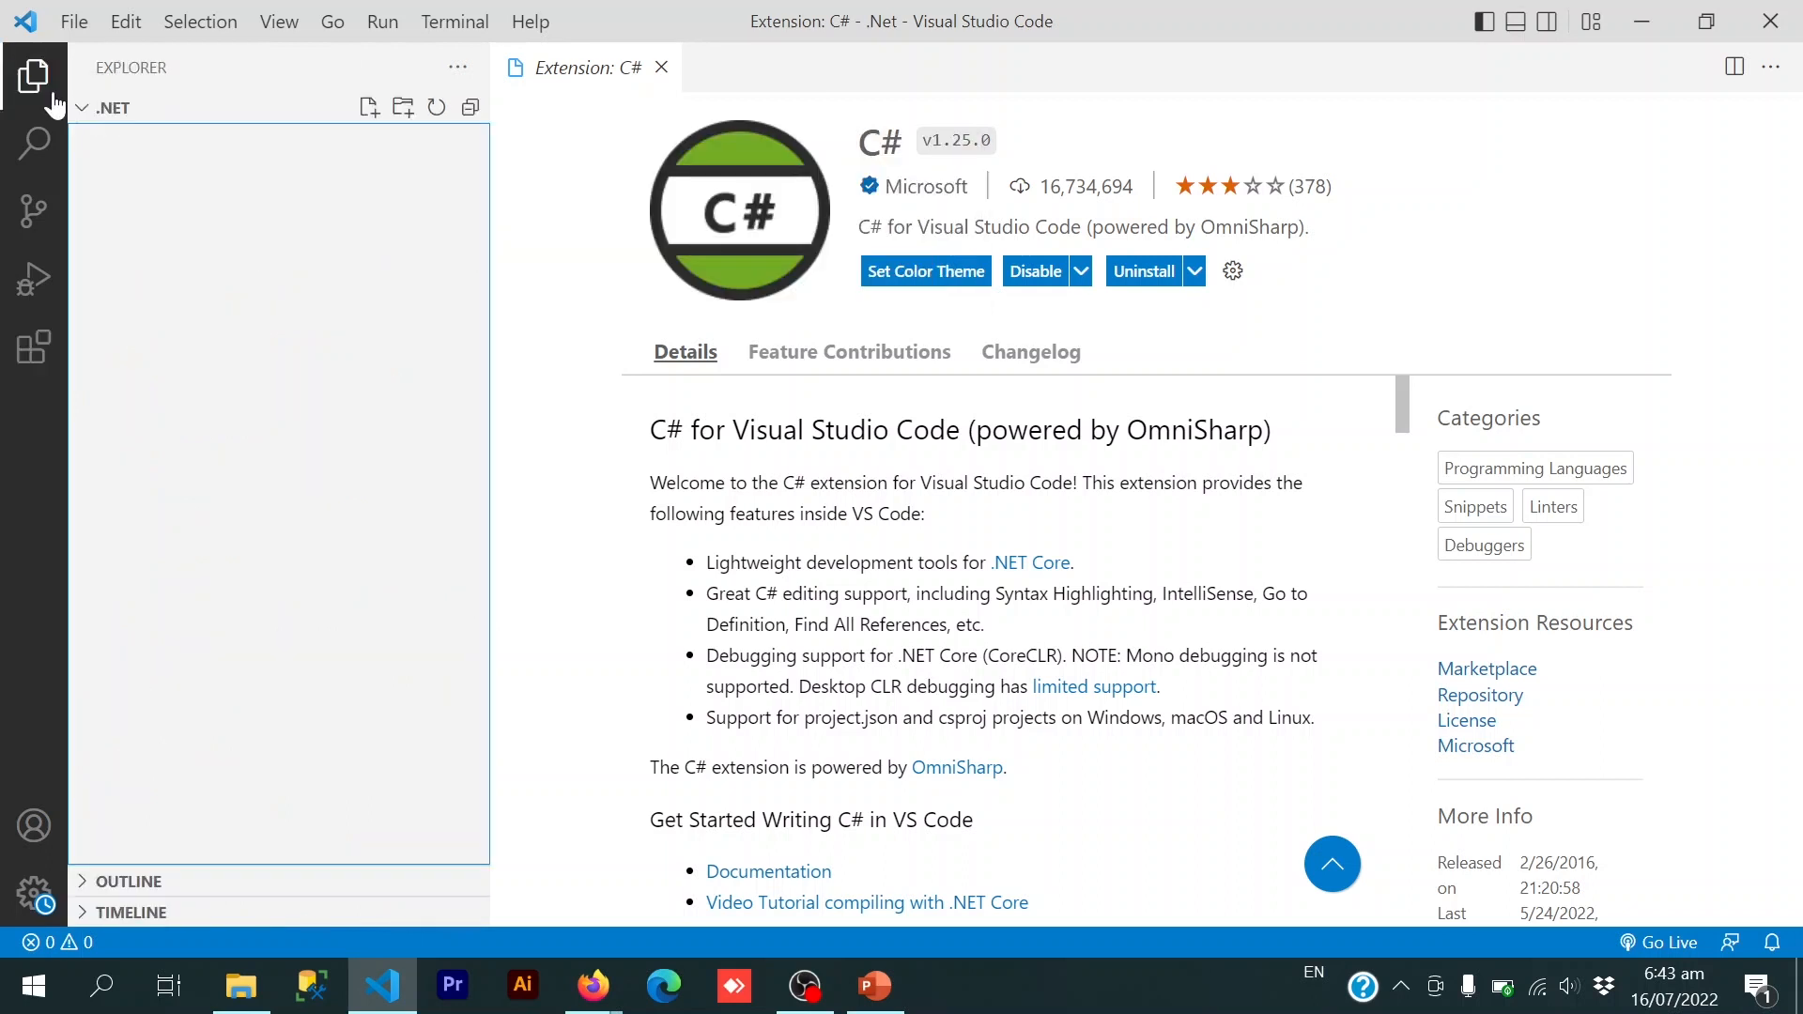
- Close the Extension: C# tab and start a new PowerShell terminal, beginning the dotnet new command
{"action": "left_click", "coordinate": [661, 66]}
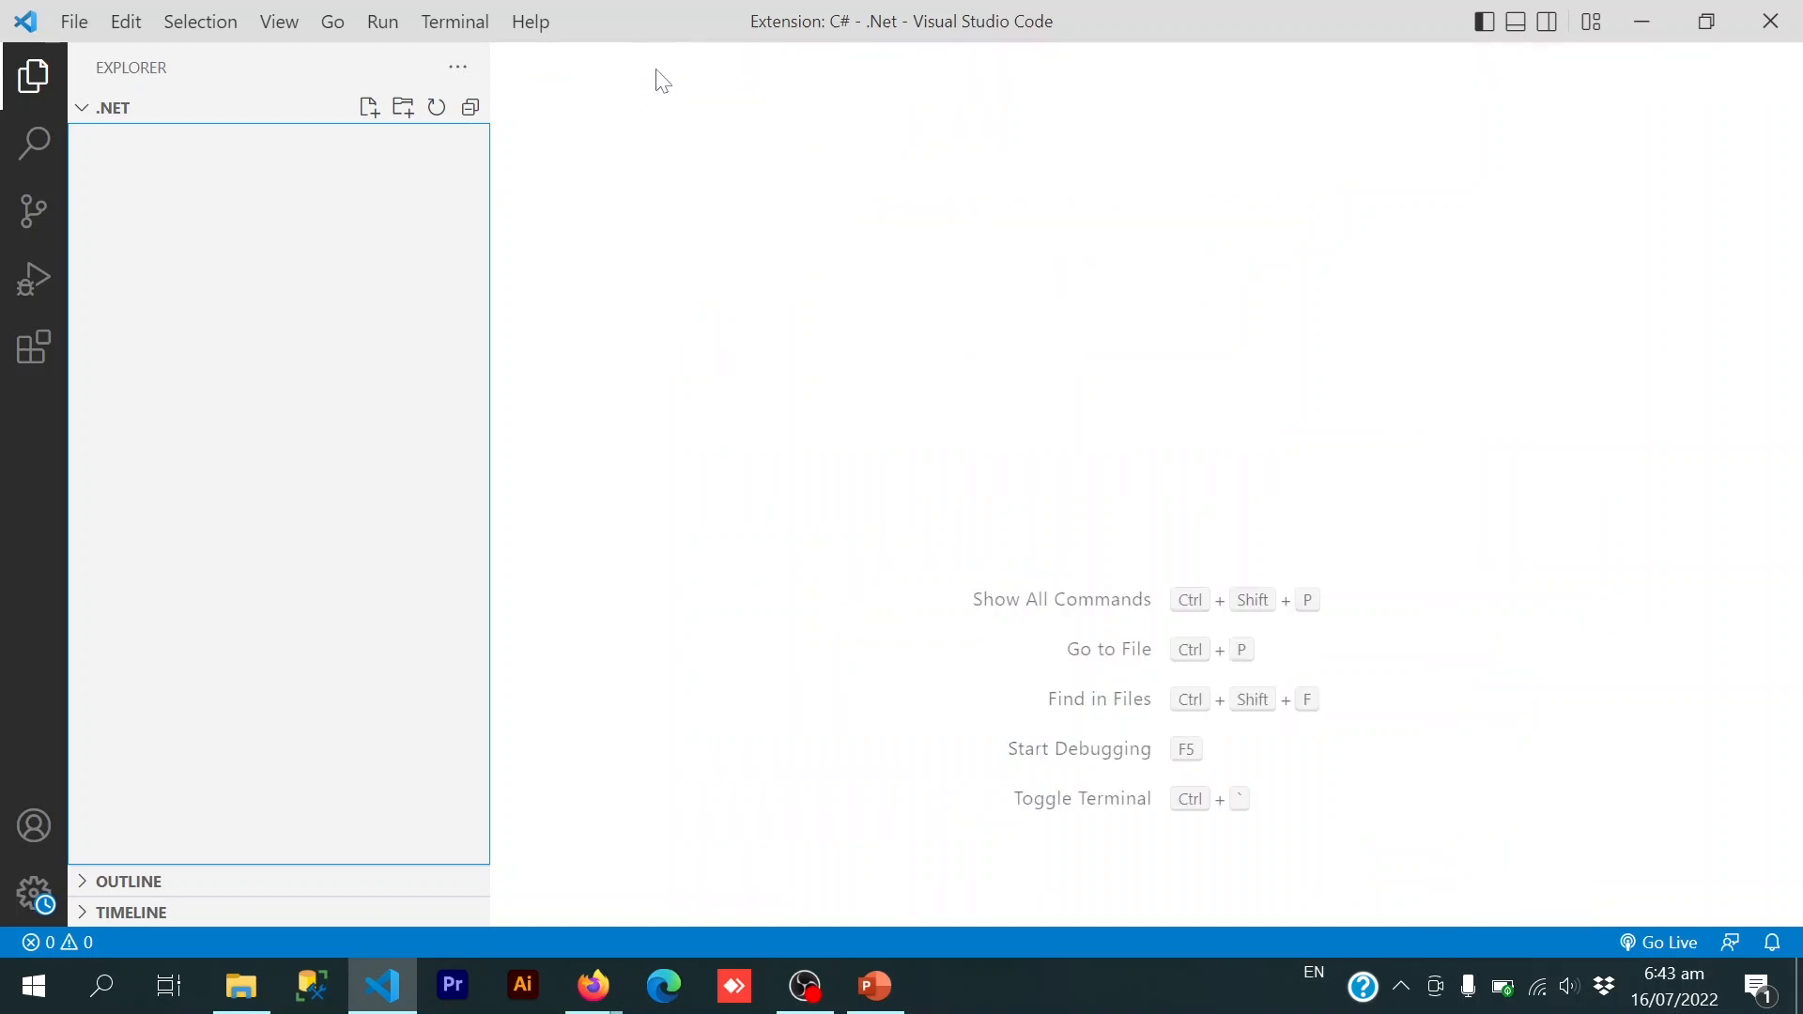
{"action": "left_click", "coordinate": [454, 21]}
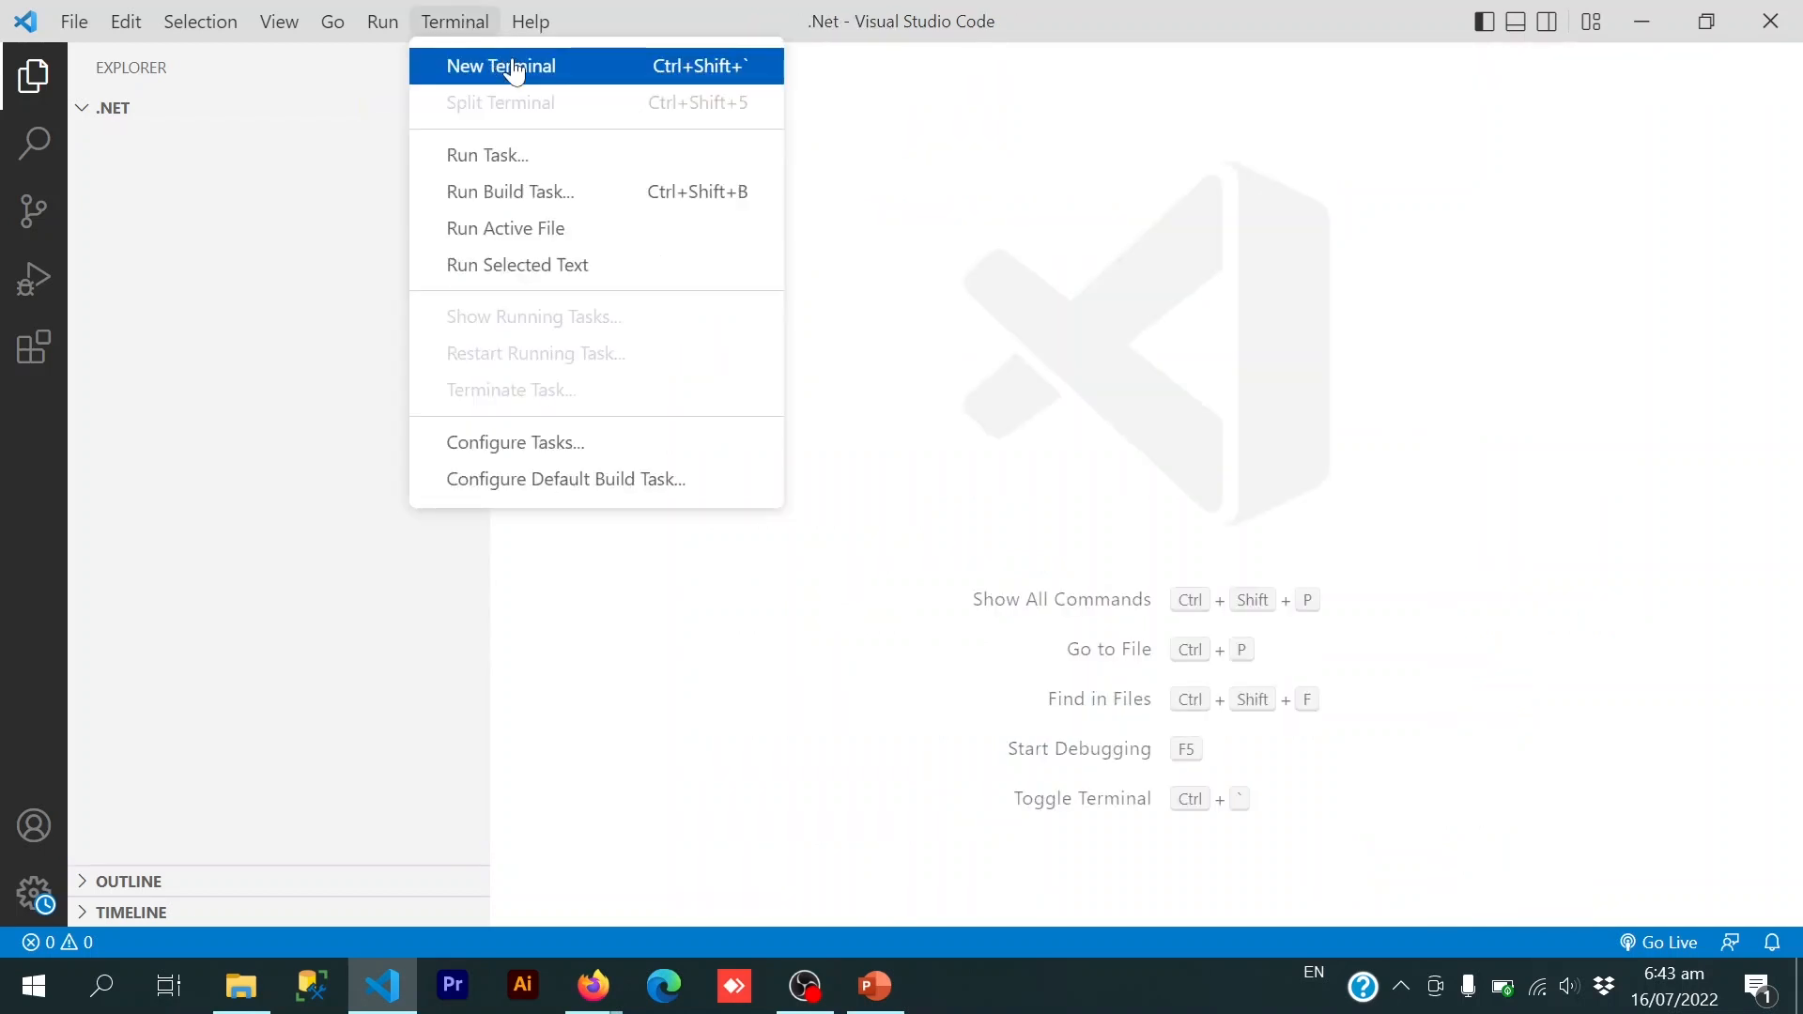
{"action": "left_click", "coordinate": [500, 66]}
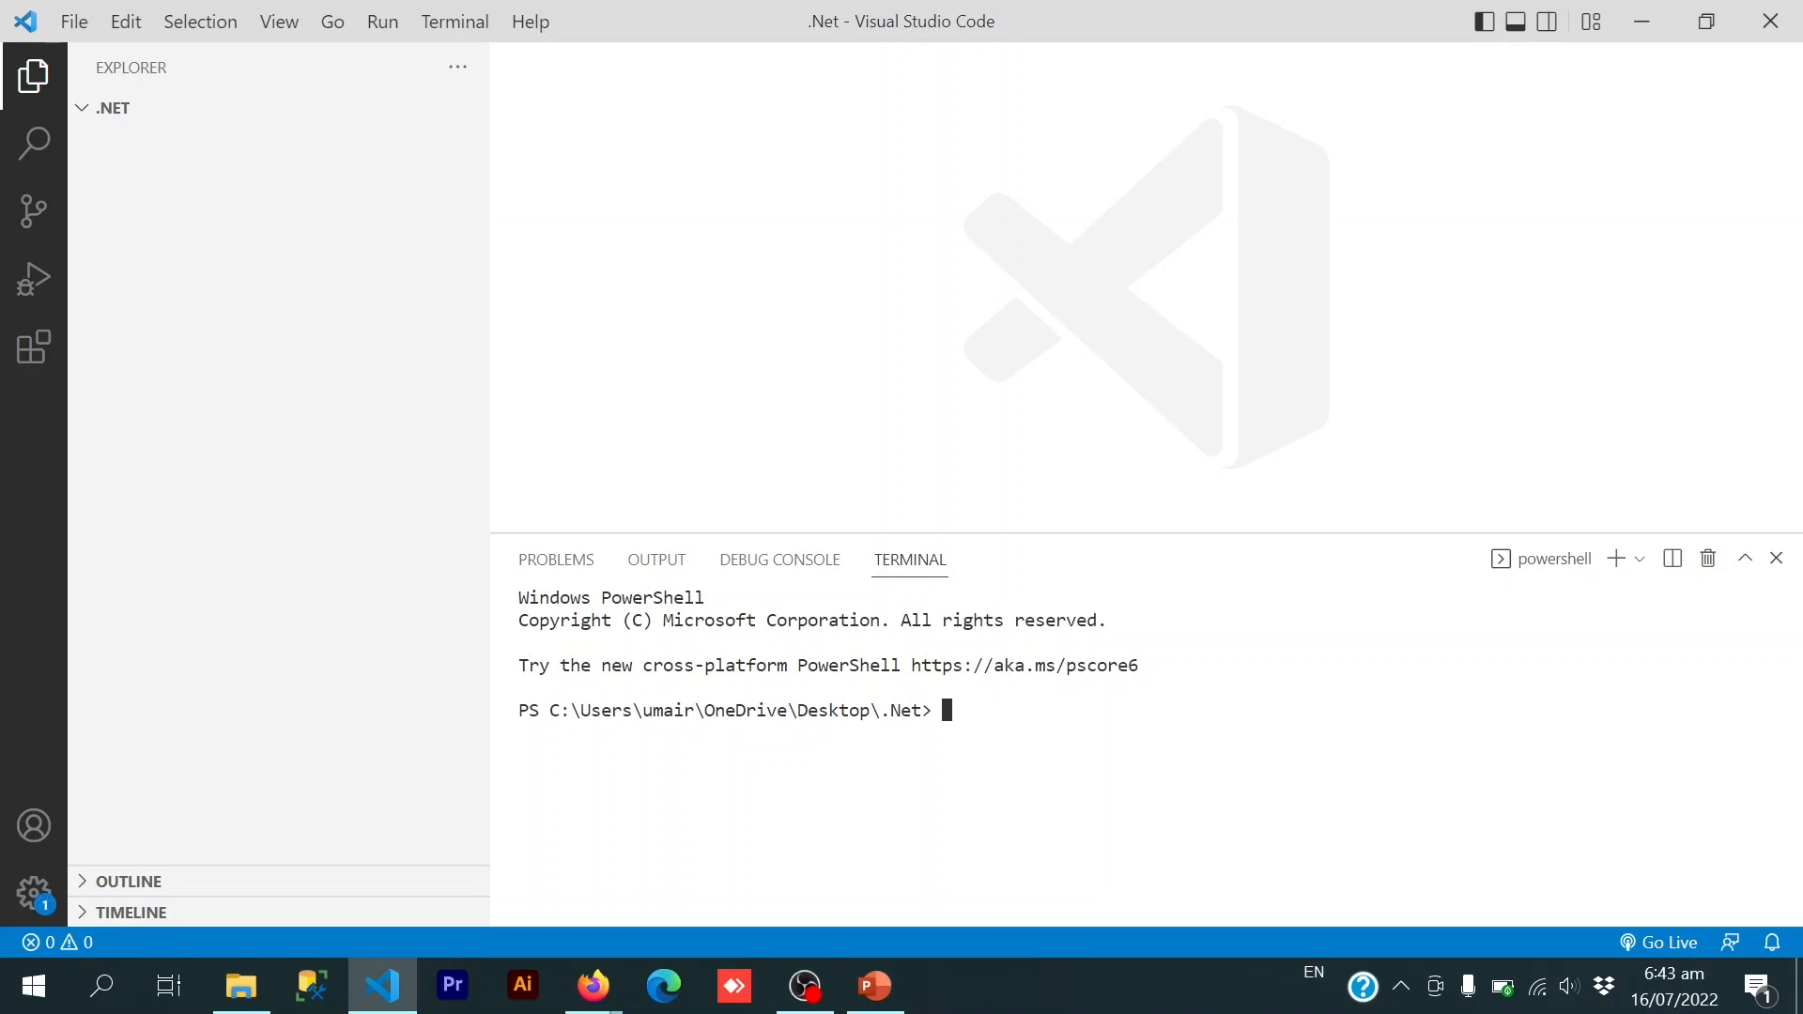
{"action": "type", "text": "dotnet"}
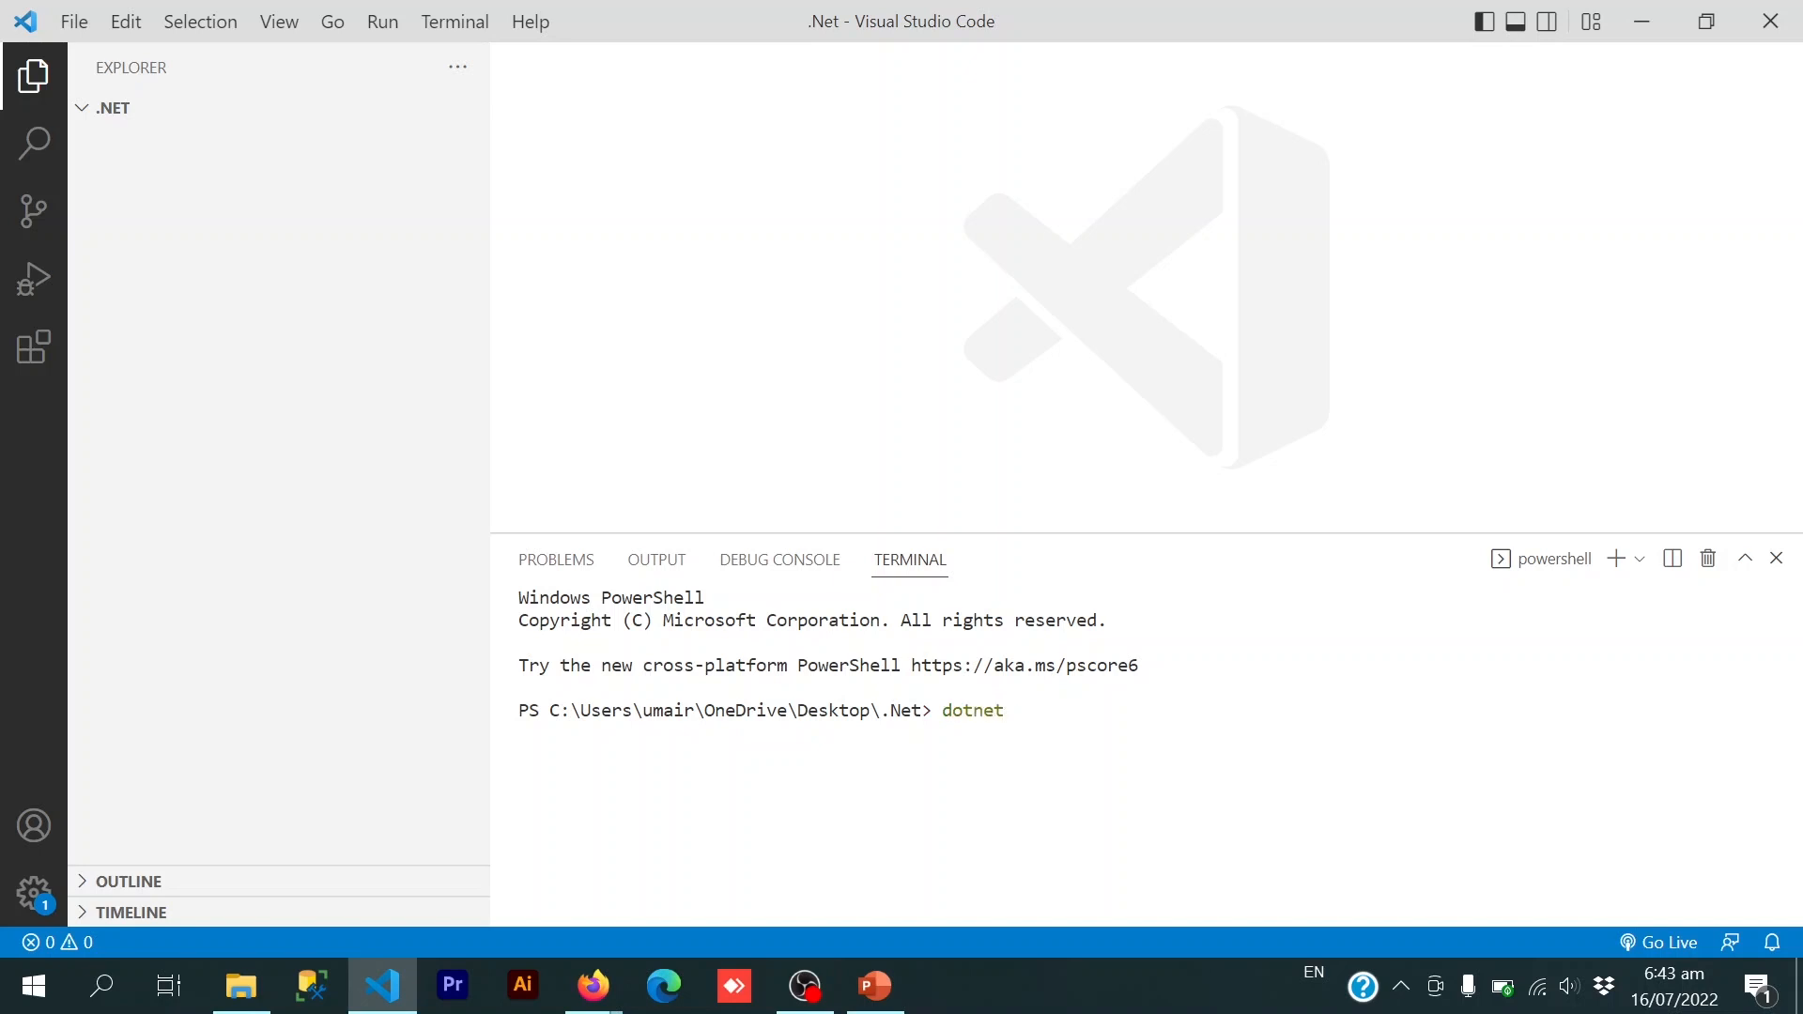
{"action": "type", "text": "new"}
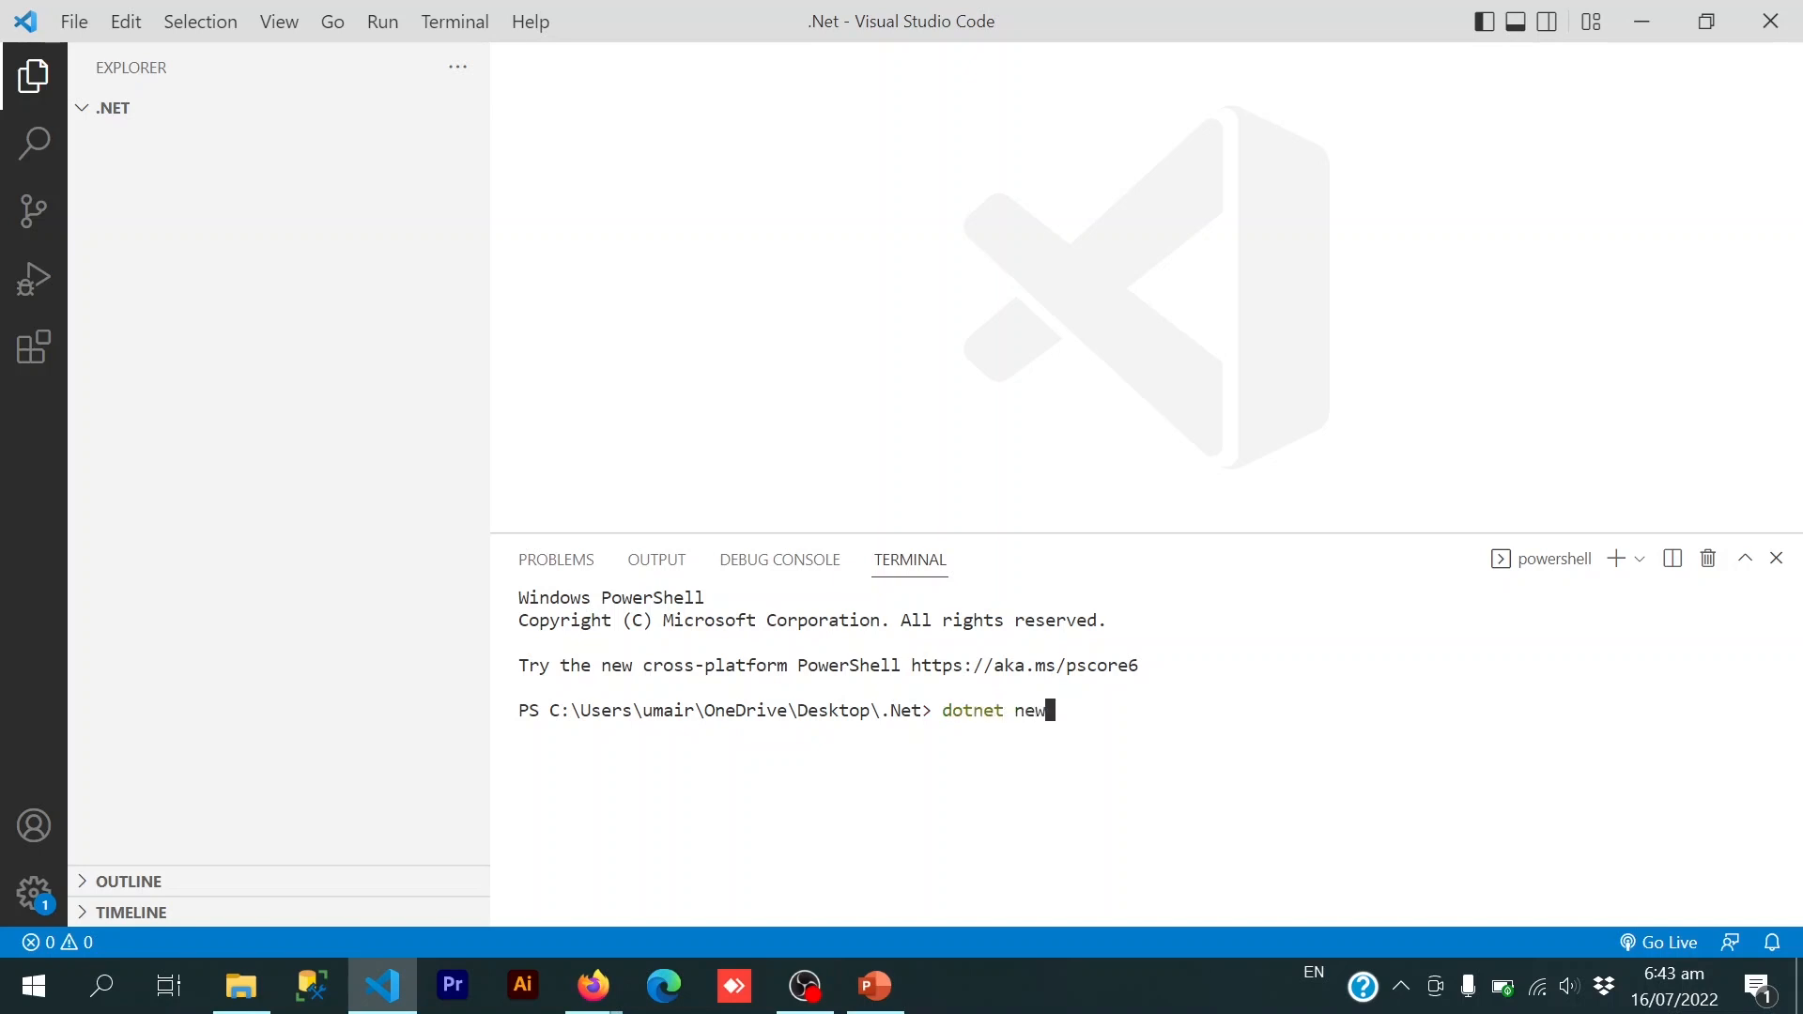
- Run dotnet new and review the template list, highlighting WPF and the console short name
{"action": "key", "text": "Return"}
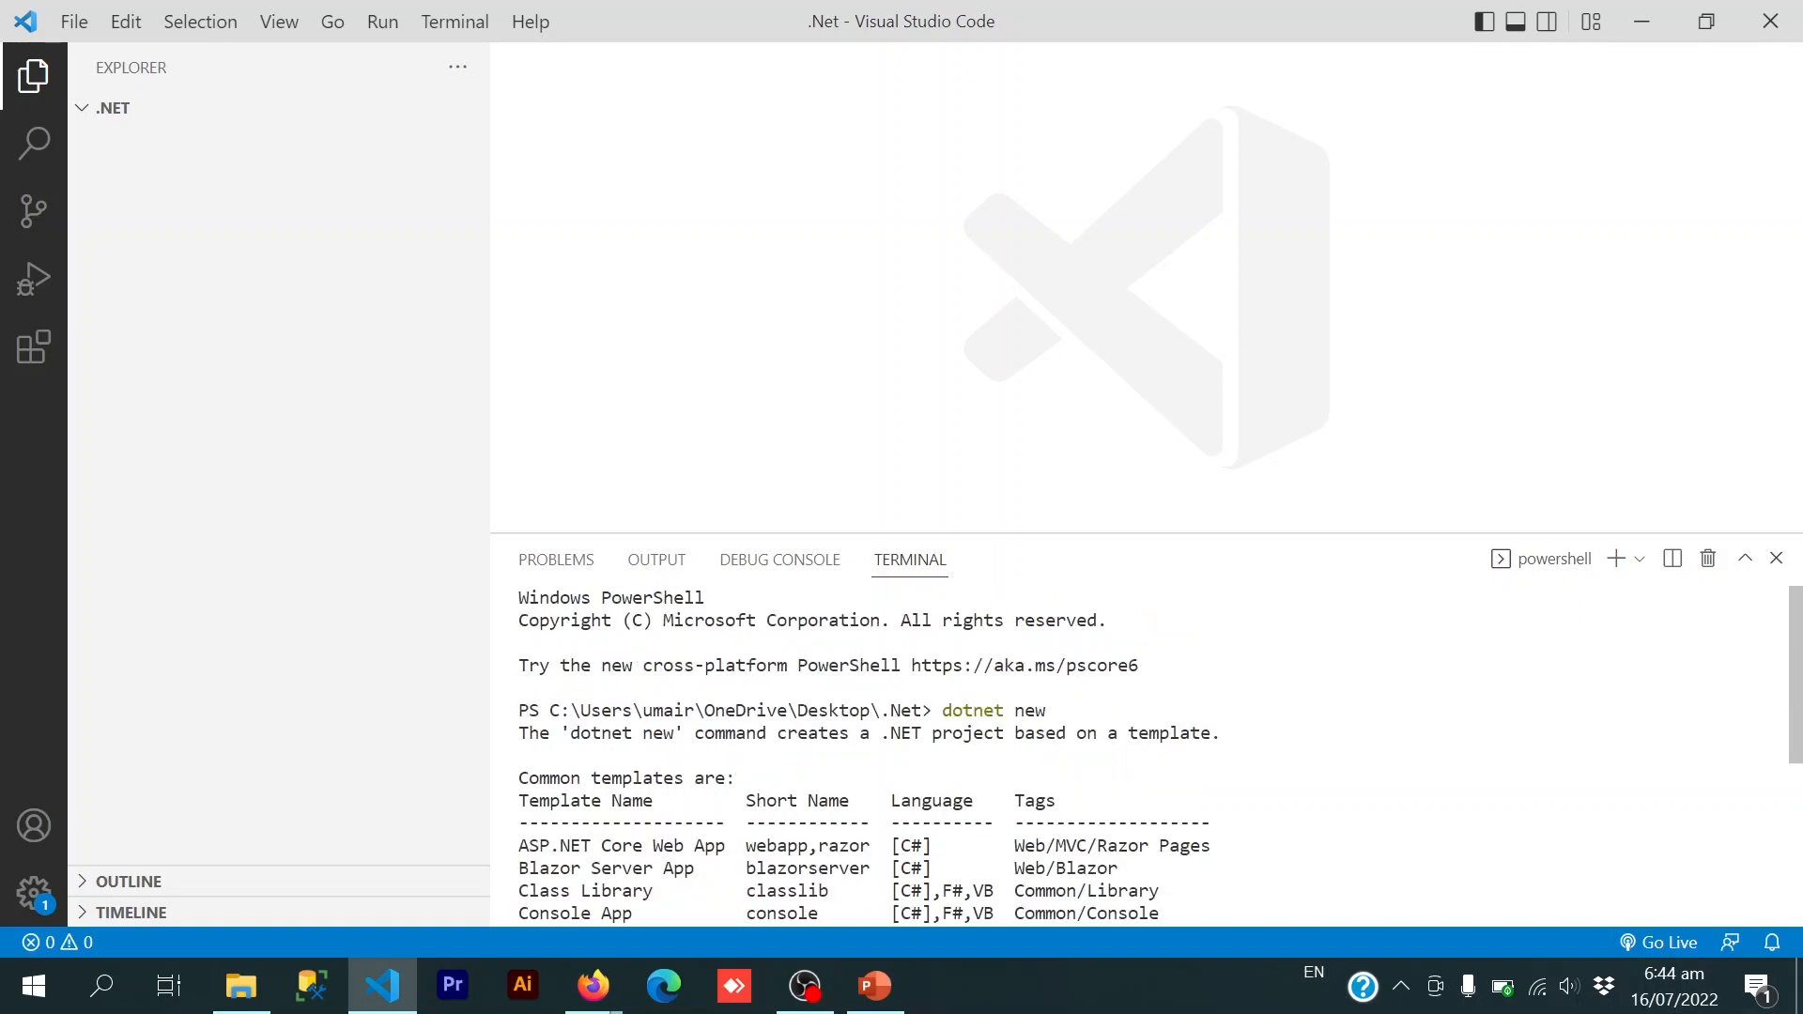
{"action": "double_click", "coordinate": [1027, 710]}
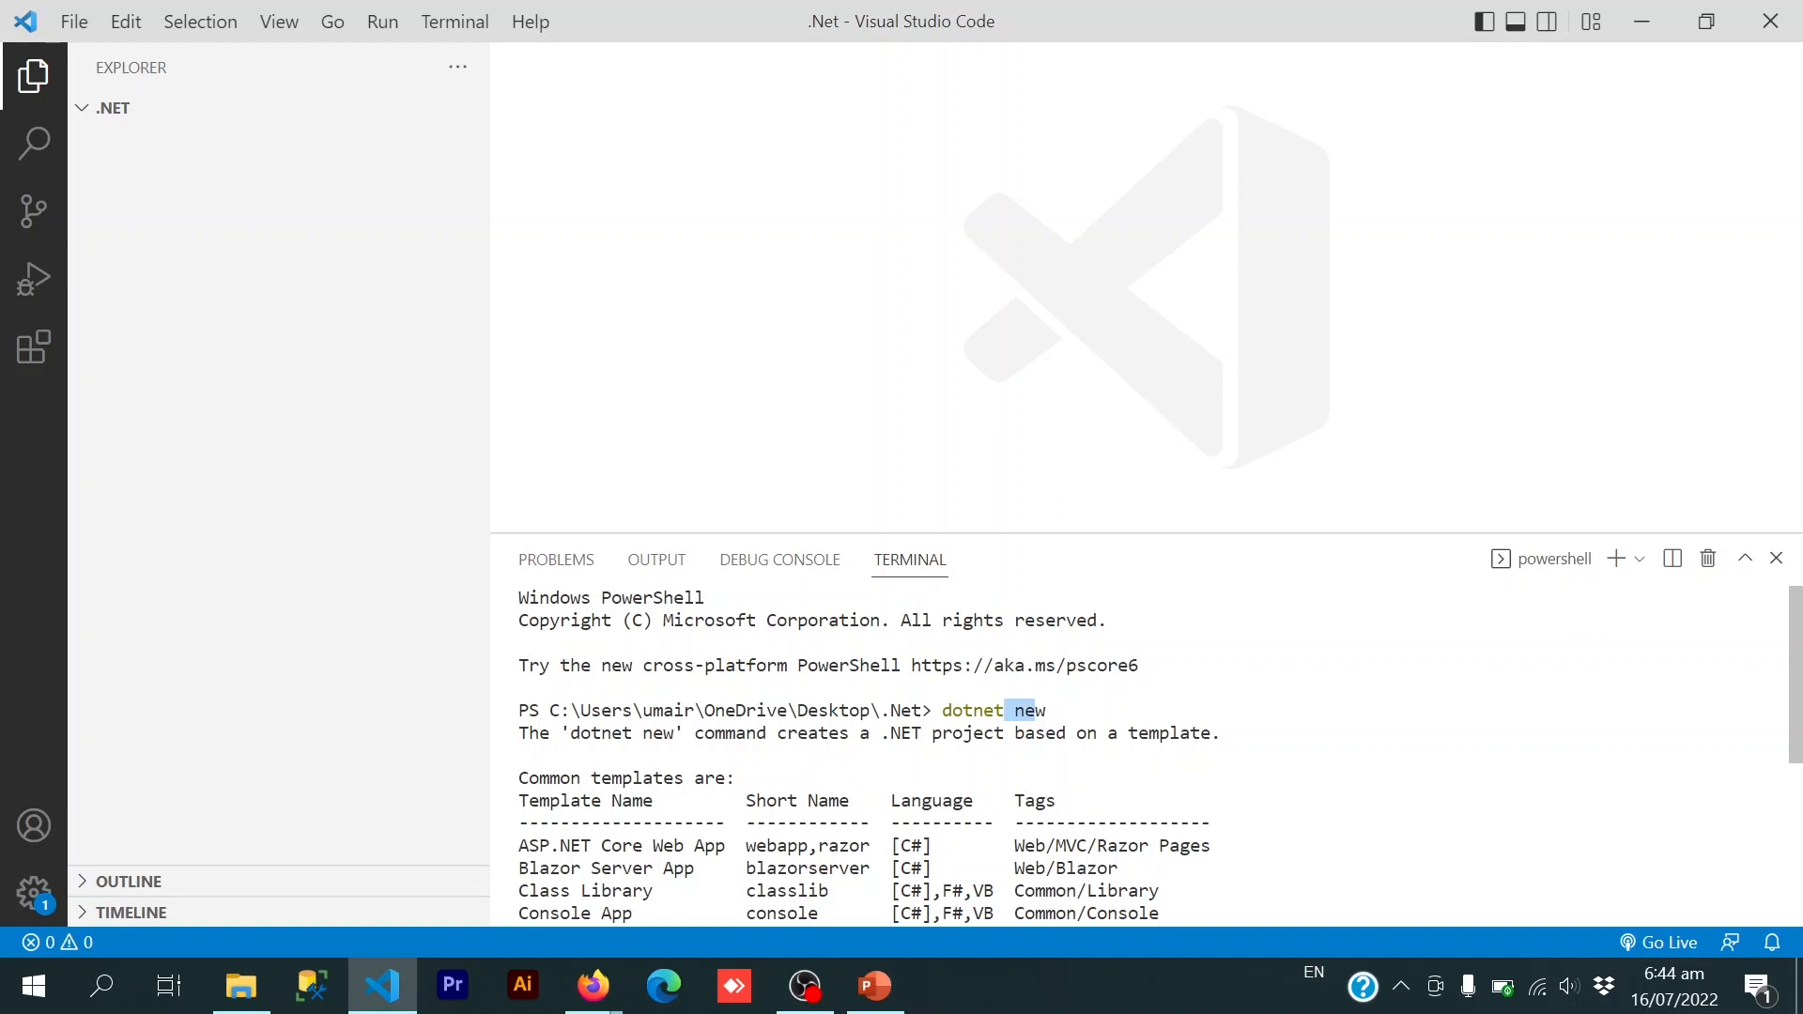
{"action": "scroll", "scroll_direction": "down", "scroll_amount": 3}
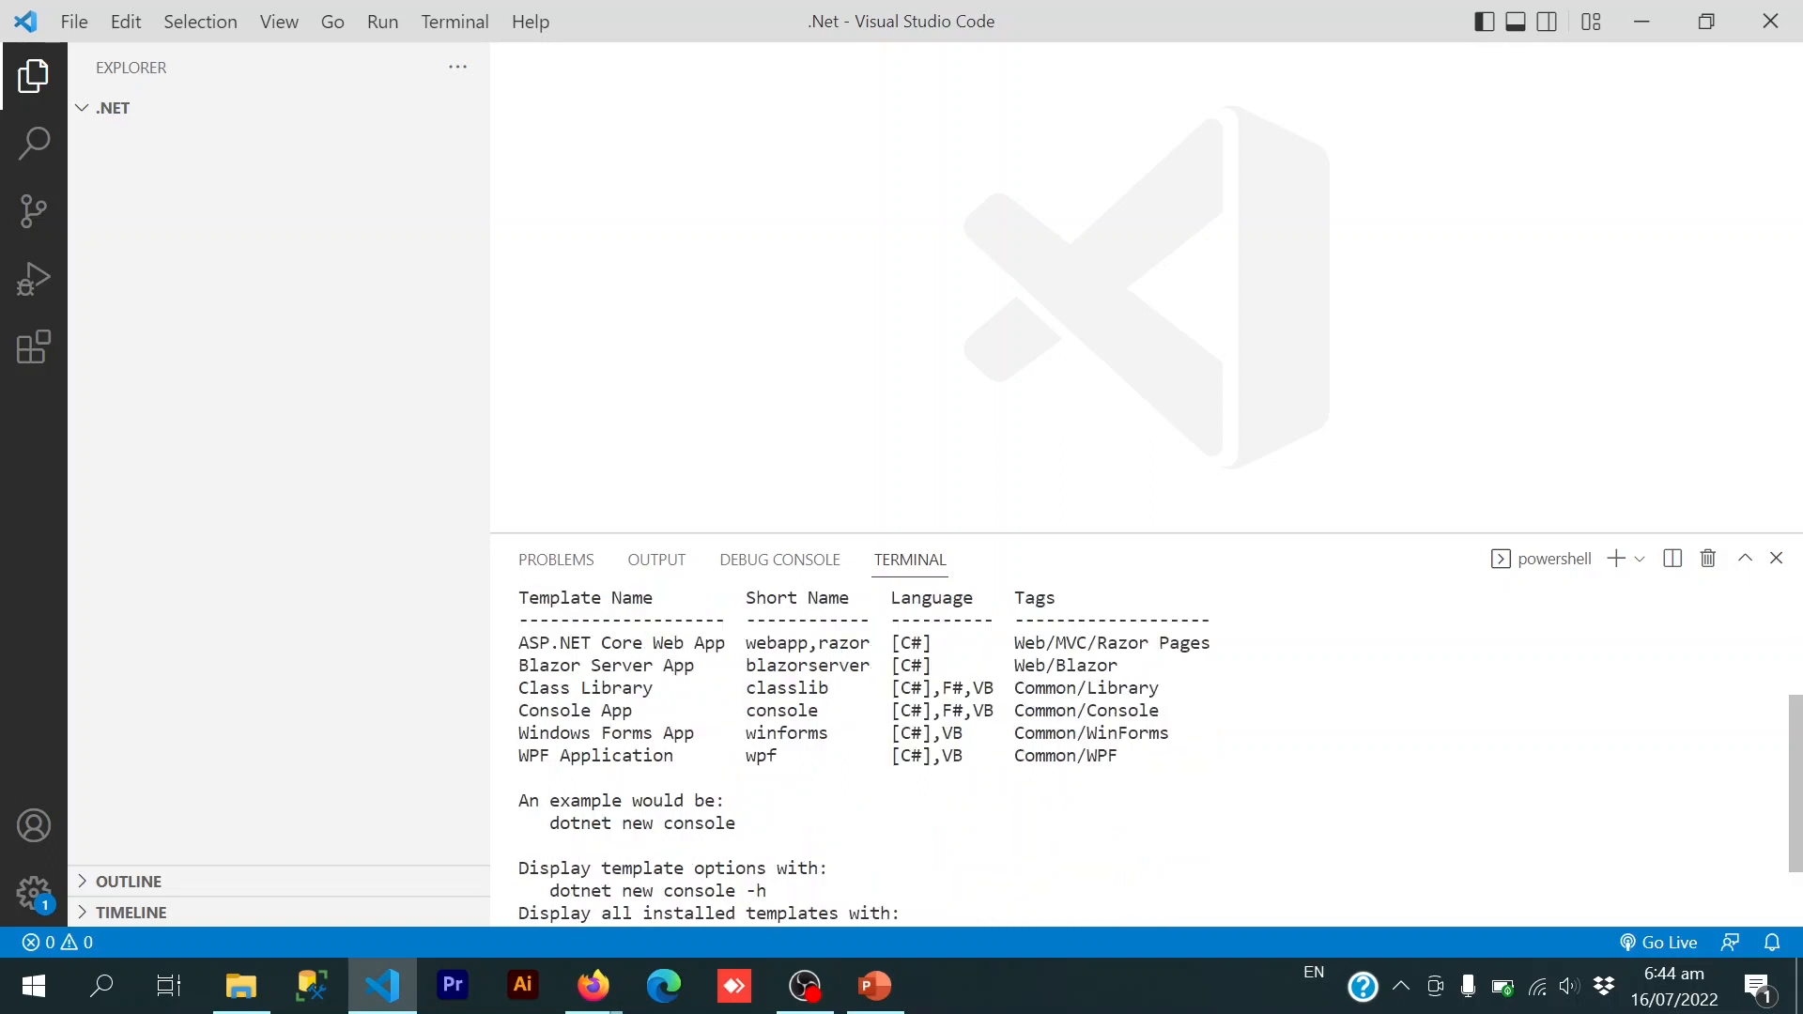
{"action": "double_click", "coordinate": [774, 642]}
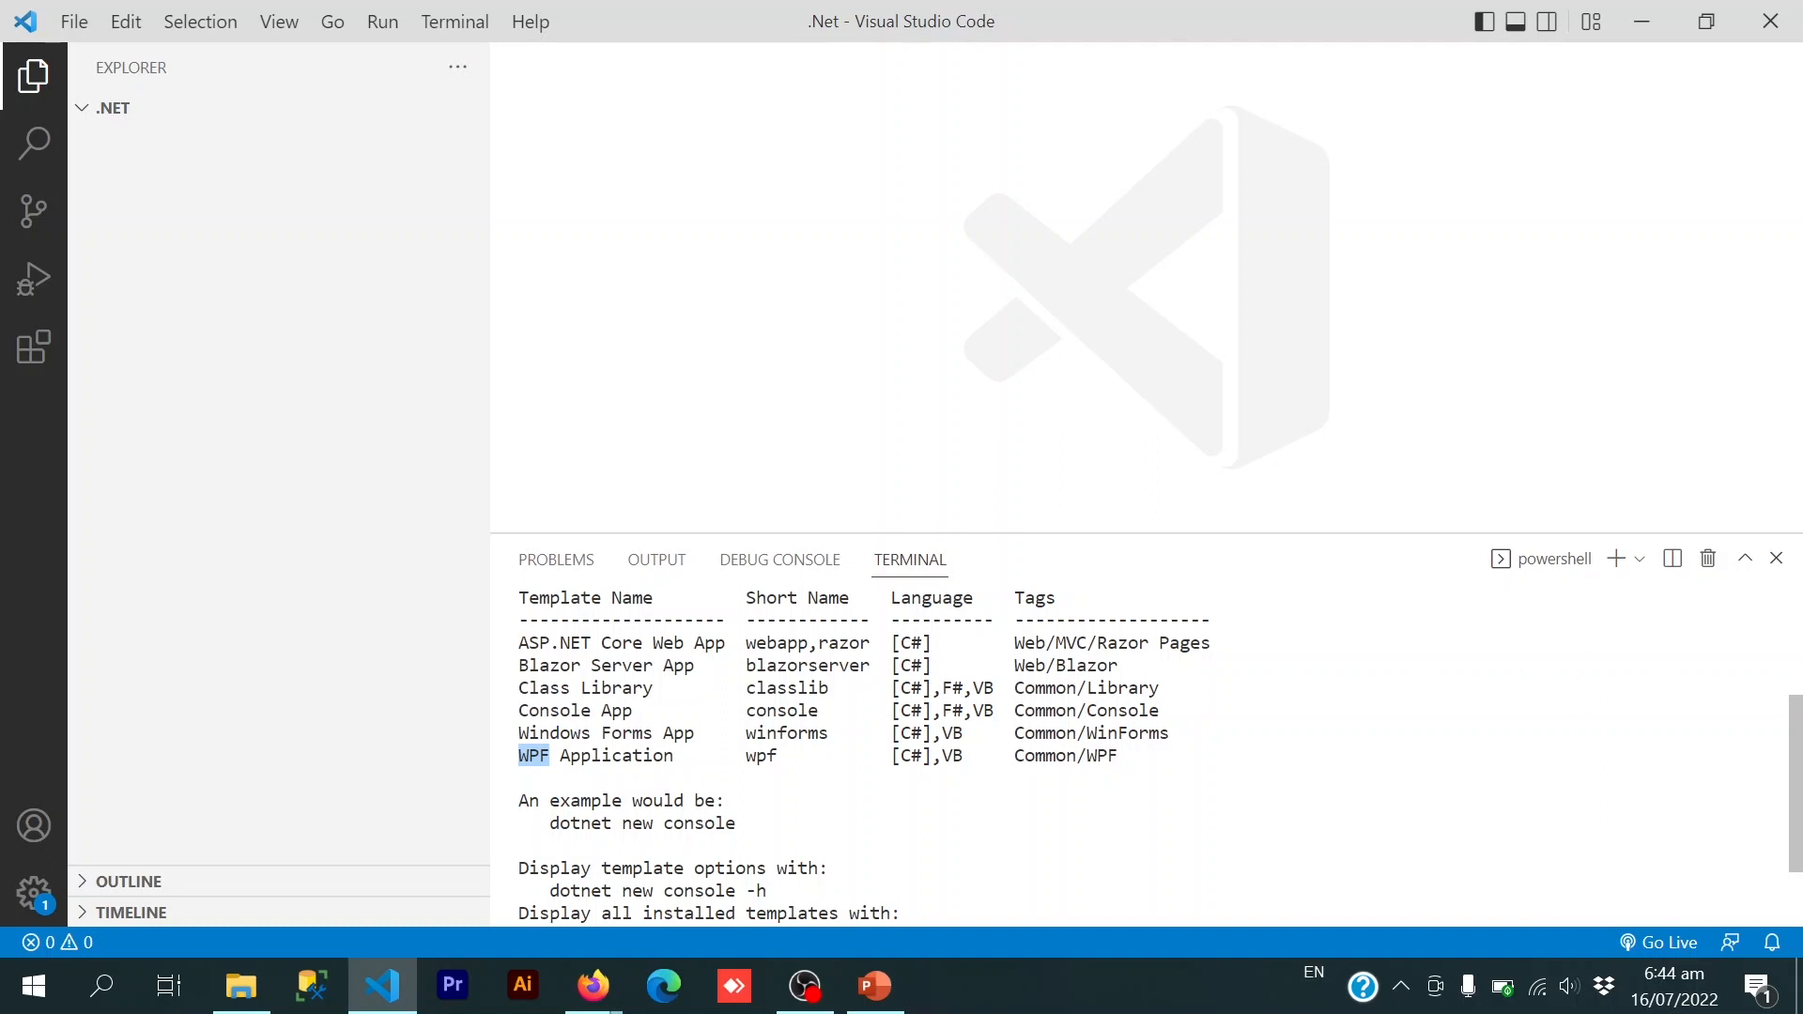
{"action": "double_click", "coordinate": [780, 710]}
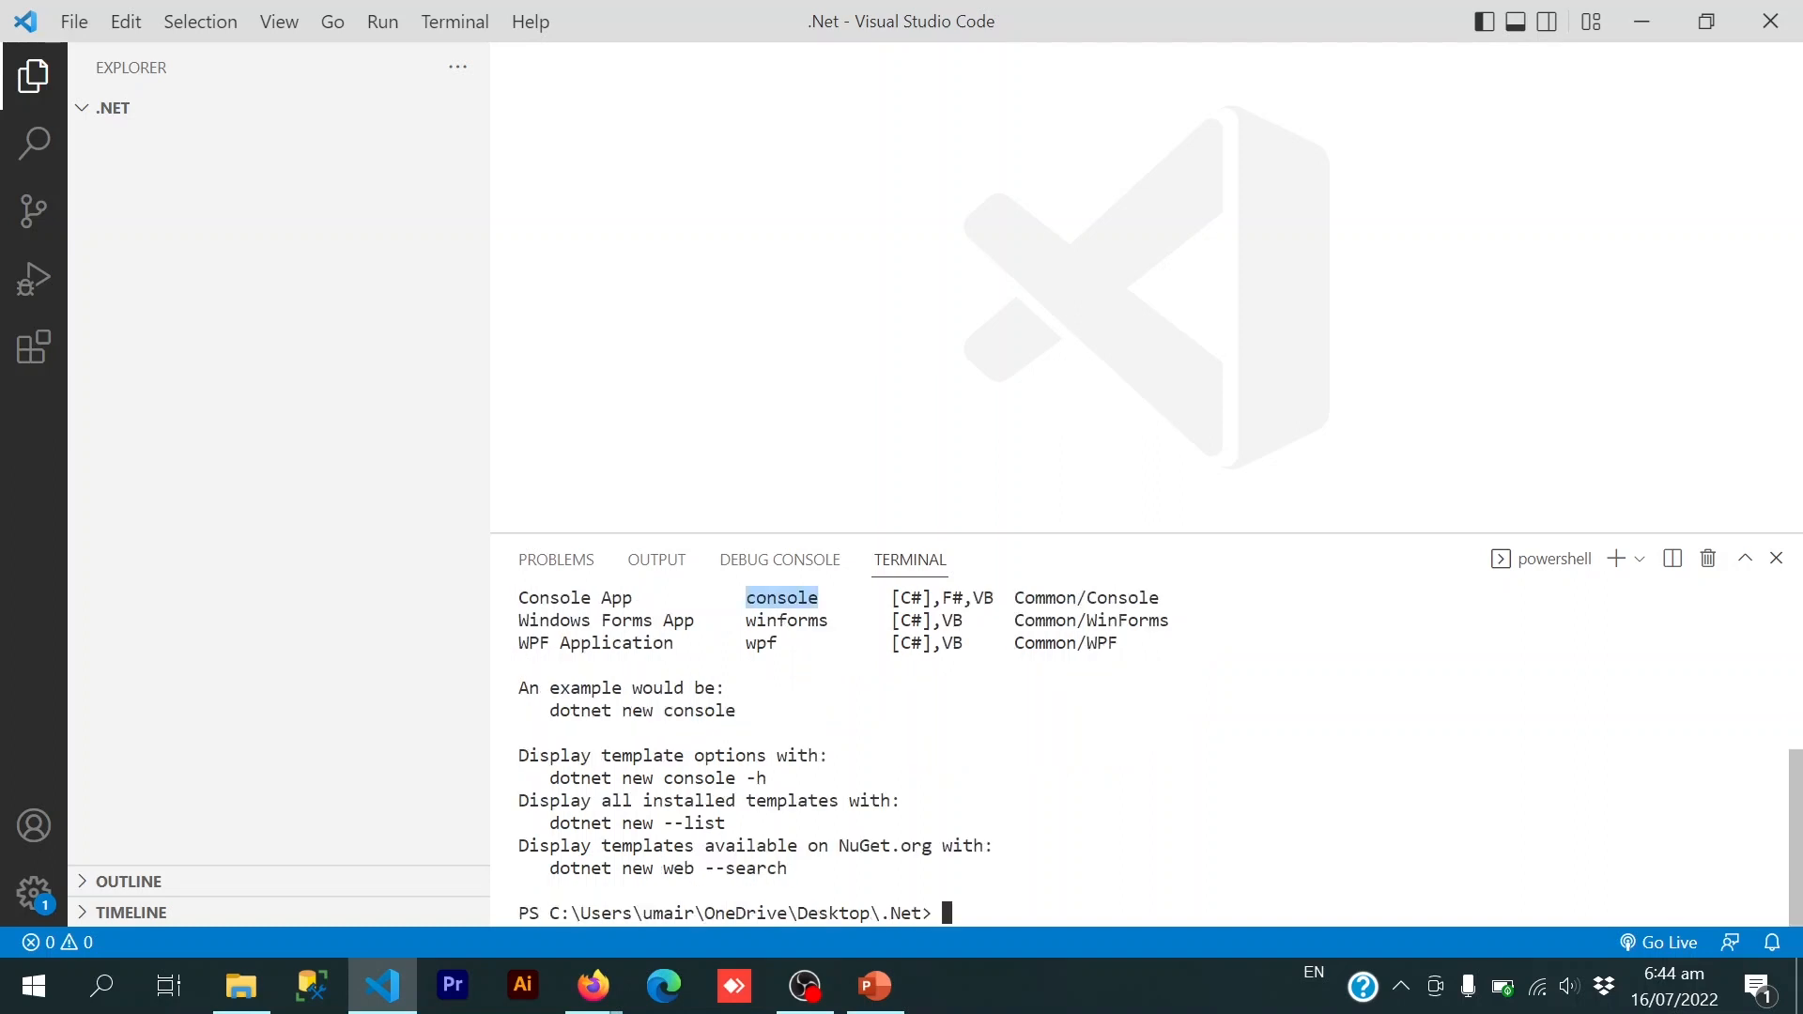
- Run dotnet new console to generate Program.cs, .Net.csproj and obj in the folder
{"action": "type", "text": "dot"}
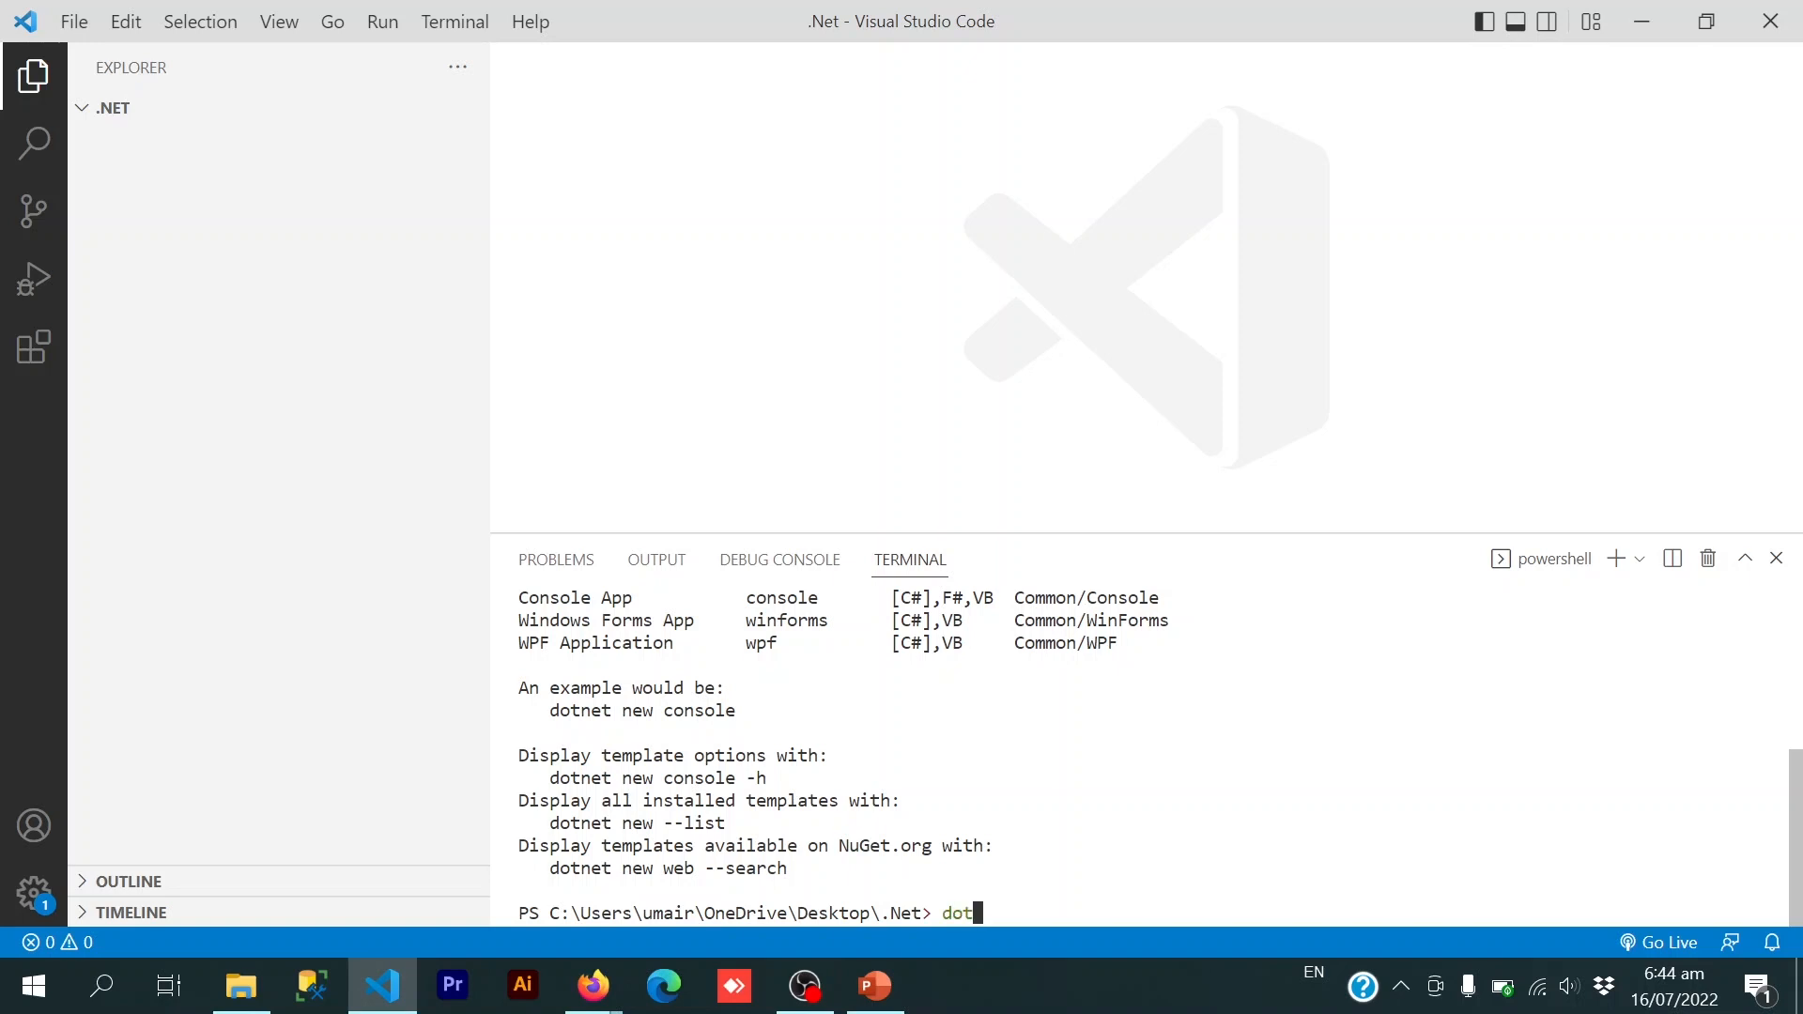
{"action": "type", "text": "net conso"}
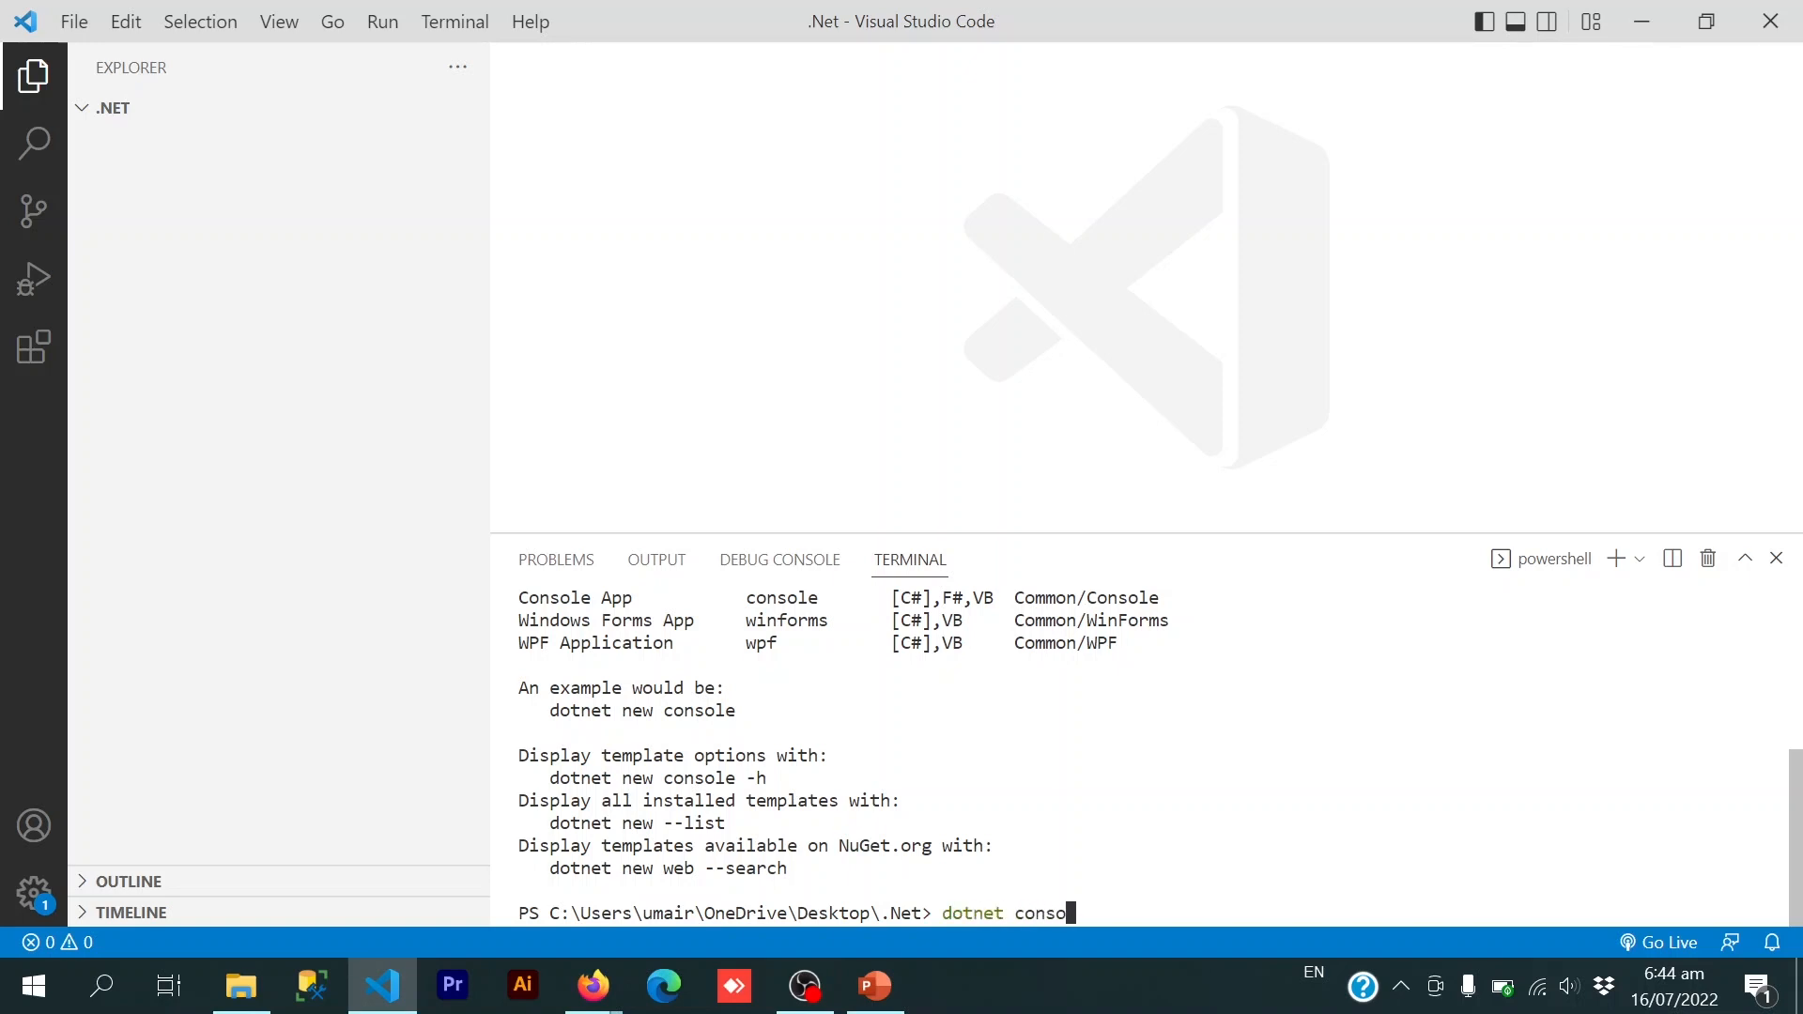
{"action": "key", "text": "Backspace"}
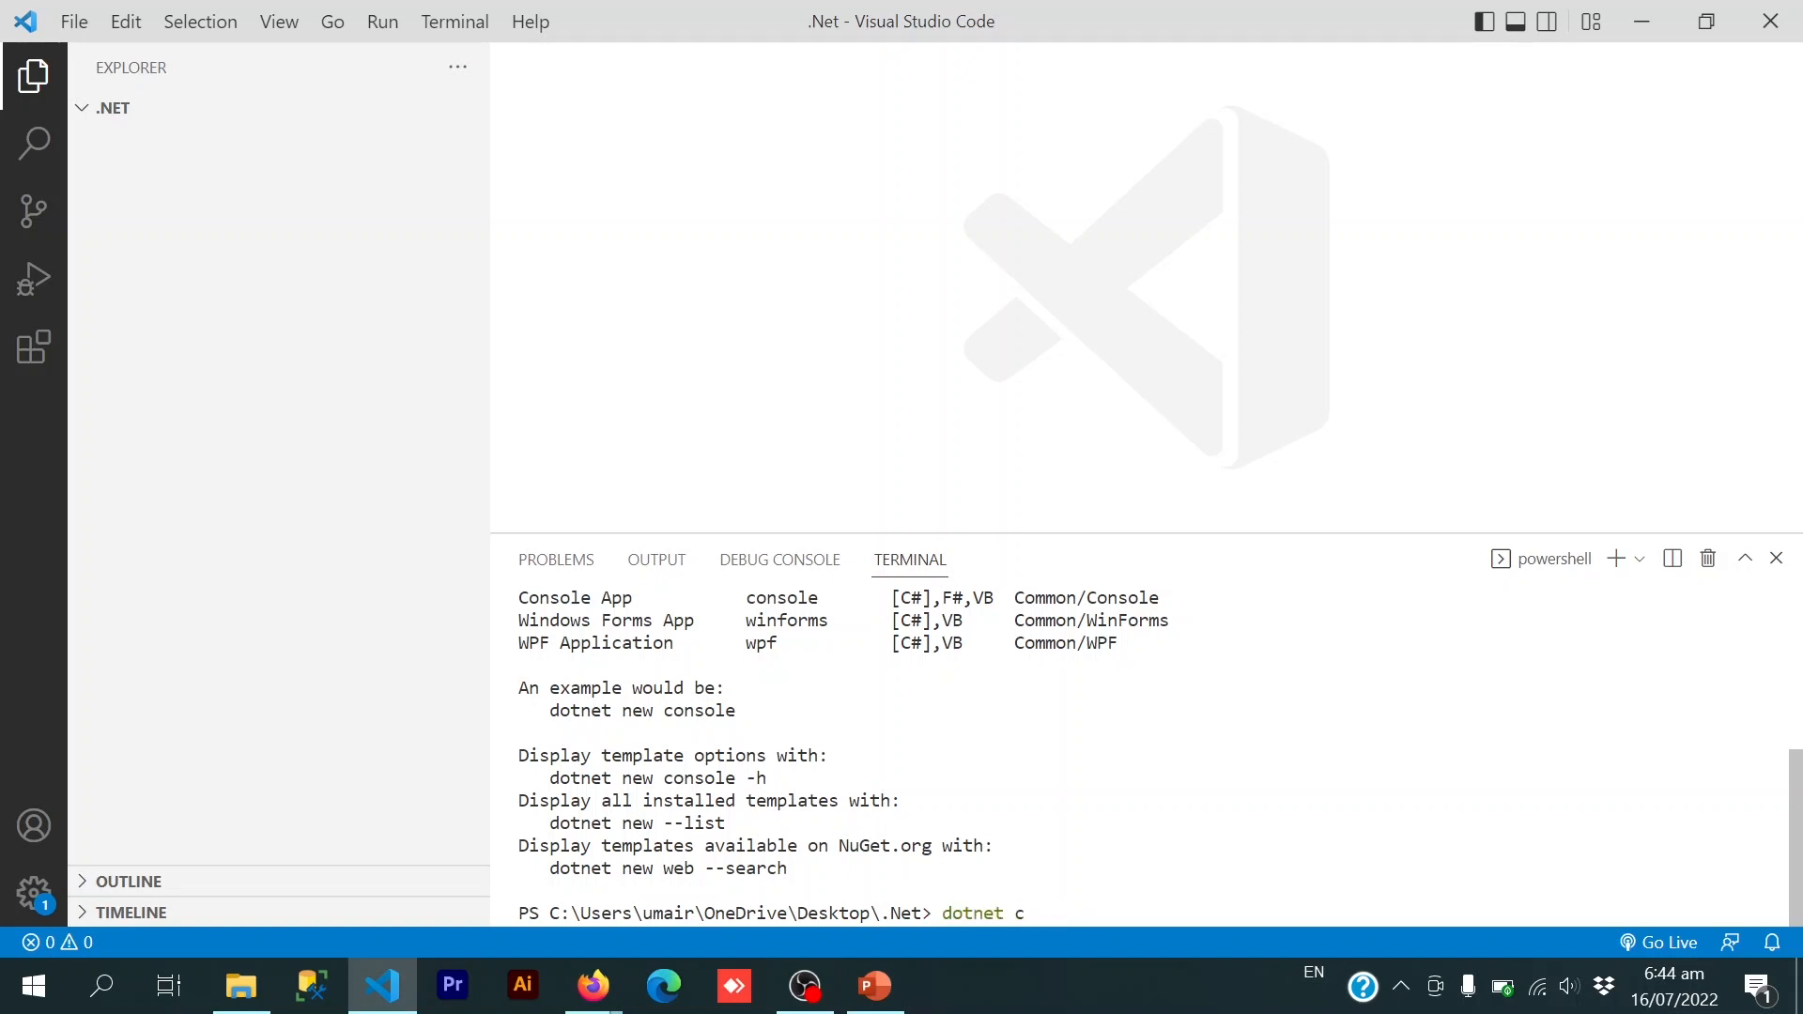
{"action": "type", "text": "ew"}
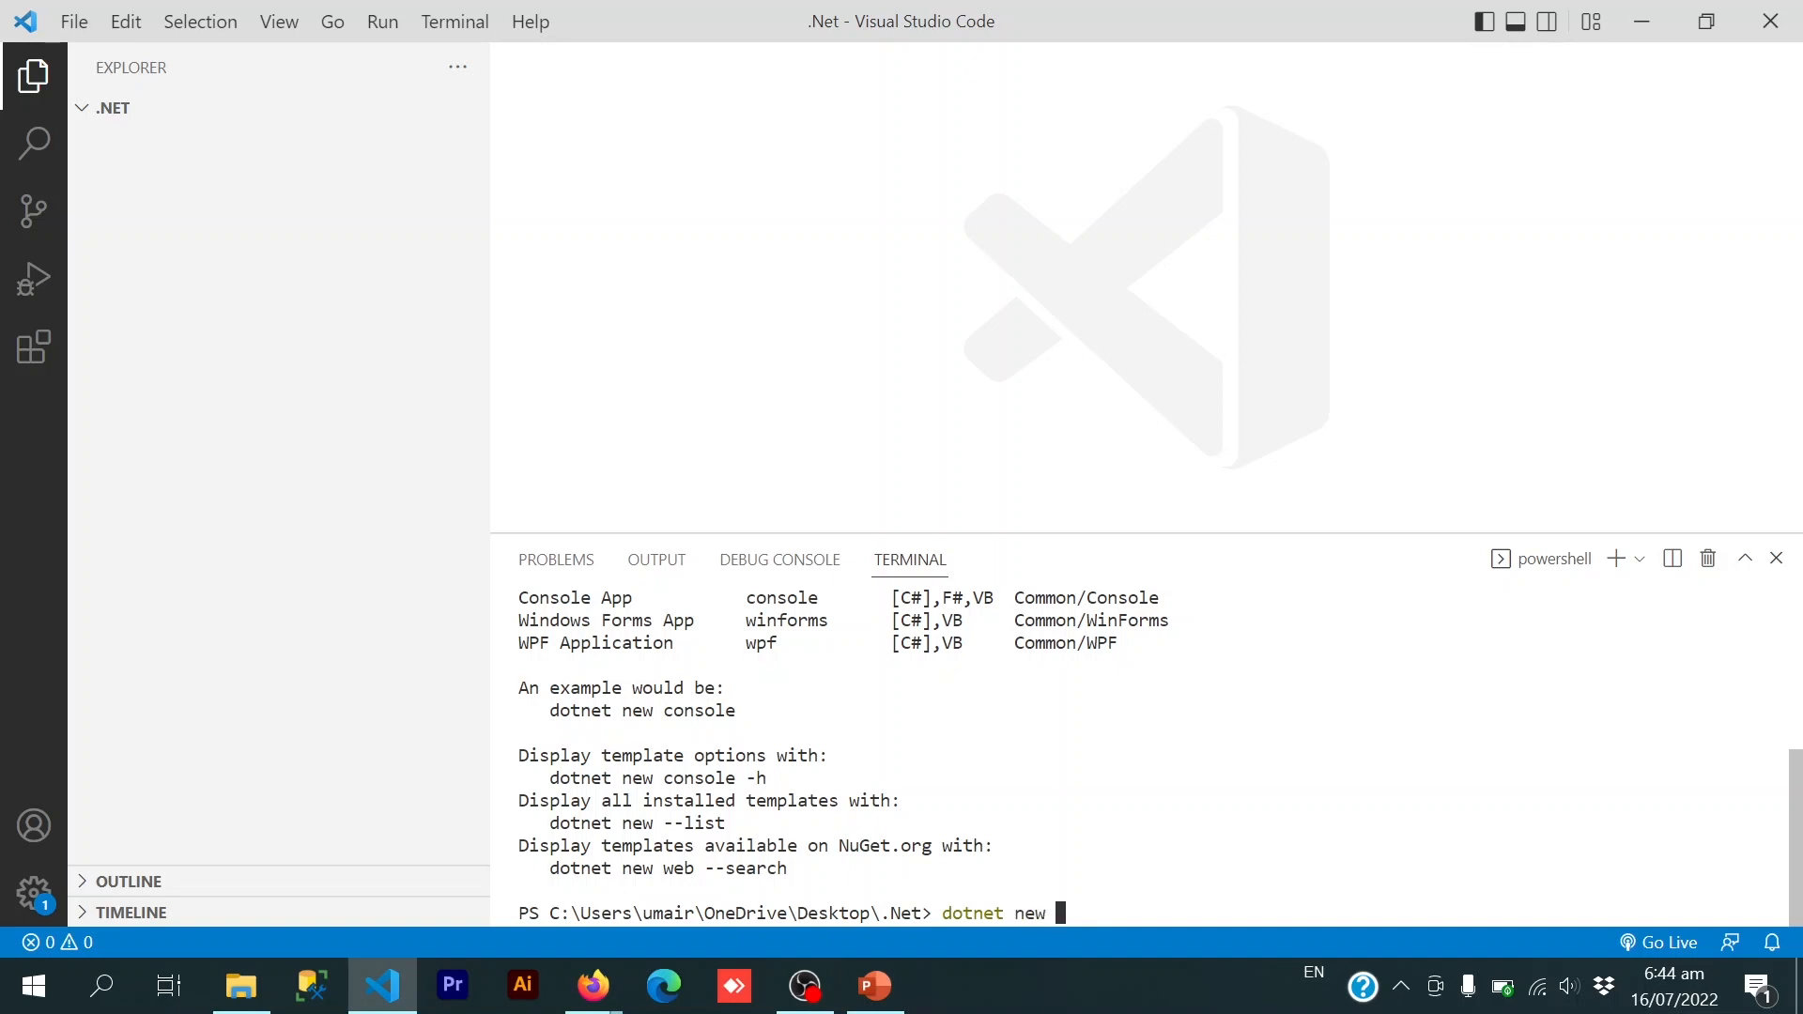
{"action": "type", "text": "console"}
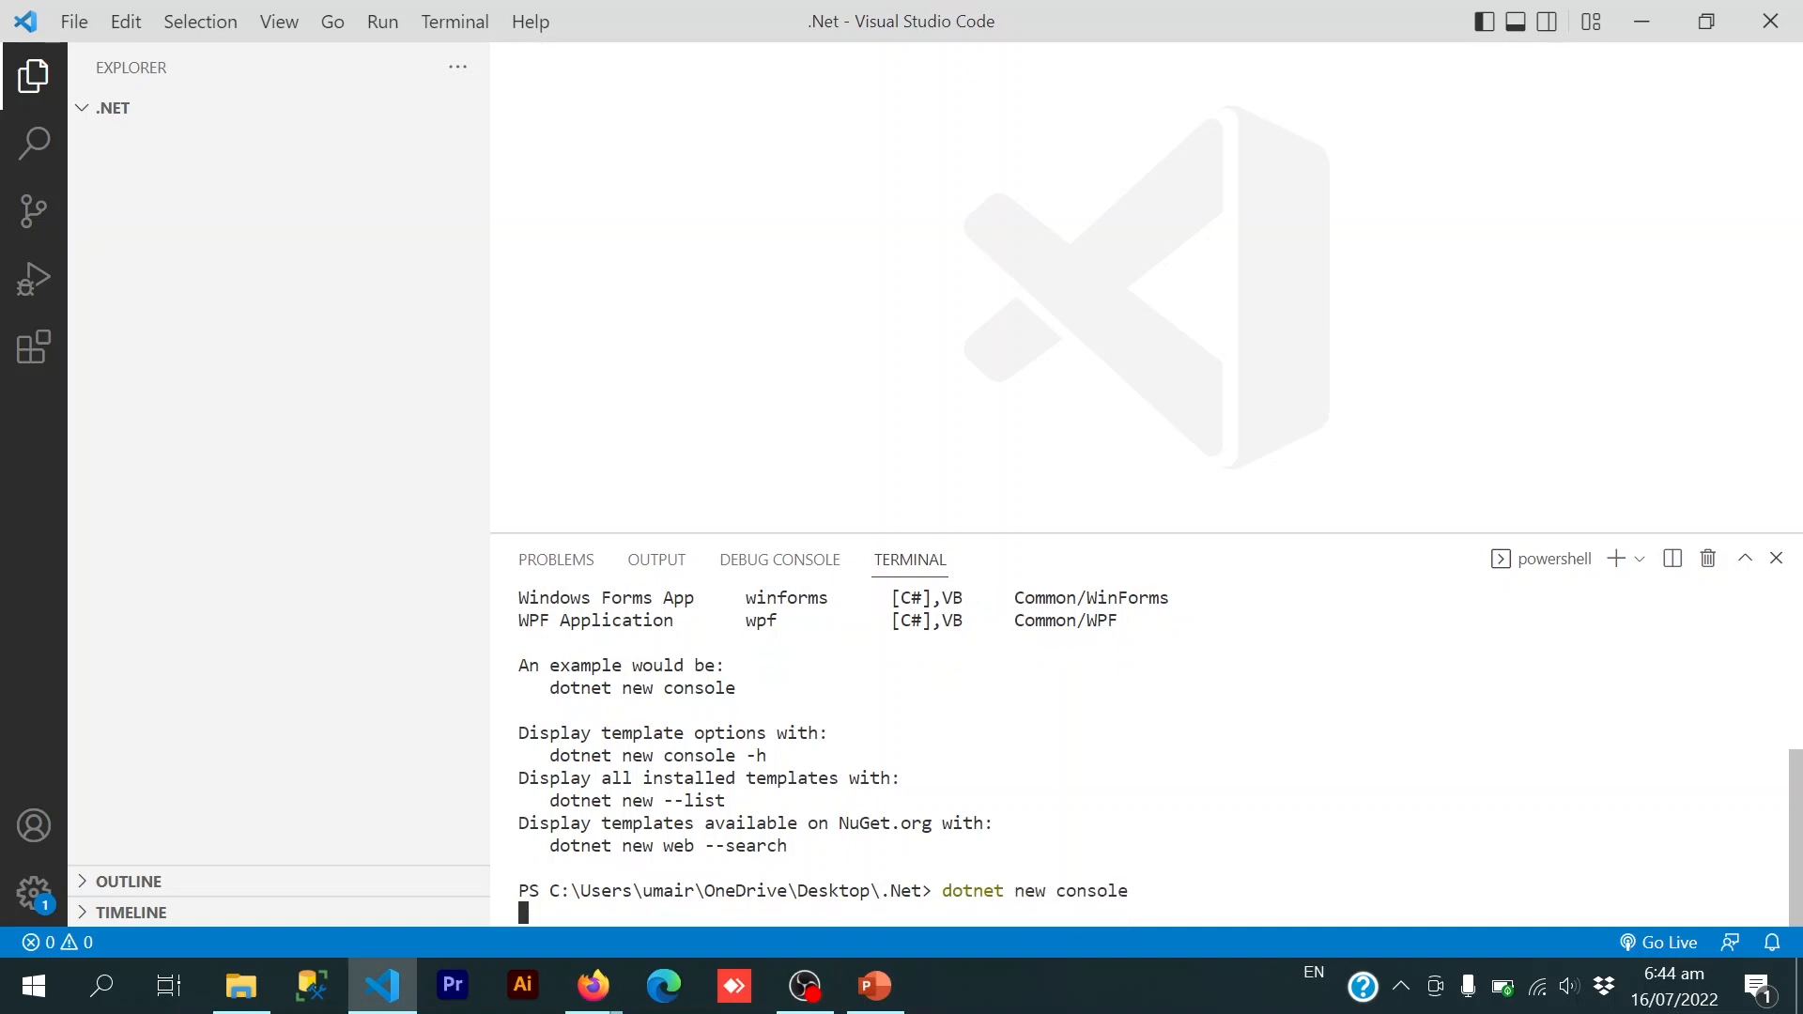
{"action": "key", "text": "Return"}
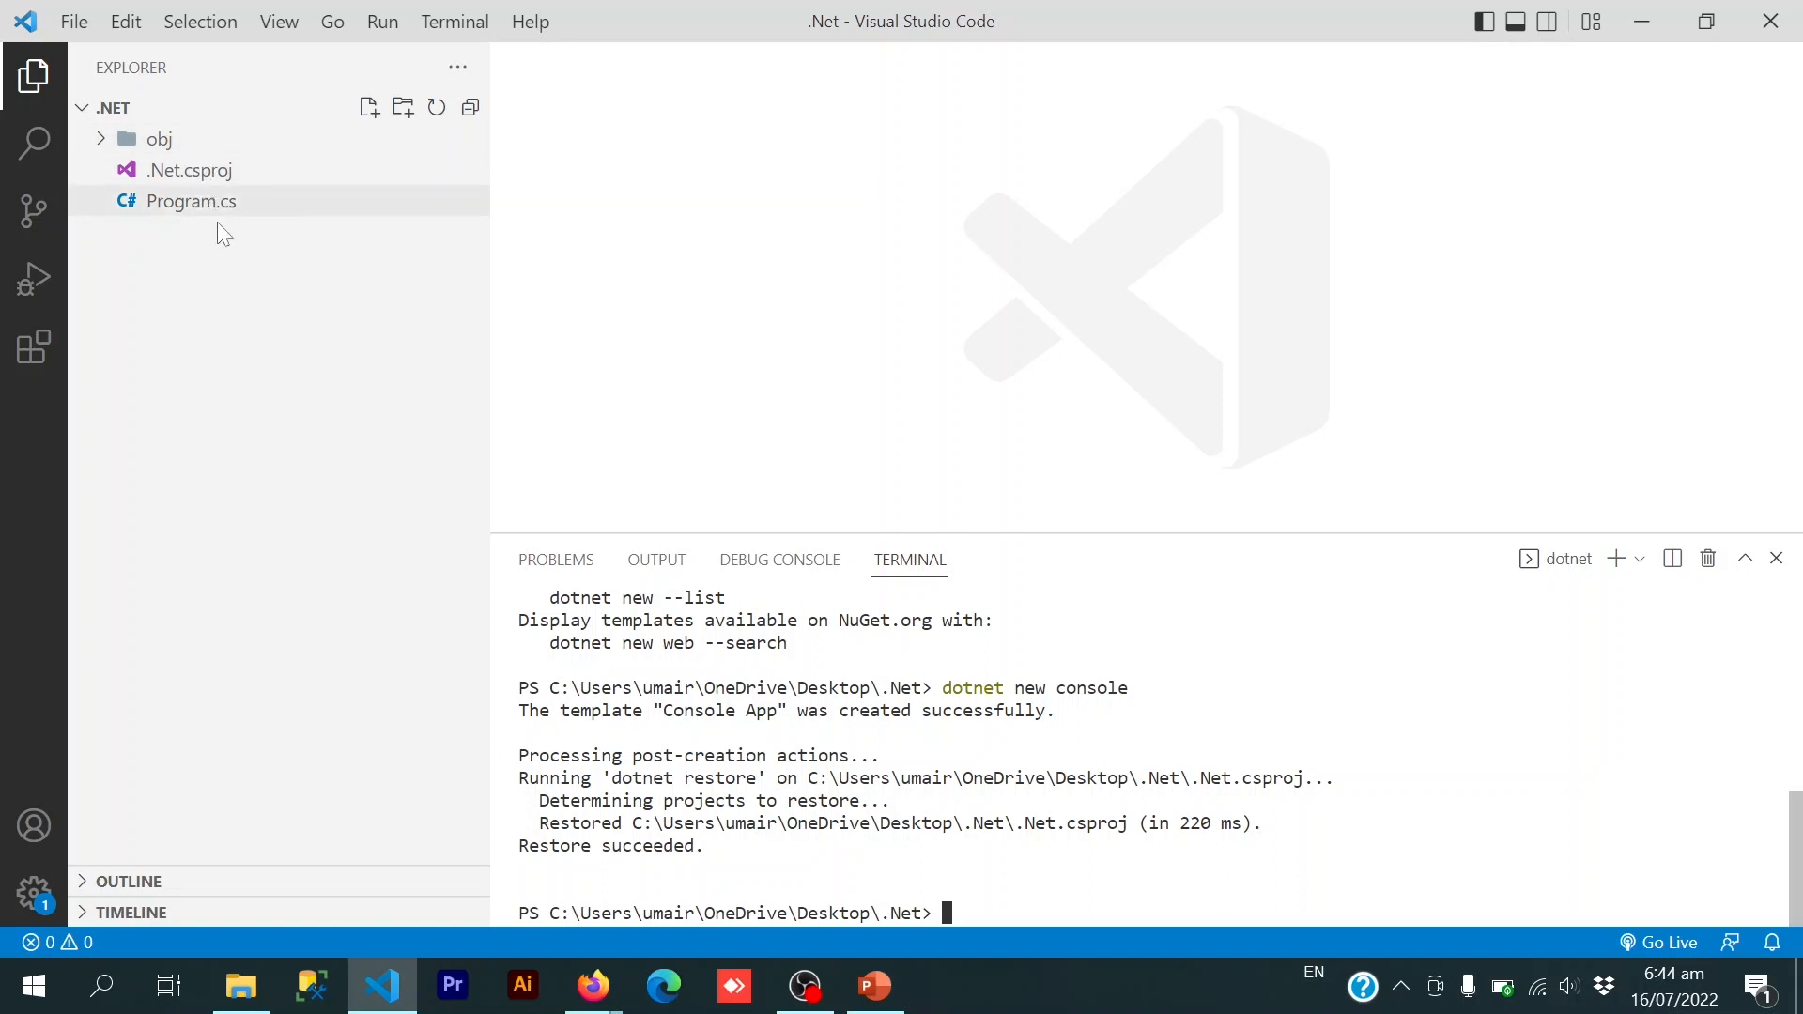
- View Program.cs's Hello World code and accept Yes to add the missing build and debug assets
{"action": "left_click", "coordinate": [190, 201]}
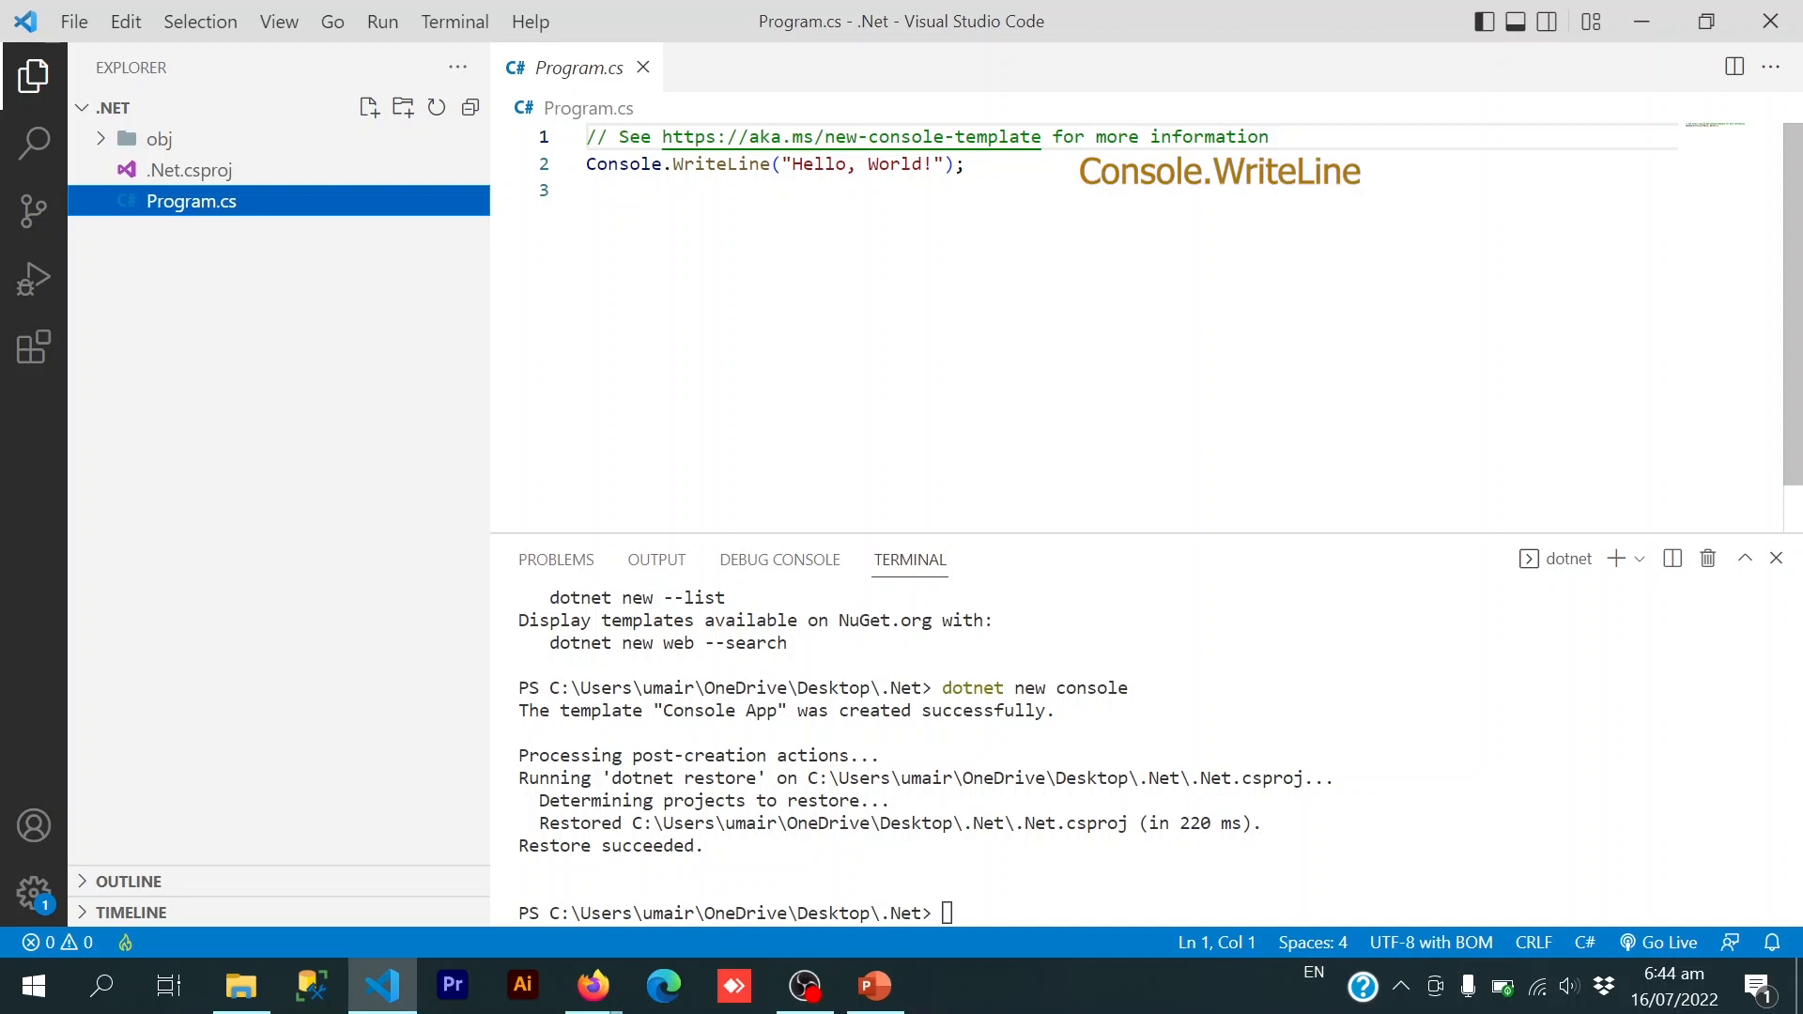
{"action": "double_click", "coordinate": [818, 163]}
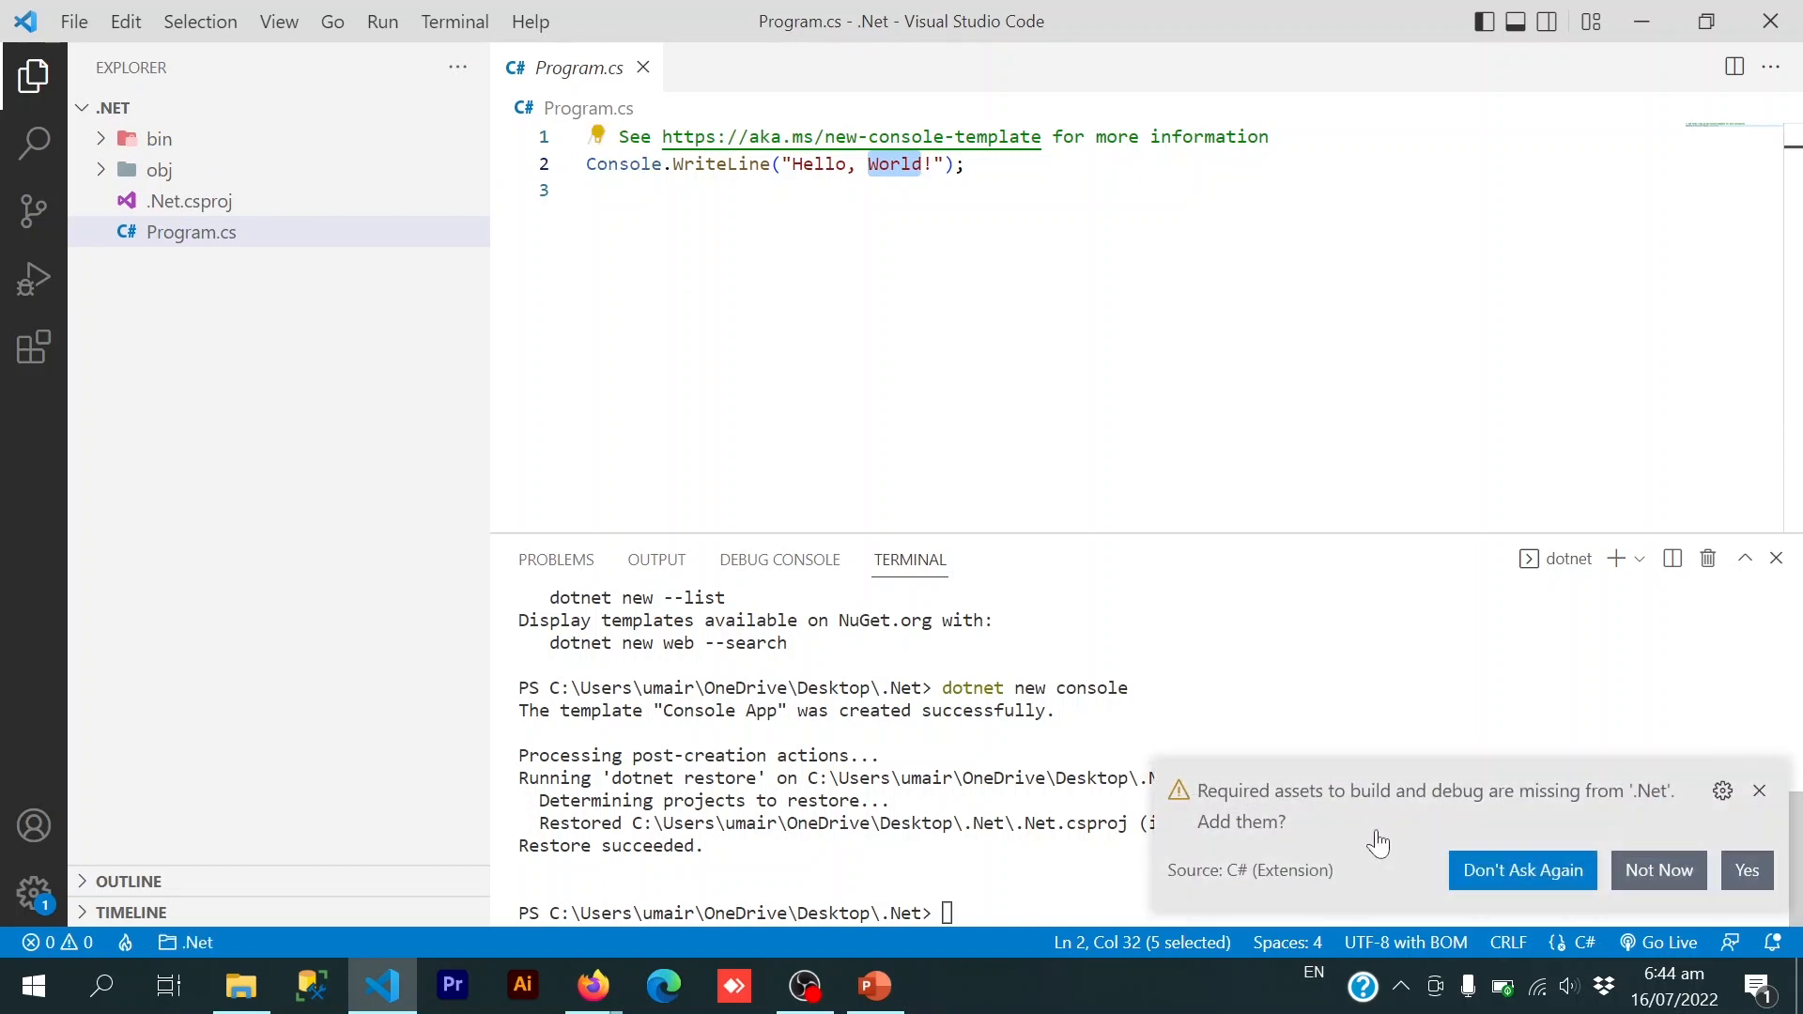
{"action": "mouse_move", "coordinate": [1275, 823]}
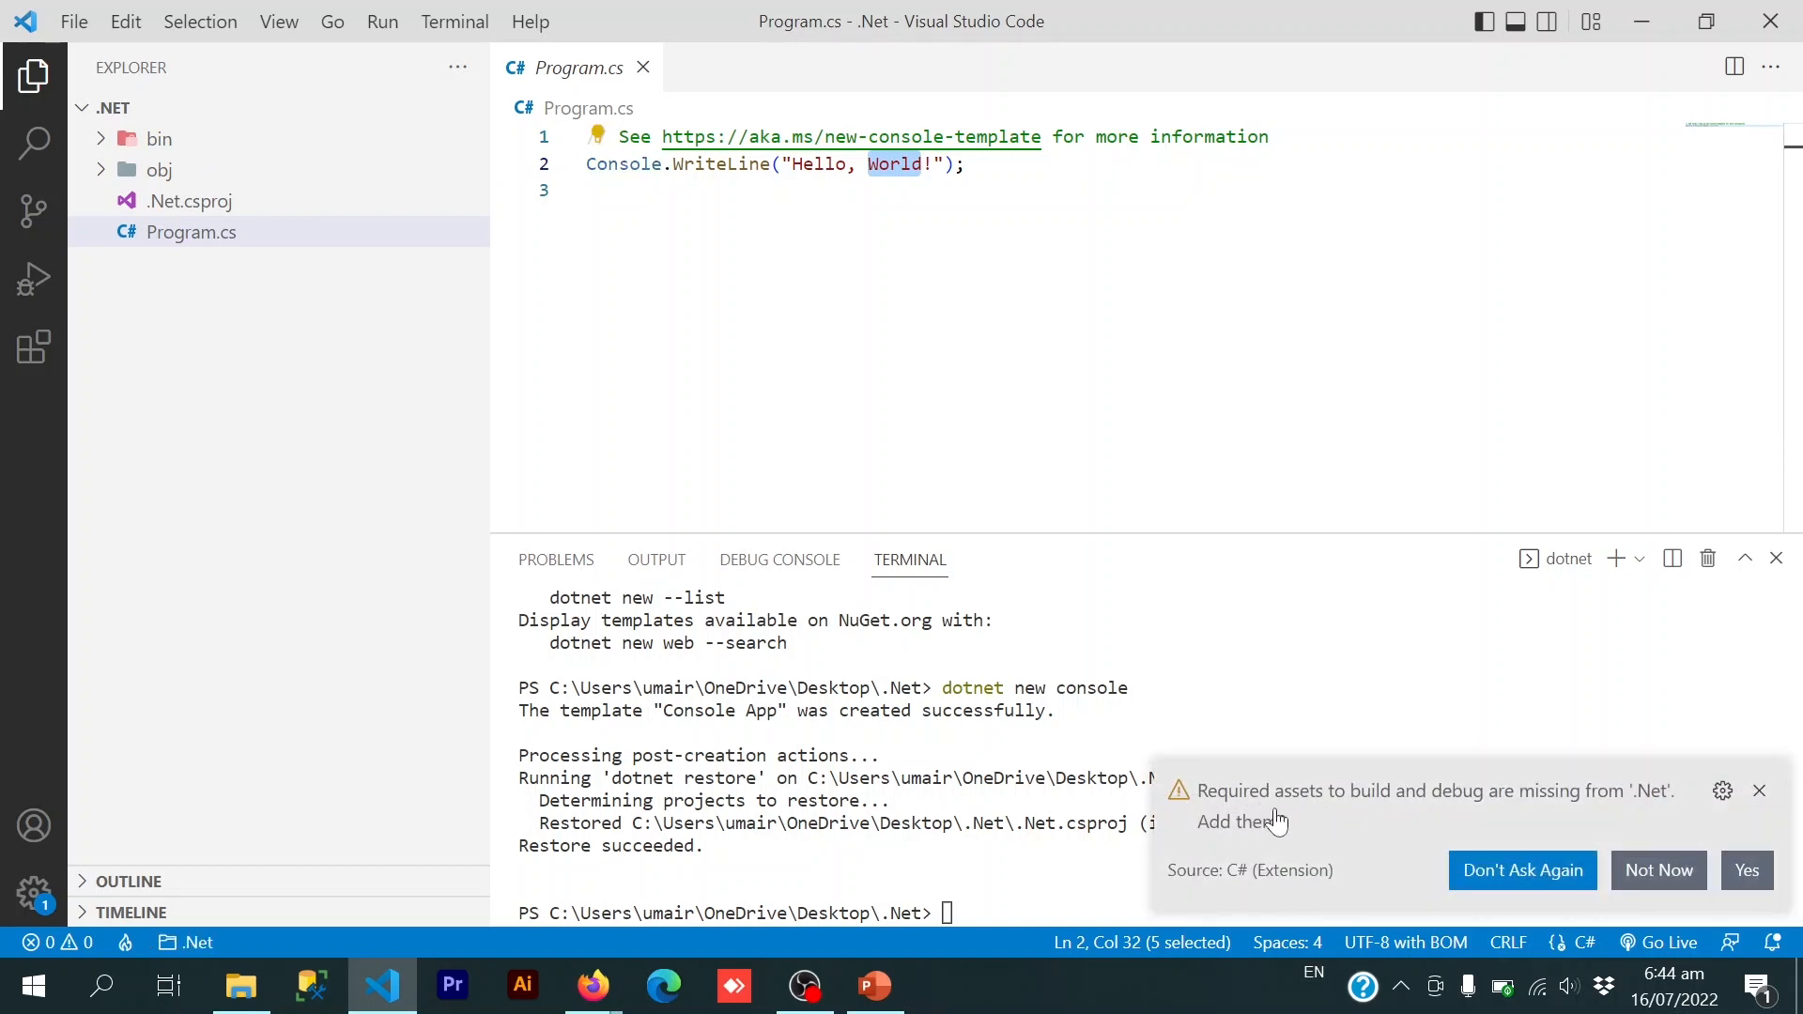
{"action": "mouse_move", "coordinate": [1746, 870]}
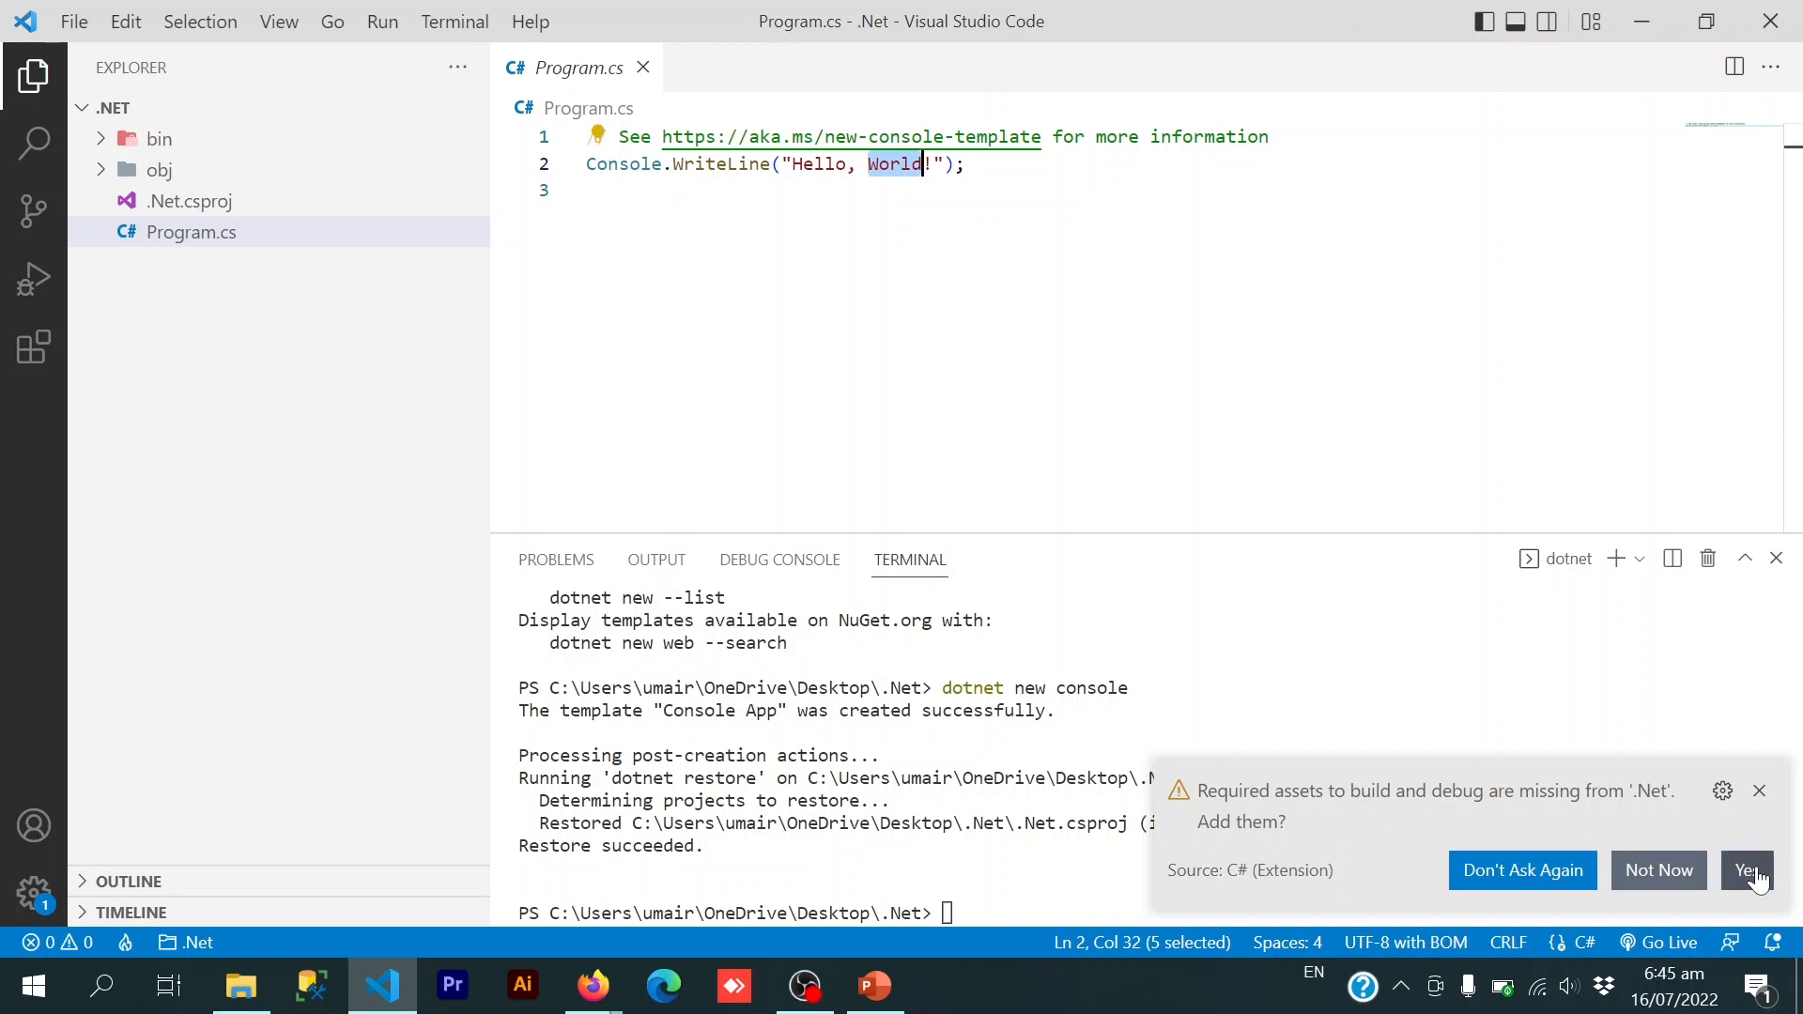
{"action": "mouse_move", "coordinate": [1746, 869]}
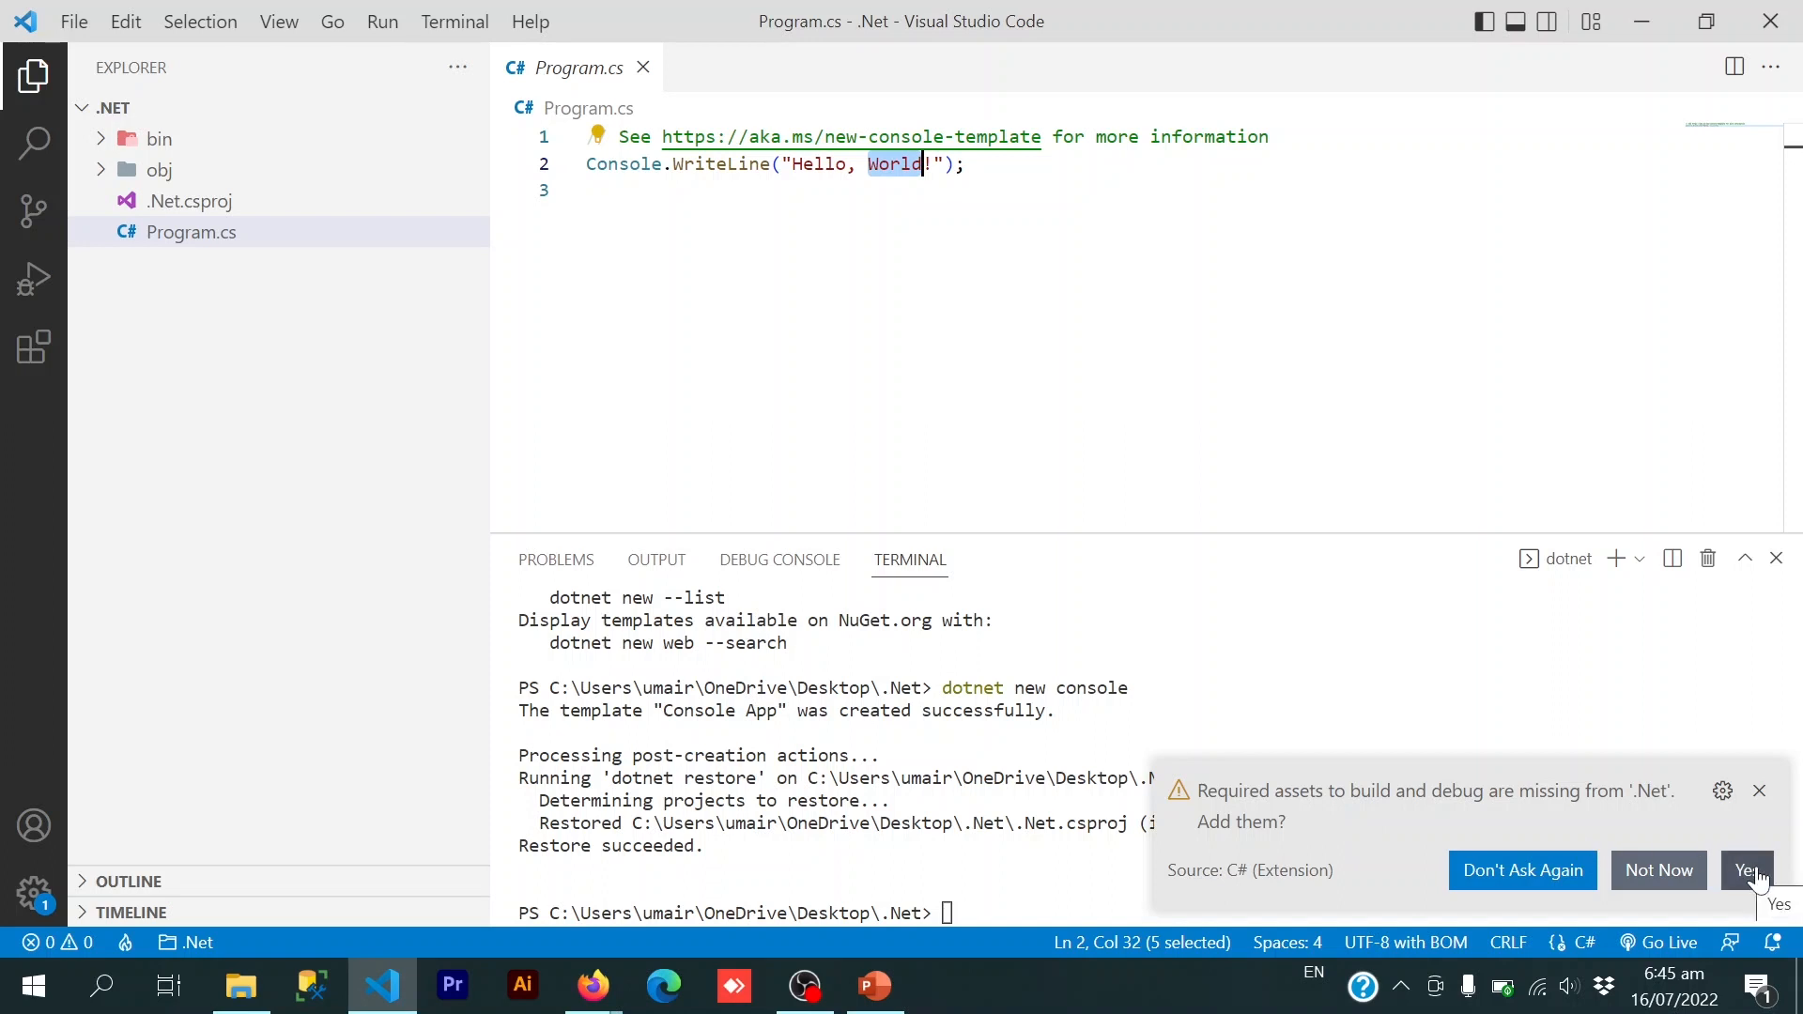
{"action": "left_click", "coordinate": [1747, 869]}
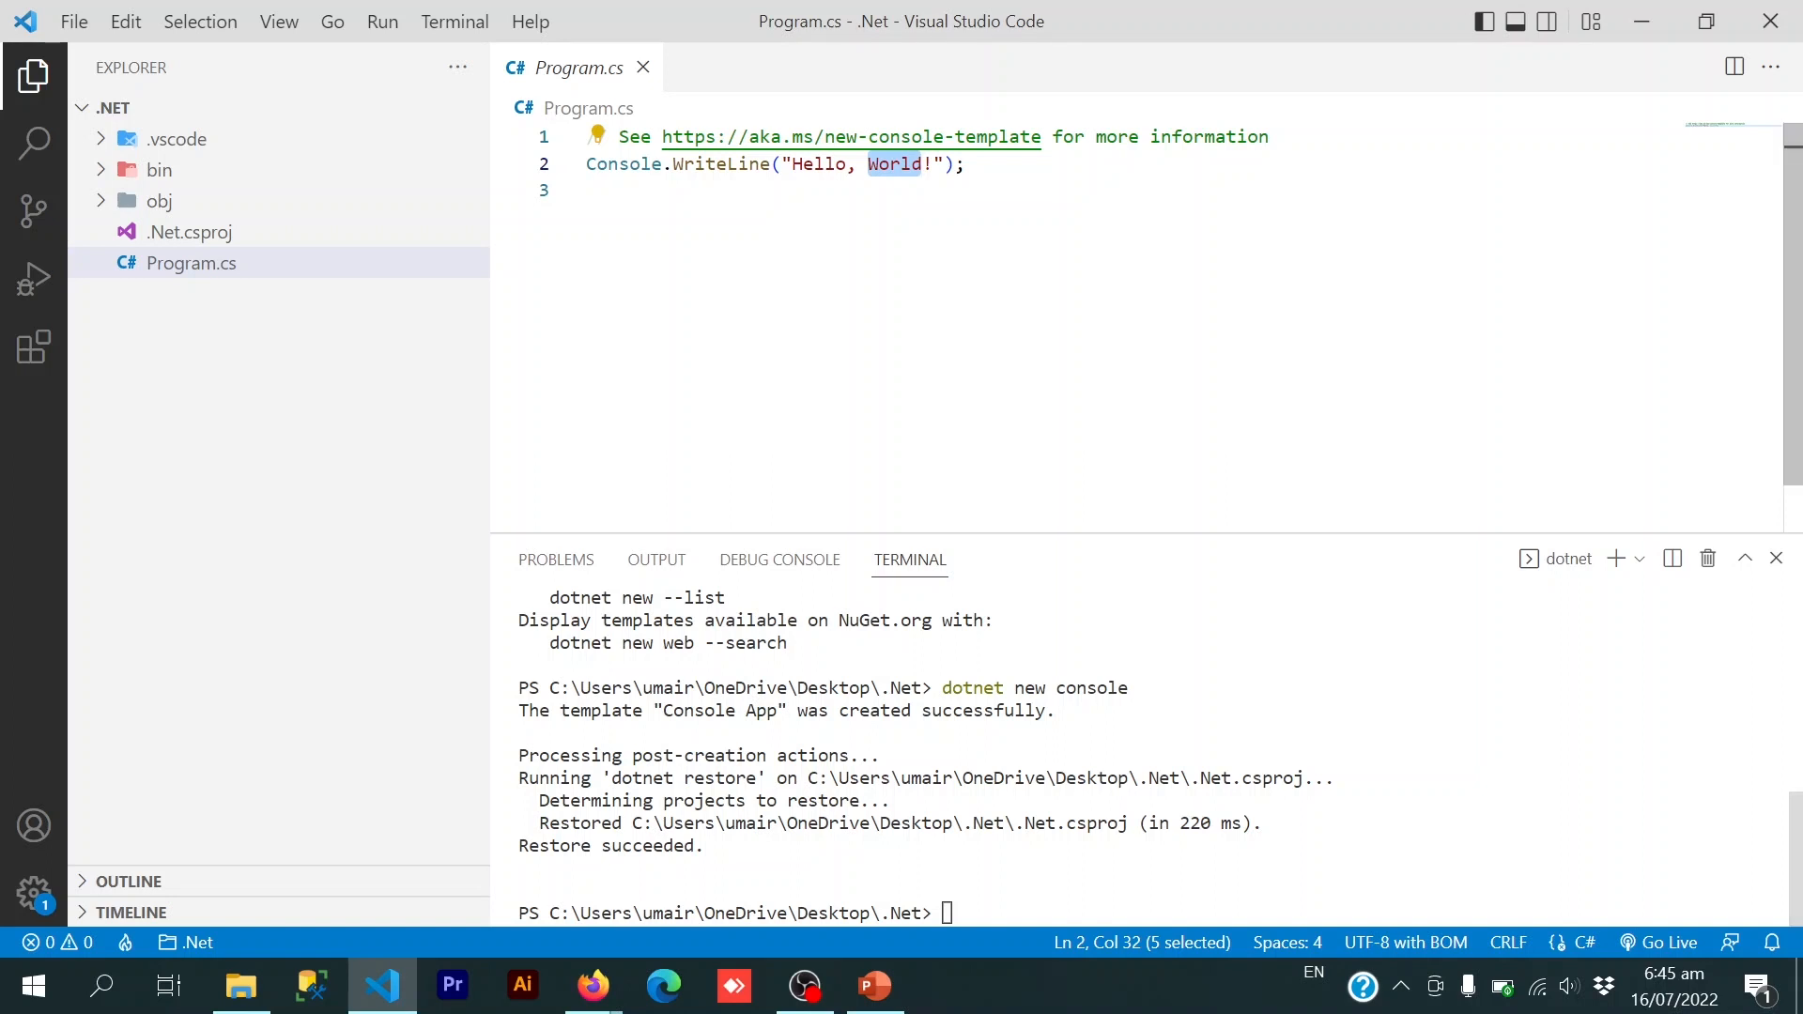
- Clear the terminal with cls and run dotnet build, succeeding with 0 warnings and 0 errors
{"action": "left_click", "coordinate": [585, 190]}
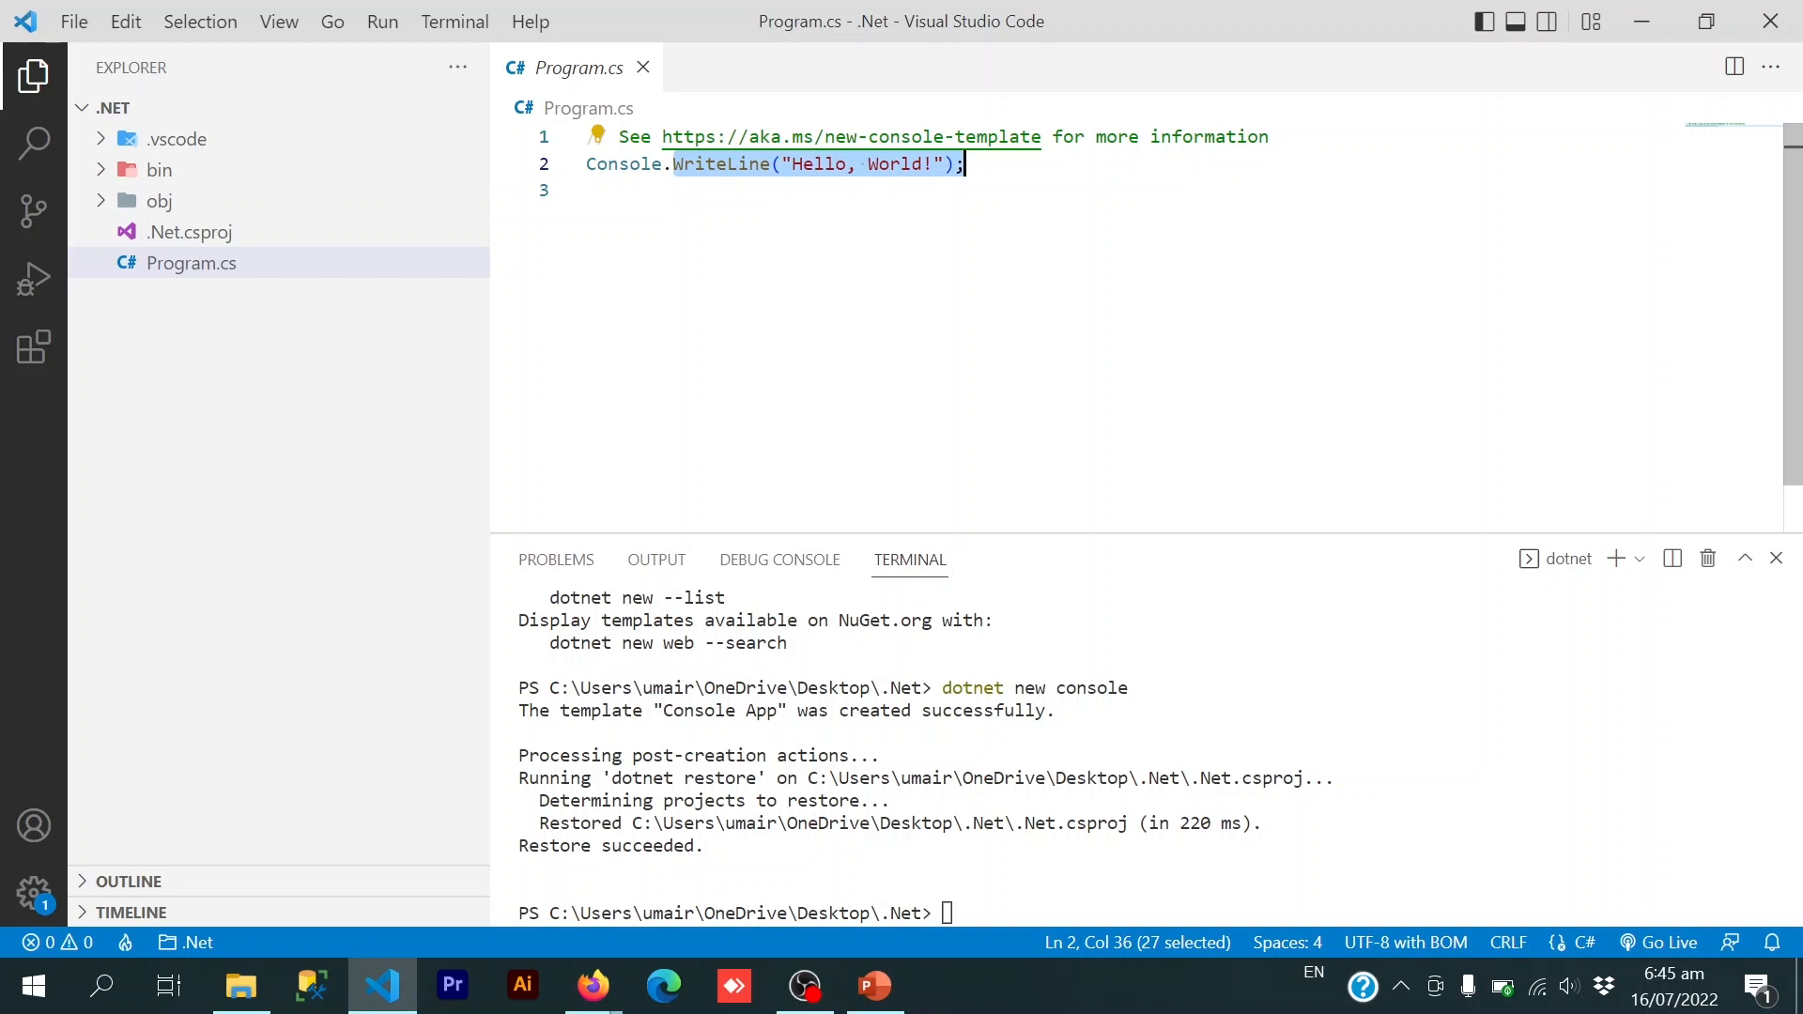
{"action": "left_click", "coordinate": [967, 163]}
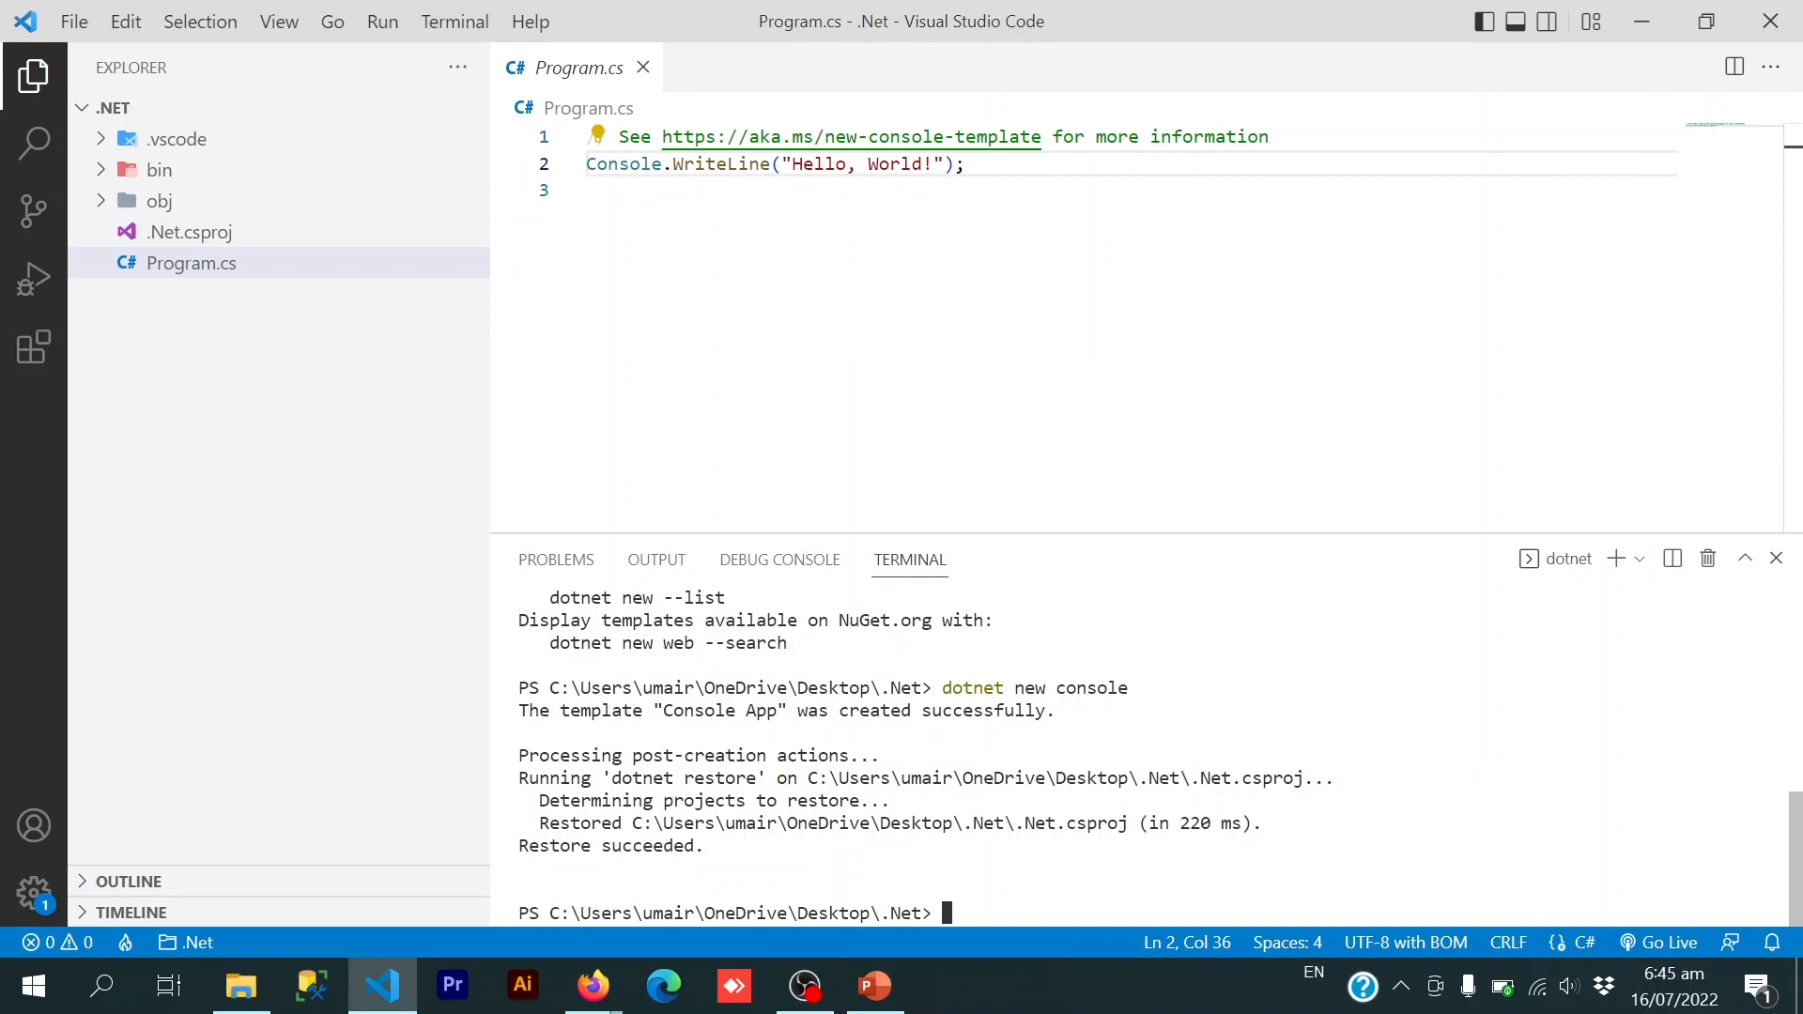
{"action": "type", "text": "cl"}
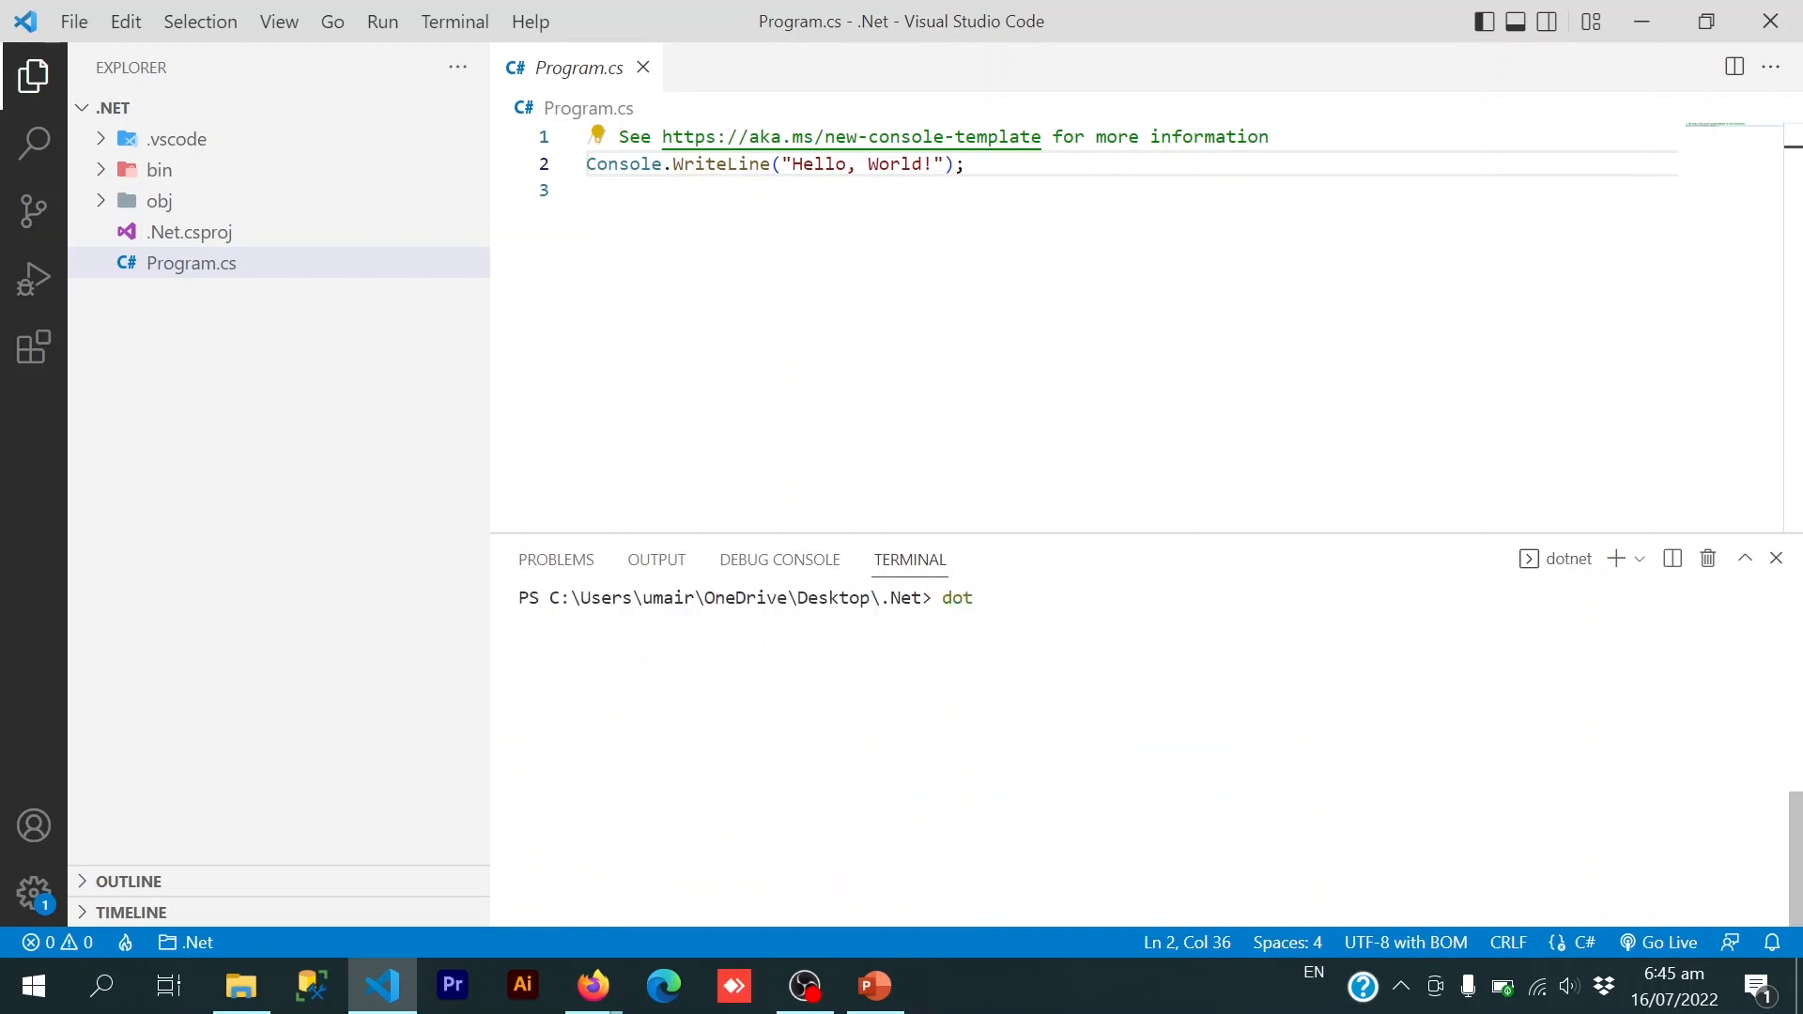
{"action": "type", "text": "net build"}
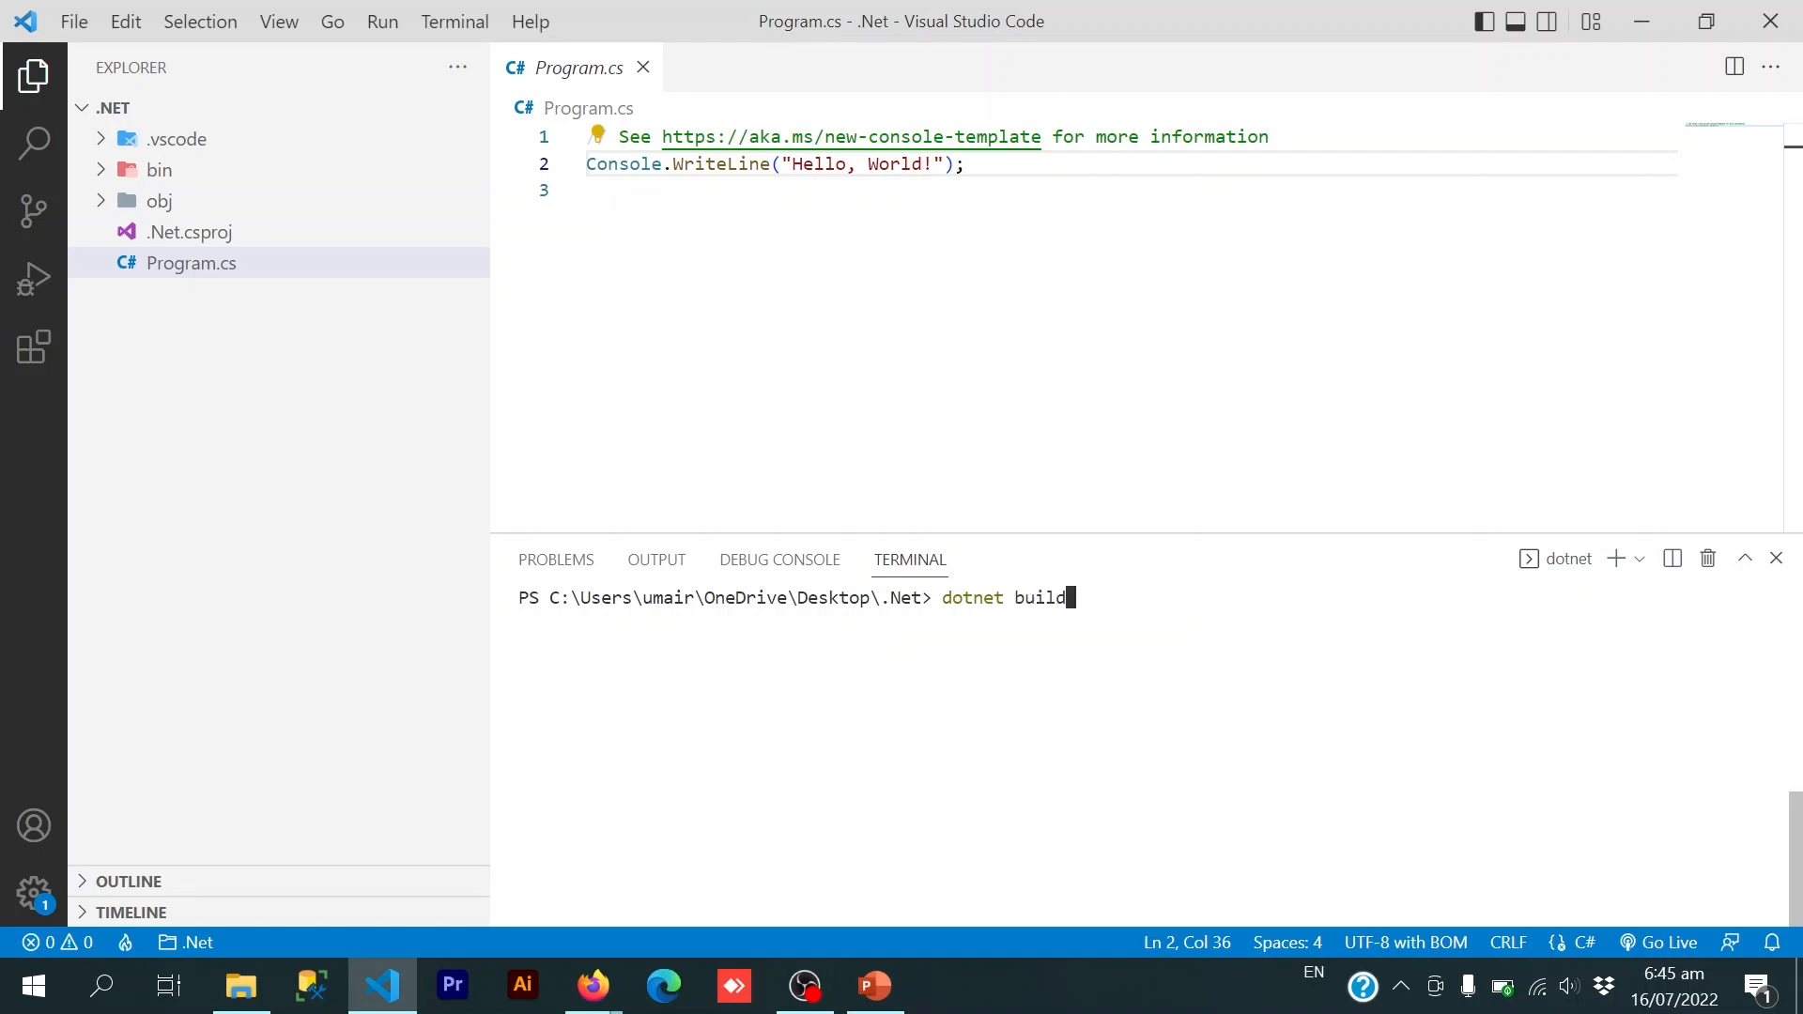
{"action": "key", "text": "Return"}
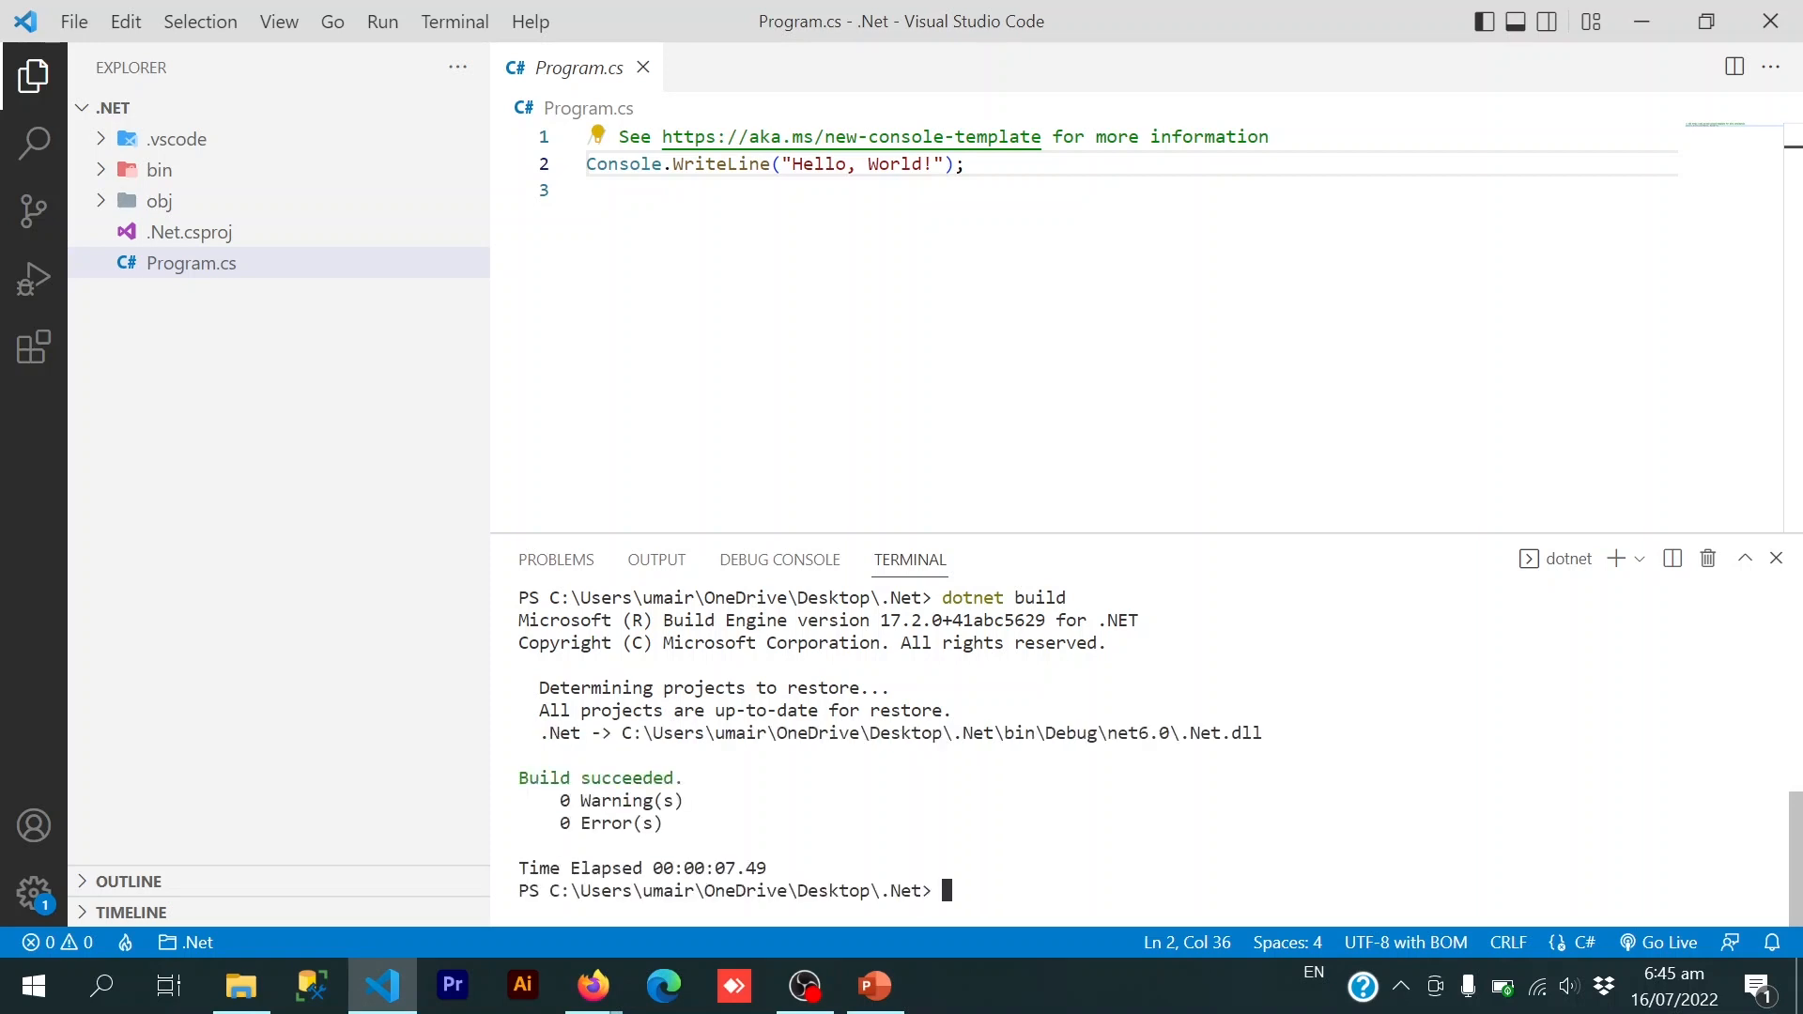
{"action": "double_click", "coordinate": [626, 800]}
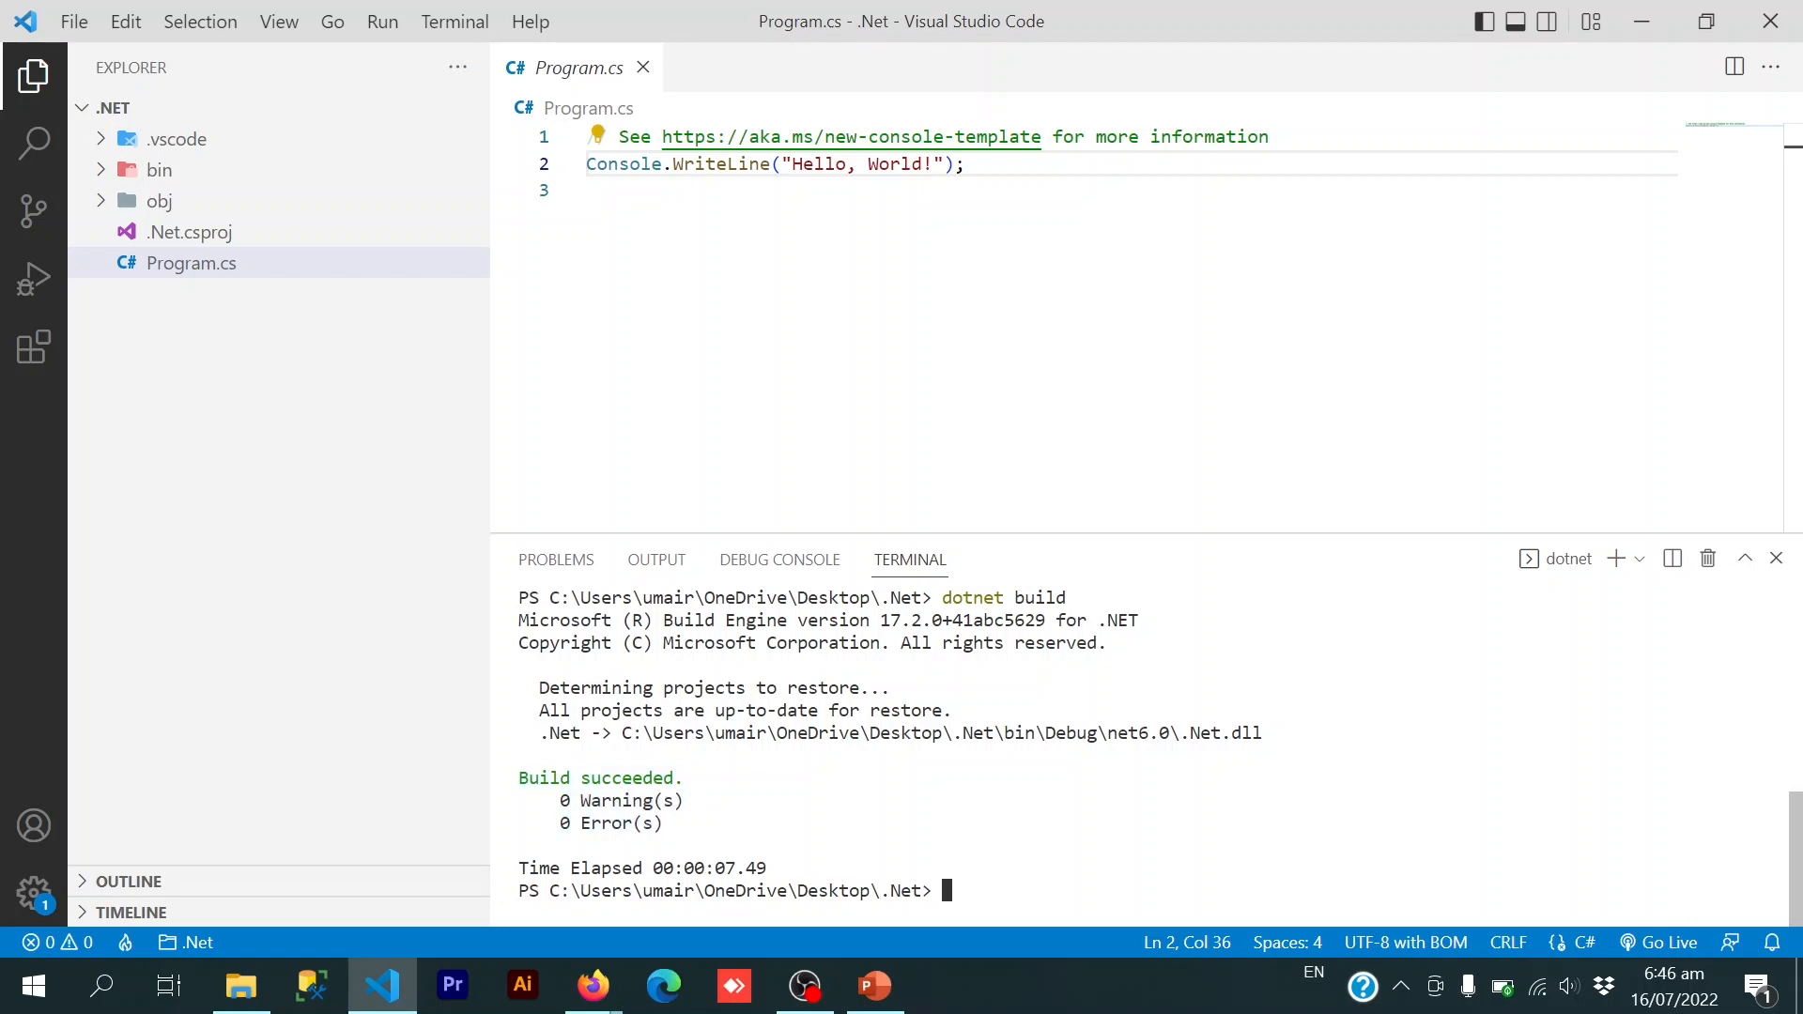
- Run dotnet run and highlight the printed Hello, World! output
{"action": "type", "text": "dotne"}
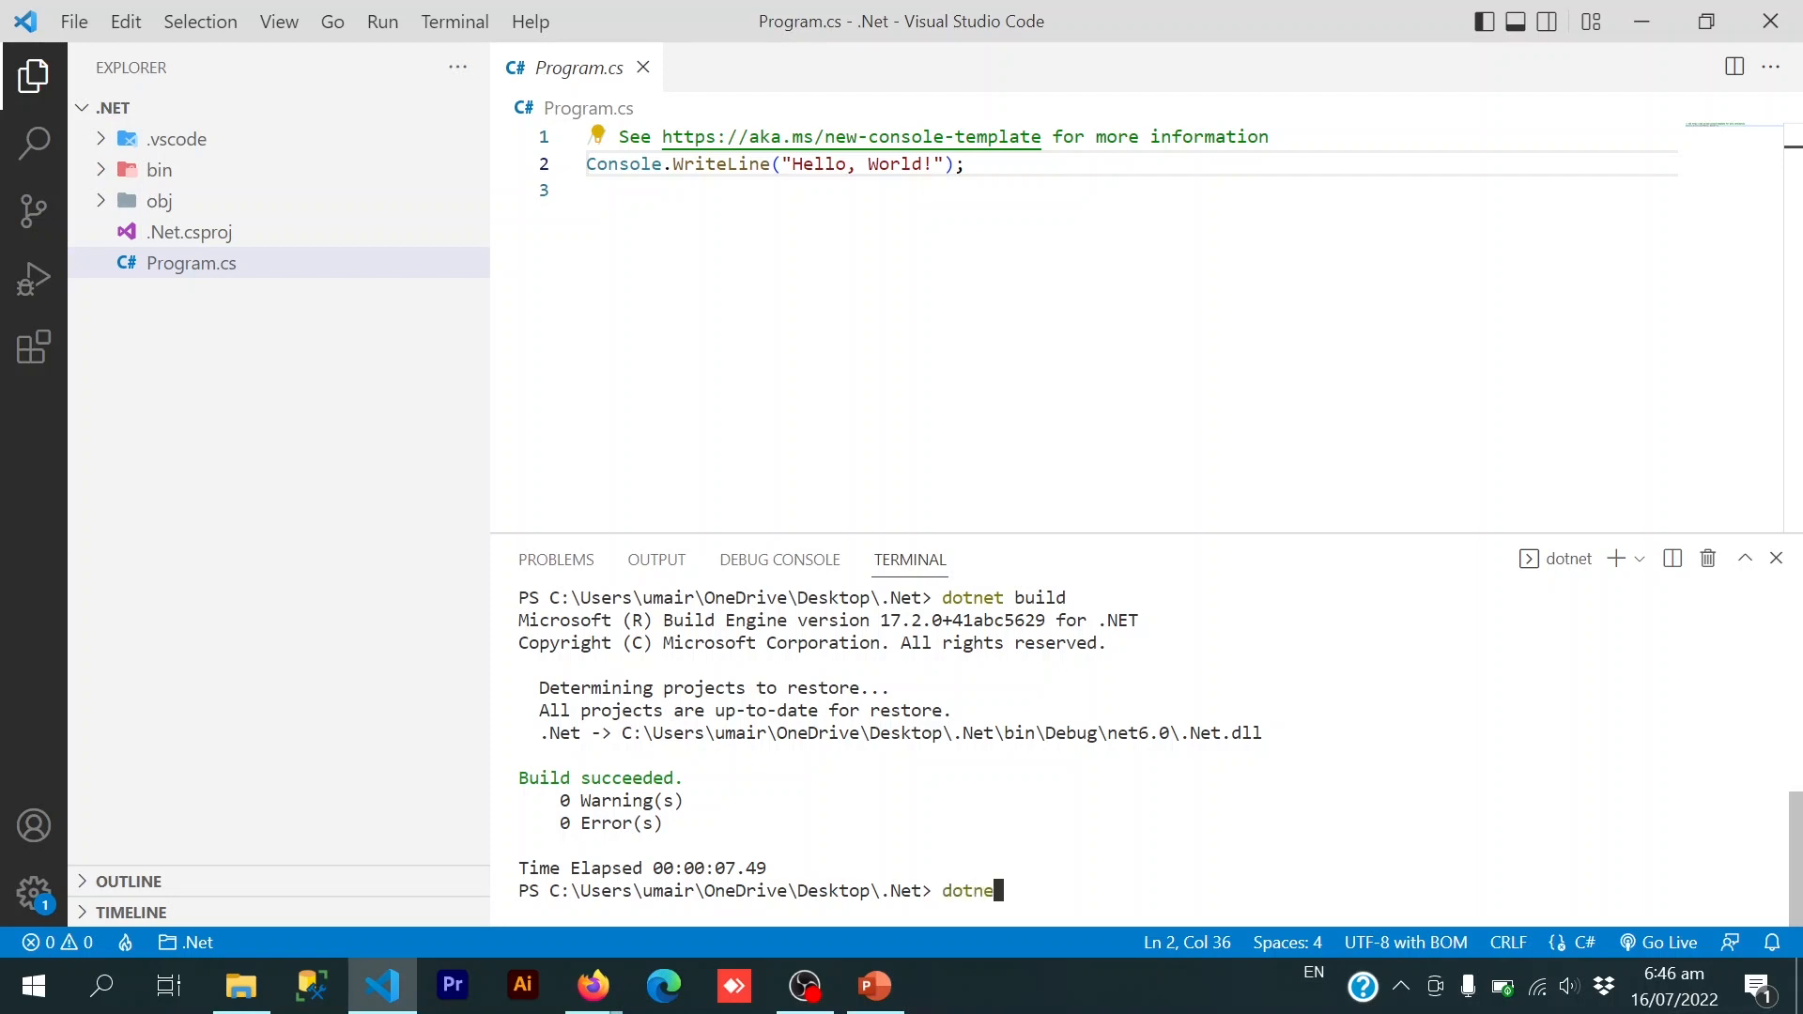
{"action": "type", "text": "run"}
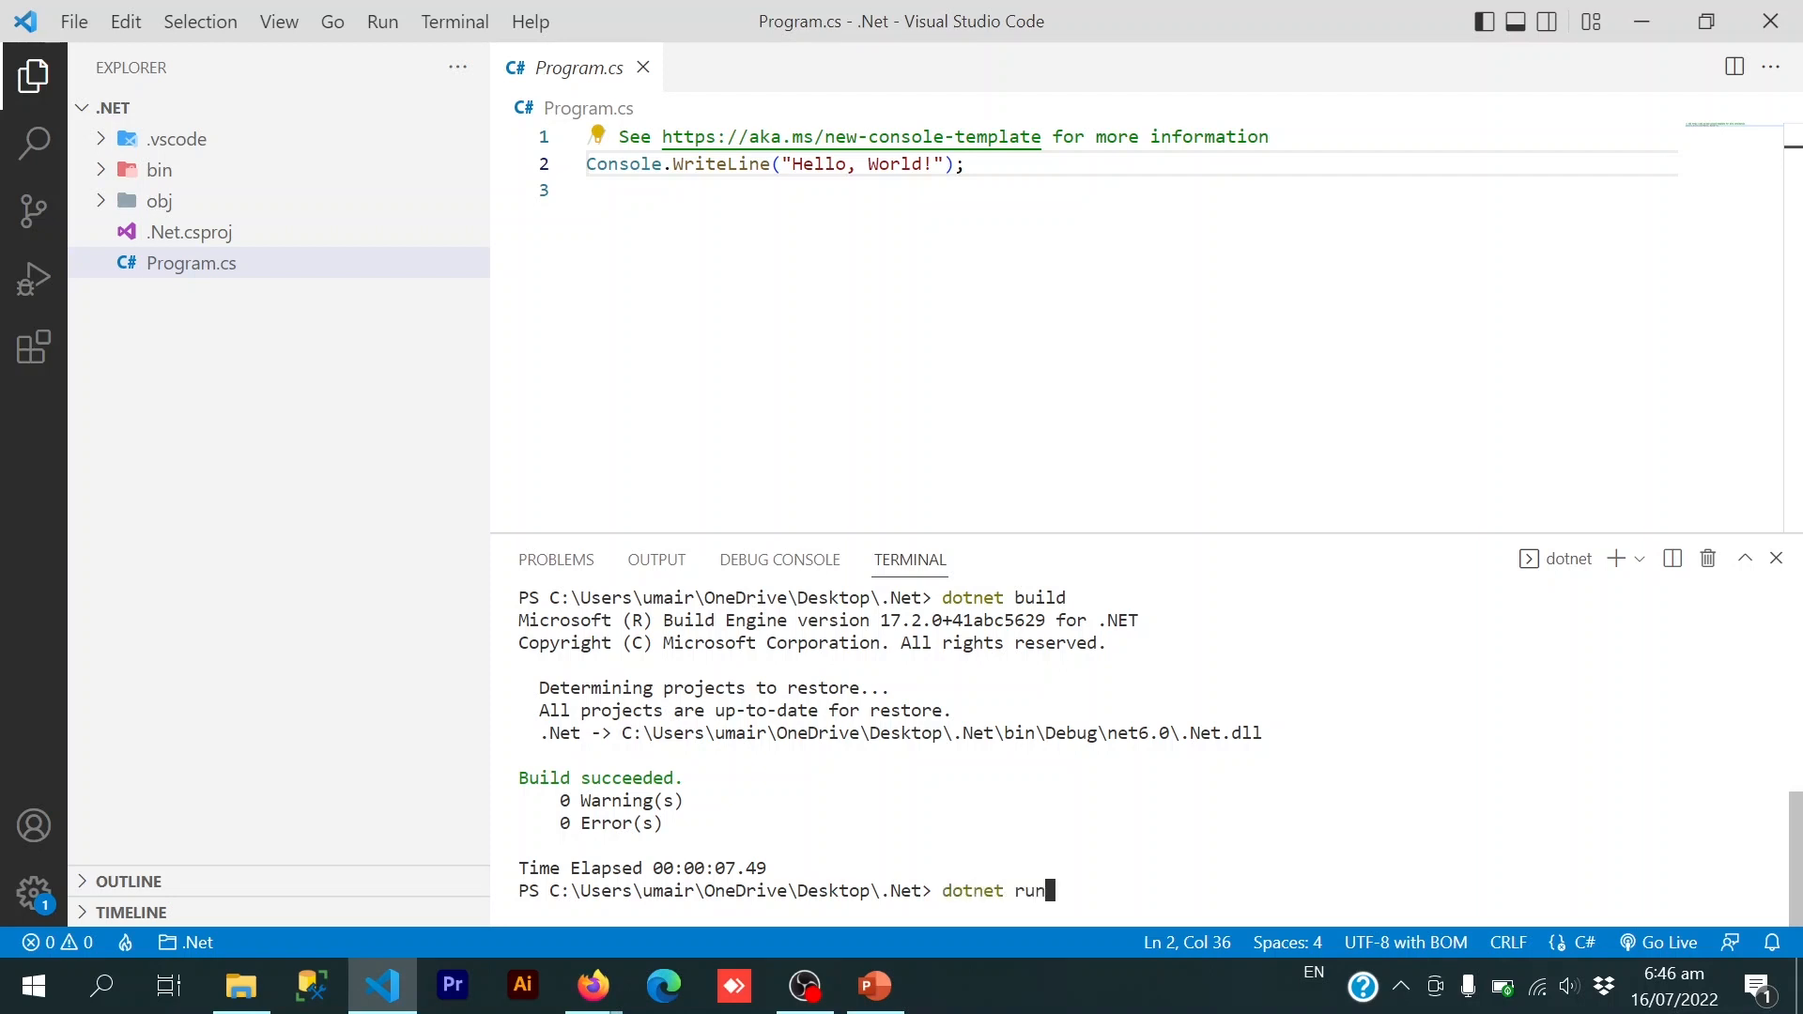
{"action": "key", "text": "Return"}
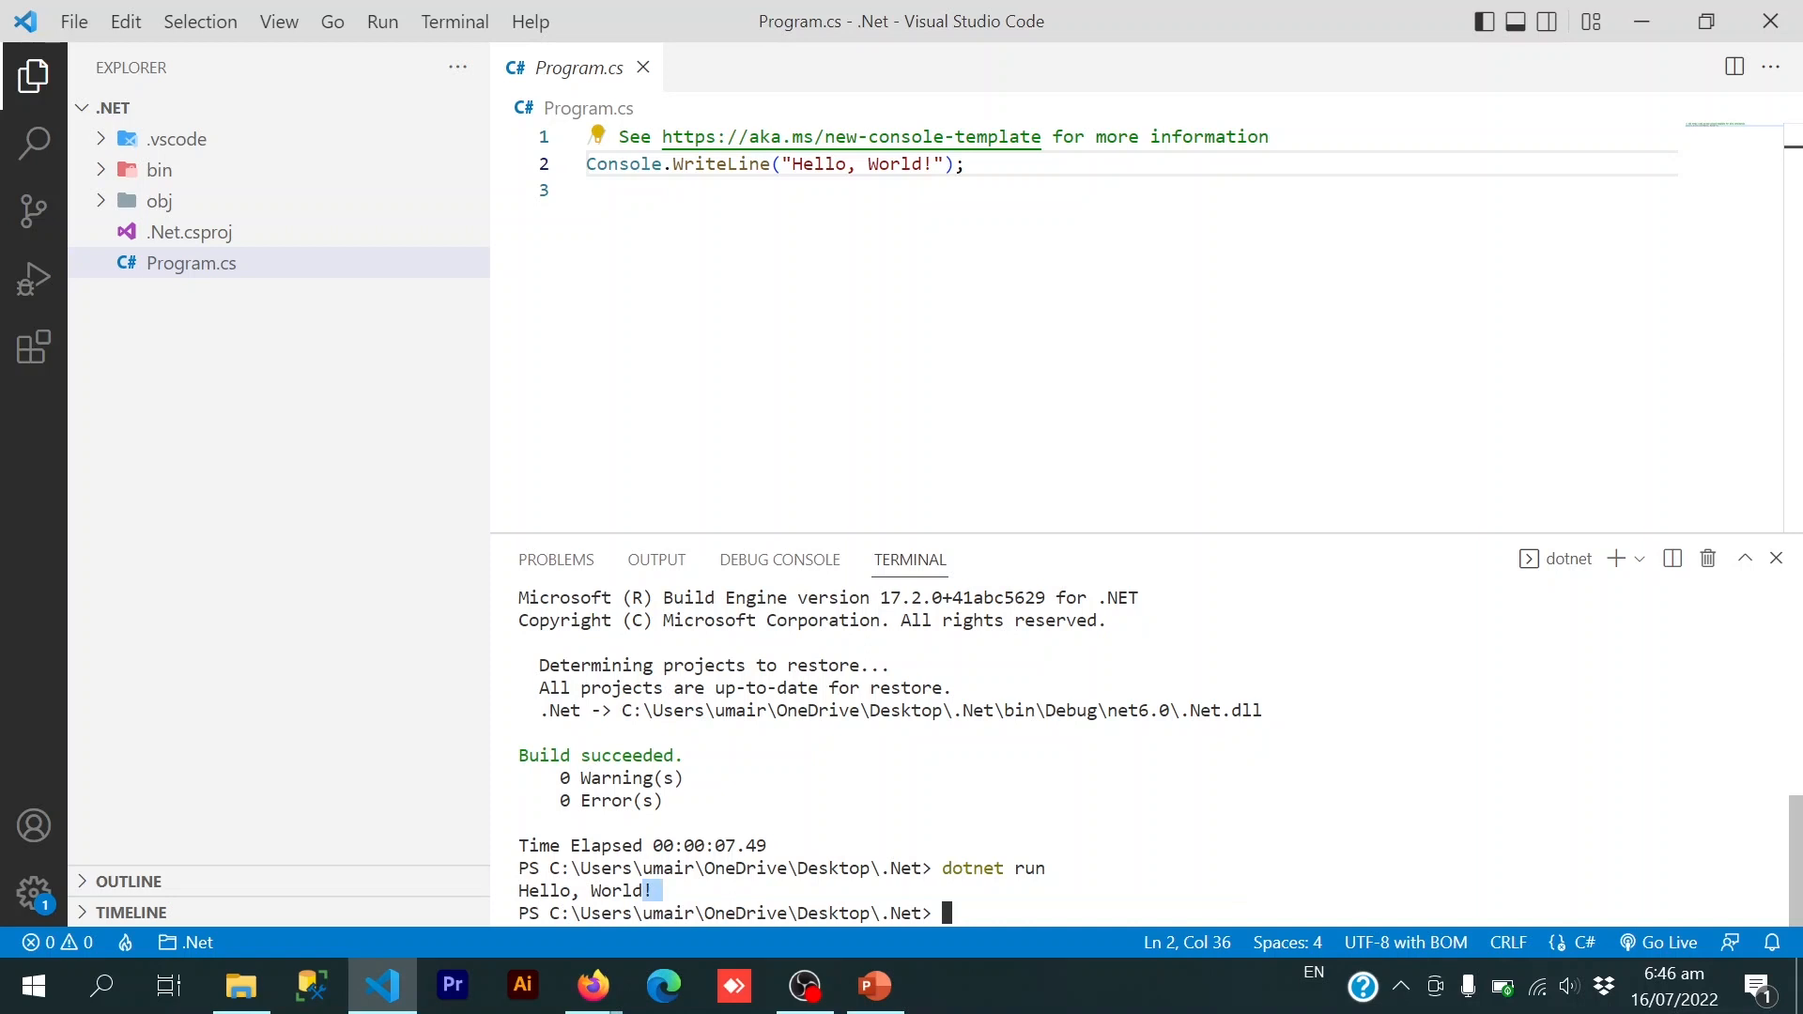
{"action": "double_click", "coordinate": [583, 890]}
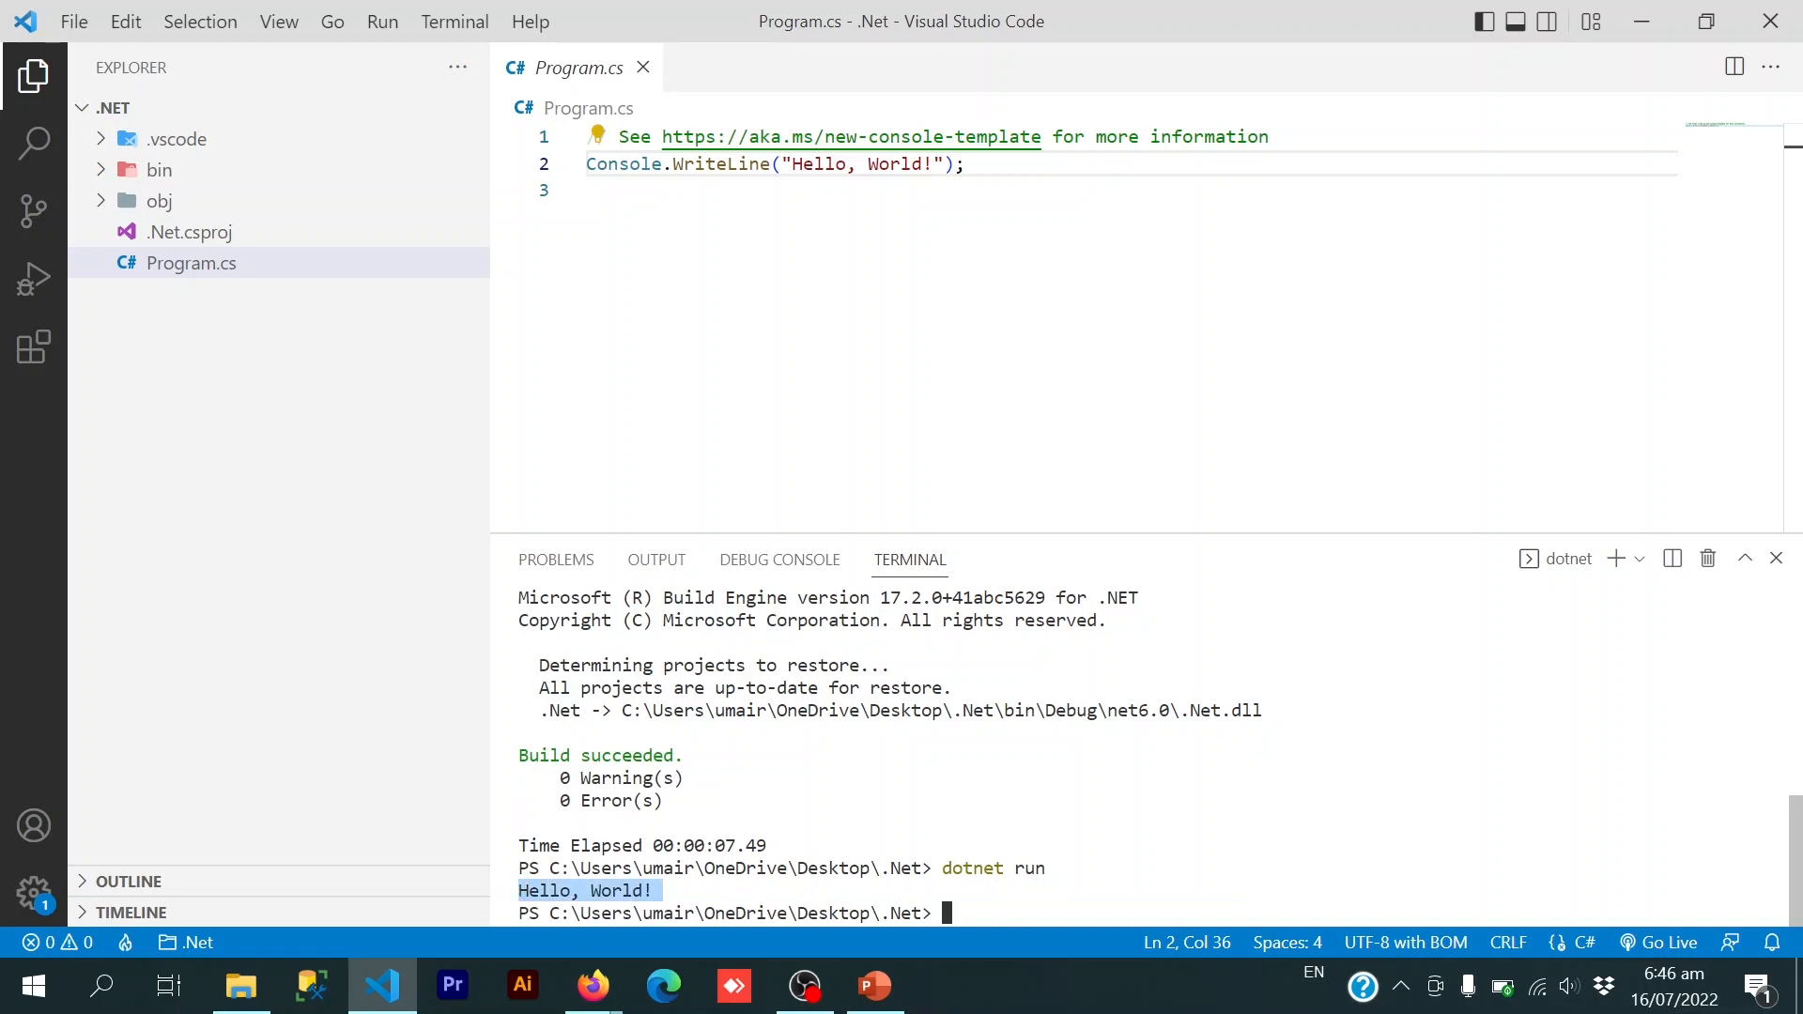
{"action": "left_click", "coordinate": [598, 190]}
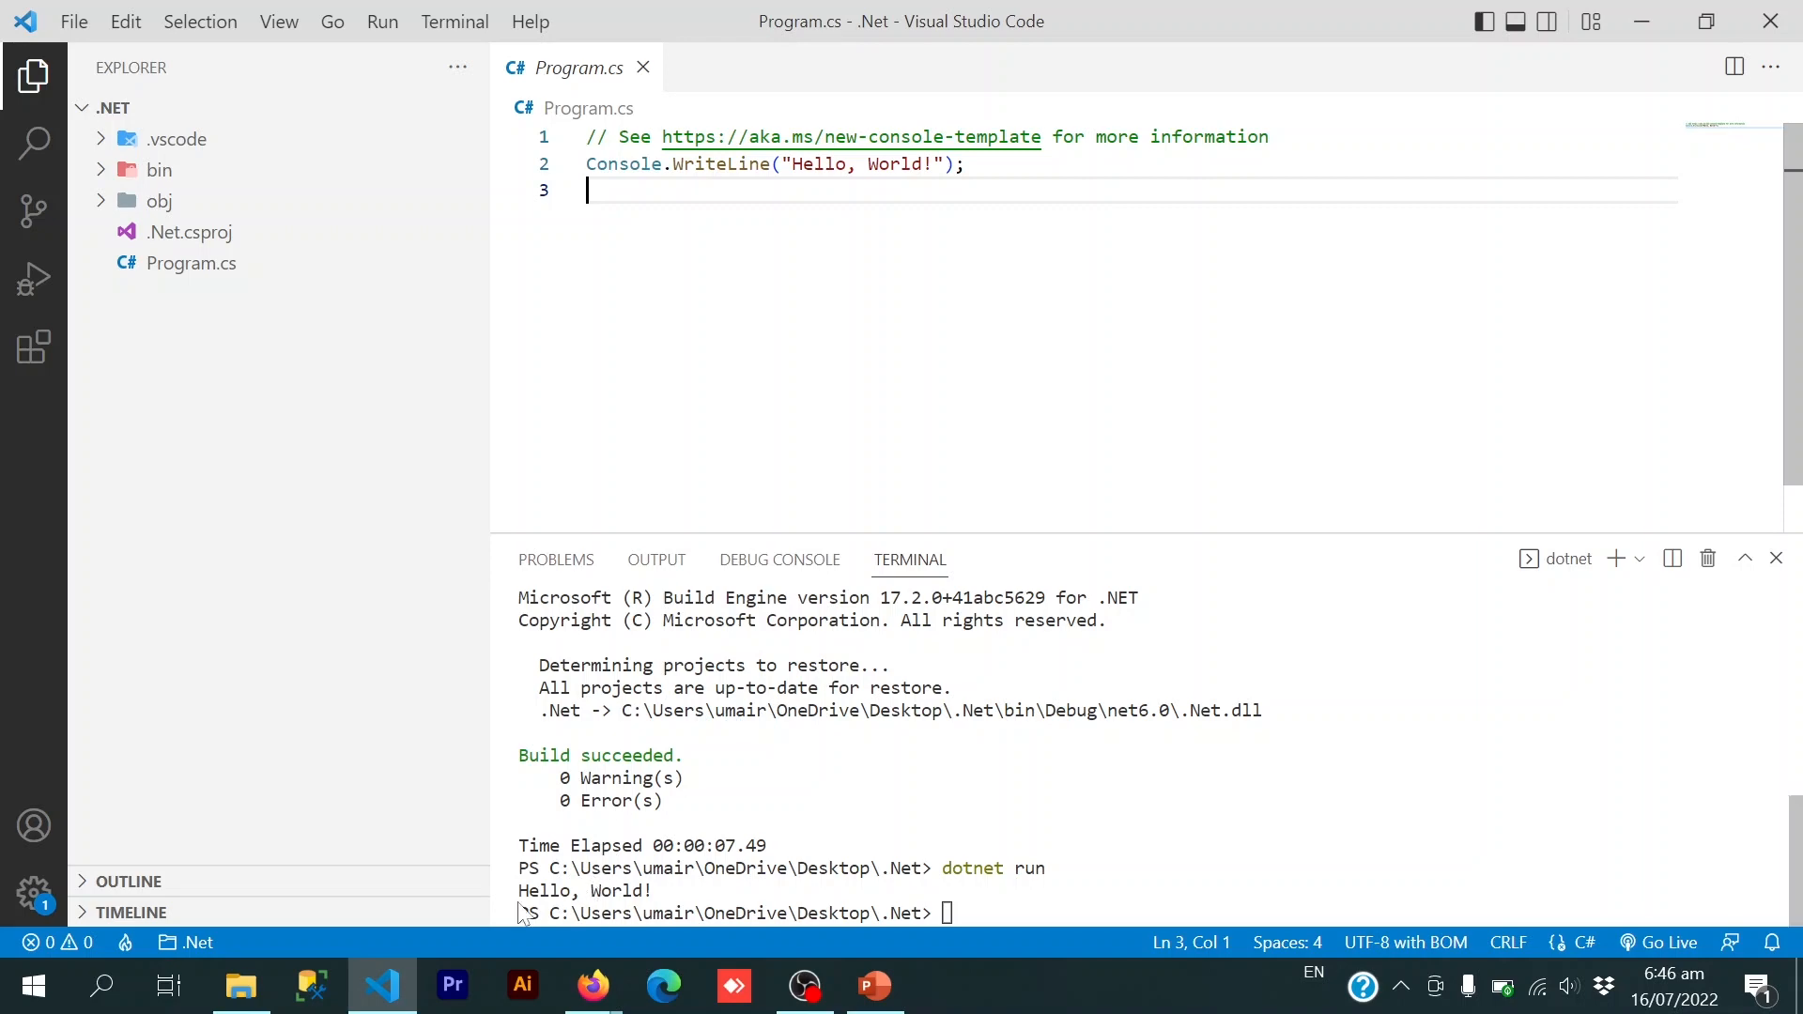
{"action": "left_click", "coordinate": [240, 985]}
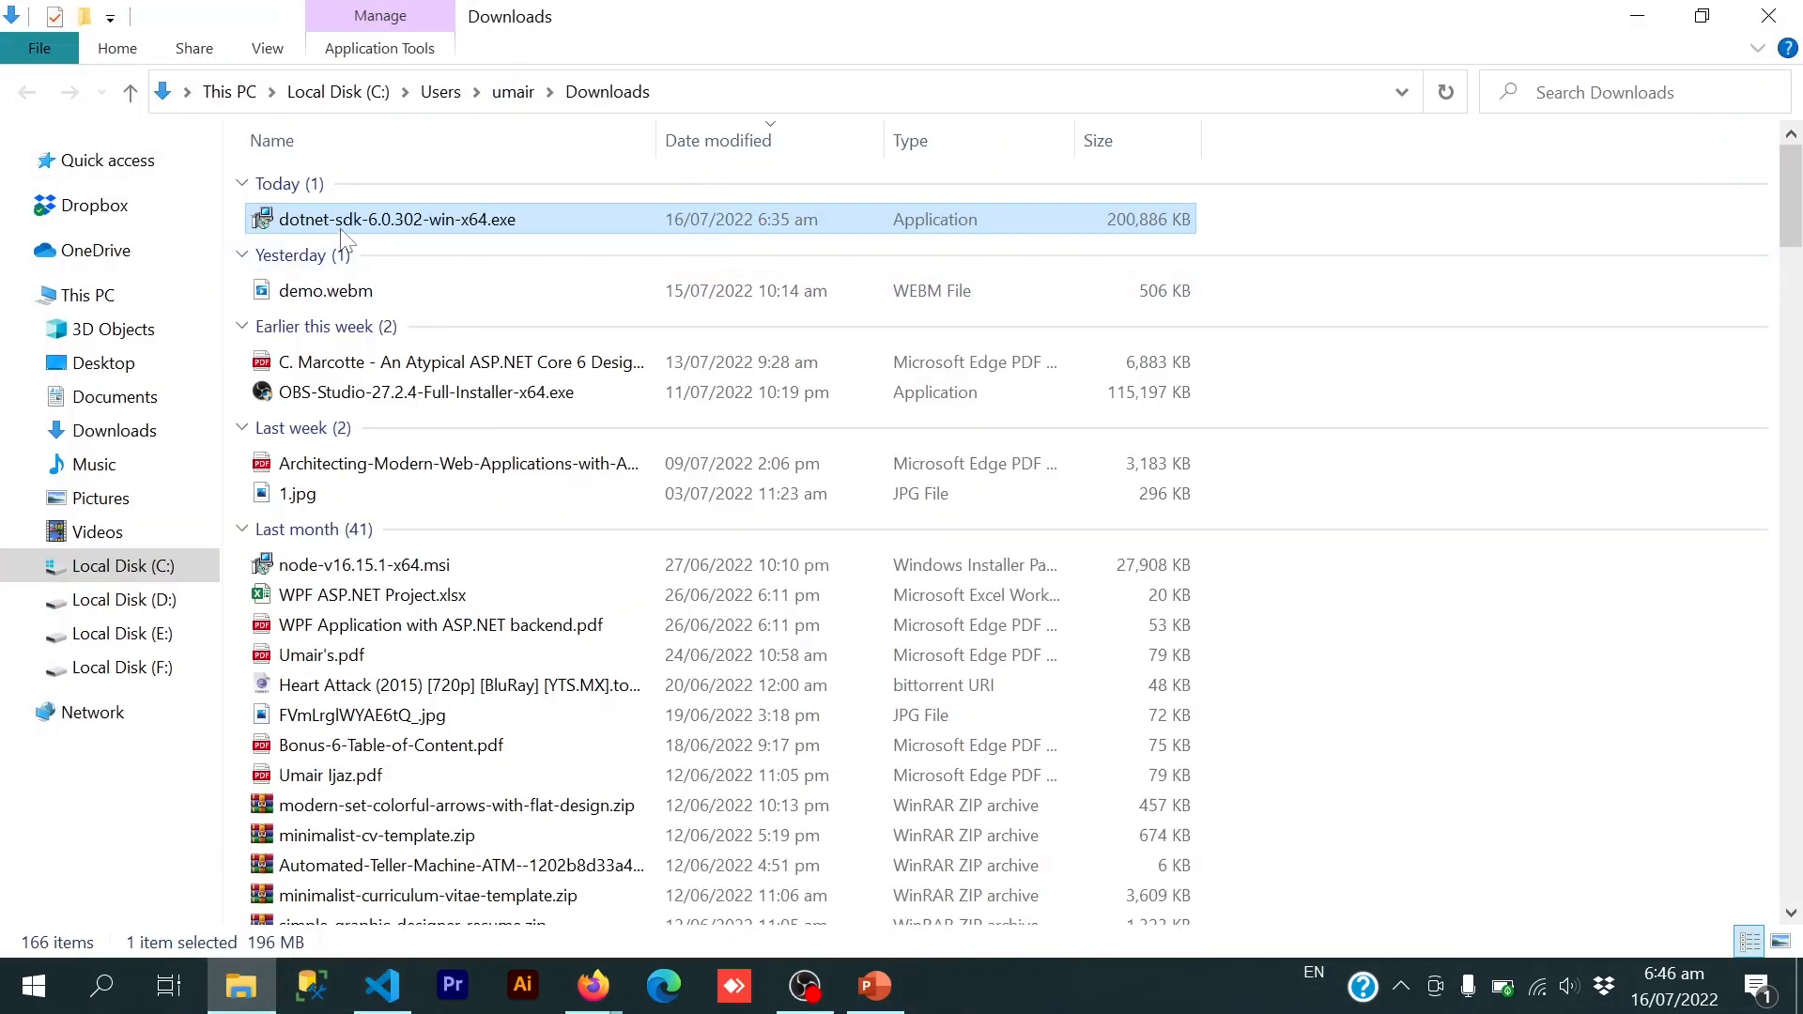
{"action": "left_click", "coordinate": [380, 985]}
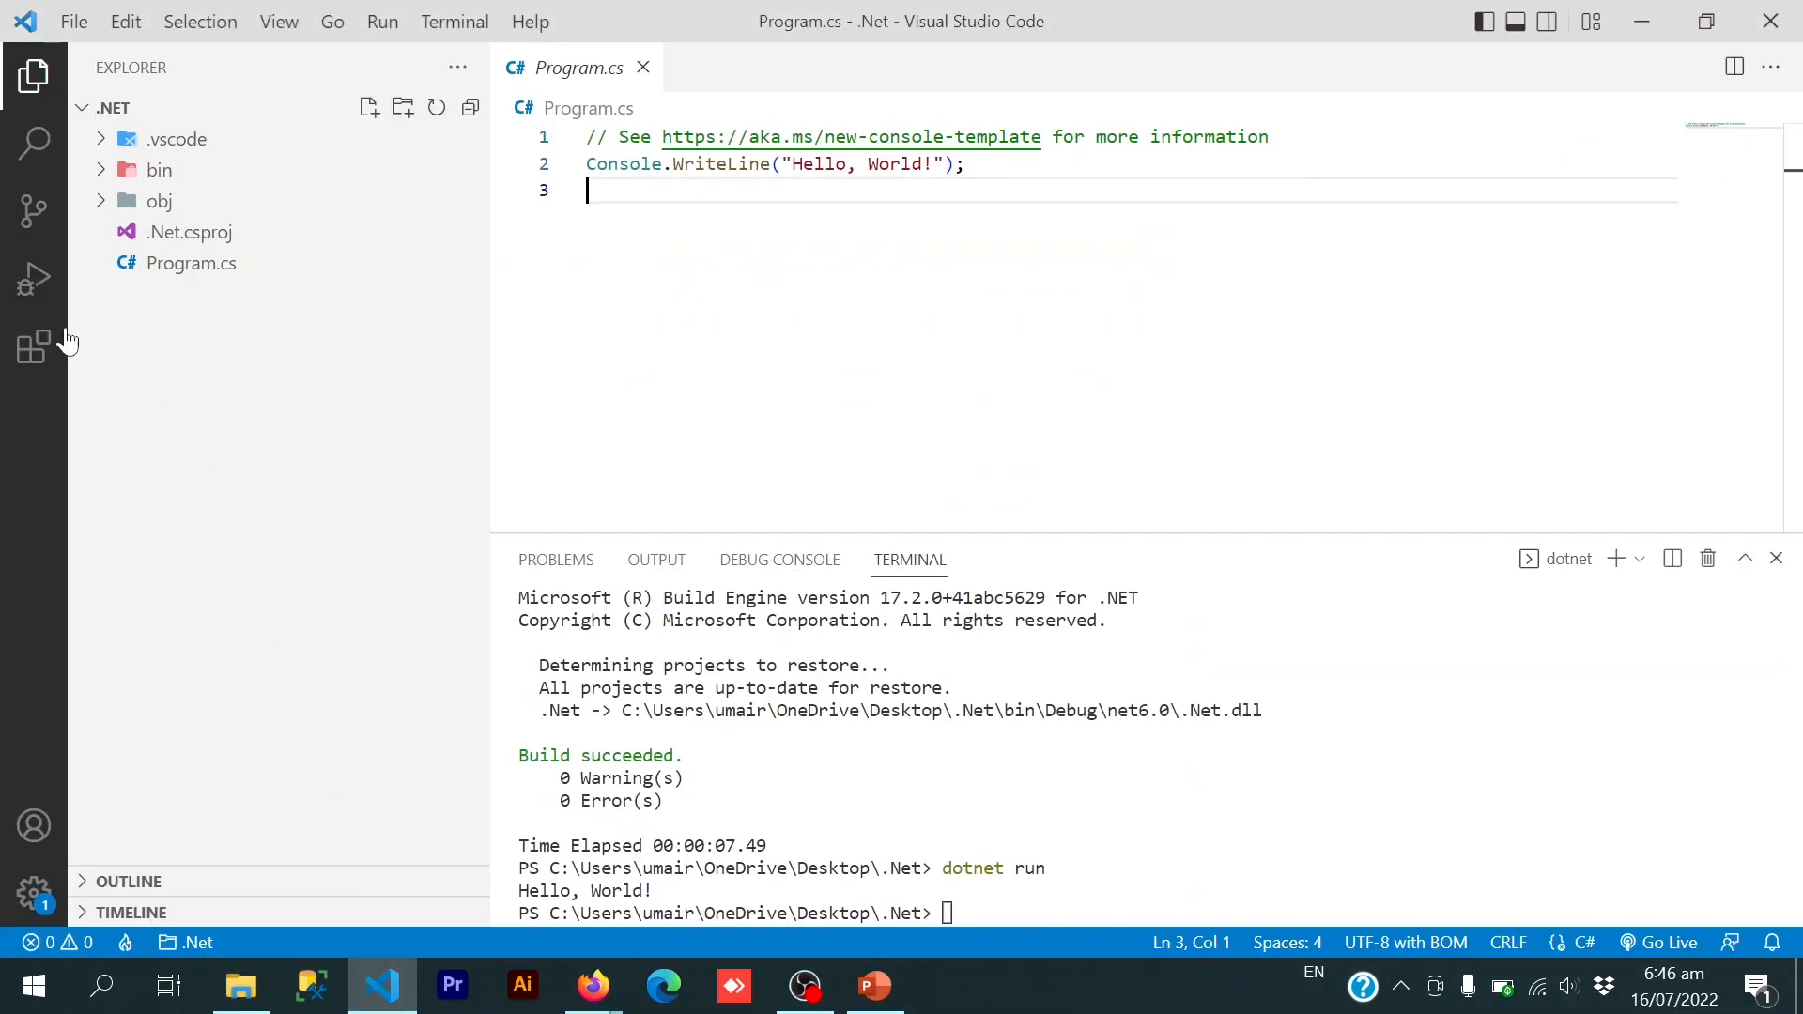
{"action": "left_click", "coordinate": [34, 349]}
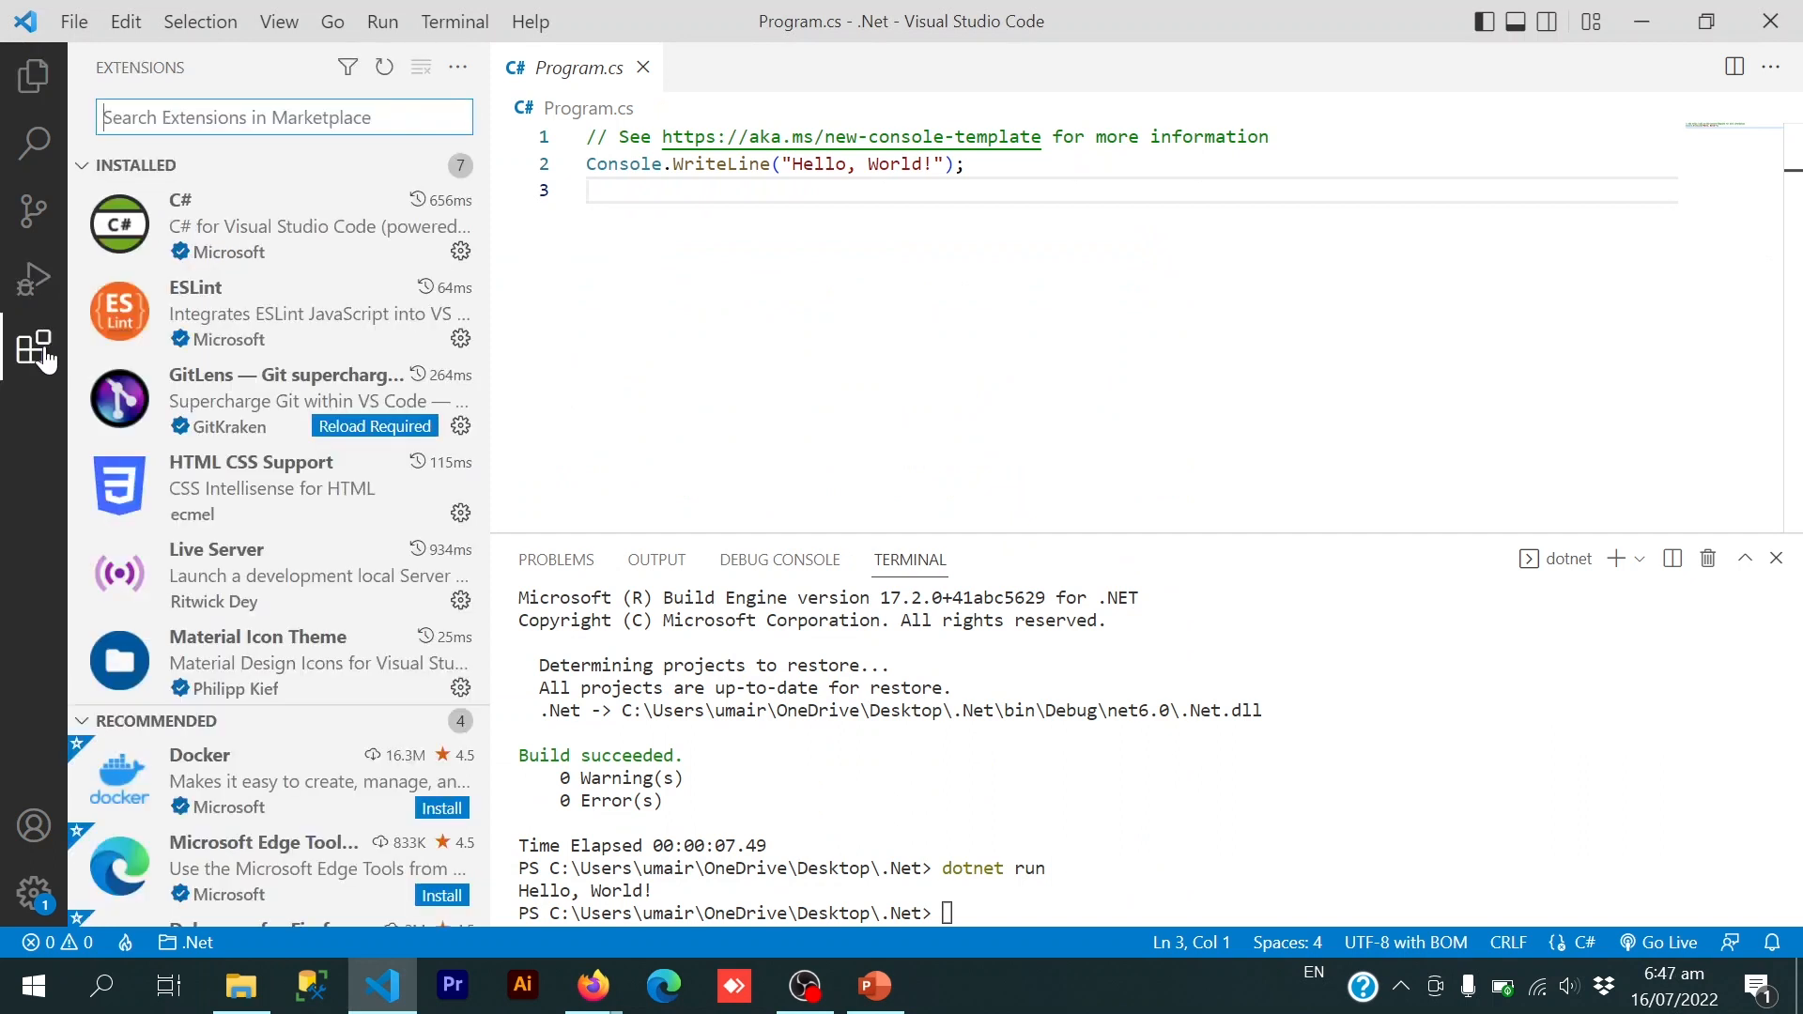
{"action": "left_click", "coordinate": [33, 74]}
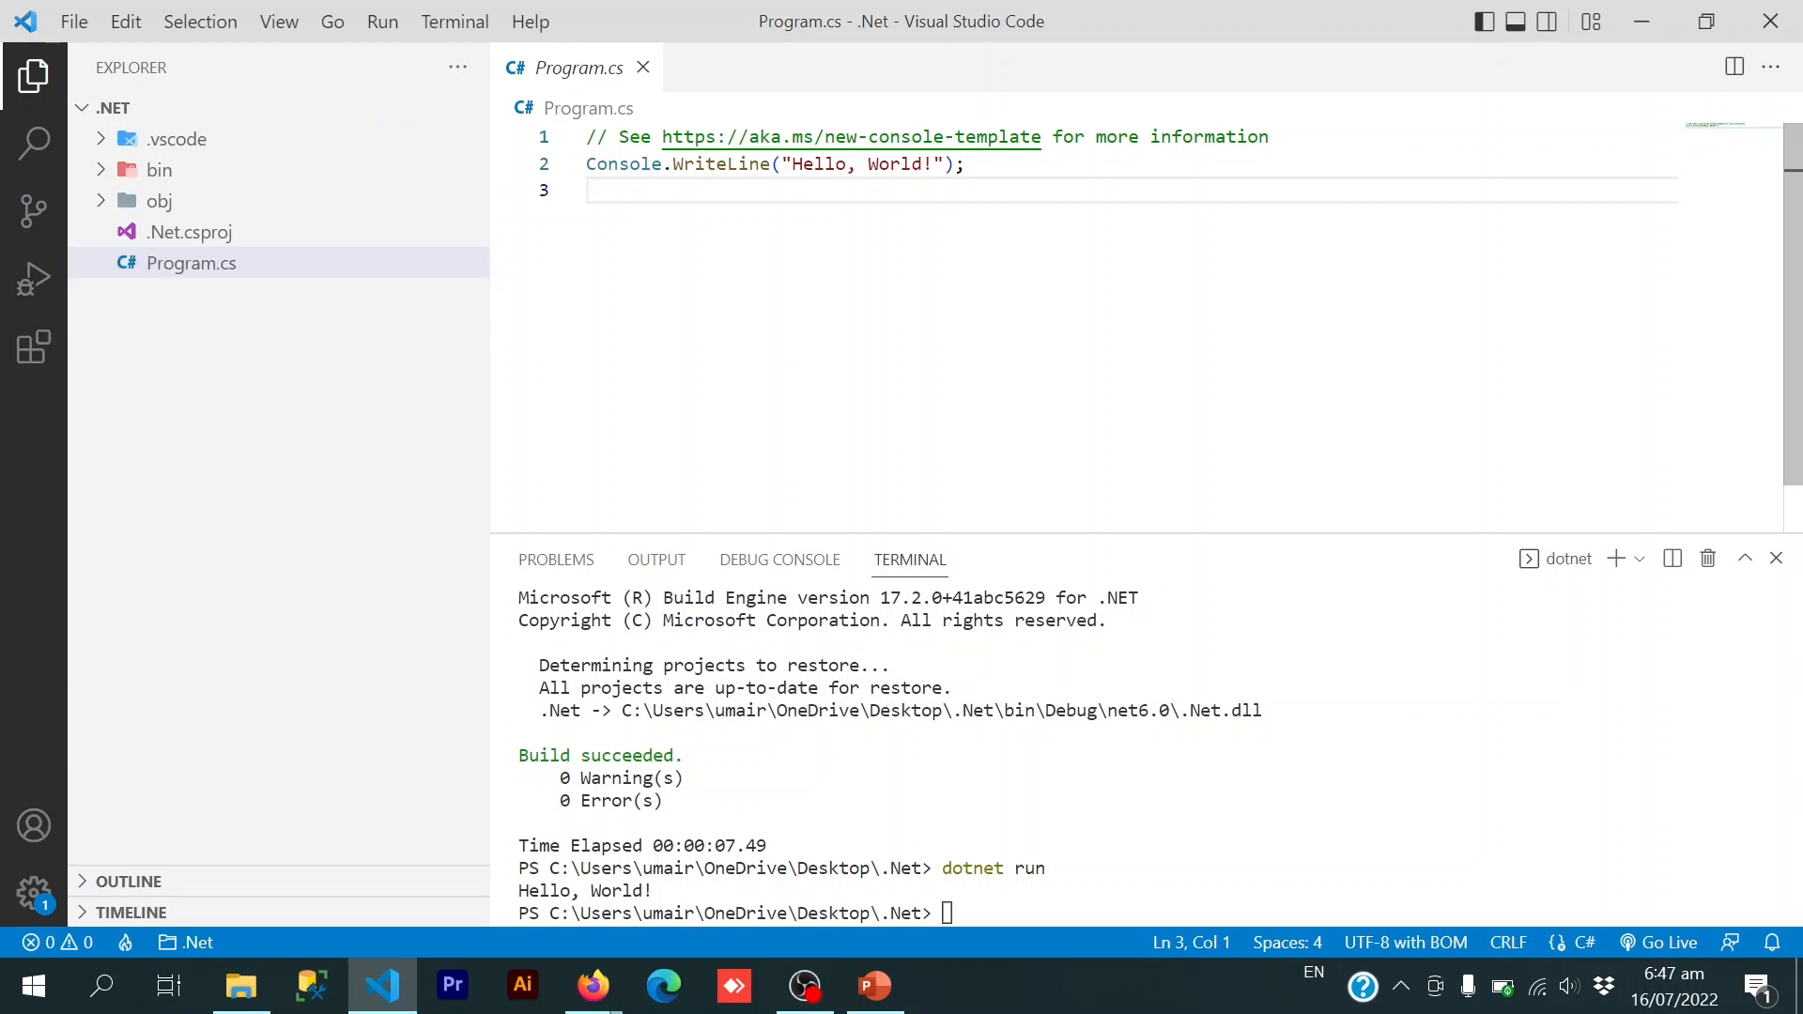
{"action": "left_click", "coordinate": [585, 190]}
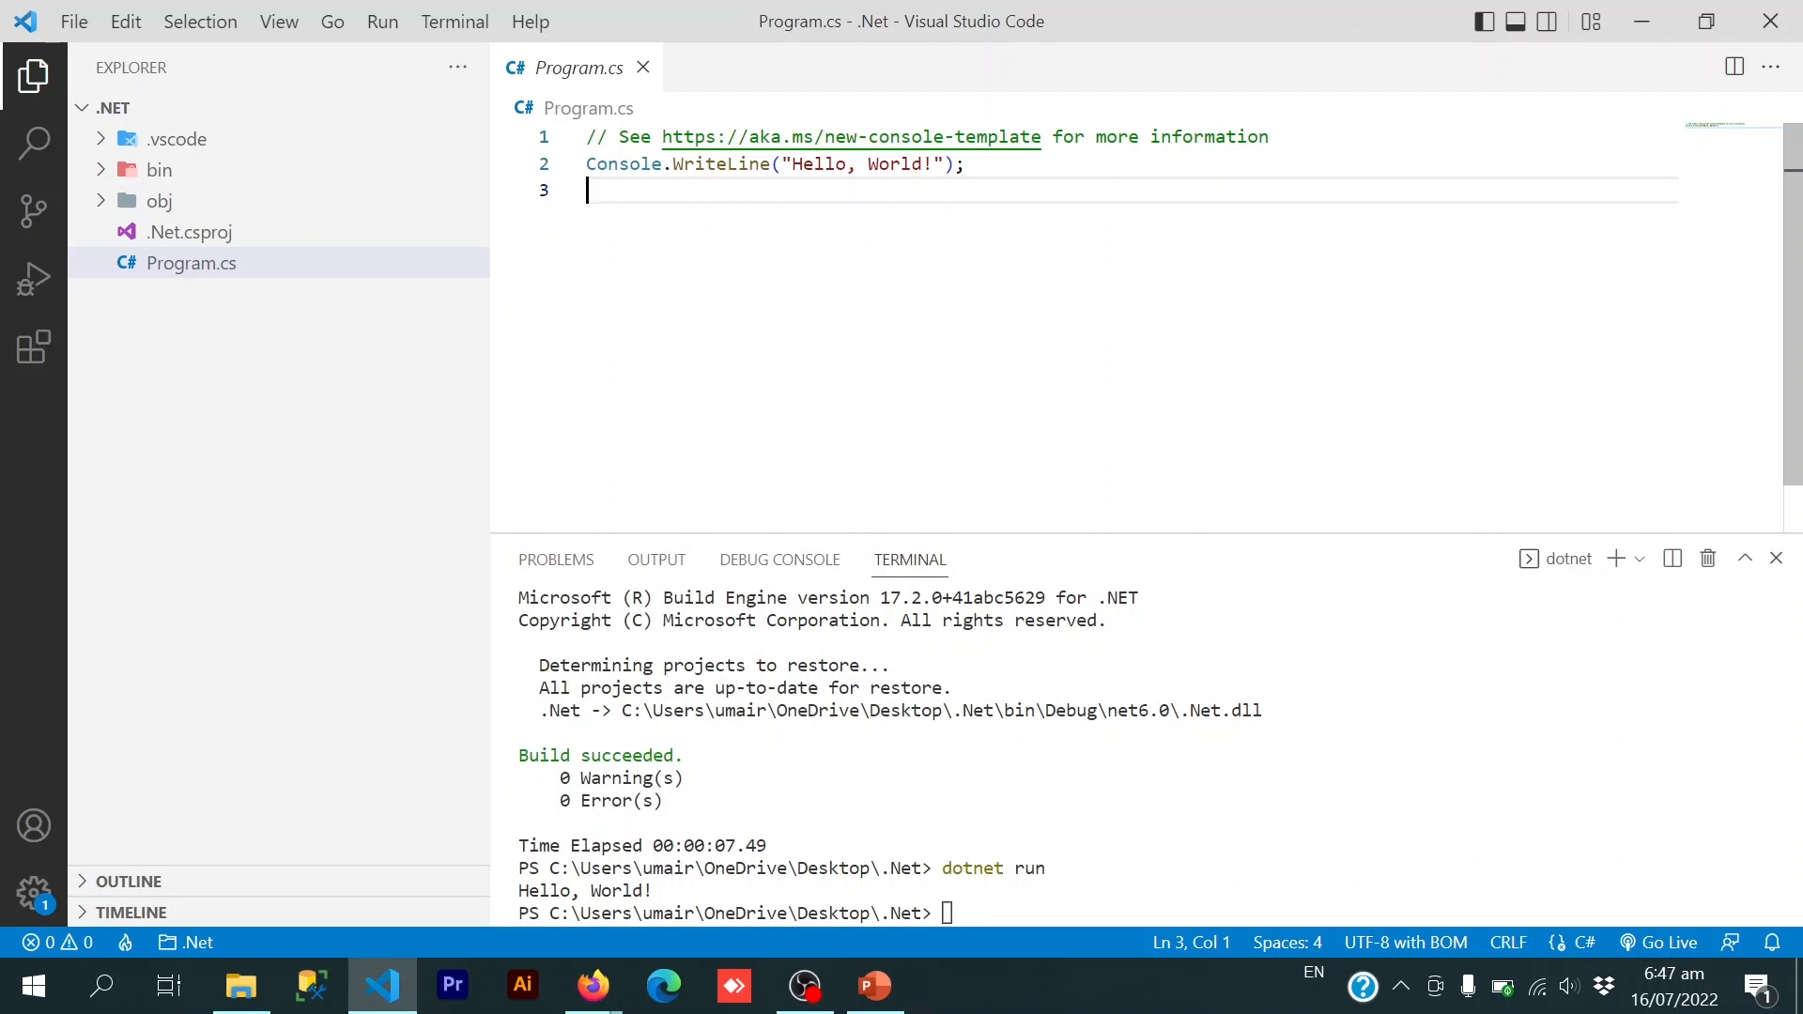